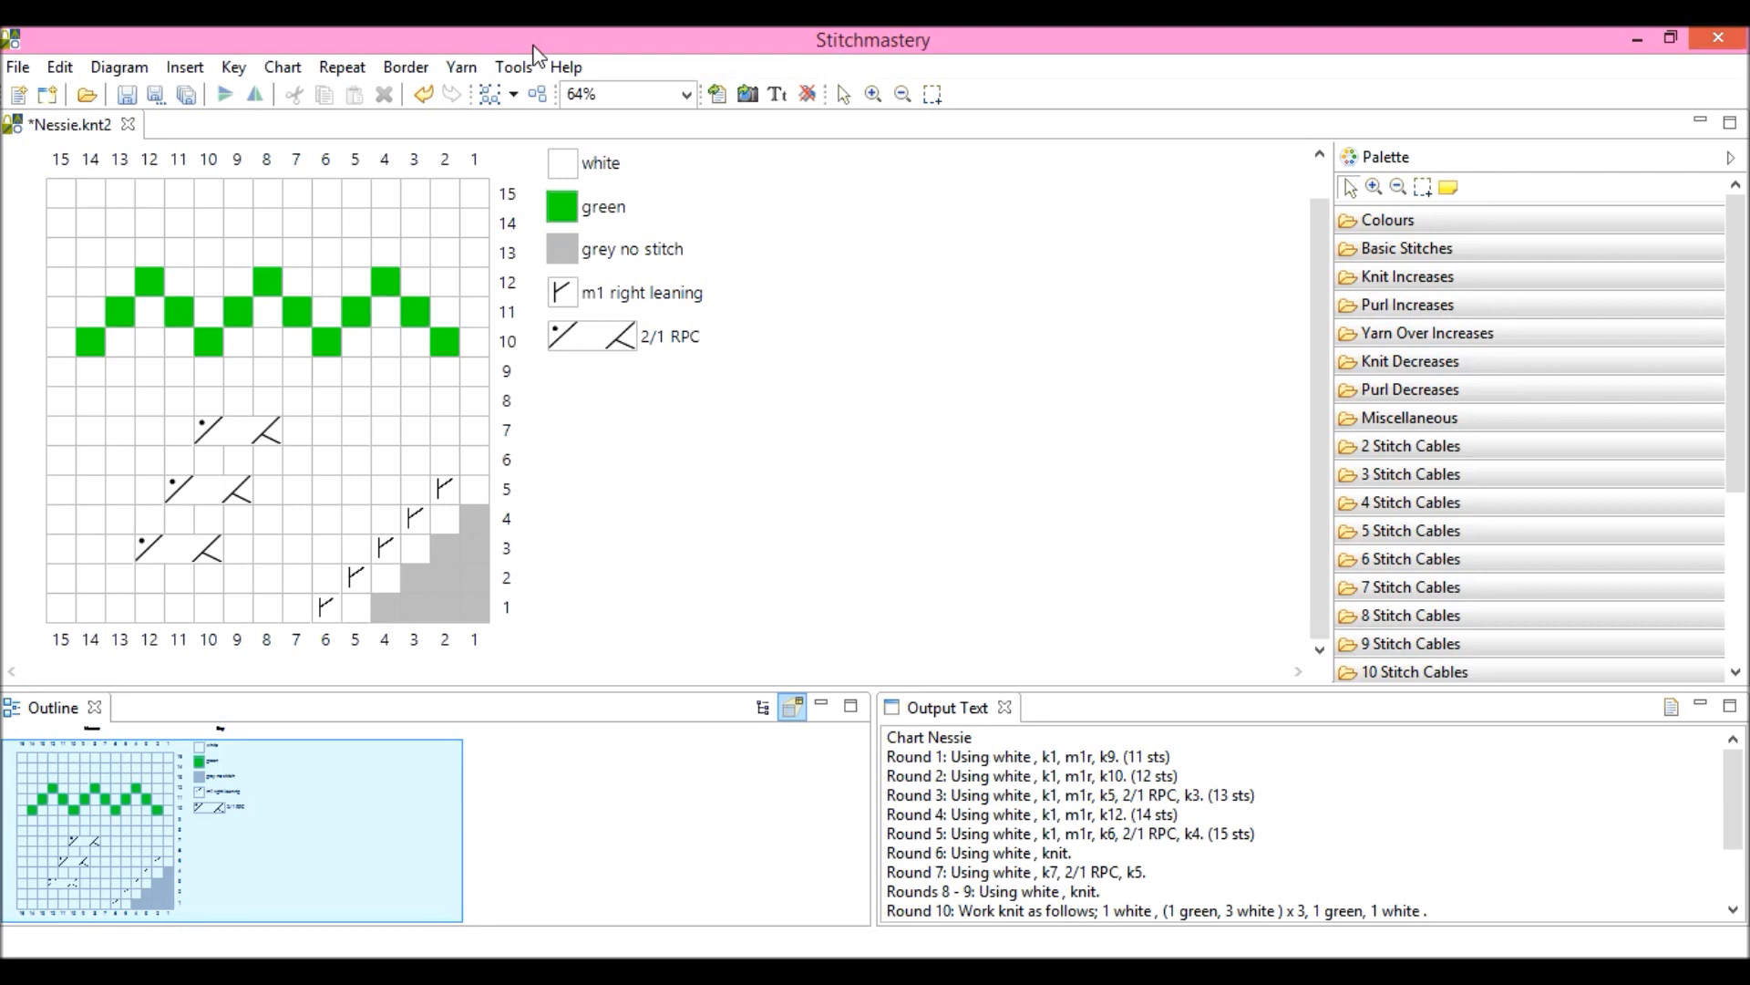
{"action": "mouse_move", "coordinate": [184, 67]}
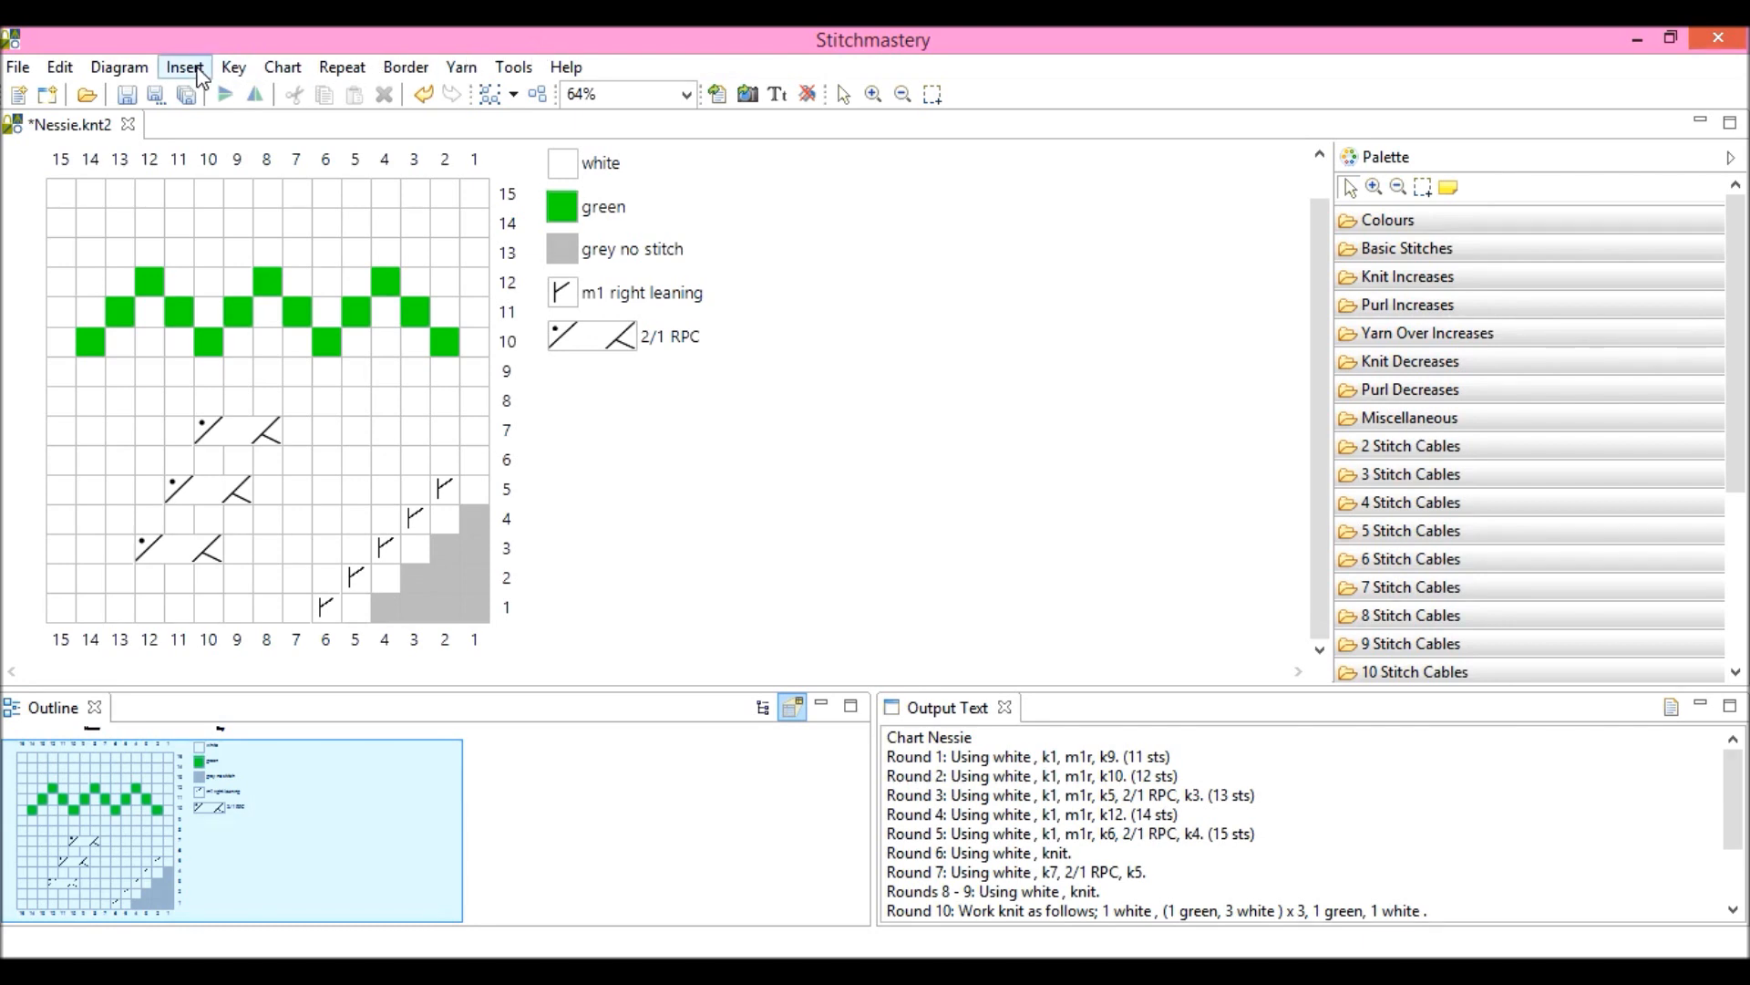
Highlight column 1 of Nessie and bring up the Insert row/column choices
{"action": "left_click", "coordinate": [182, 68]}
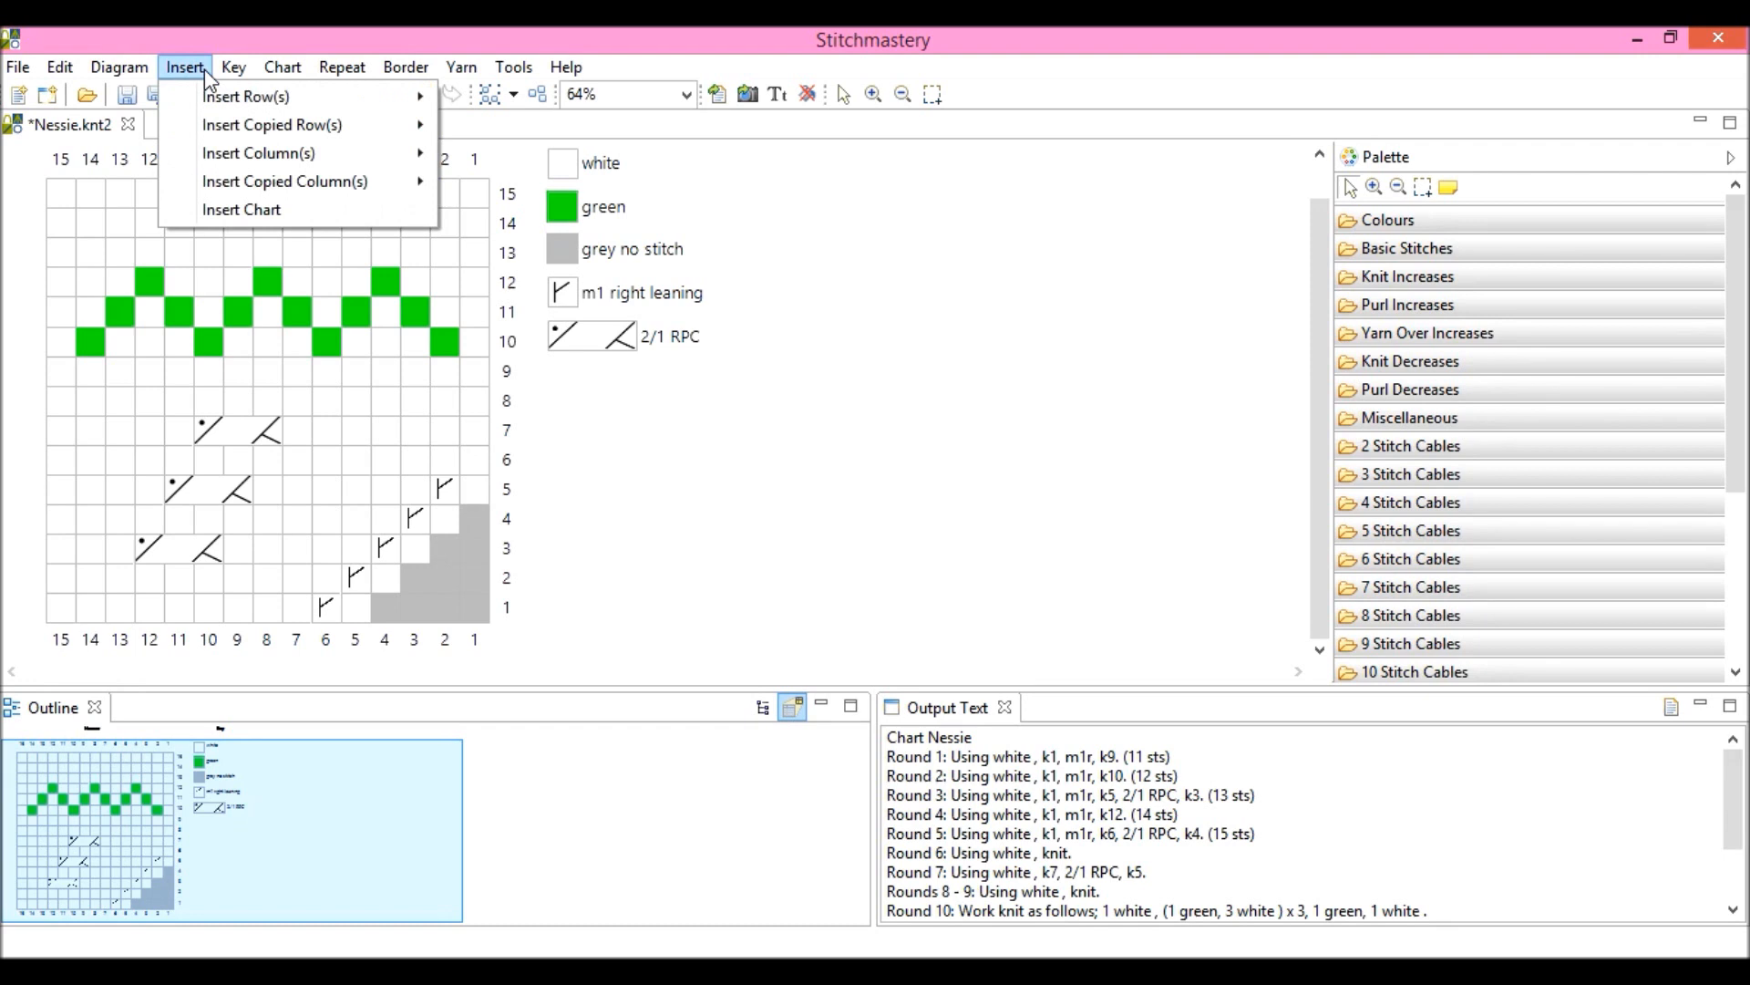
{"action": "mouse_move", "coordinate": [246, 96]}
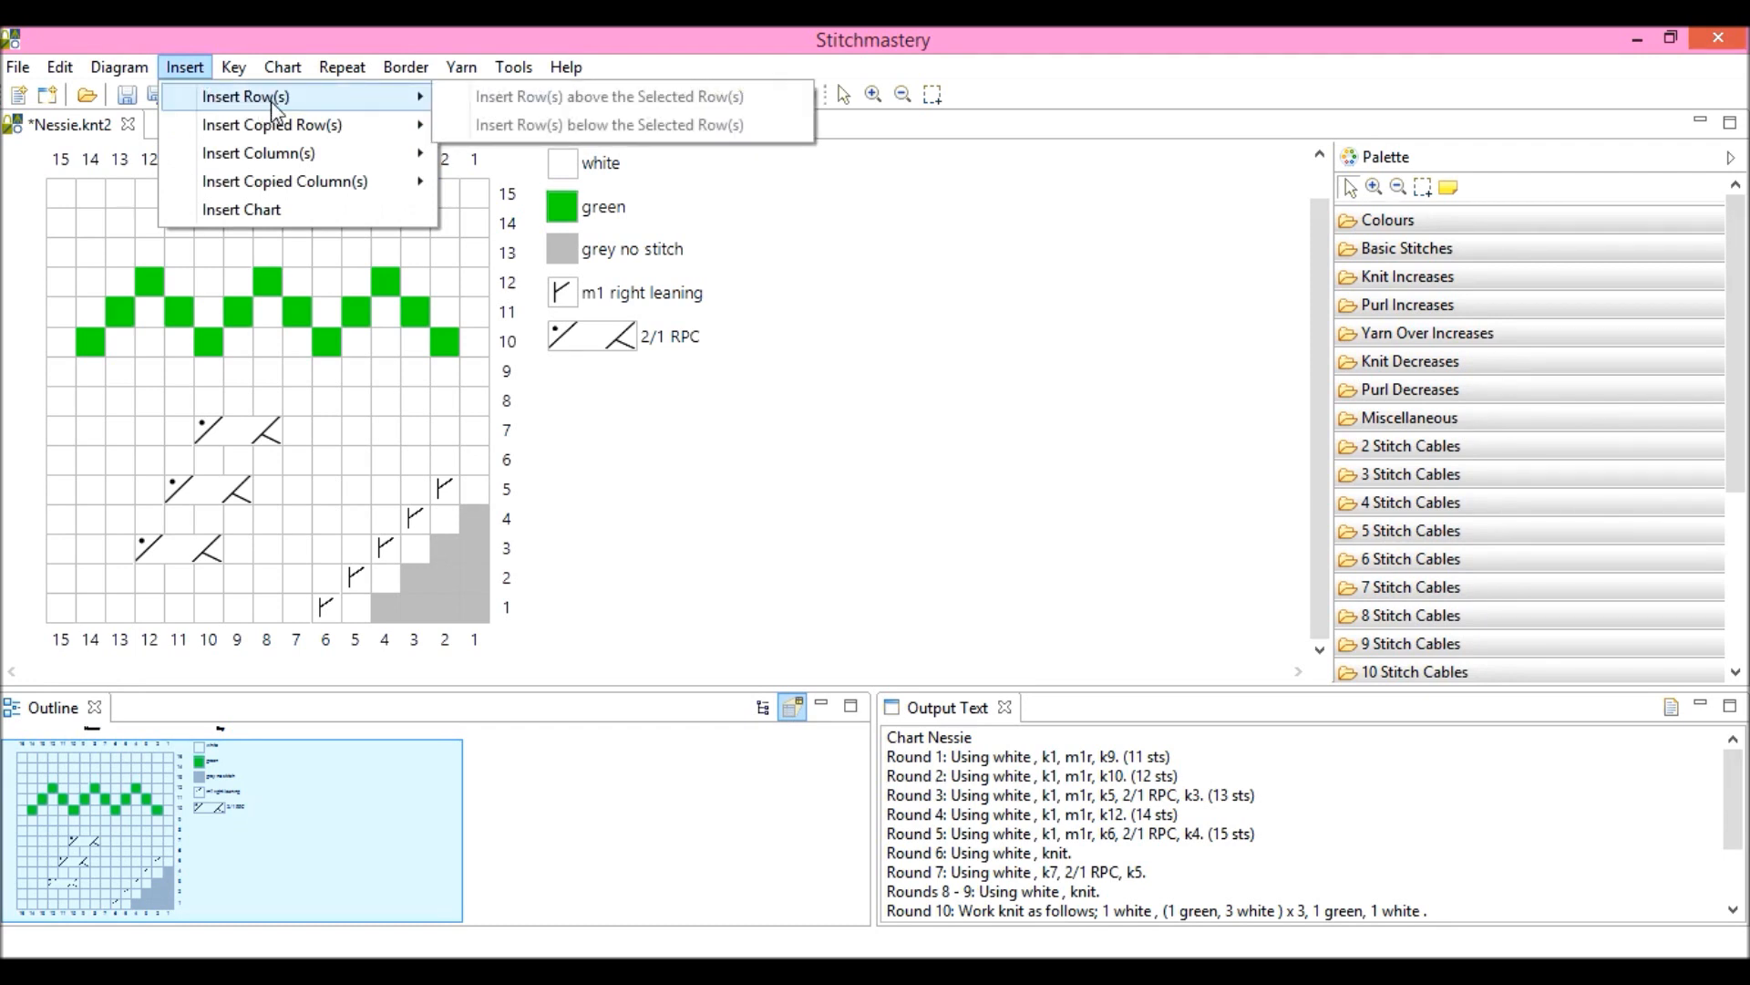
{"action": "mouse_move", "coordinate": [285, 180]}
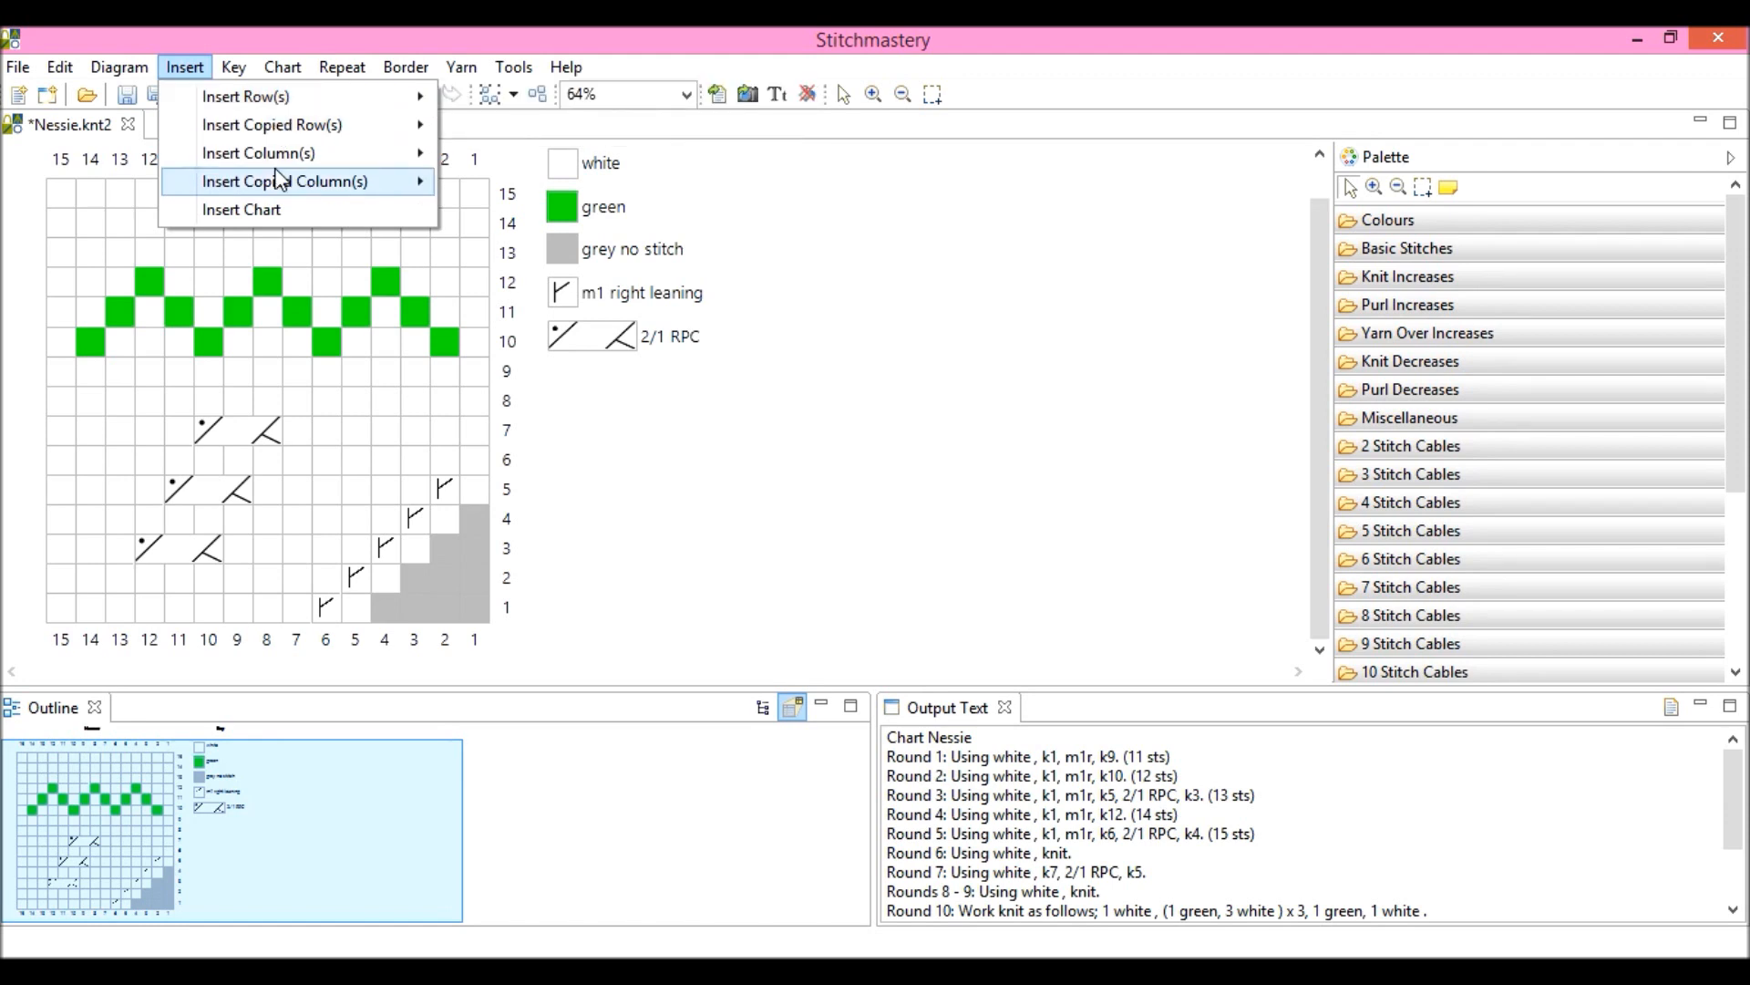
{"action": "mouse_move", "coordinate": [270, 124]}
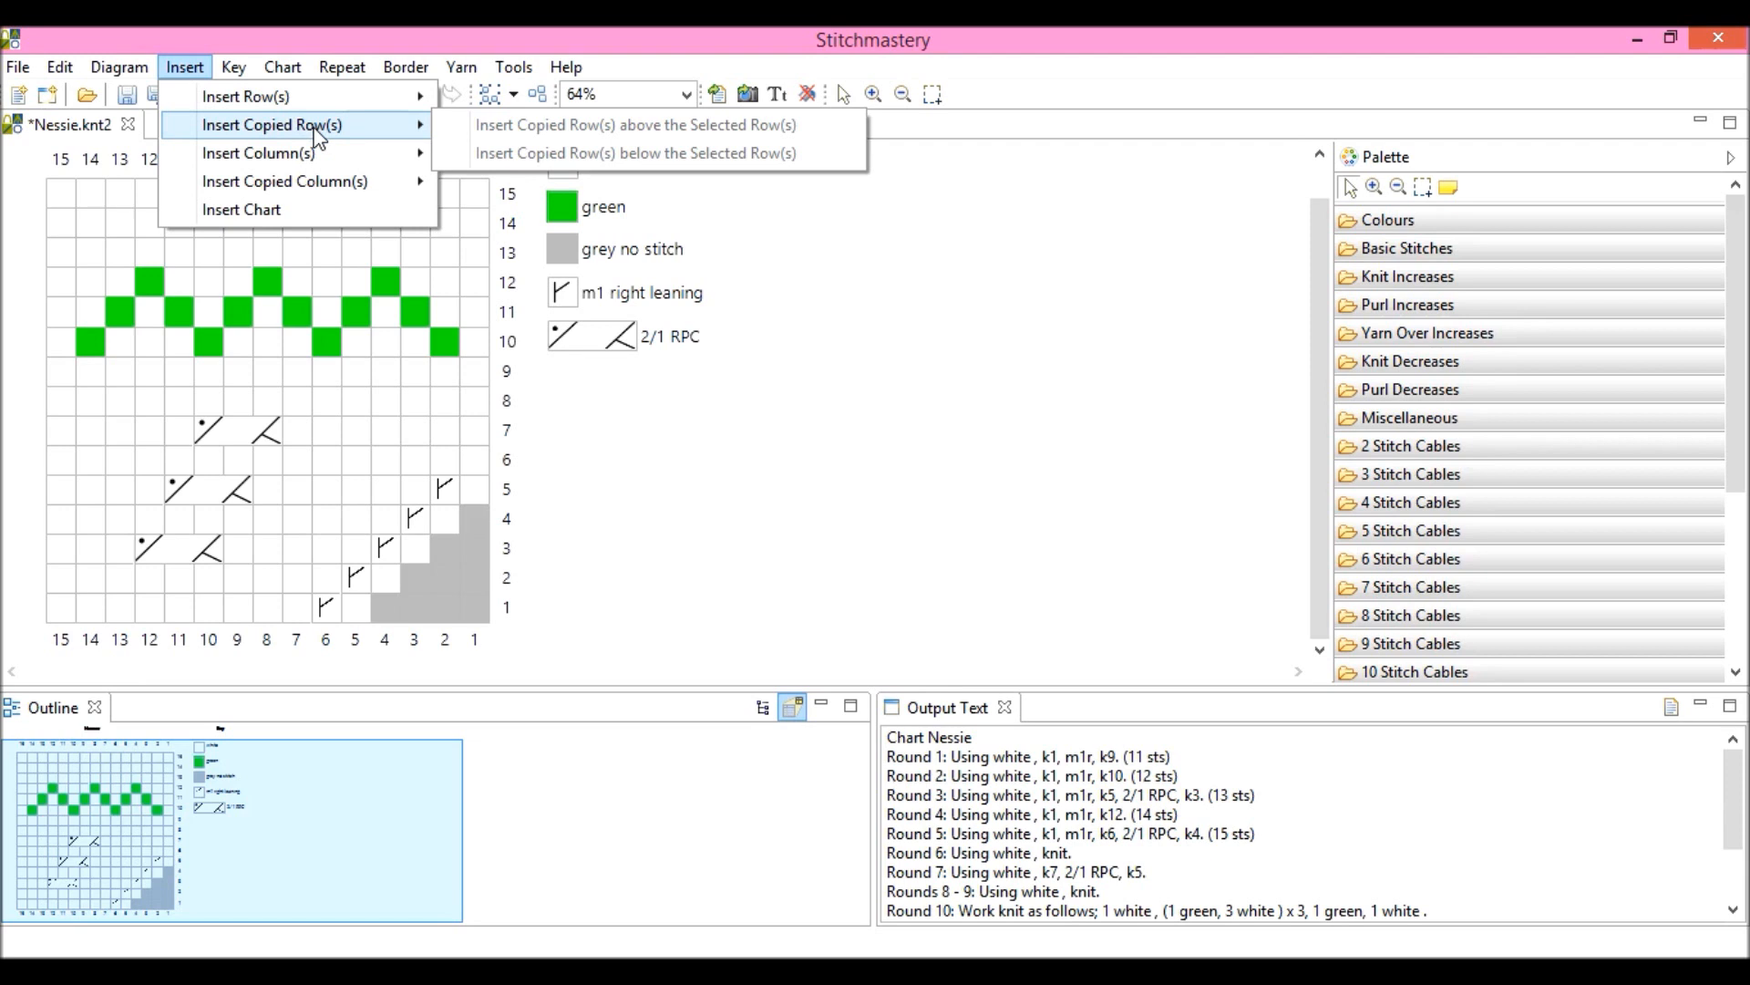
{"action": "mouse_move", "coordinate": [285, 181]}
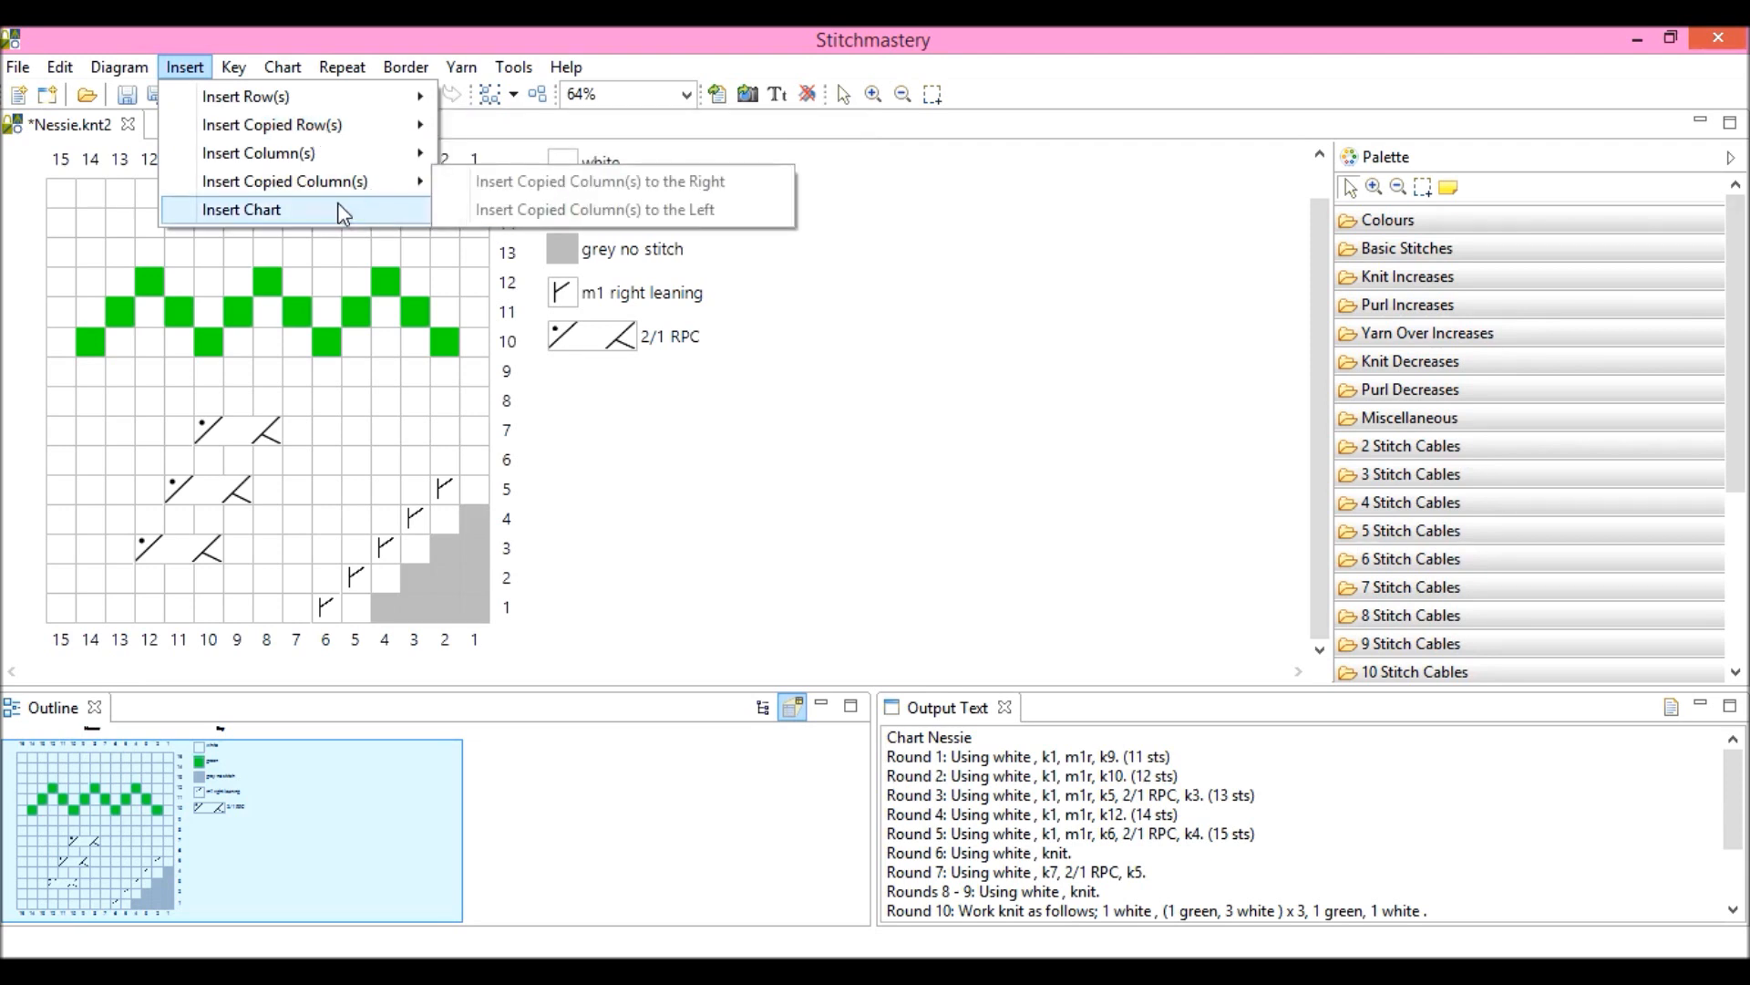
{"action": "mouse_move", "coordinate": [294, 217]}
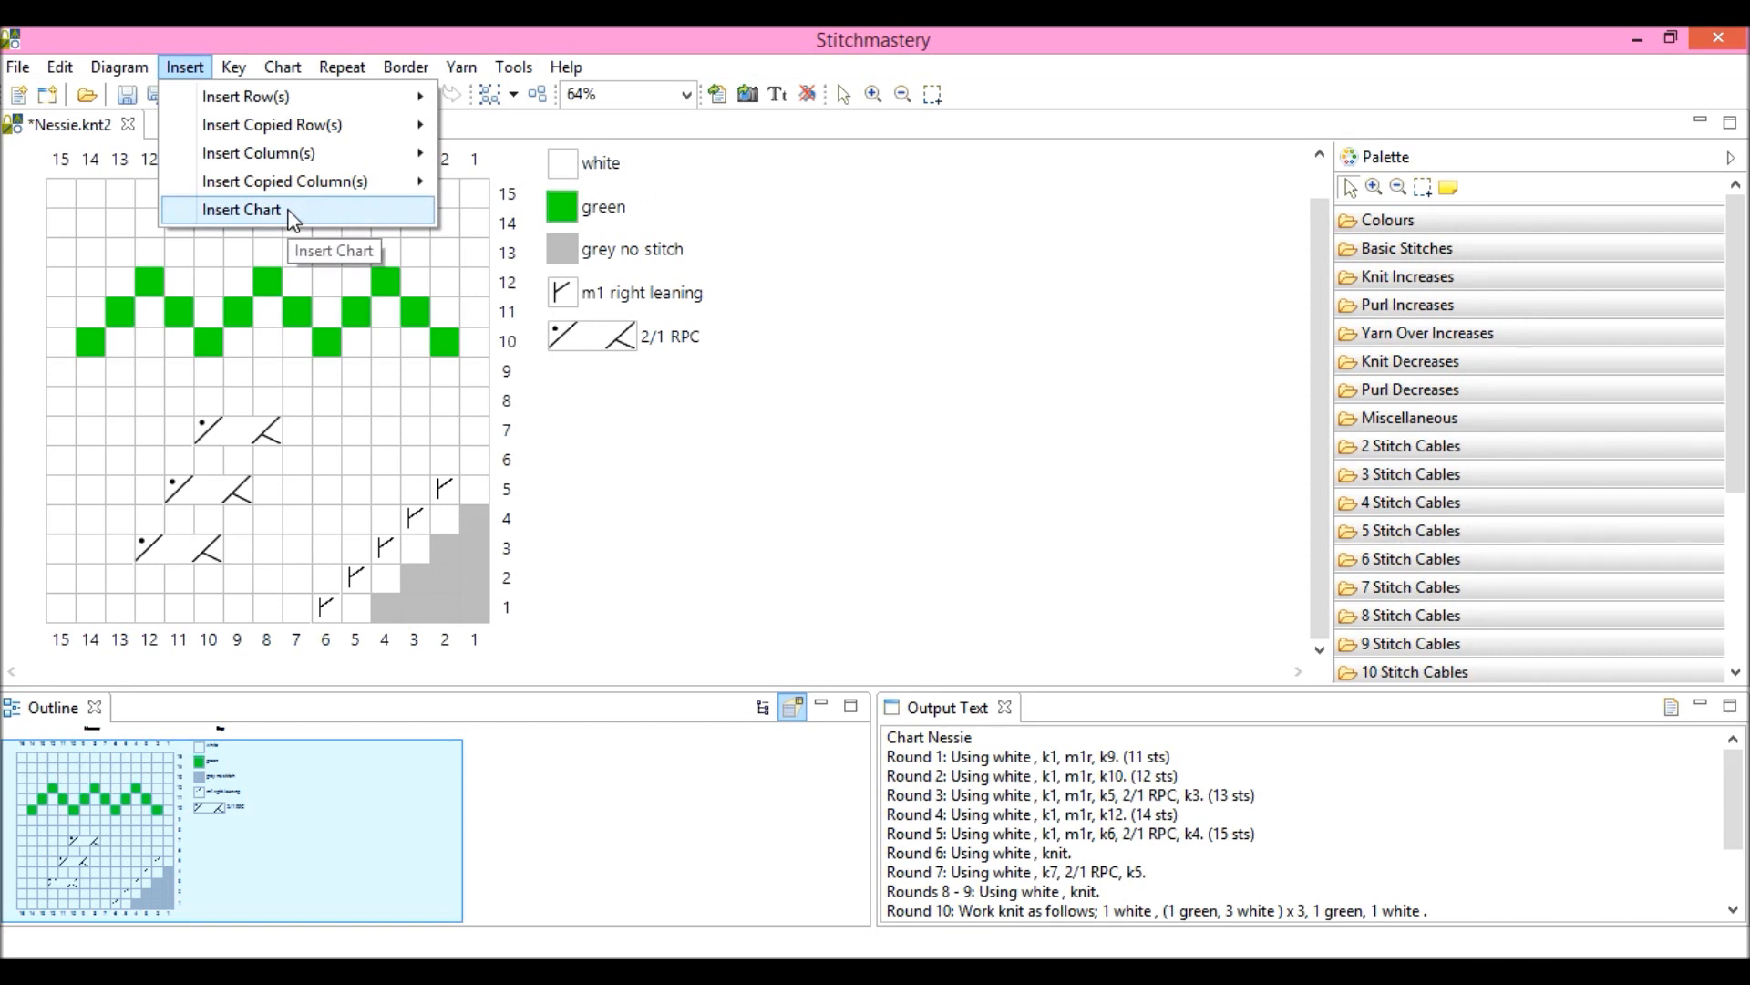
{"action": "mouse_move", "coordinate": [292, 215]}
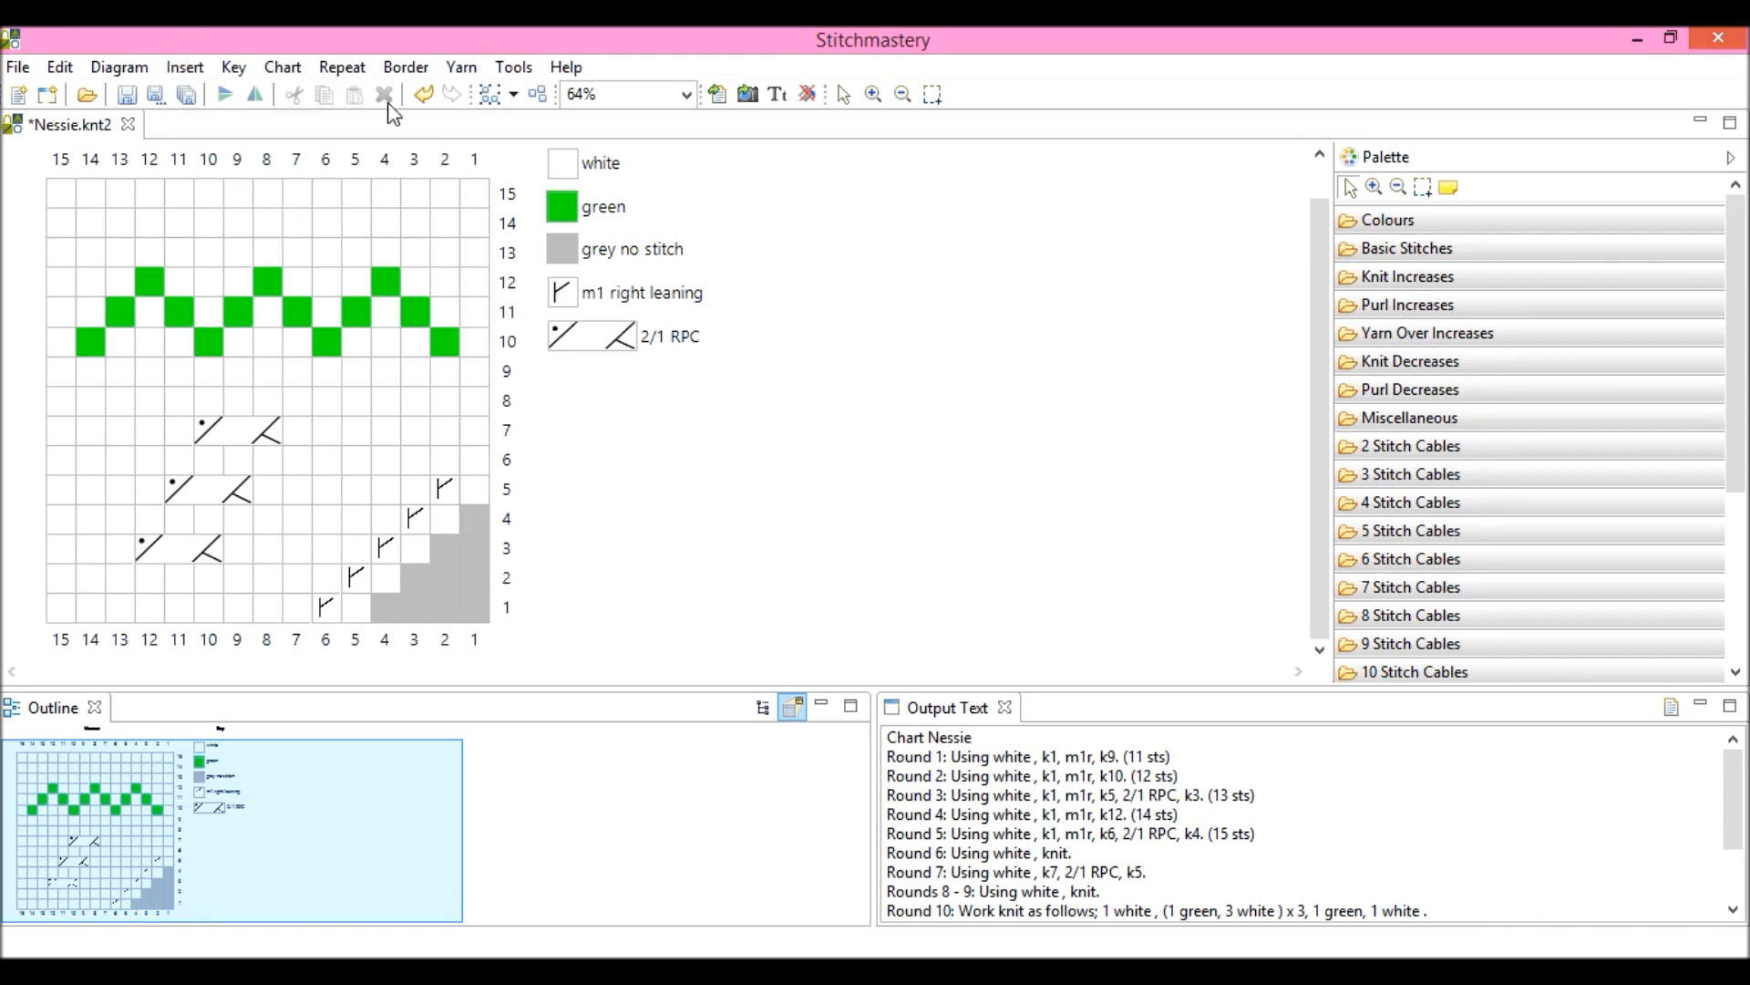
{"action": "mouse_move", "coordinate": [385, 93]}
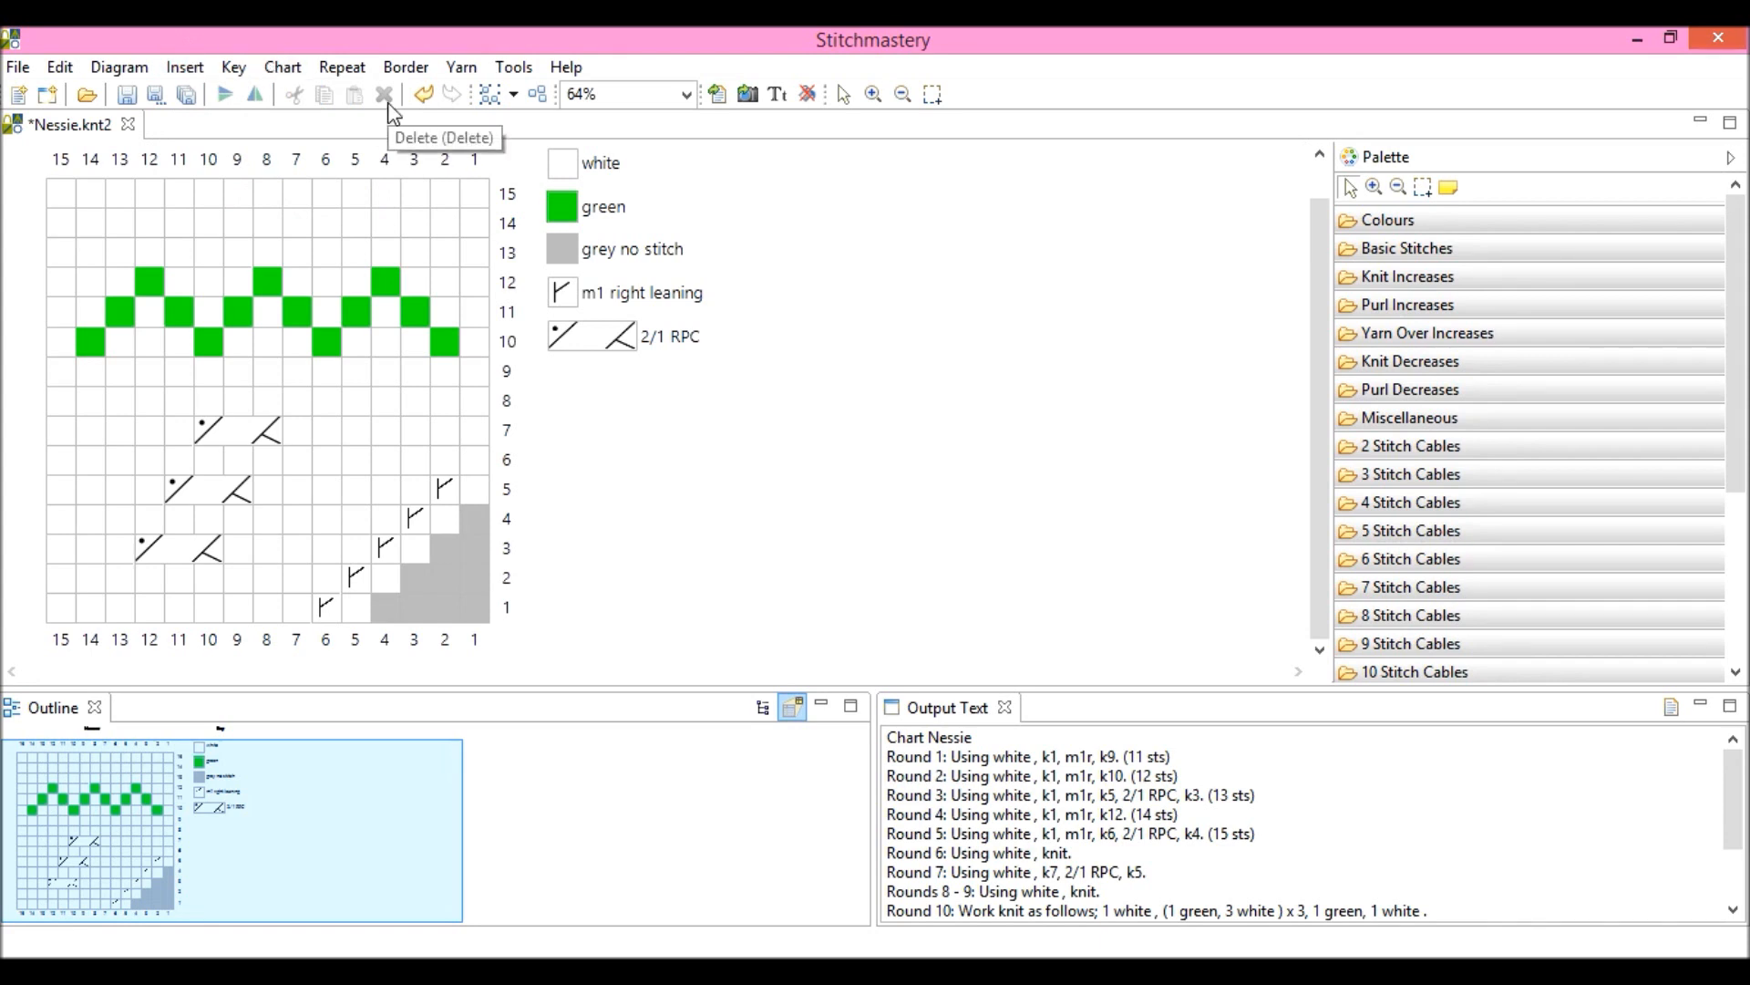
{"action": "mouse_move", "coordinate": [474, 170]}
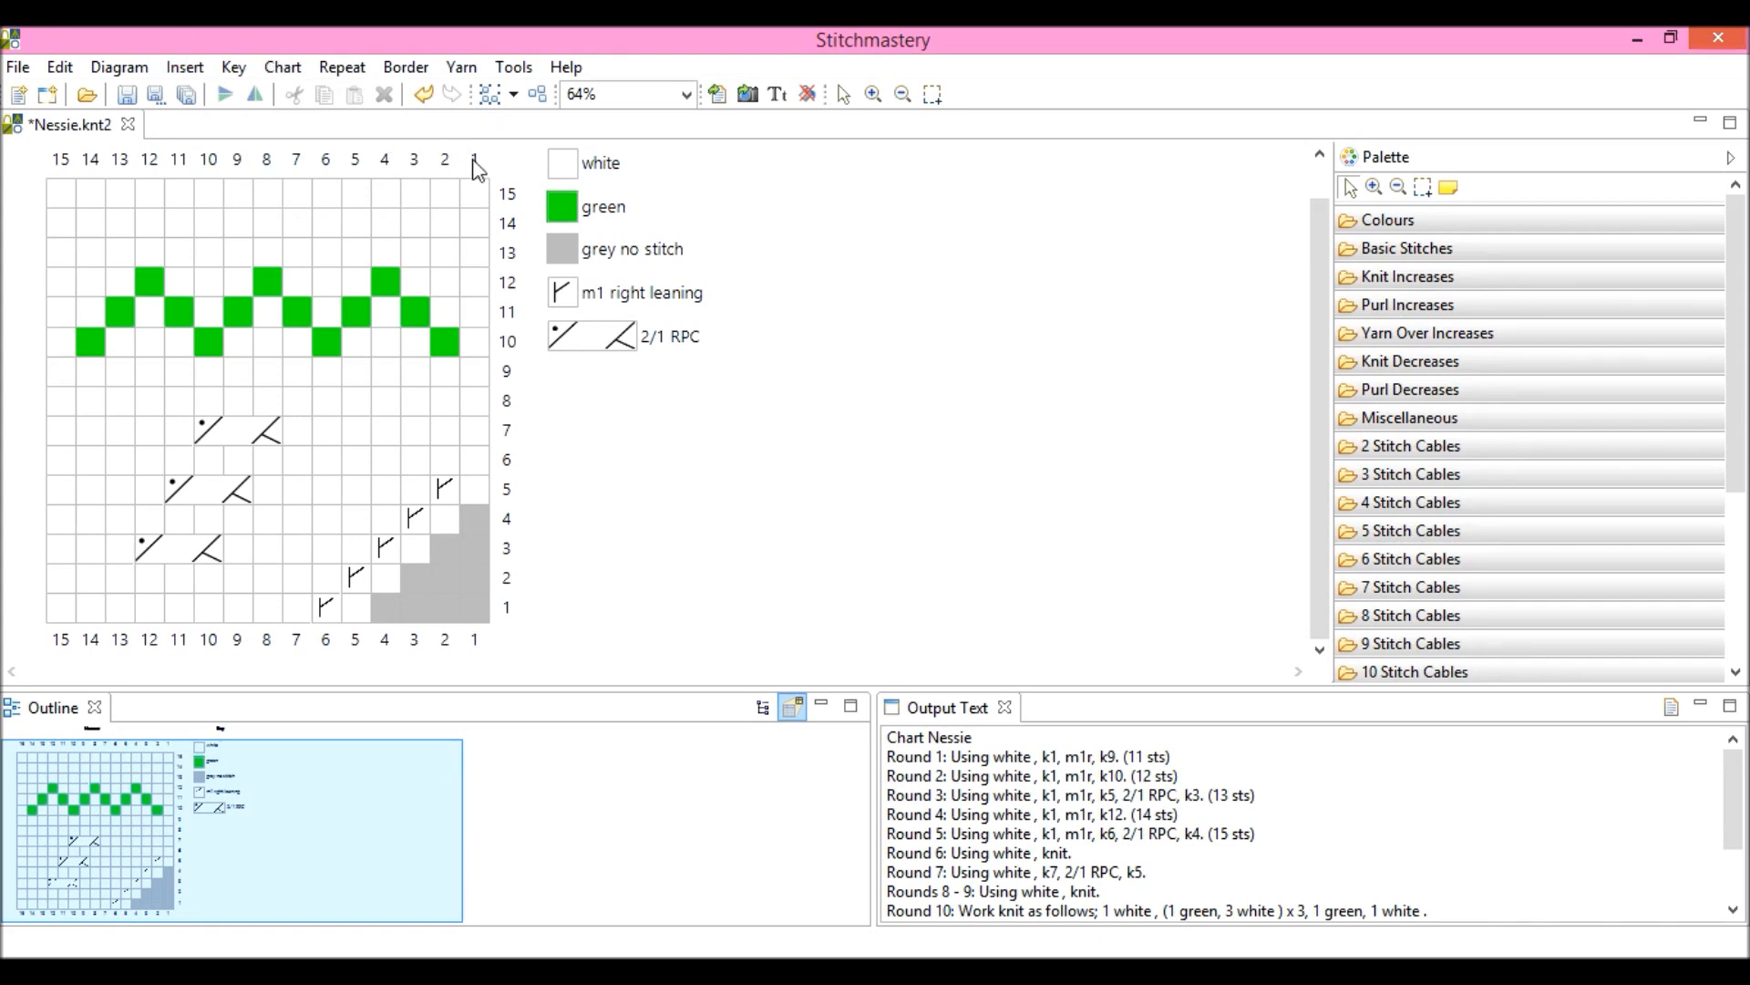
{"action": "mouse_move", "coordinate": [485, 157]}
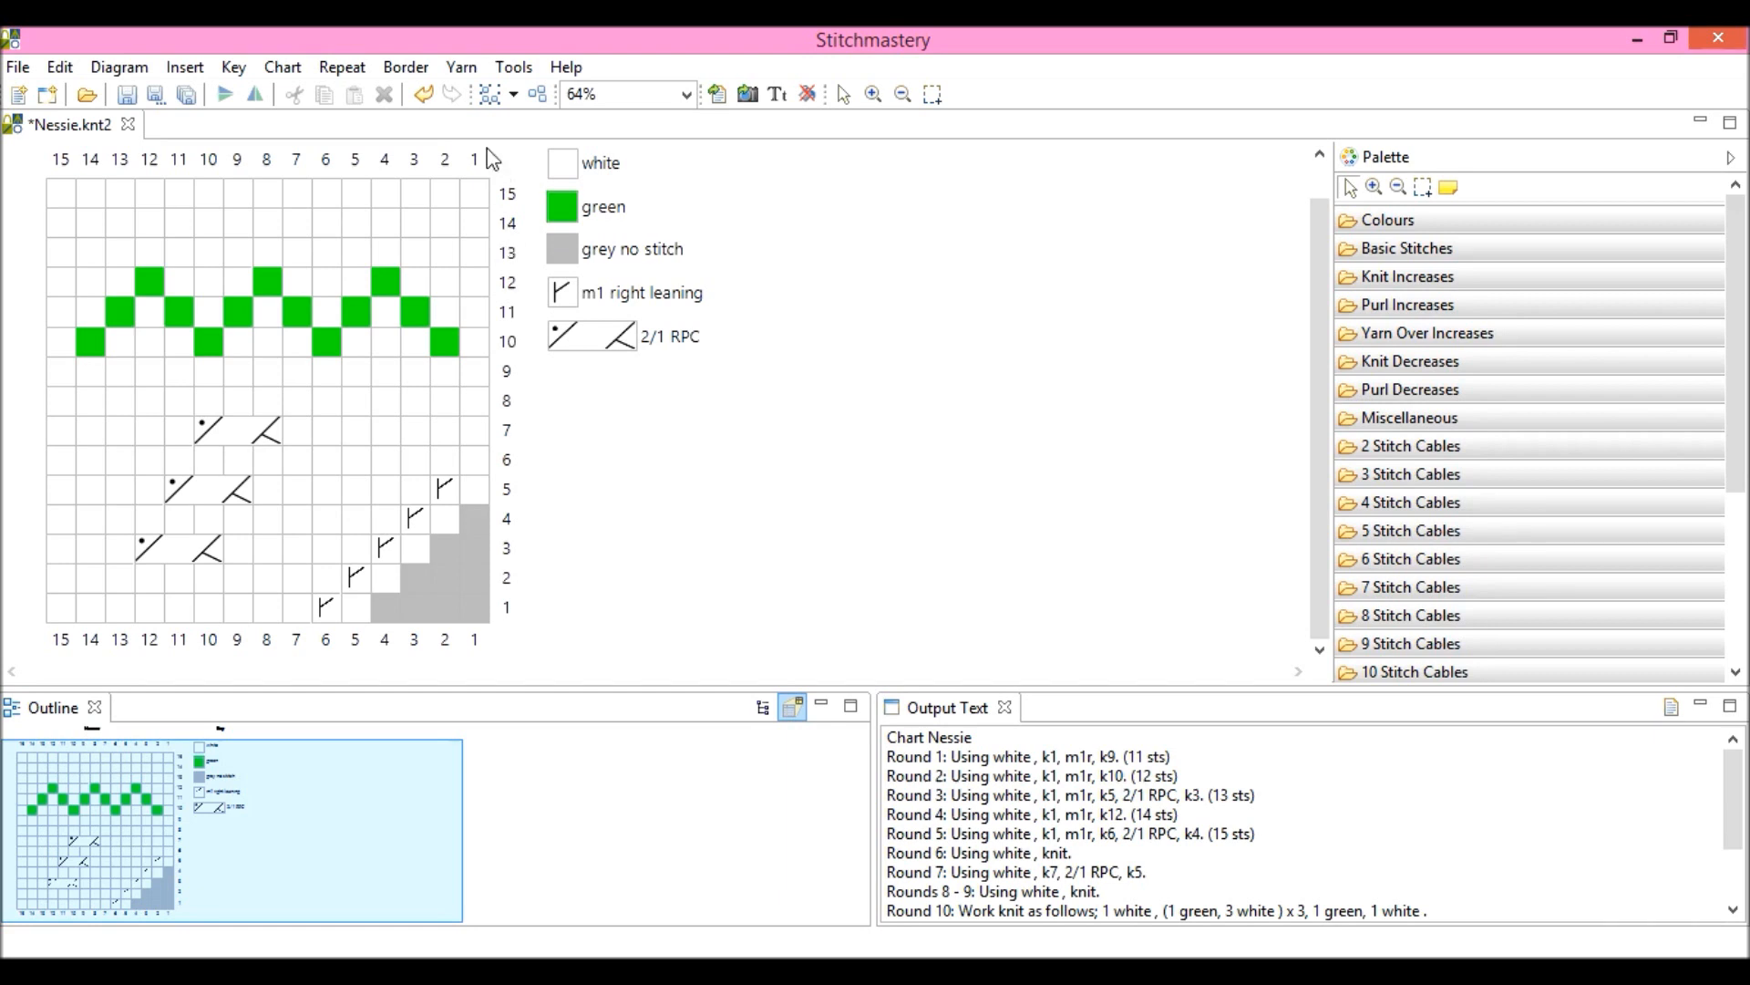
{"action": "mouse_move", "coordinate": [186, 68]}
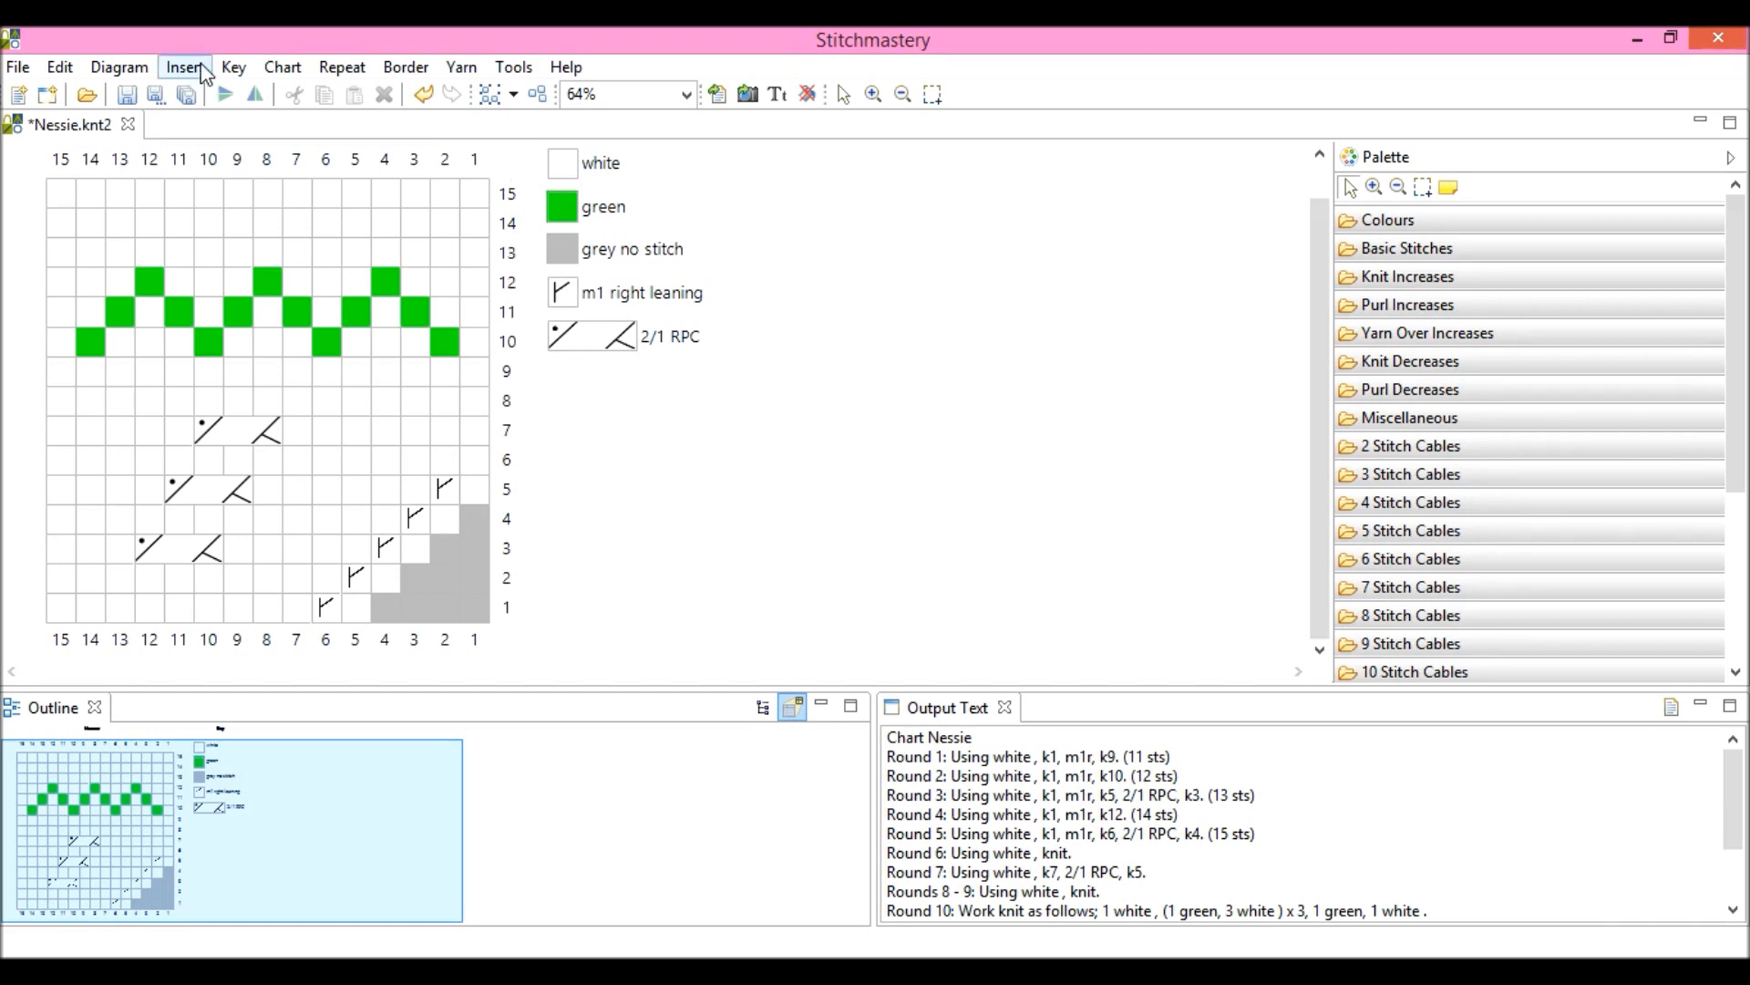
{"action": "left_click", "coordinate": [184, 68]}
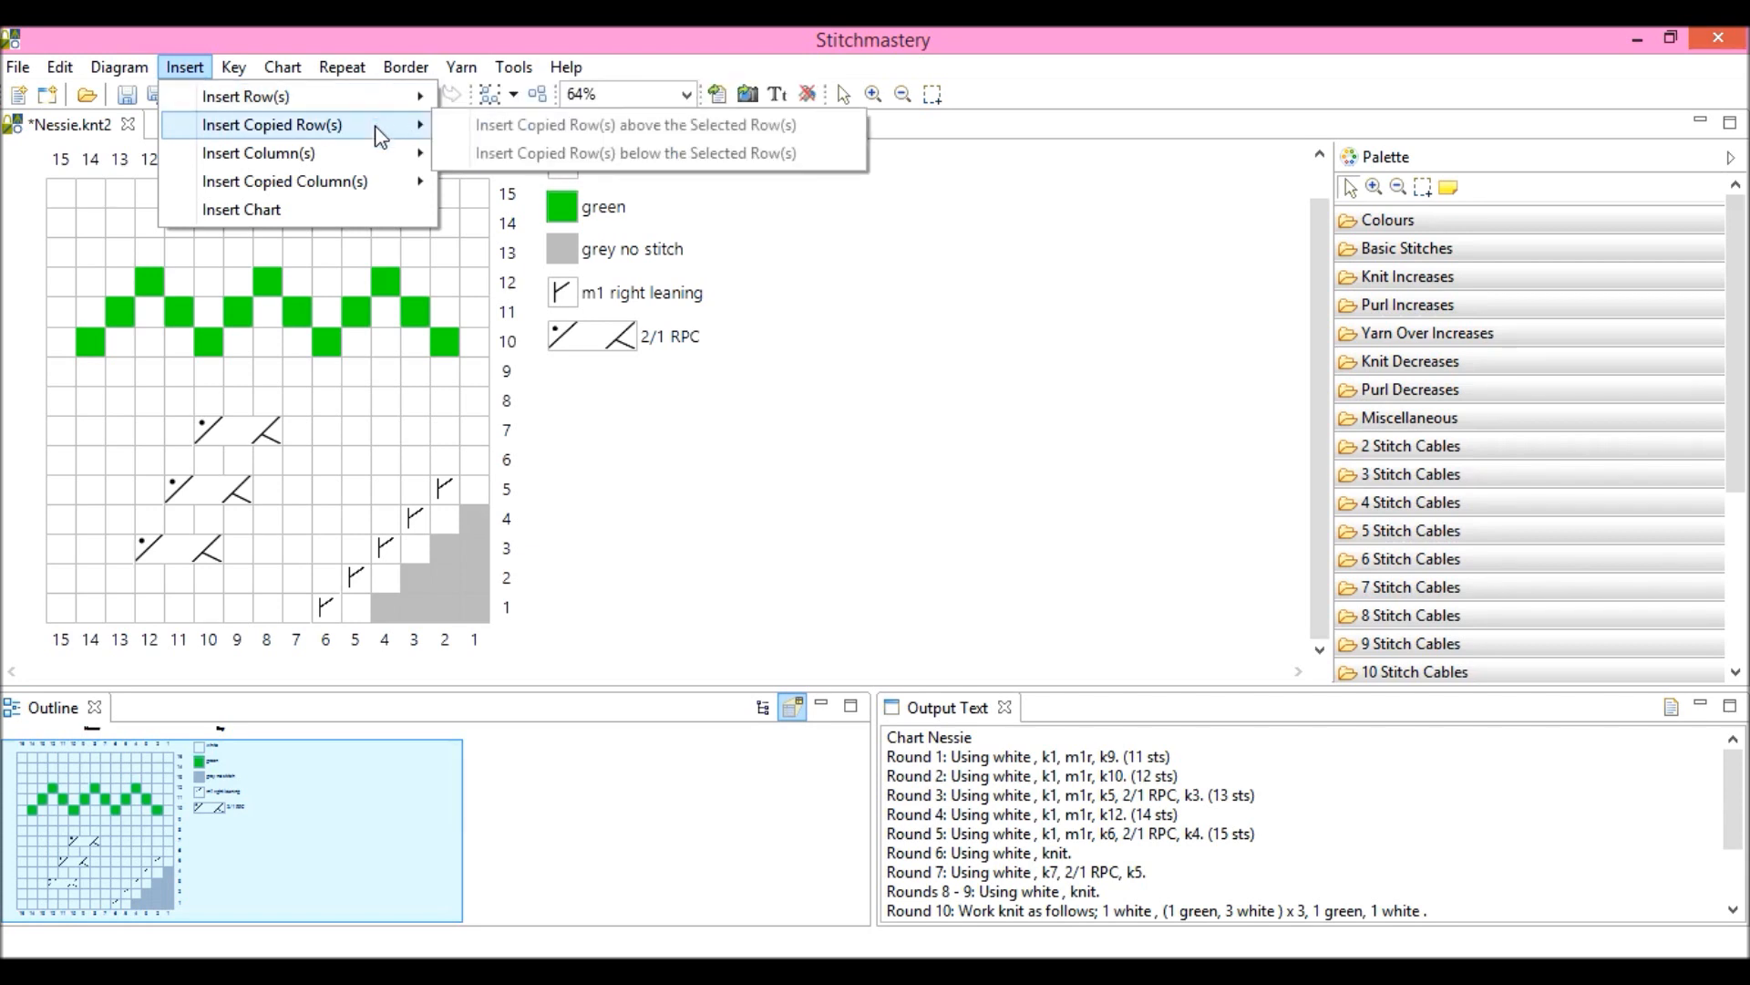
{"action": "mouse_move", "coordinate": [259, 154]}
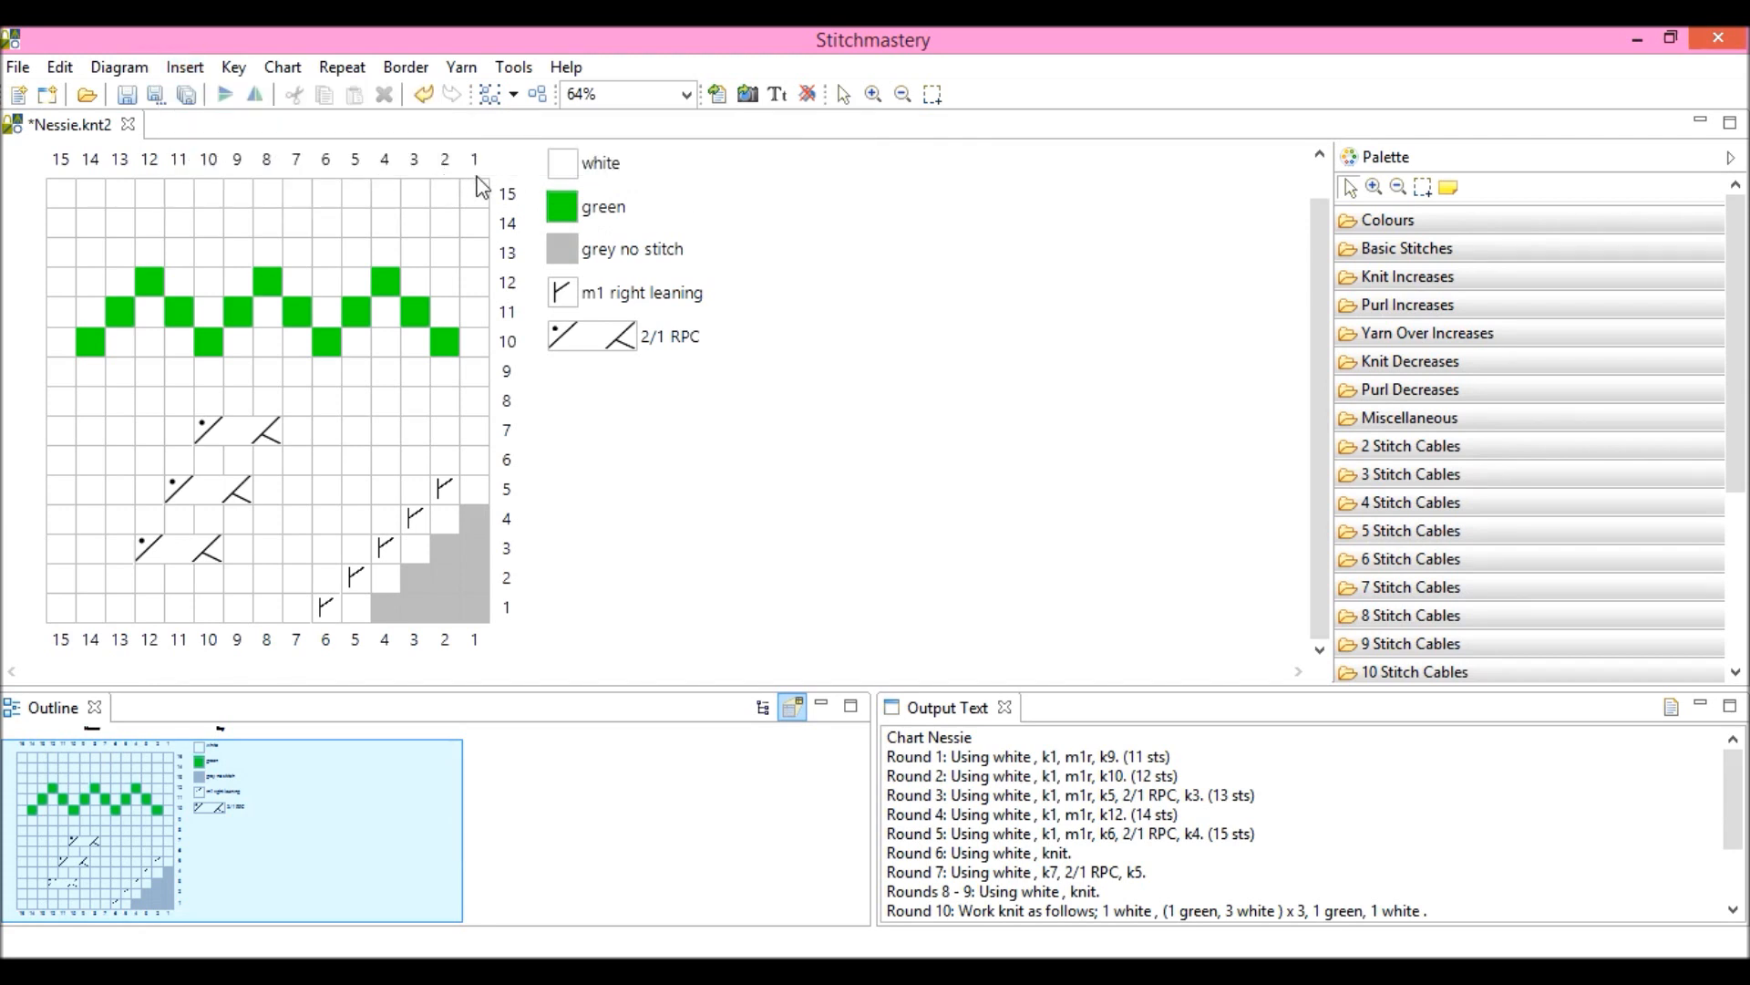
{"action": "mouse_move", "coordinate": [527, 478]}
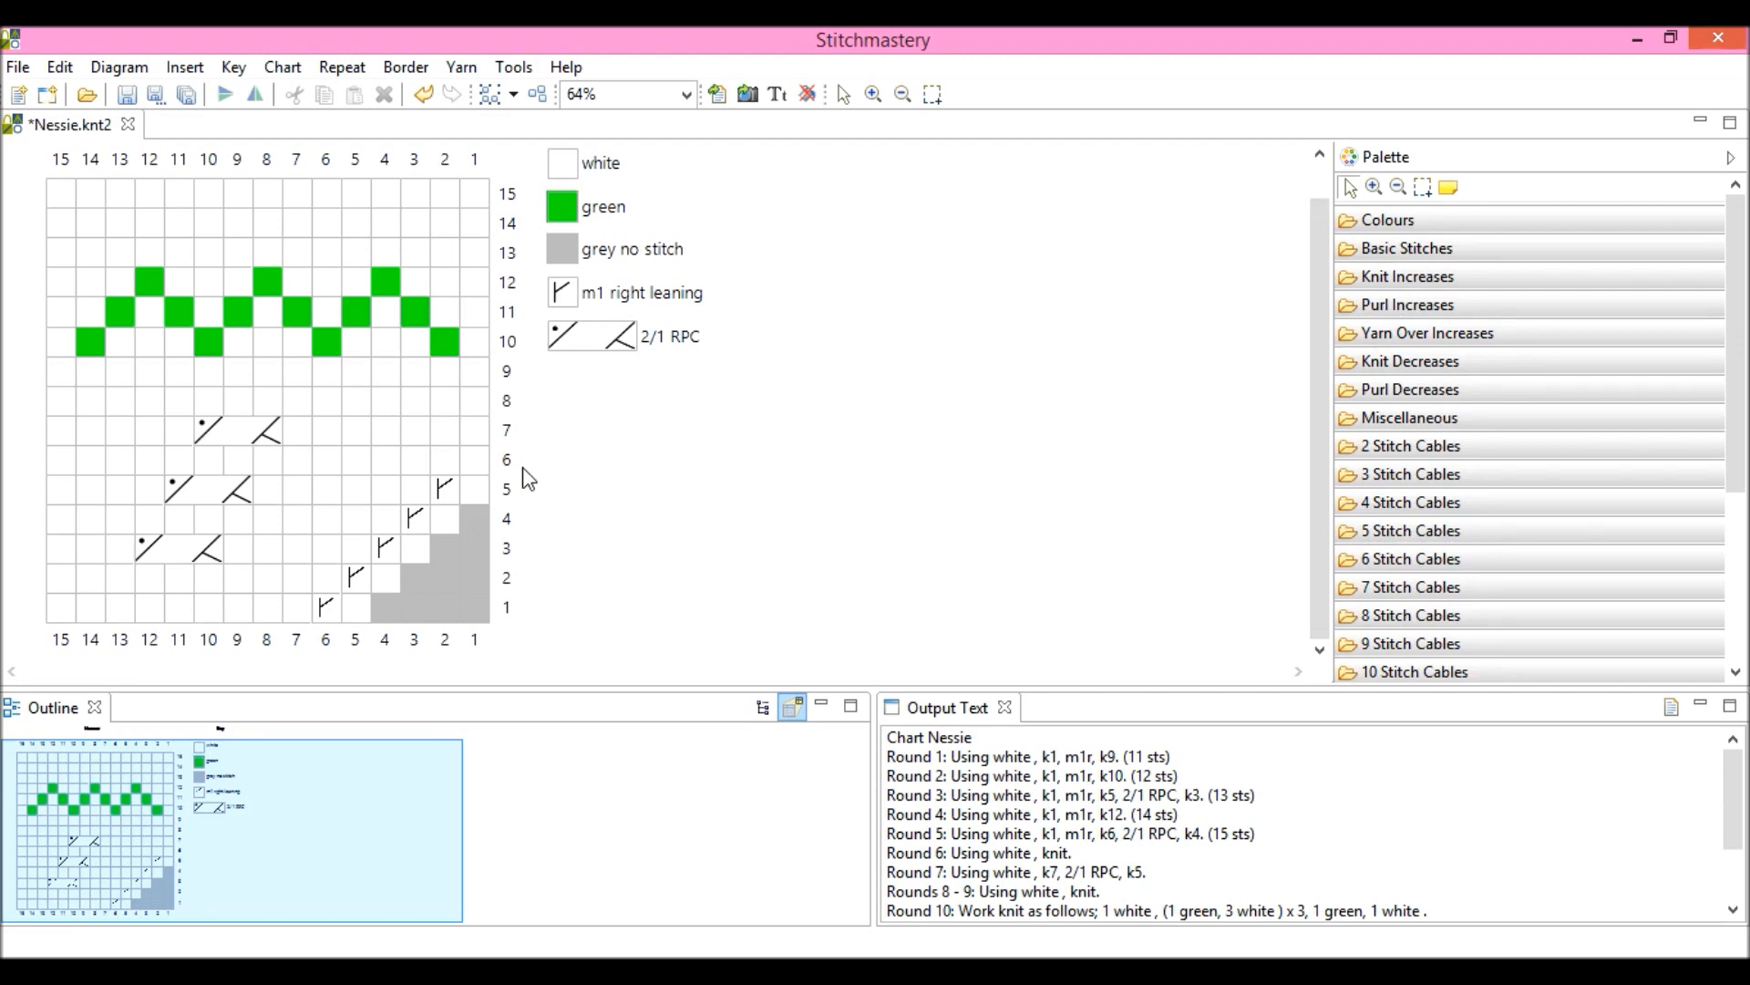
{"action": "mouse_move", "coordinate": [503, 199]}
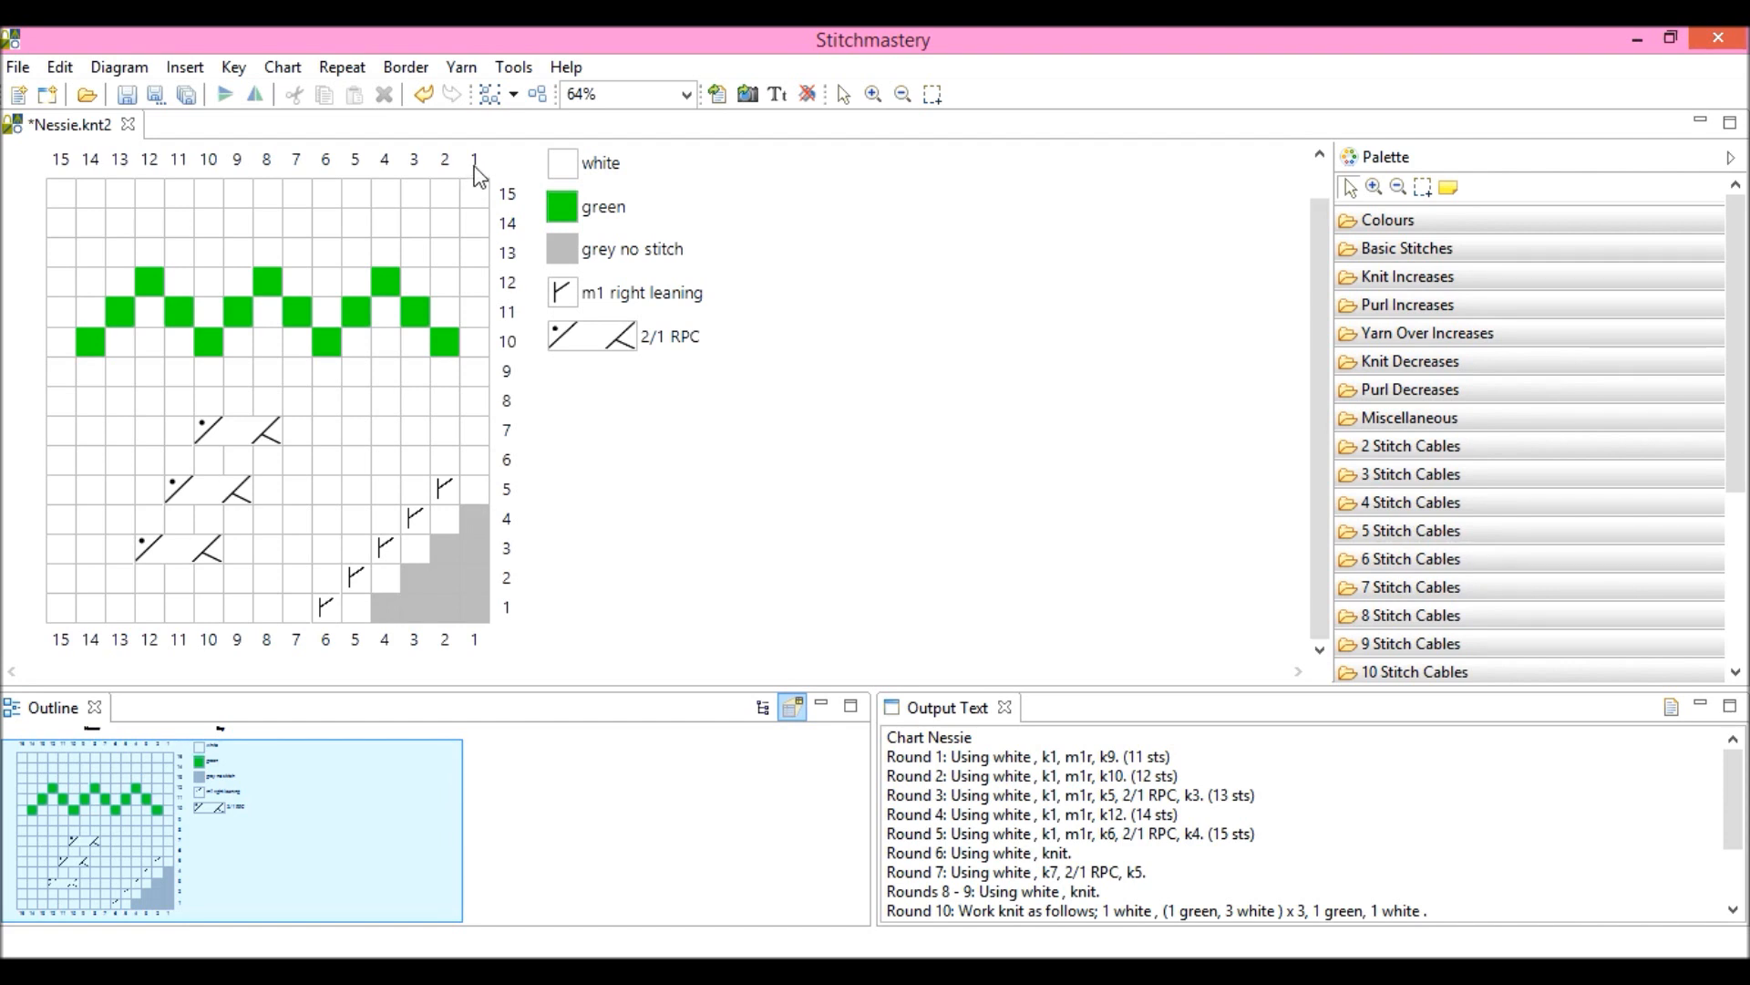
{"action": "mouse_move", "coordinate": [44, 232]}
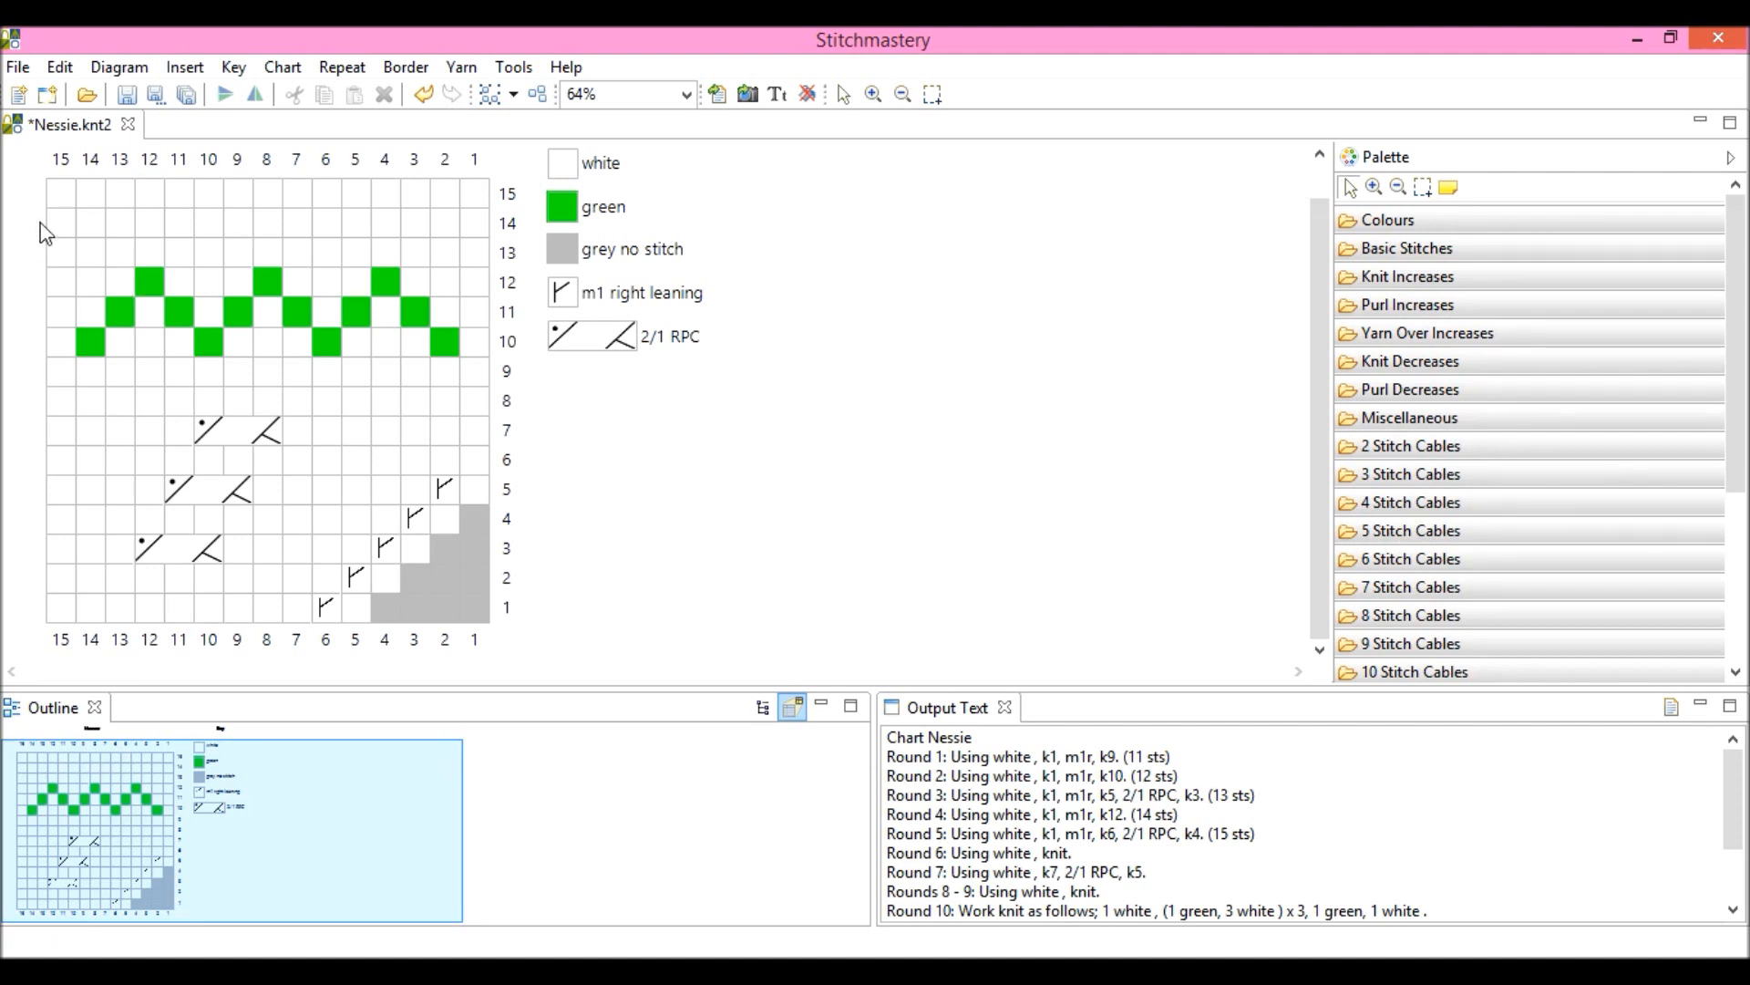
{"action": "mouse_move", "coordinate": [39, 257]}
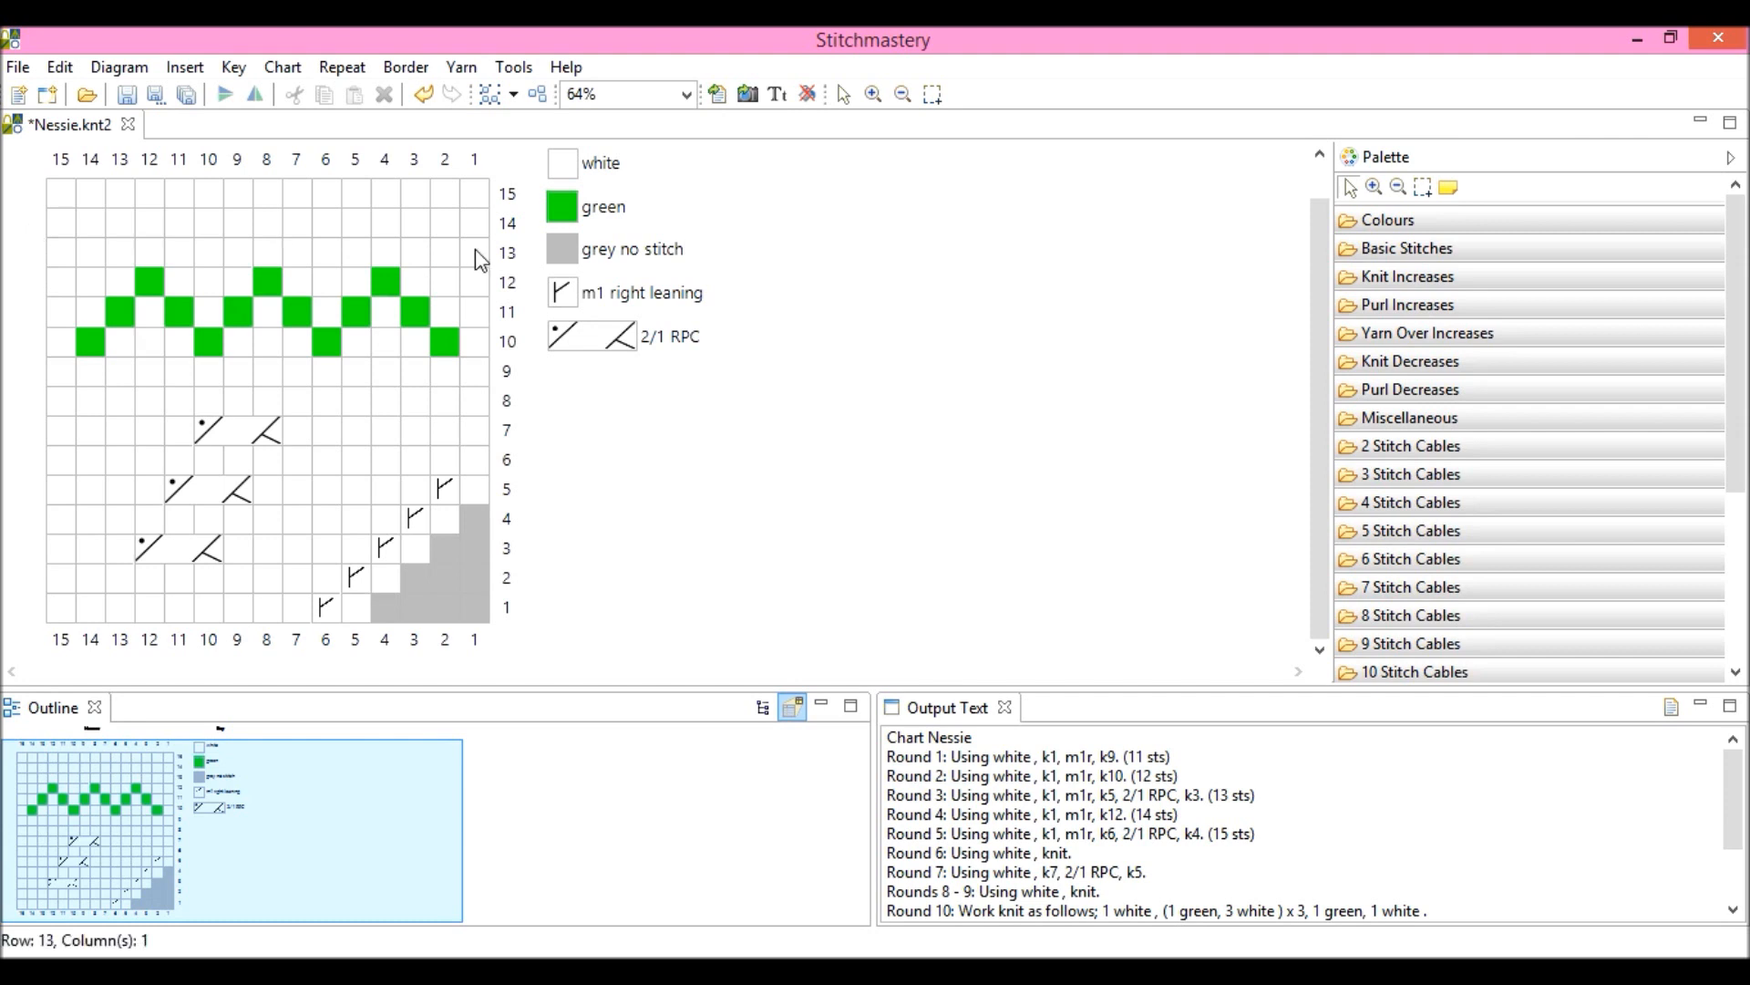
{"action": "mouse_move", "coordinate": [42, 232]}
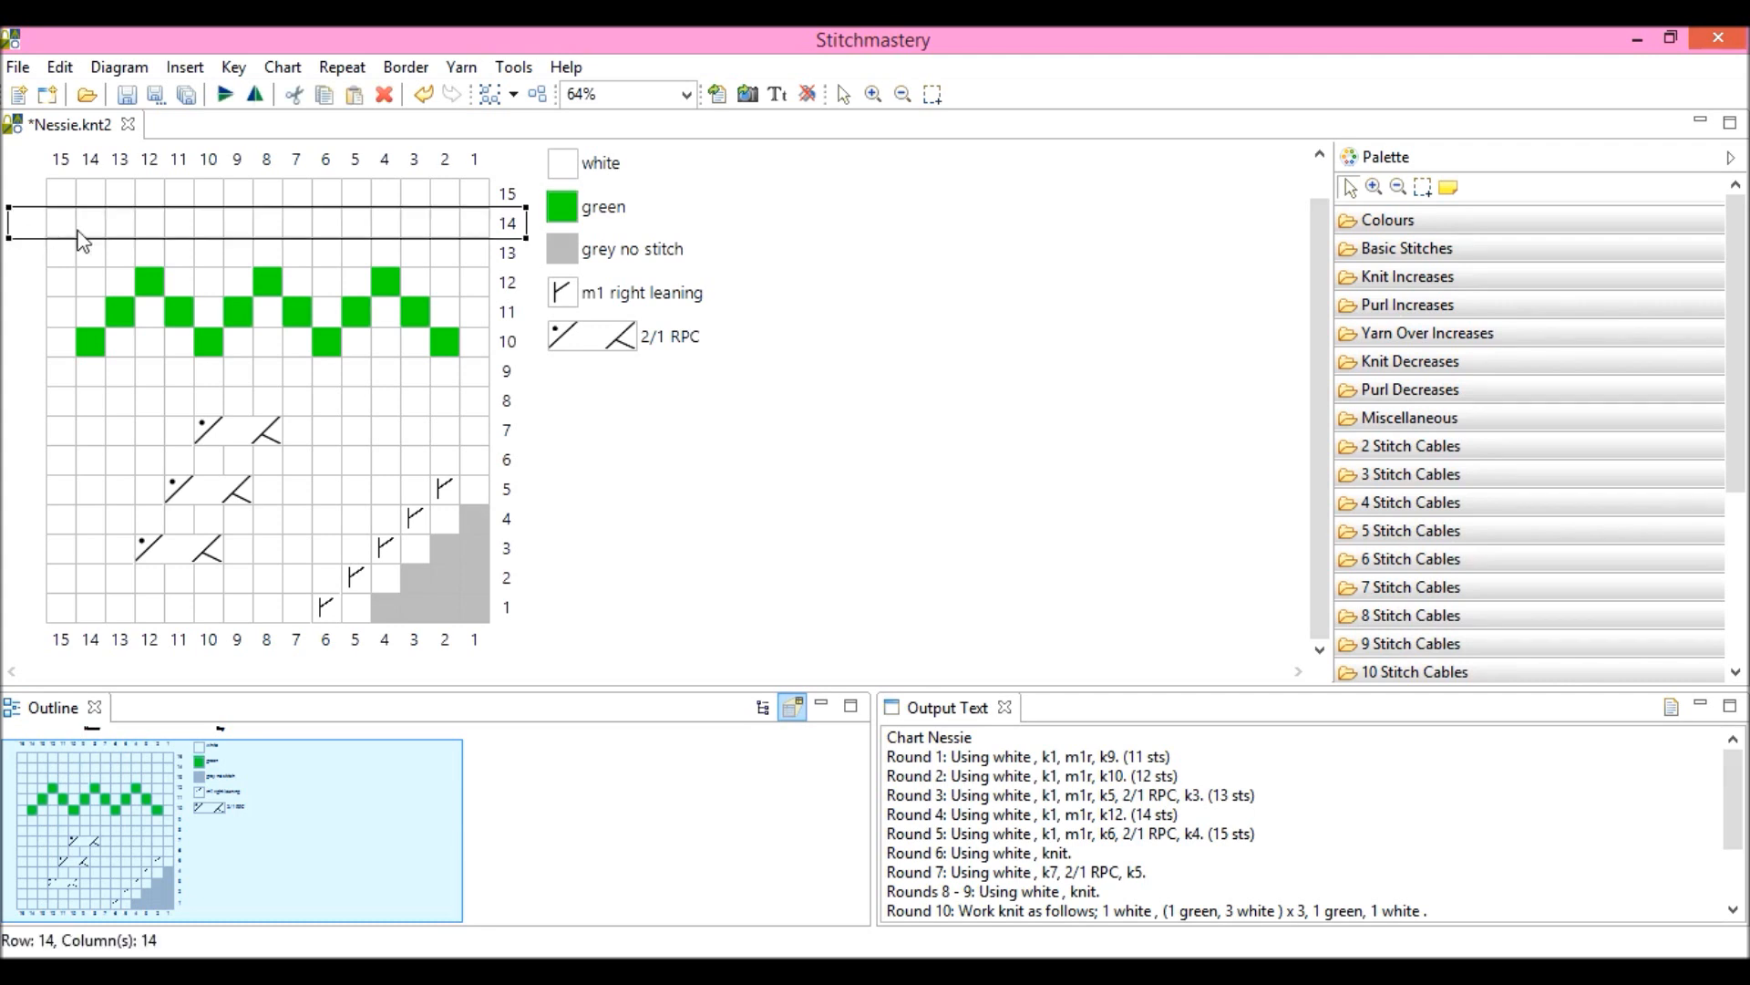
{"action": "mouse_move", "coordinate": [28, 223]}
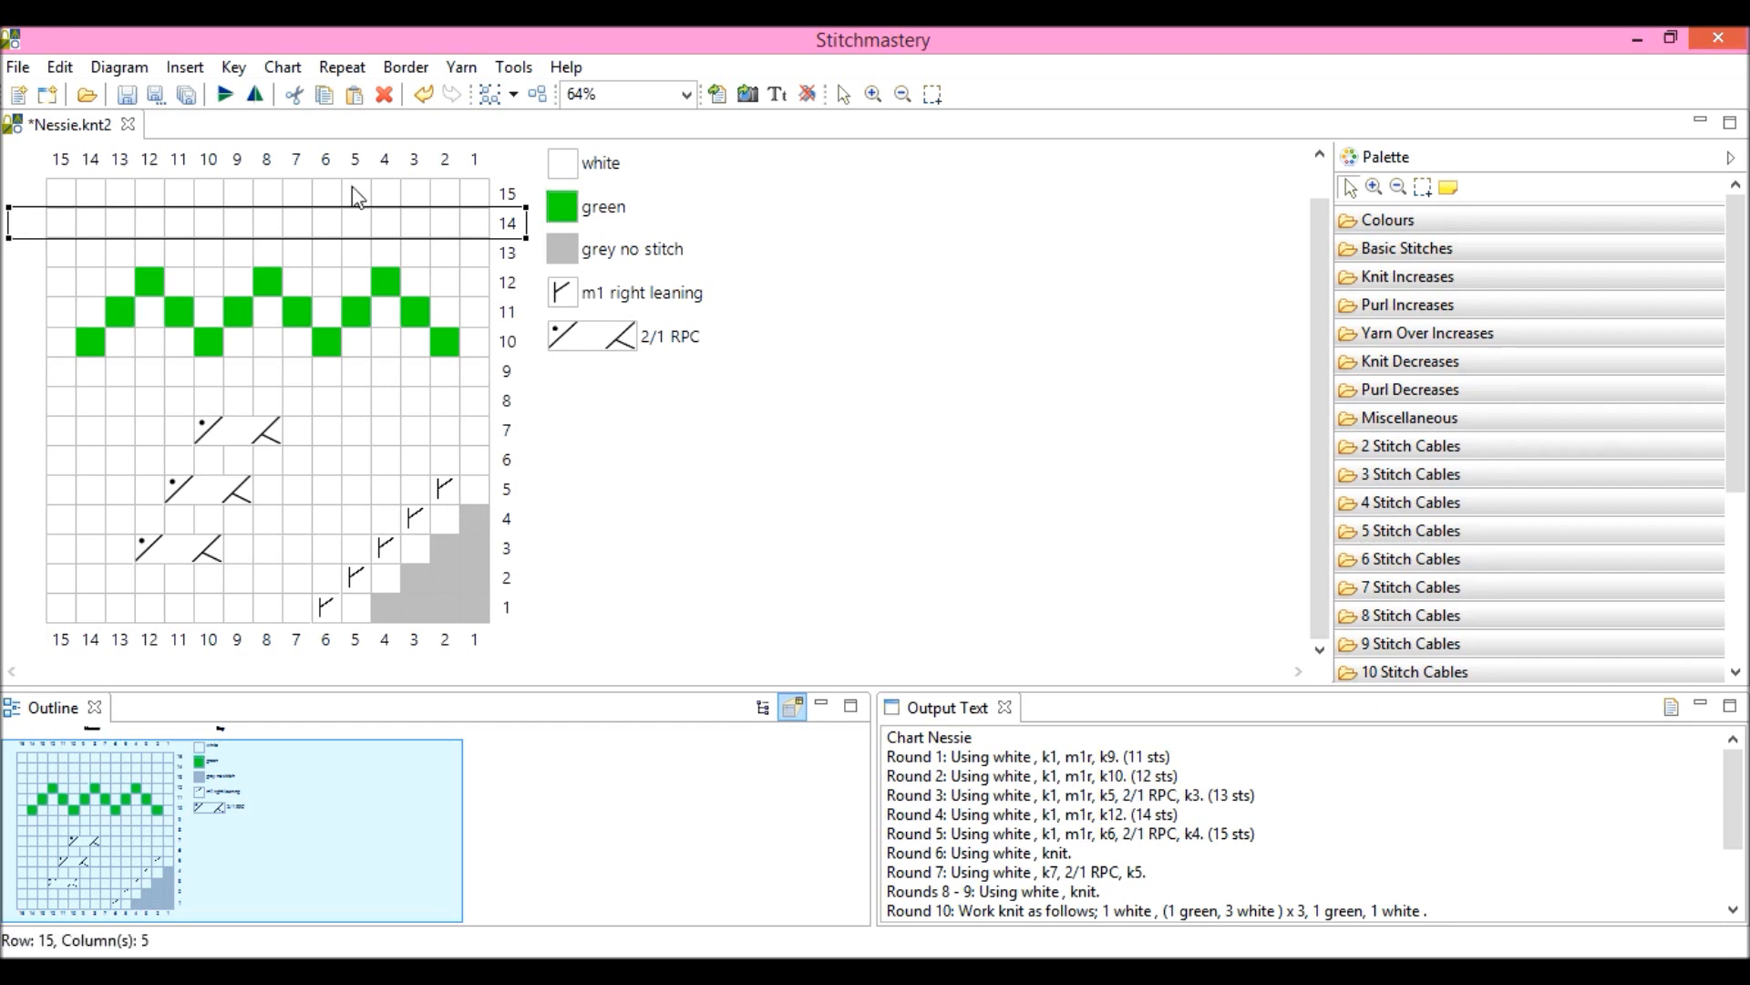
{"action": "mouse_move", "coordinate": [474, 171]}
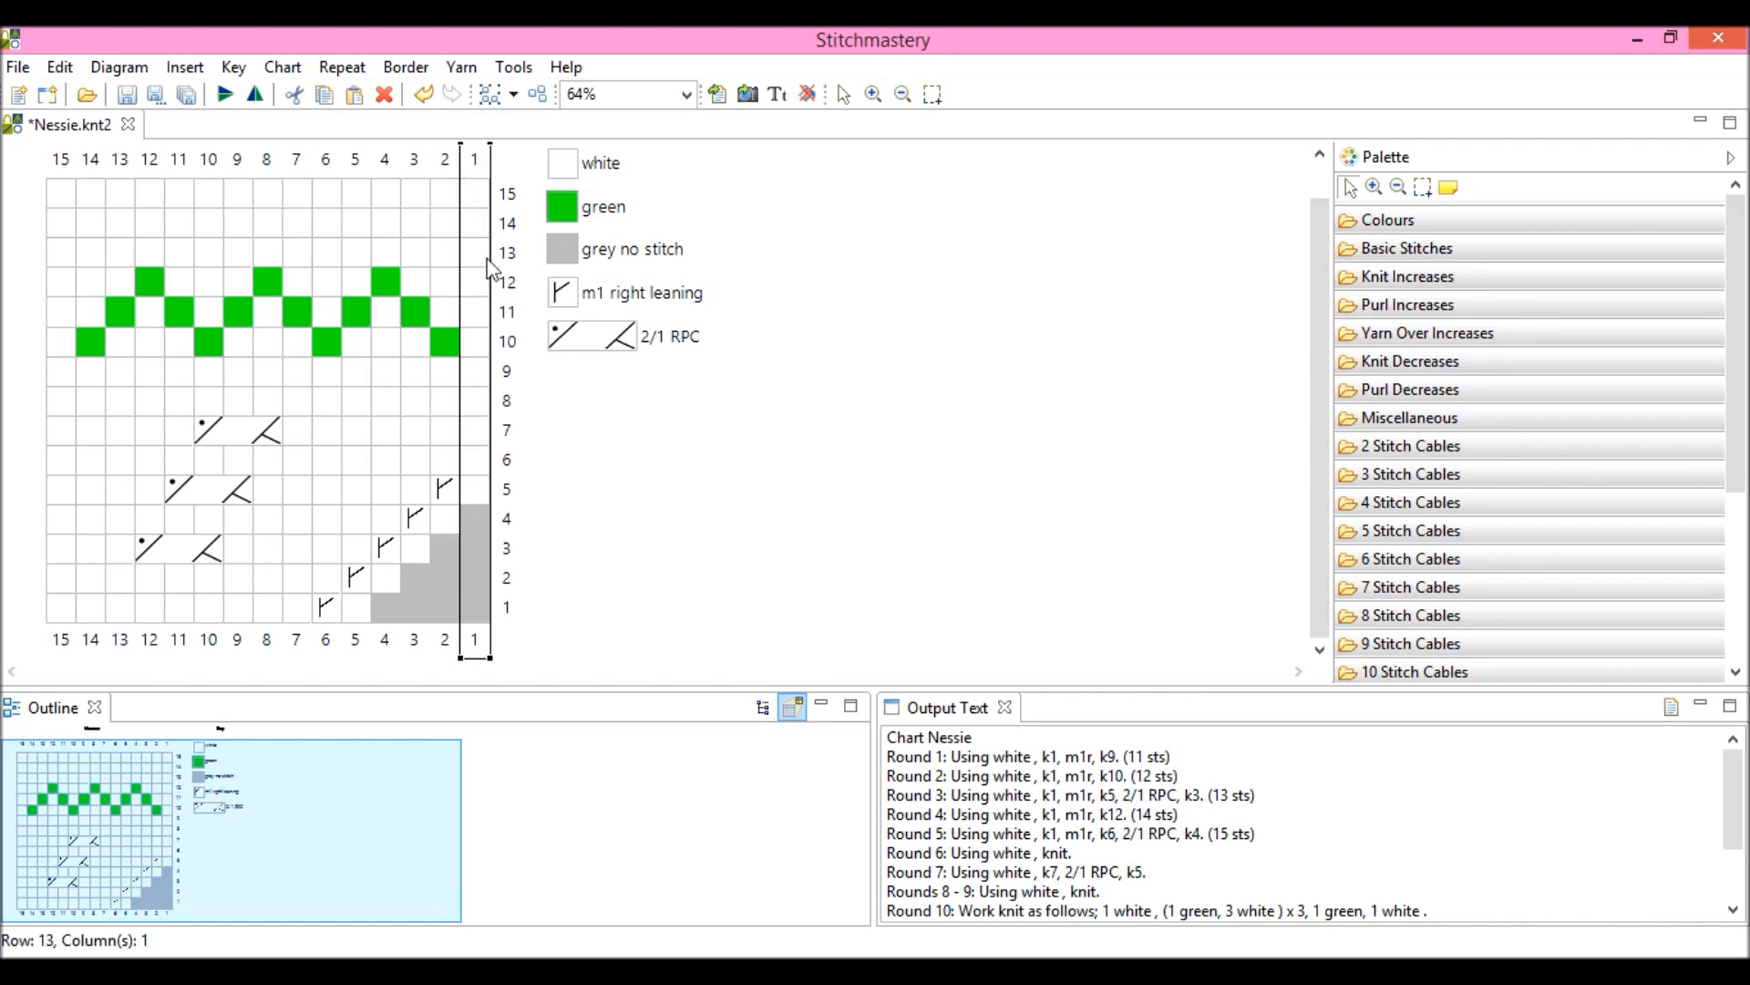
Insert one blank column left of column 1, widening Nessie to 16 stitches
{"action": "left_click", "coordinate": [185, 68]}
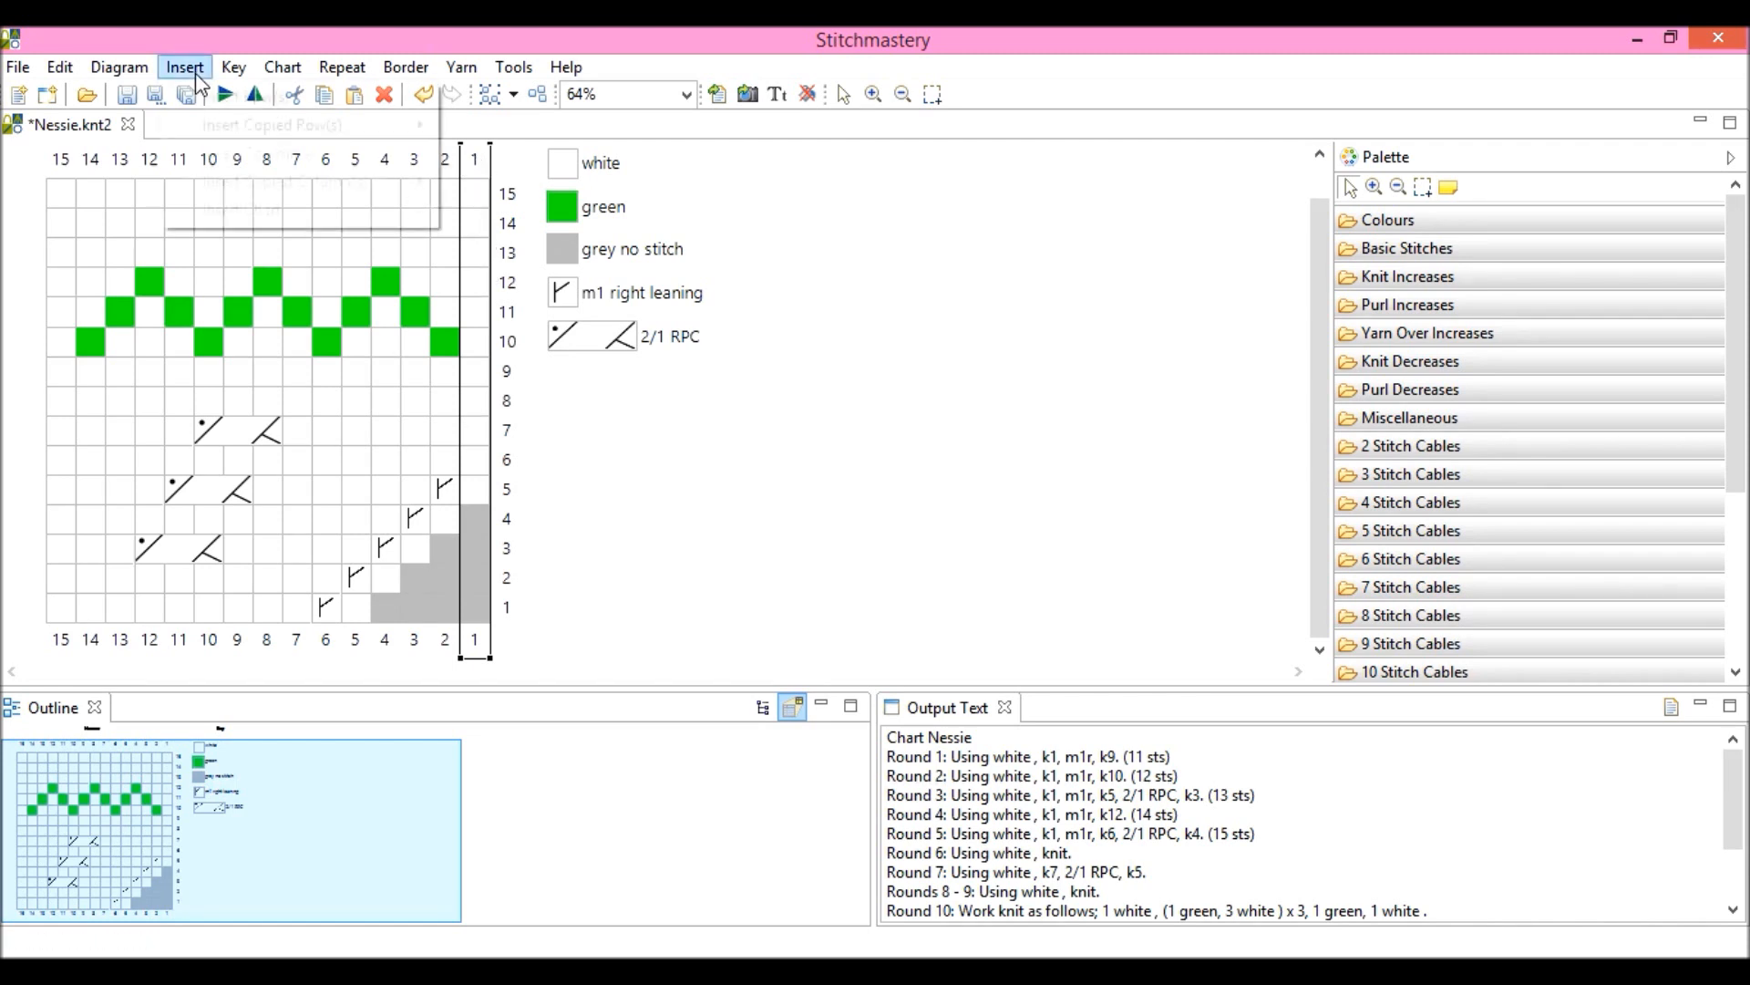
{"action": "mouse_move", "coordinate": [259, 153]}
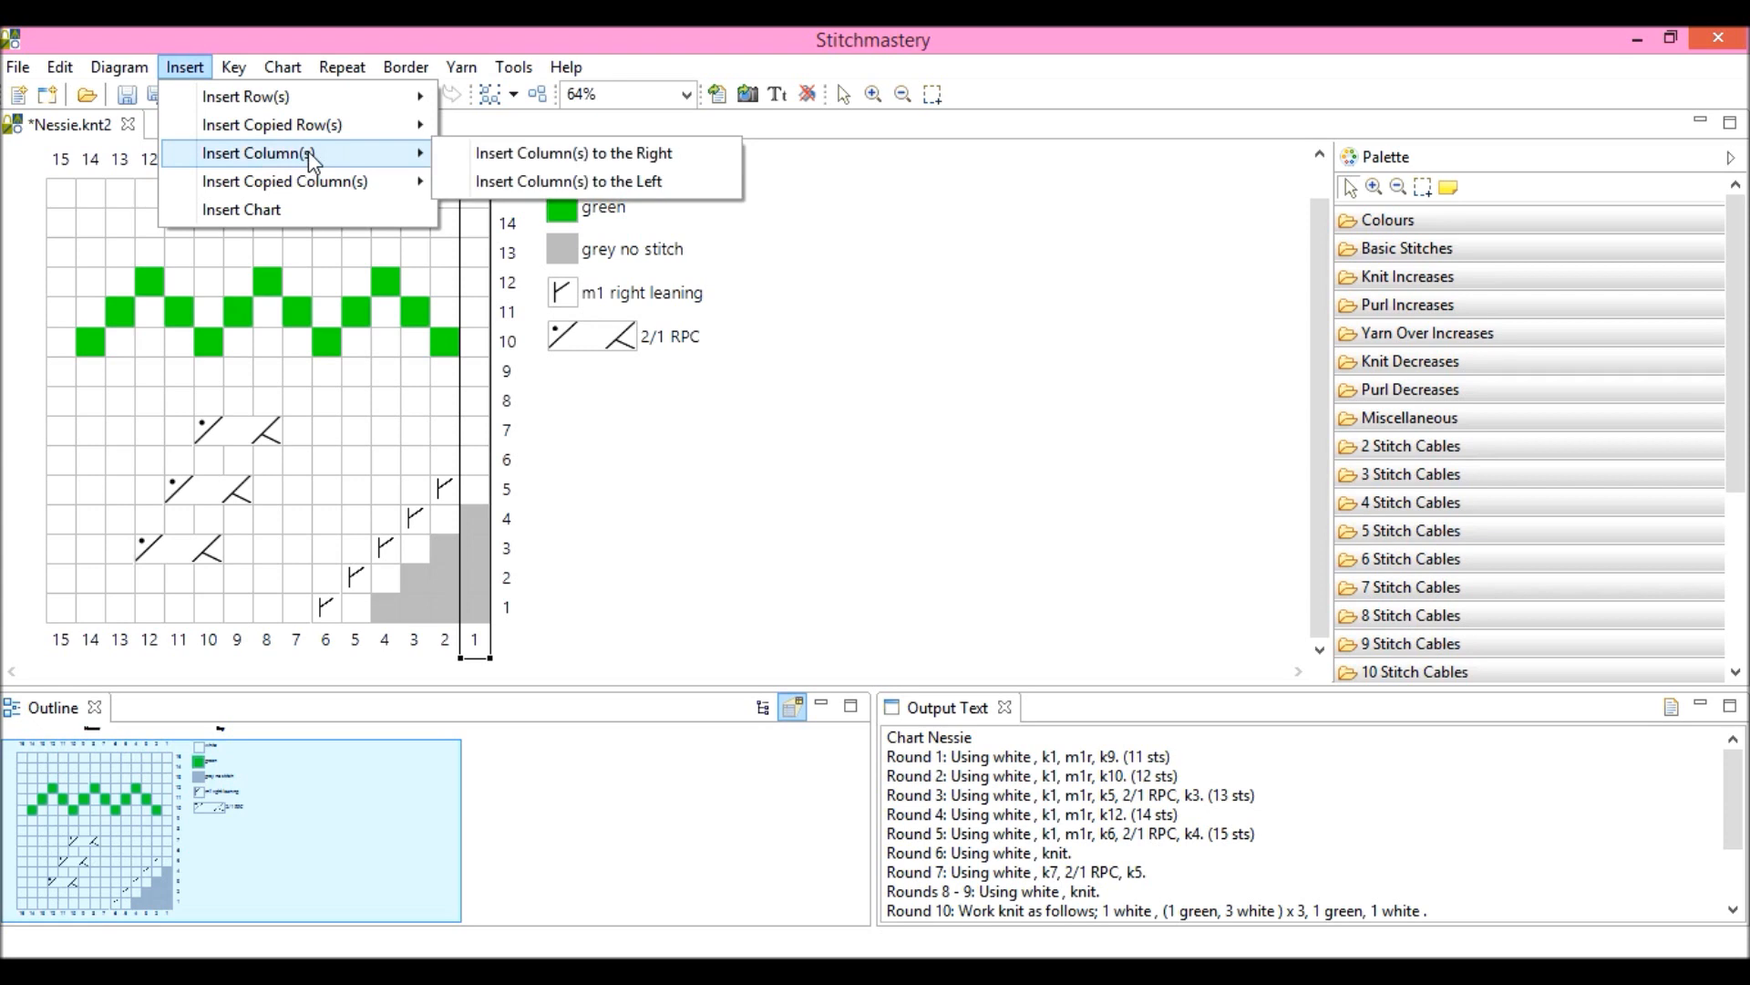
{"action": "left_click", "coordinate": [573, 153]}
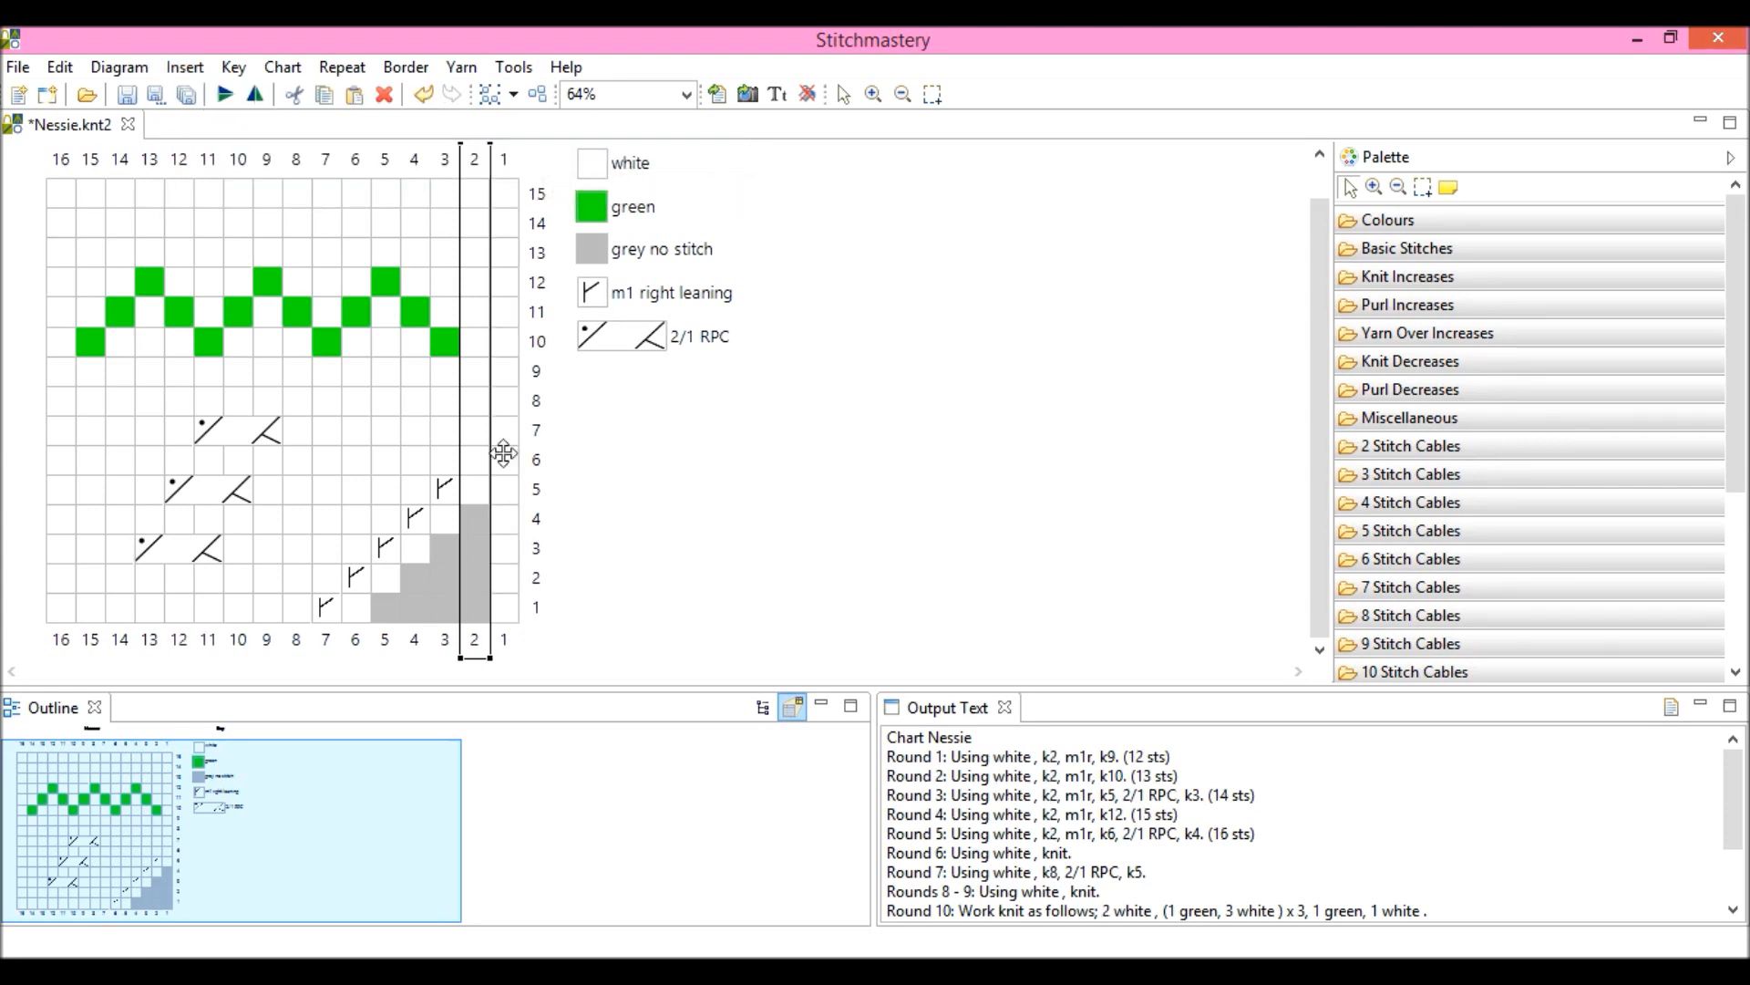
{"action": "mouse_move", "coordinate": [511, 324]}
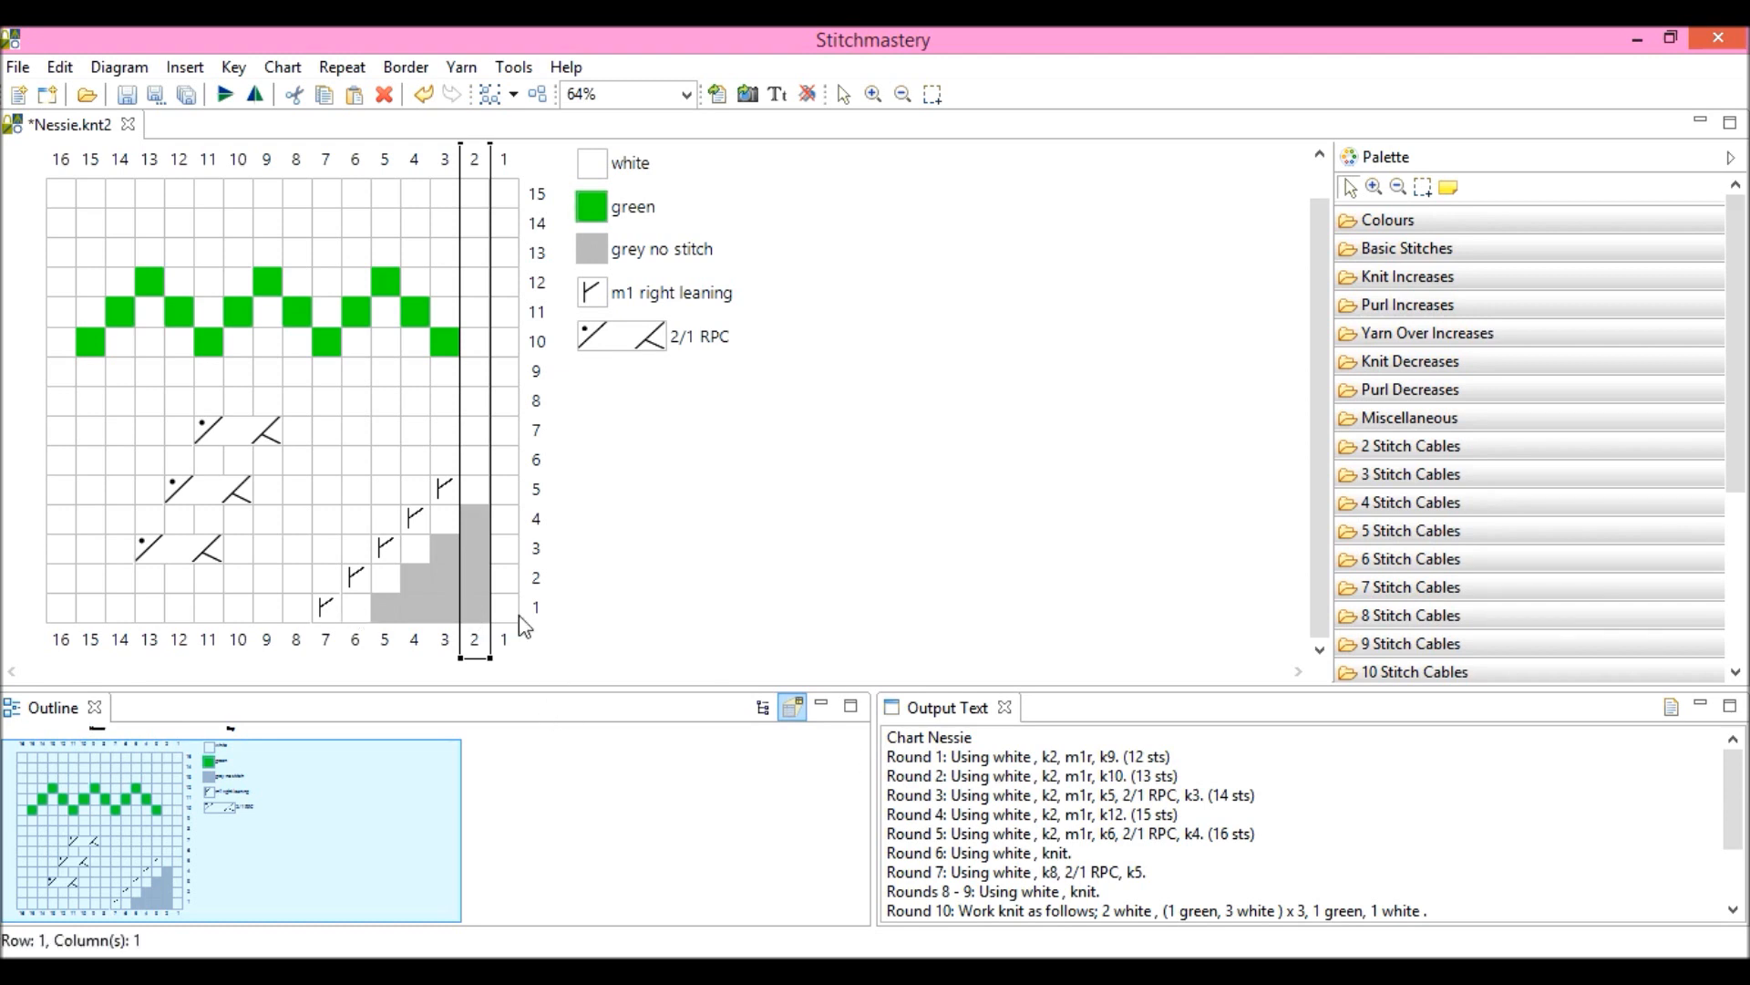
{"action": "mouse_move", "coordinate": [656, 610]}
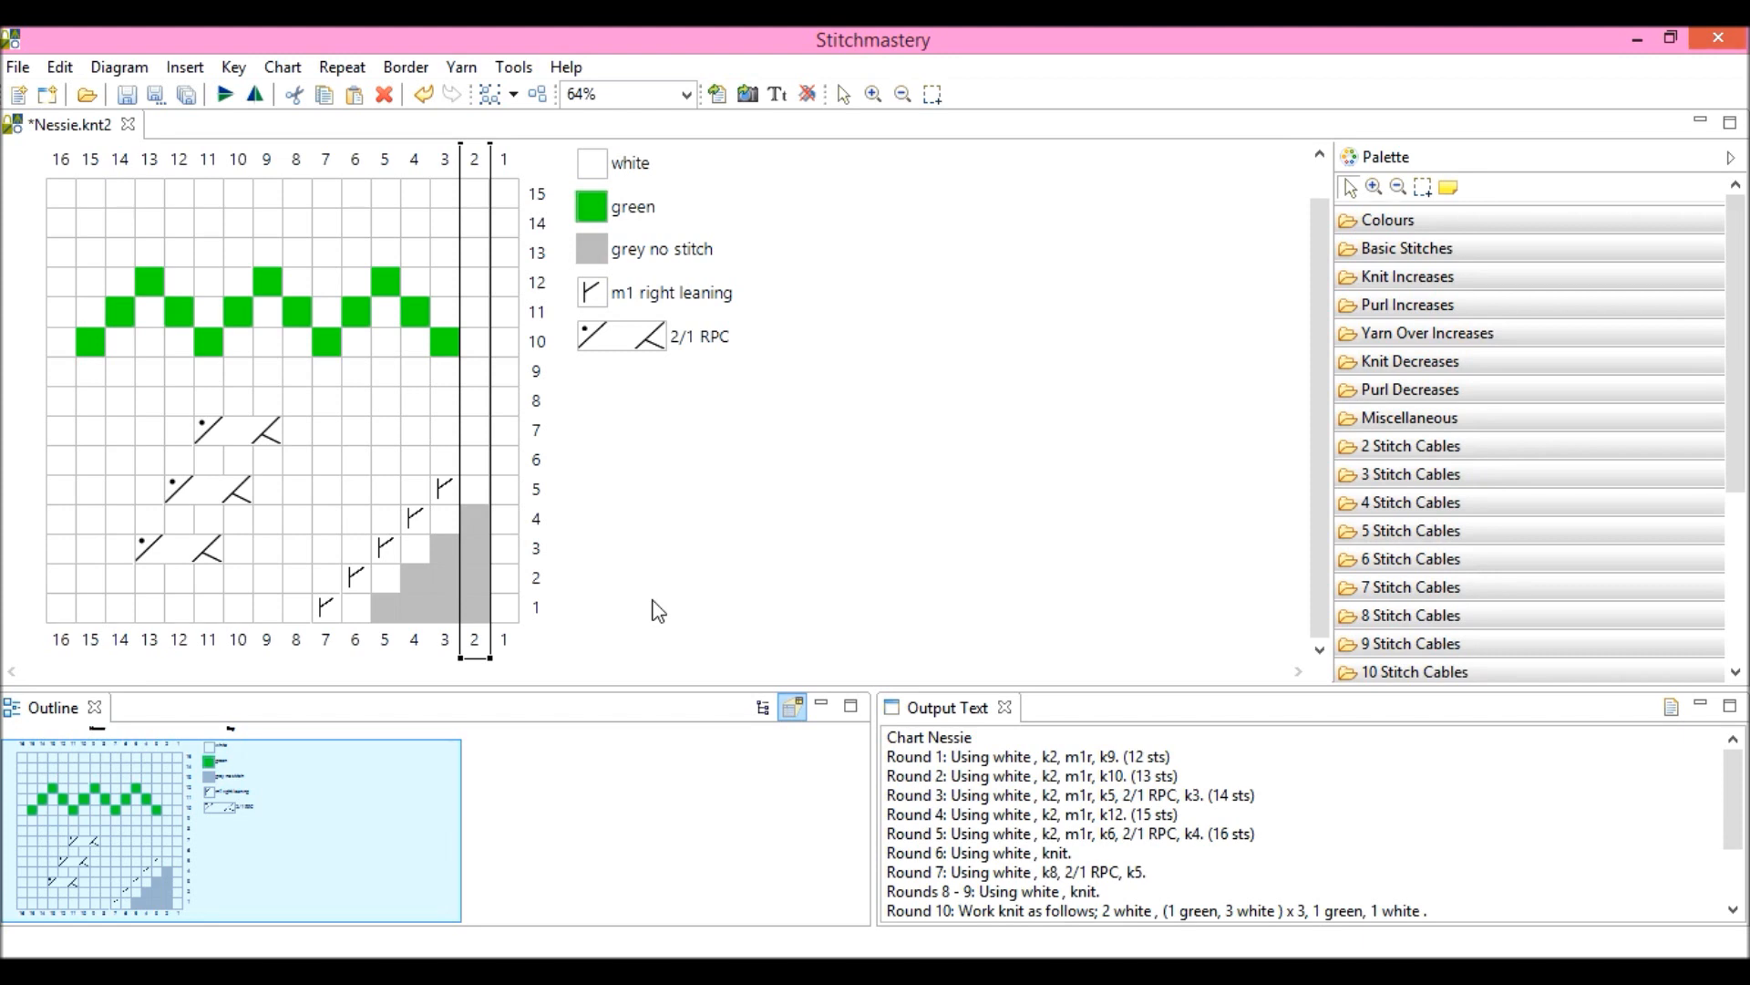
{"action": "mouse_move", "coordinate": [456, 166]}
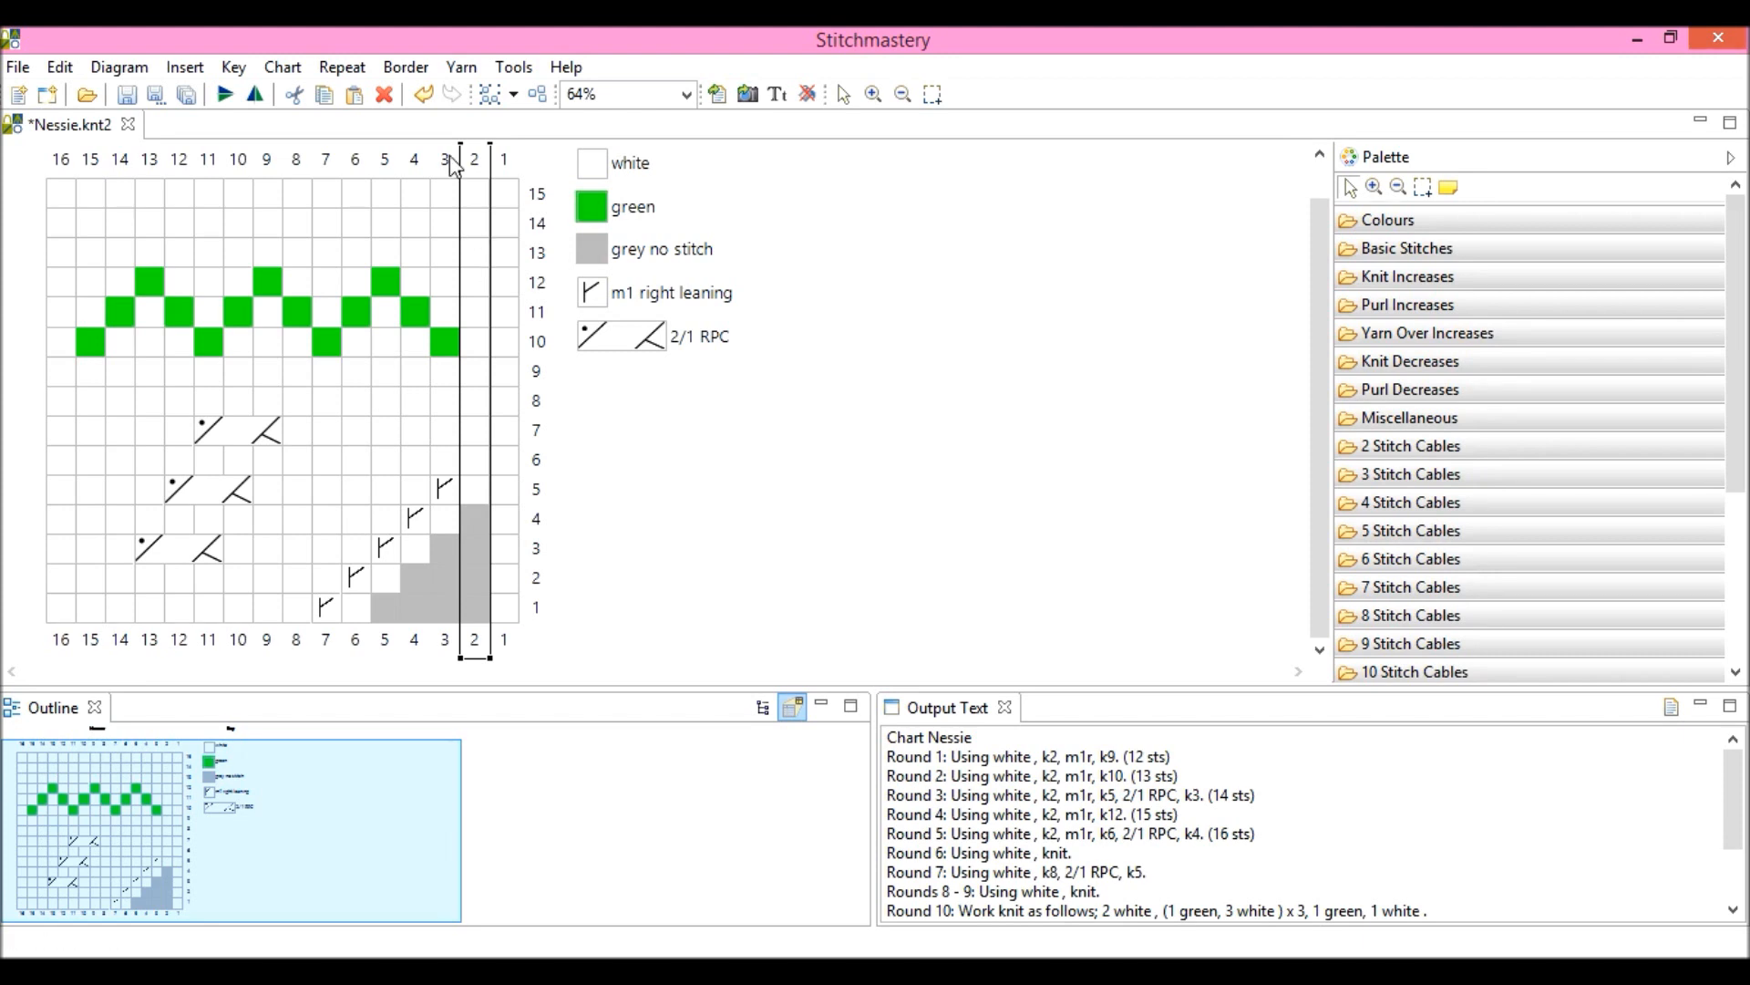
{"action": "mouse_move", "coordinate": [544, 342]}
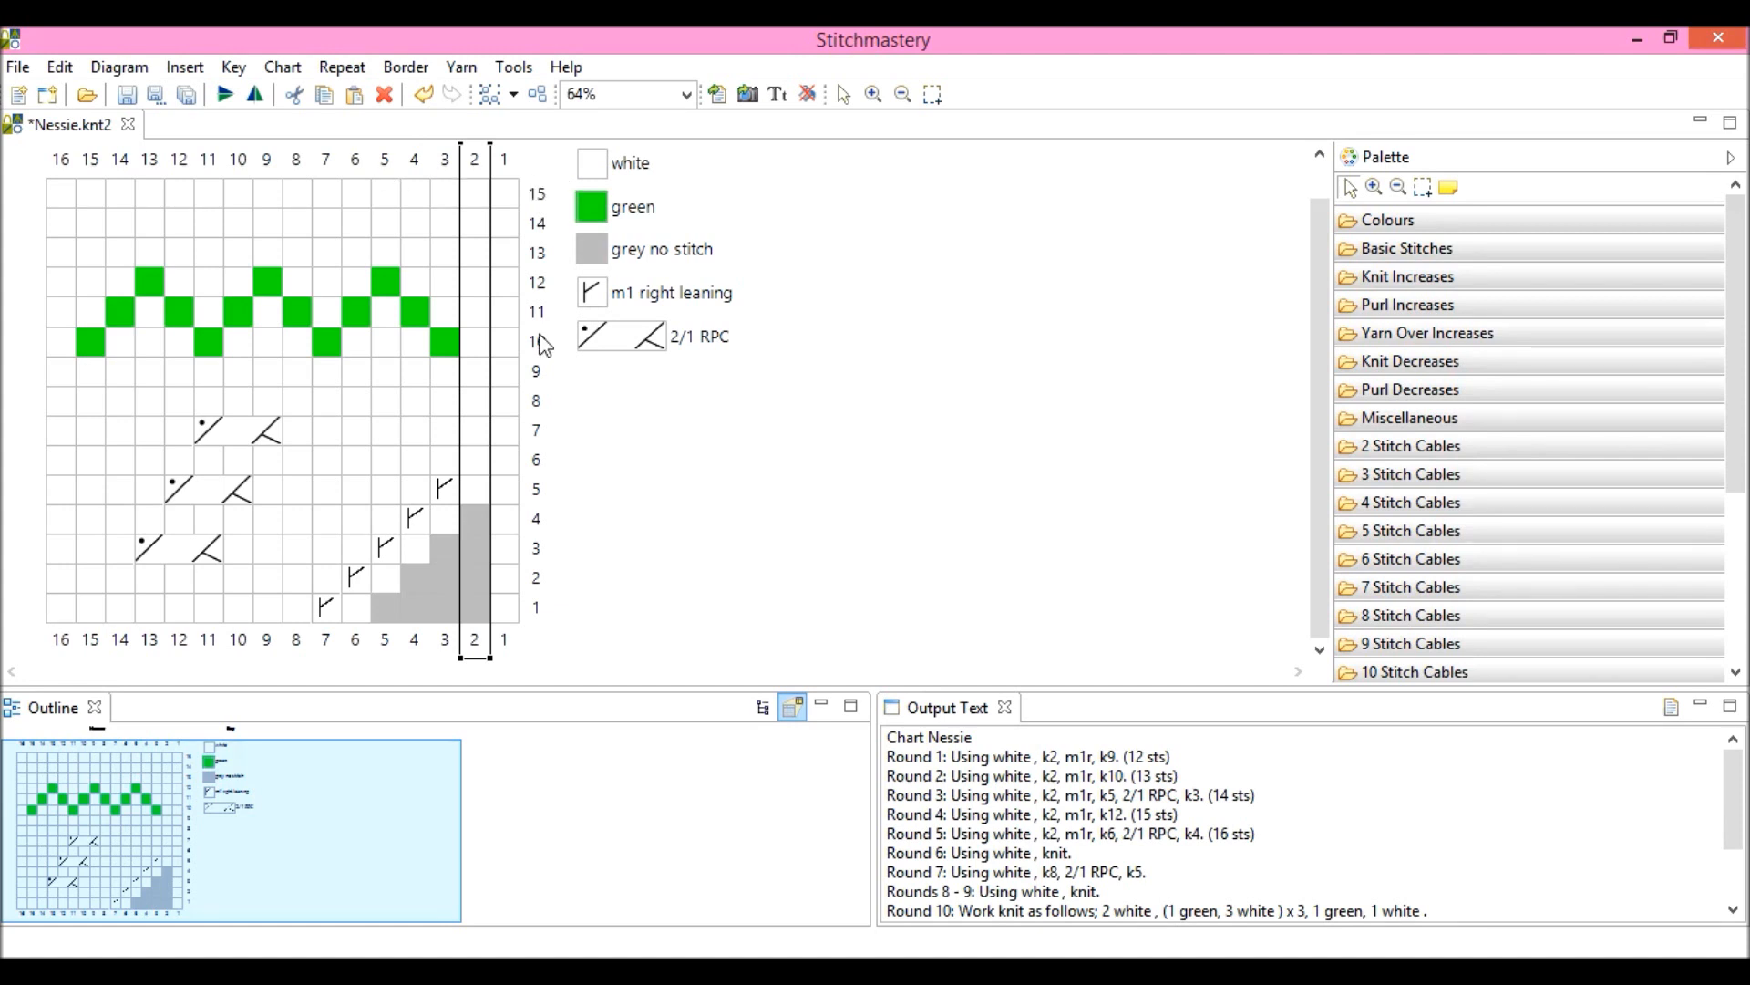
{"action": "mouse_move", "coordinate": [386, 170]}
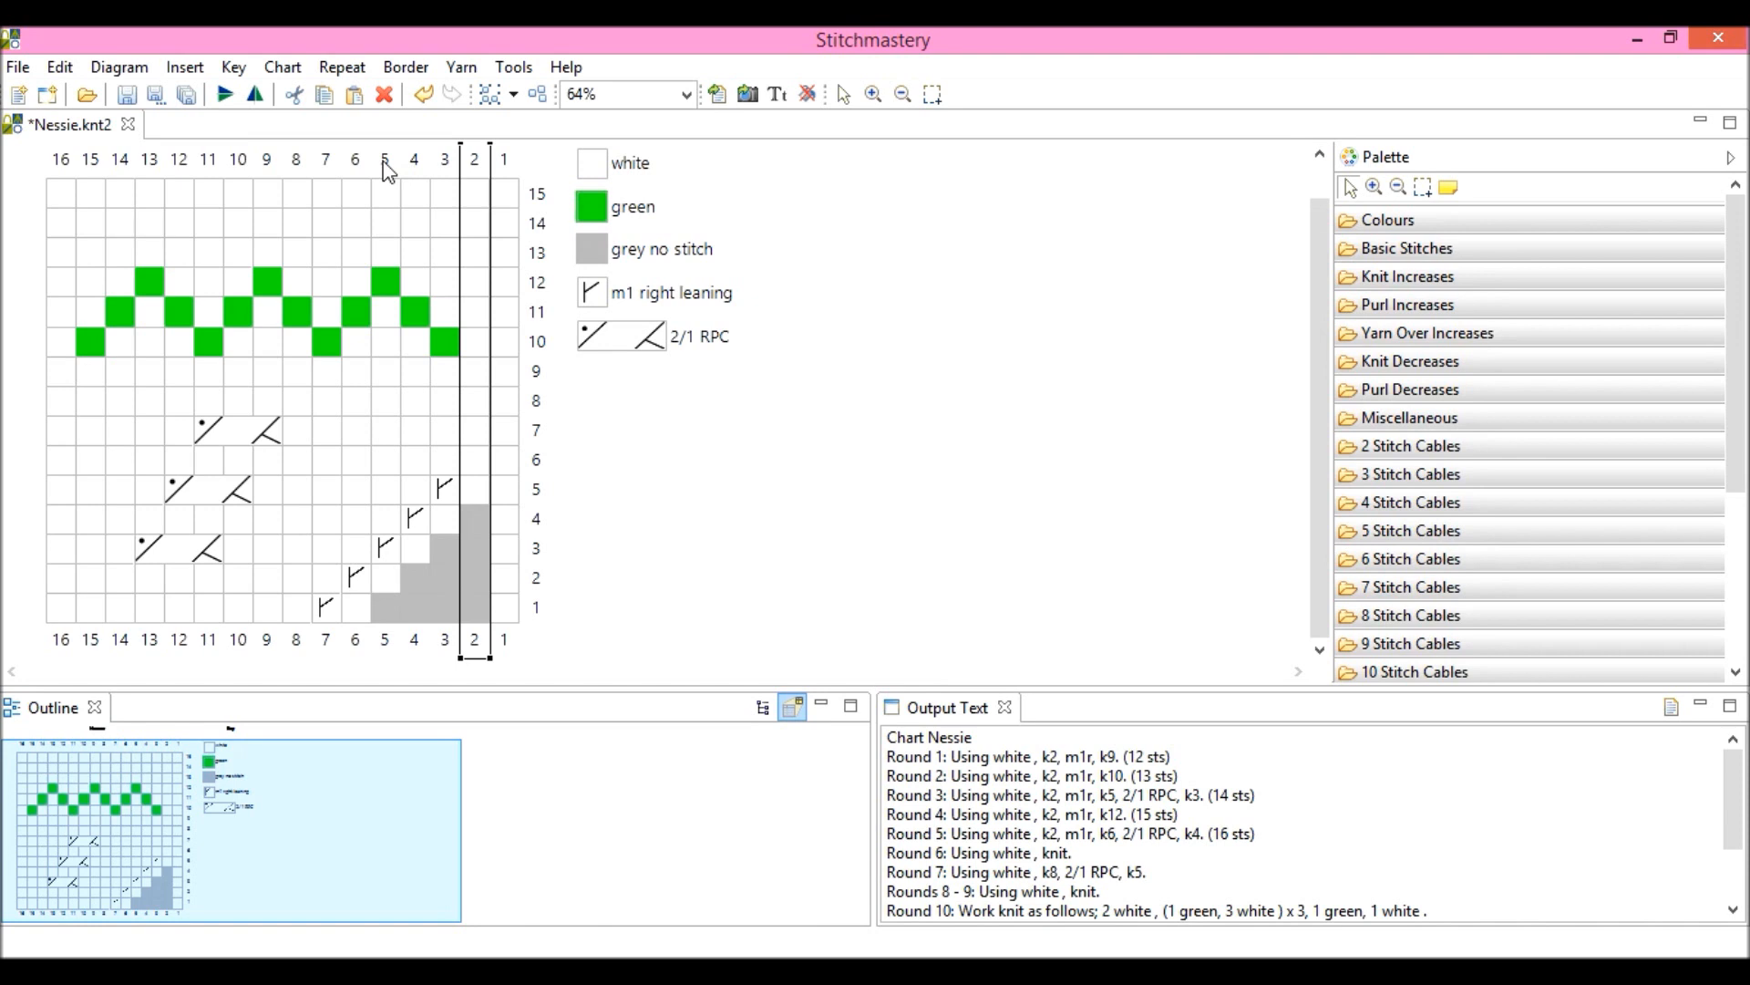
Insert five blank columns right of columns 1–5, widening Nessie to 21 stitches
{"action": "left_click", "coordinate": [385, 157]}
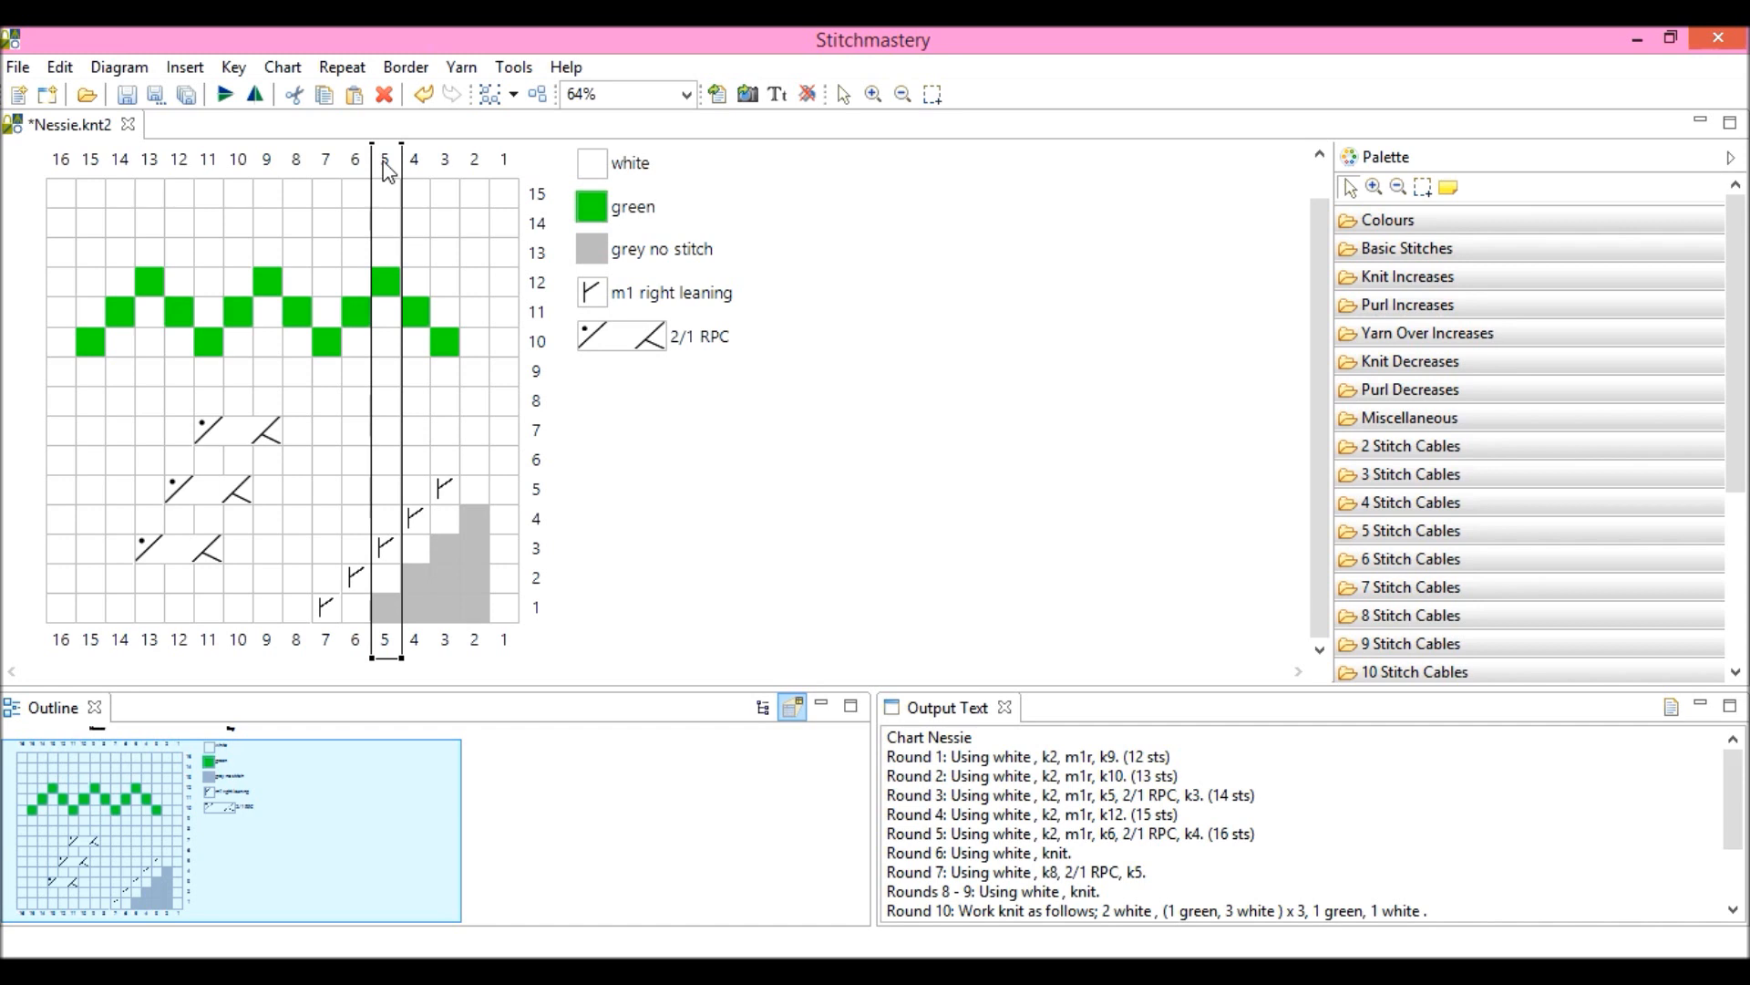
{"action": "mouse_move", "coordinate": [495, 171]}
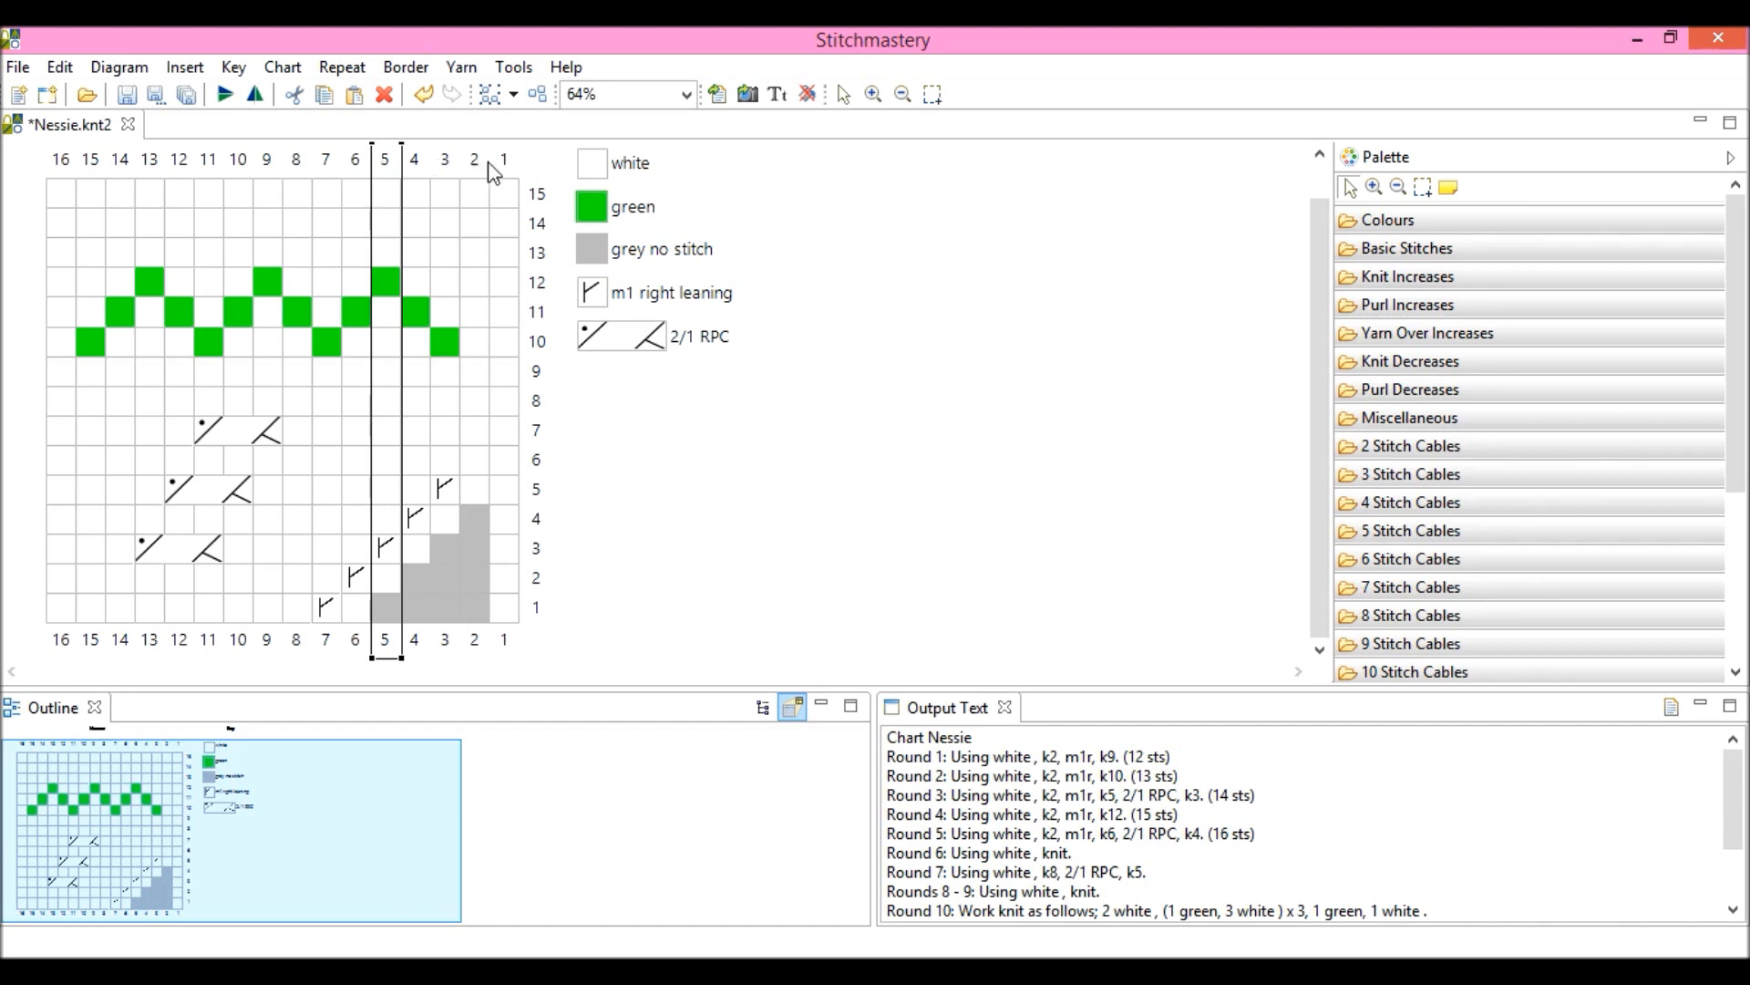
{"action": "mouse_move", "coordinate": [501, 173]}
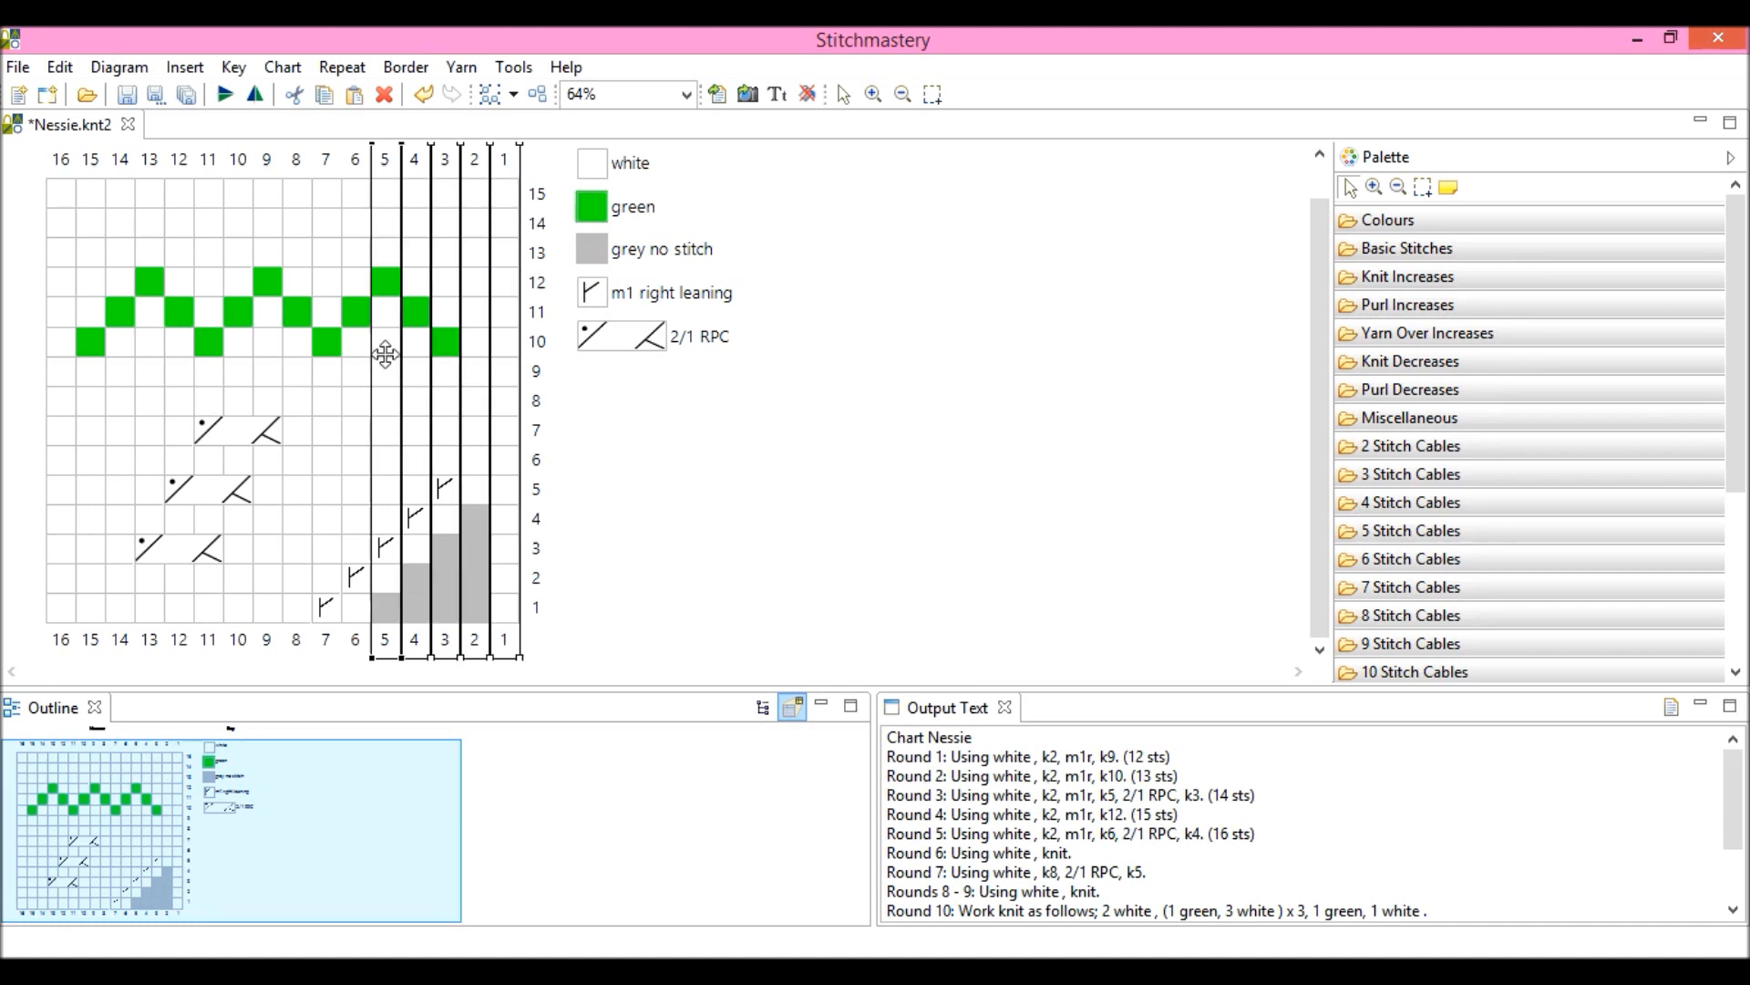
{"action": "mouse_move", "coordinate": [311, 162]}
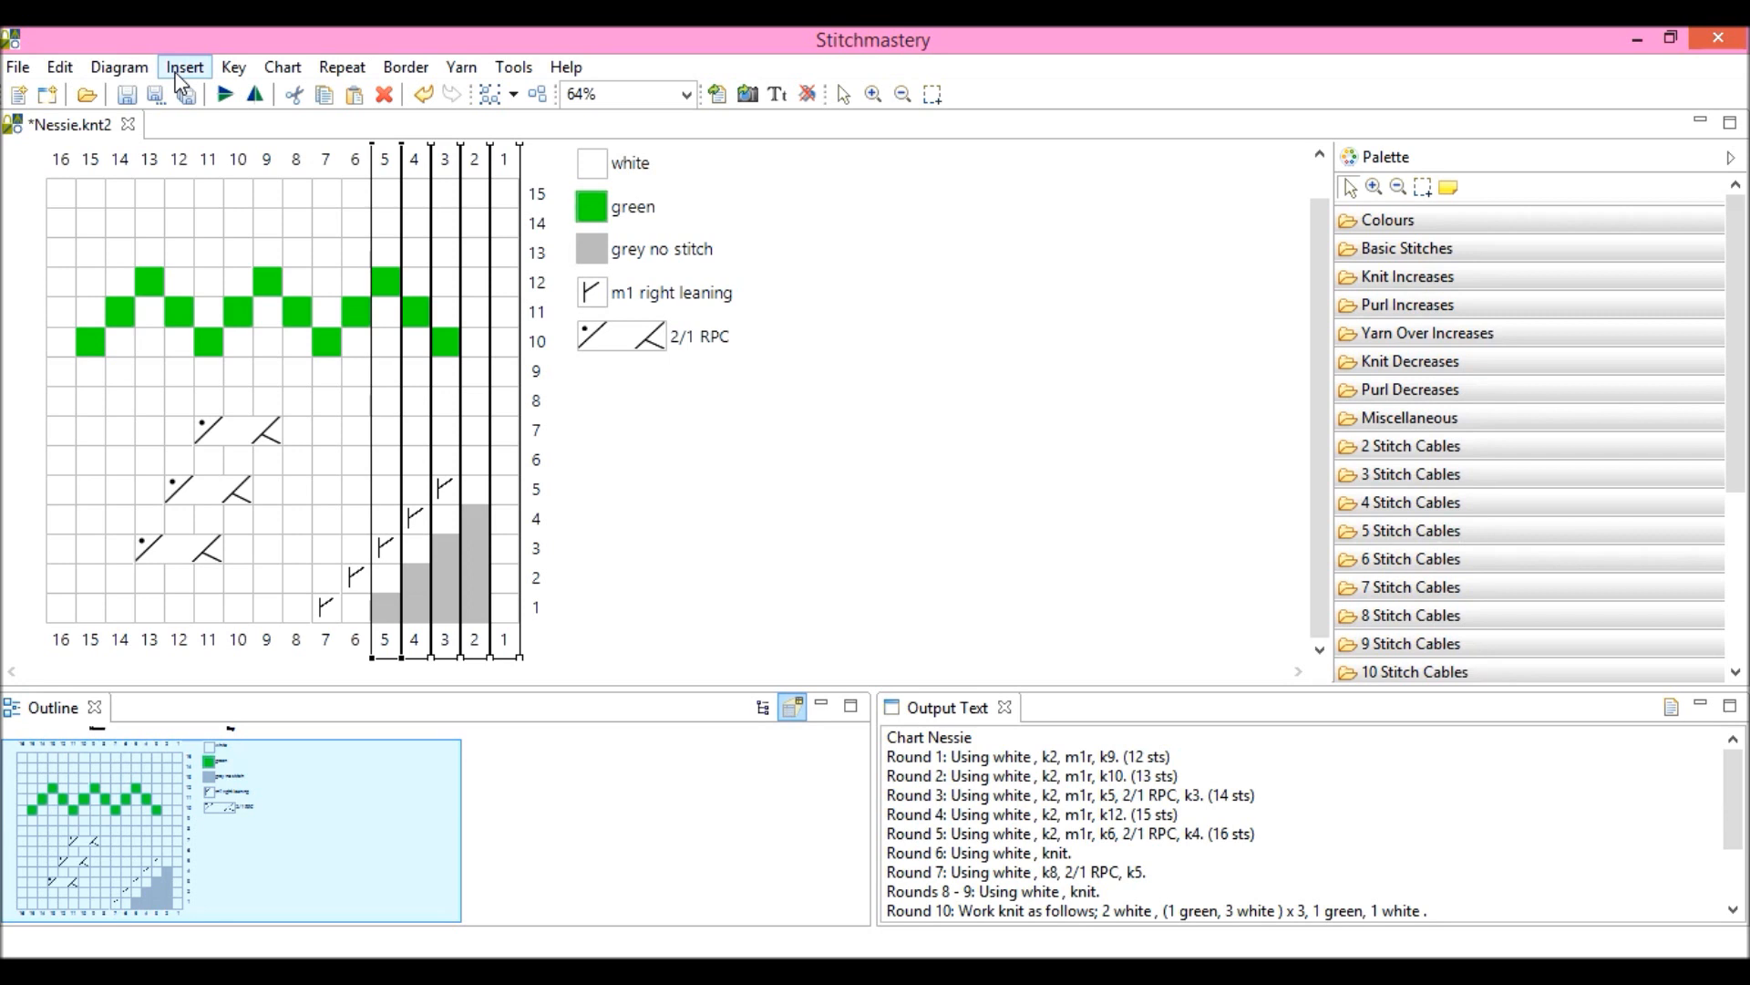
{"action": "left_click", "coordinate": [182, 68]}
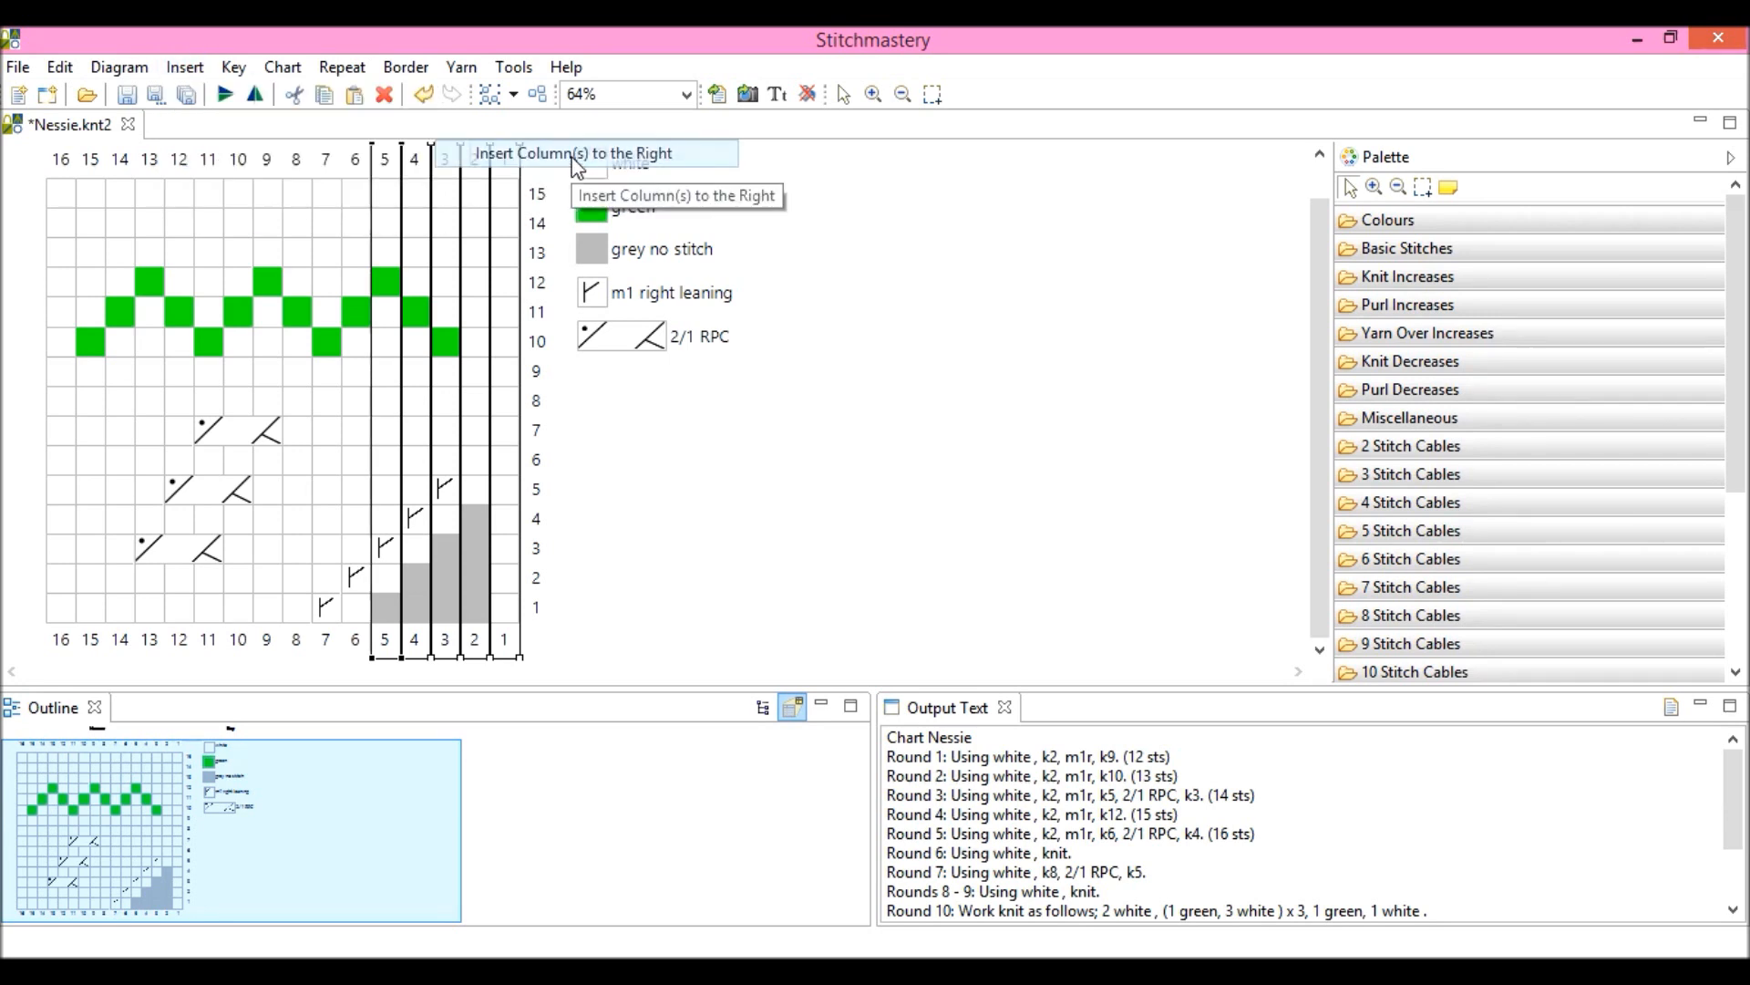
{"action": "left_click", "coordinate": [570, 153]}
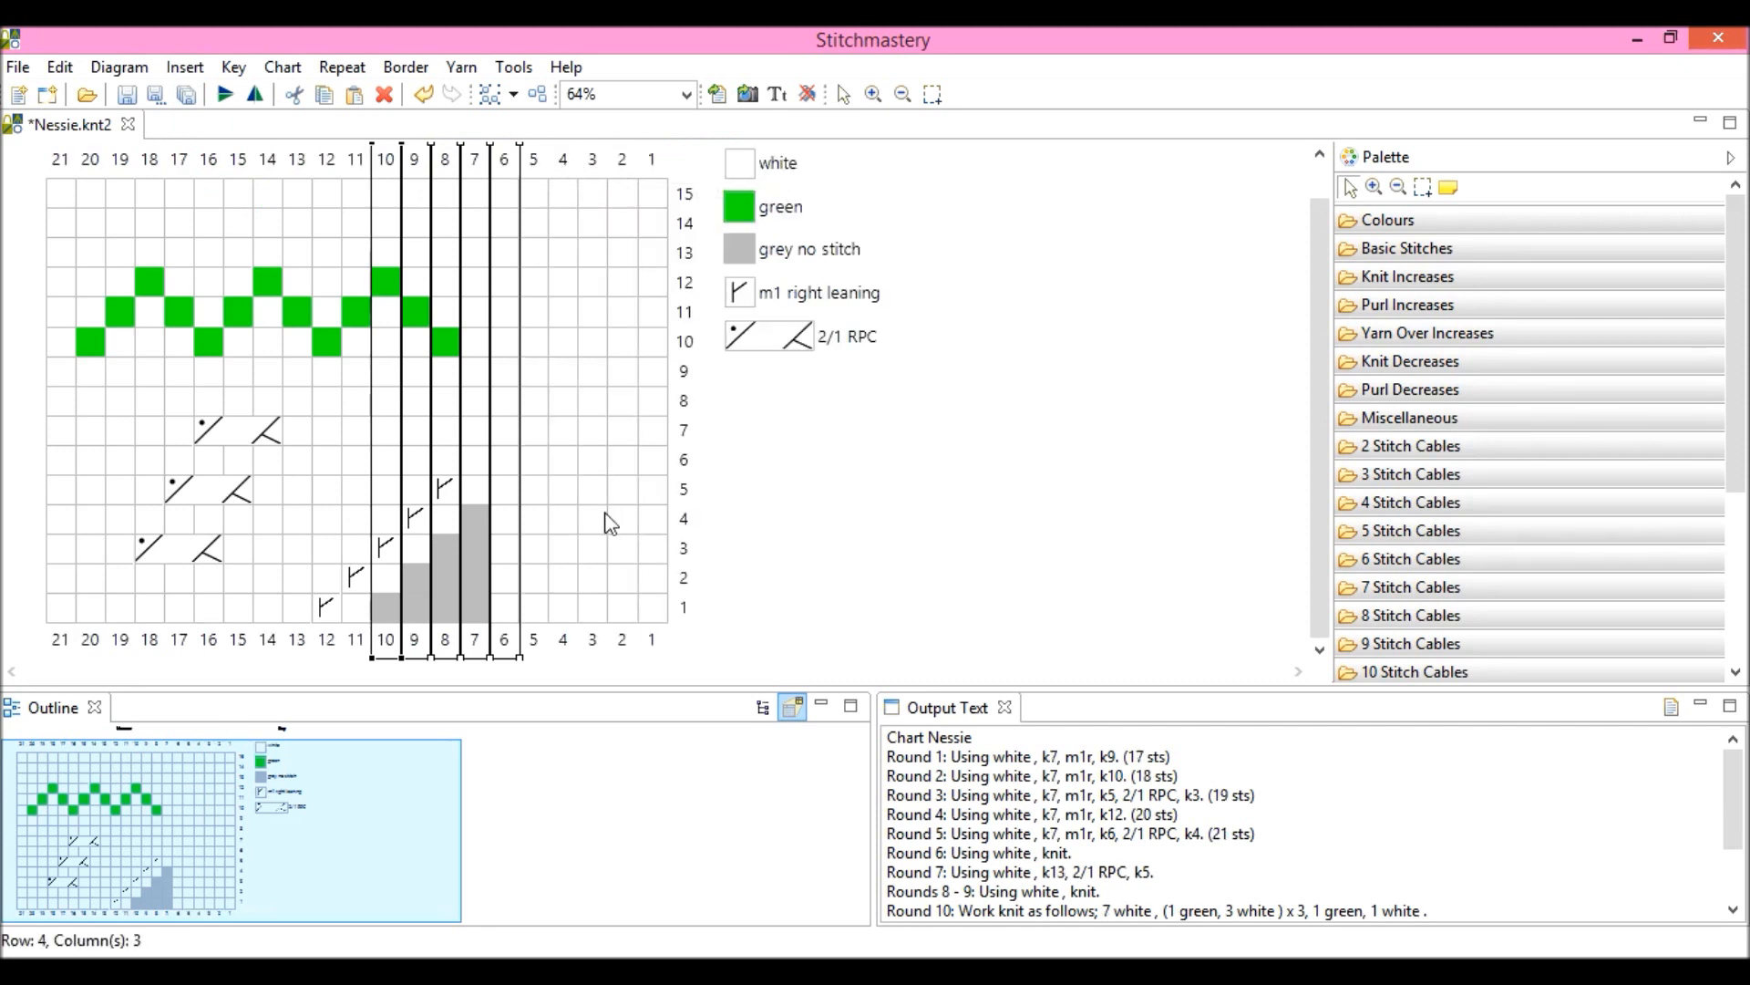
{"action": "mouse_move", "coordinate": [750, 618]}
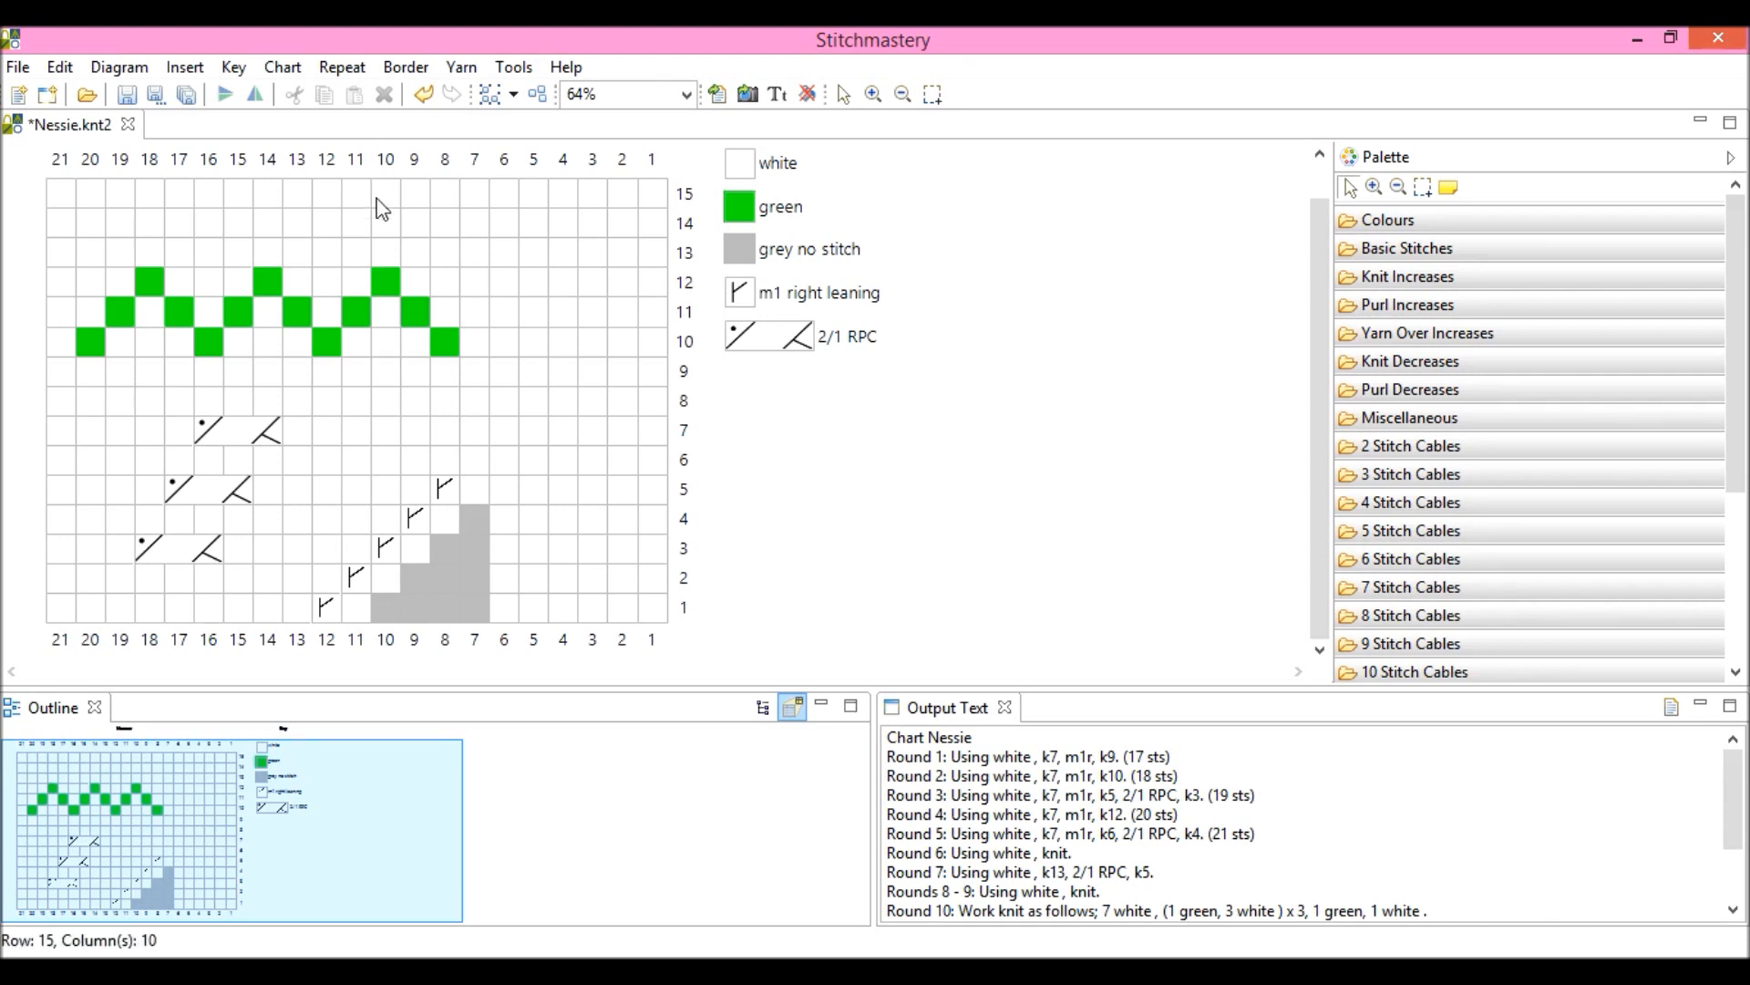
{"action": "mouse_move", "coordinate": [310, 167]}
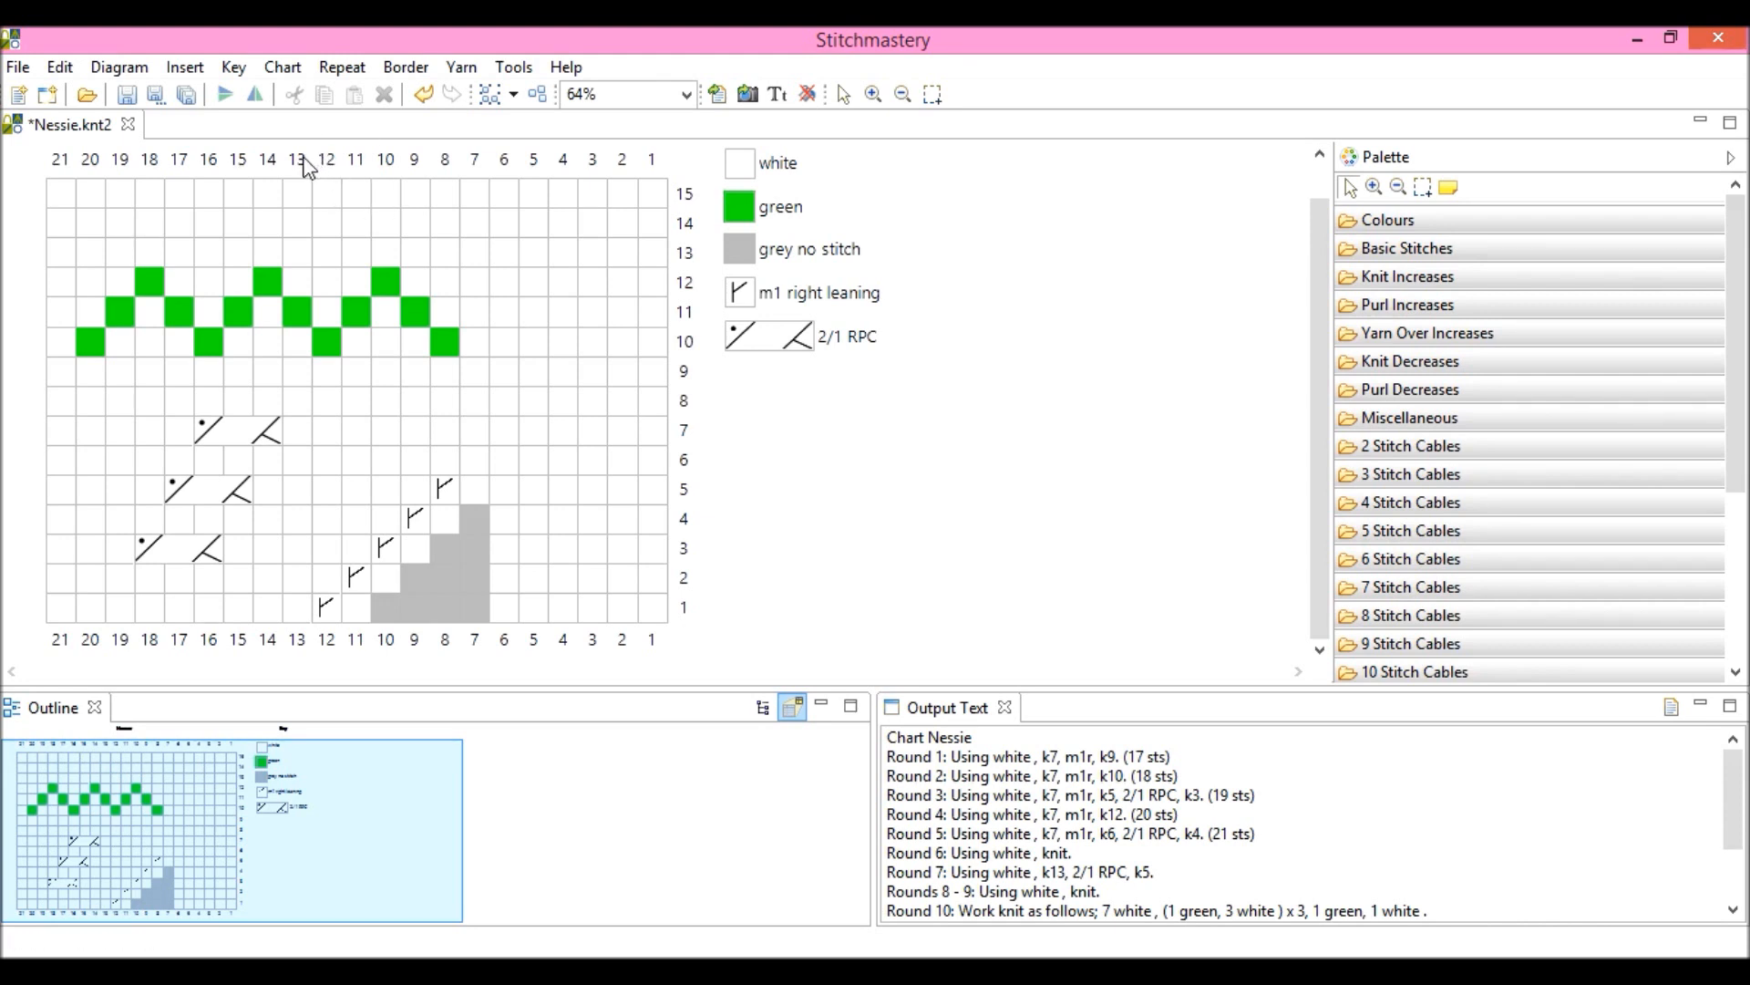
Insert a blank column left of column 13, splitting the green zigzag at 22 stitches wide
{"action": "left_click", "coordinate": [297, 157]}
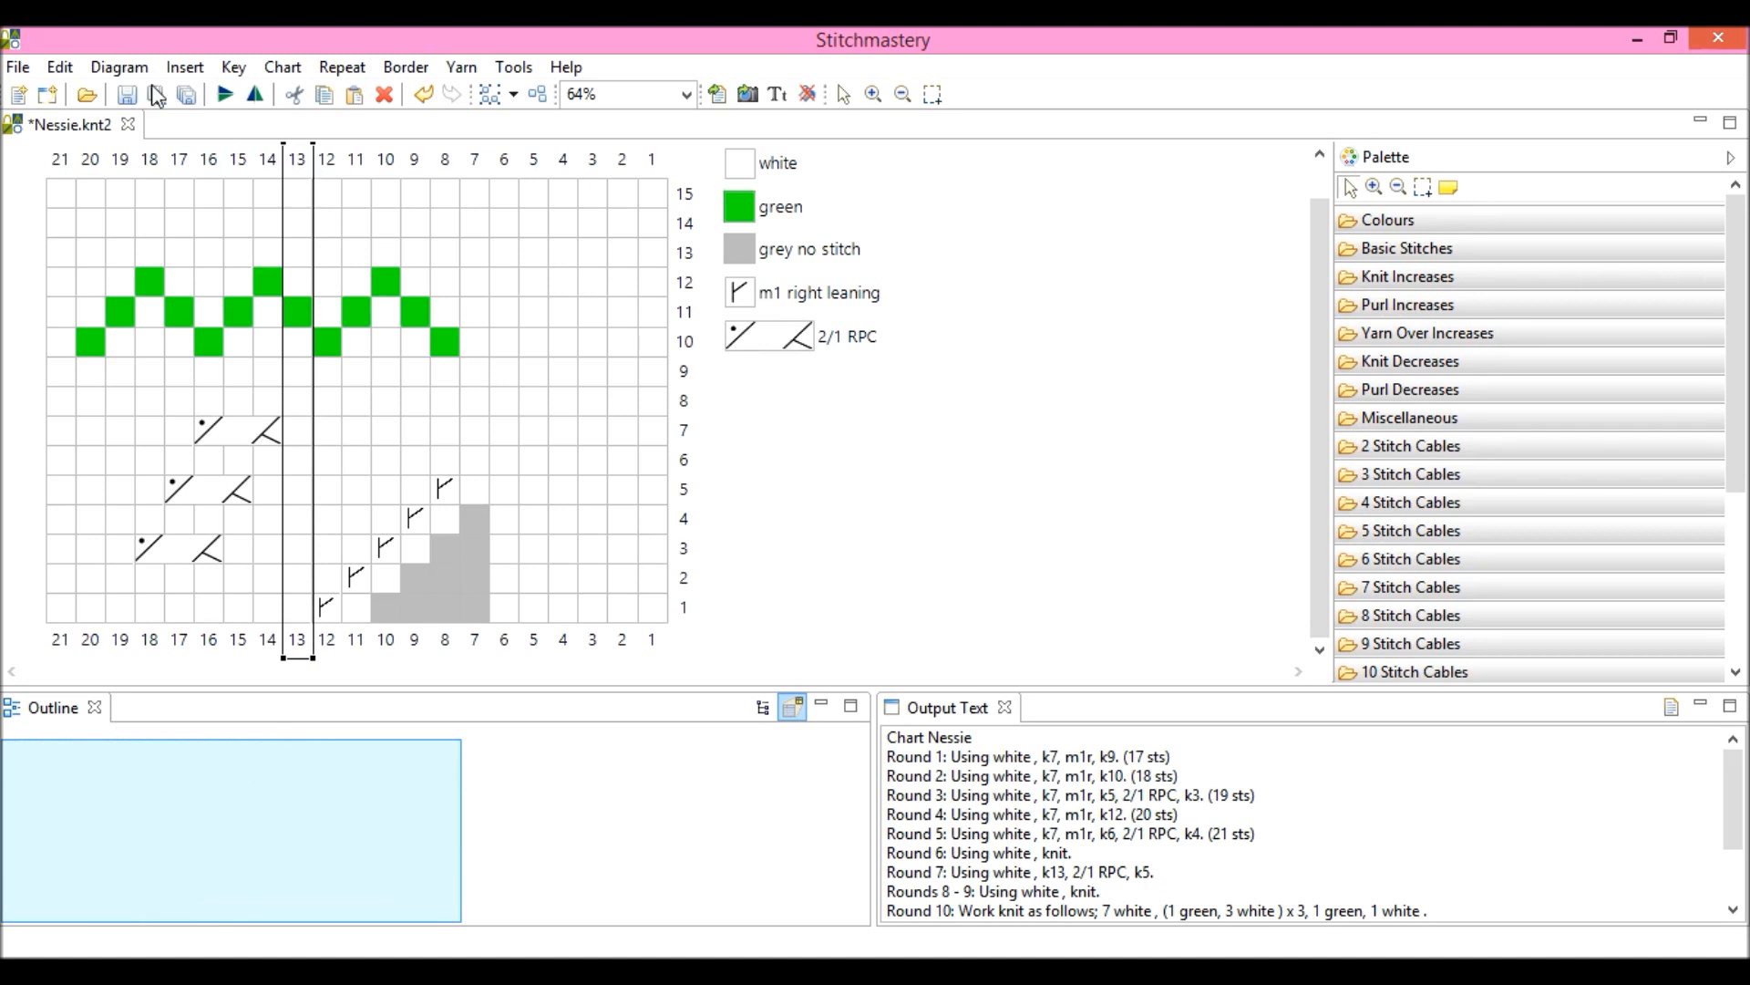
{"action": "left_click", "coordinate": [184, 67]}
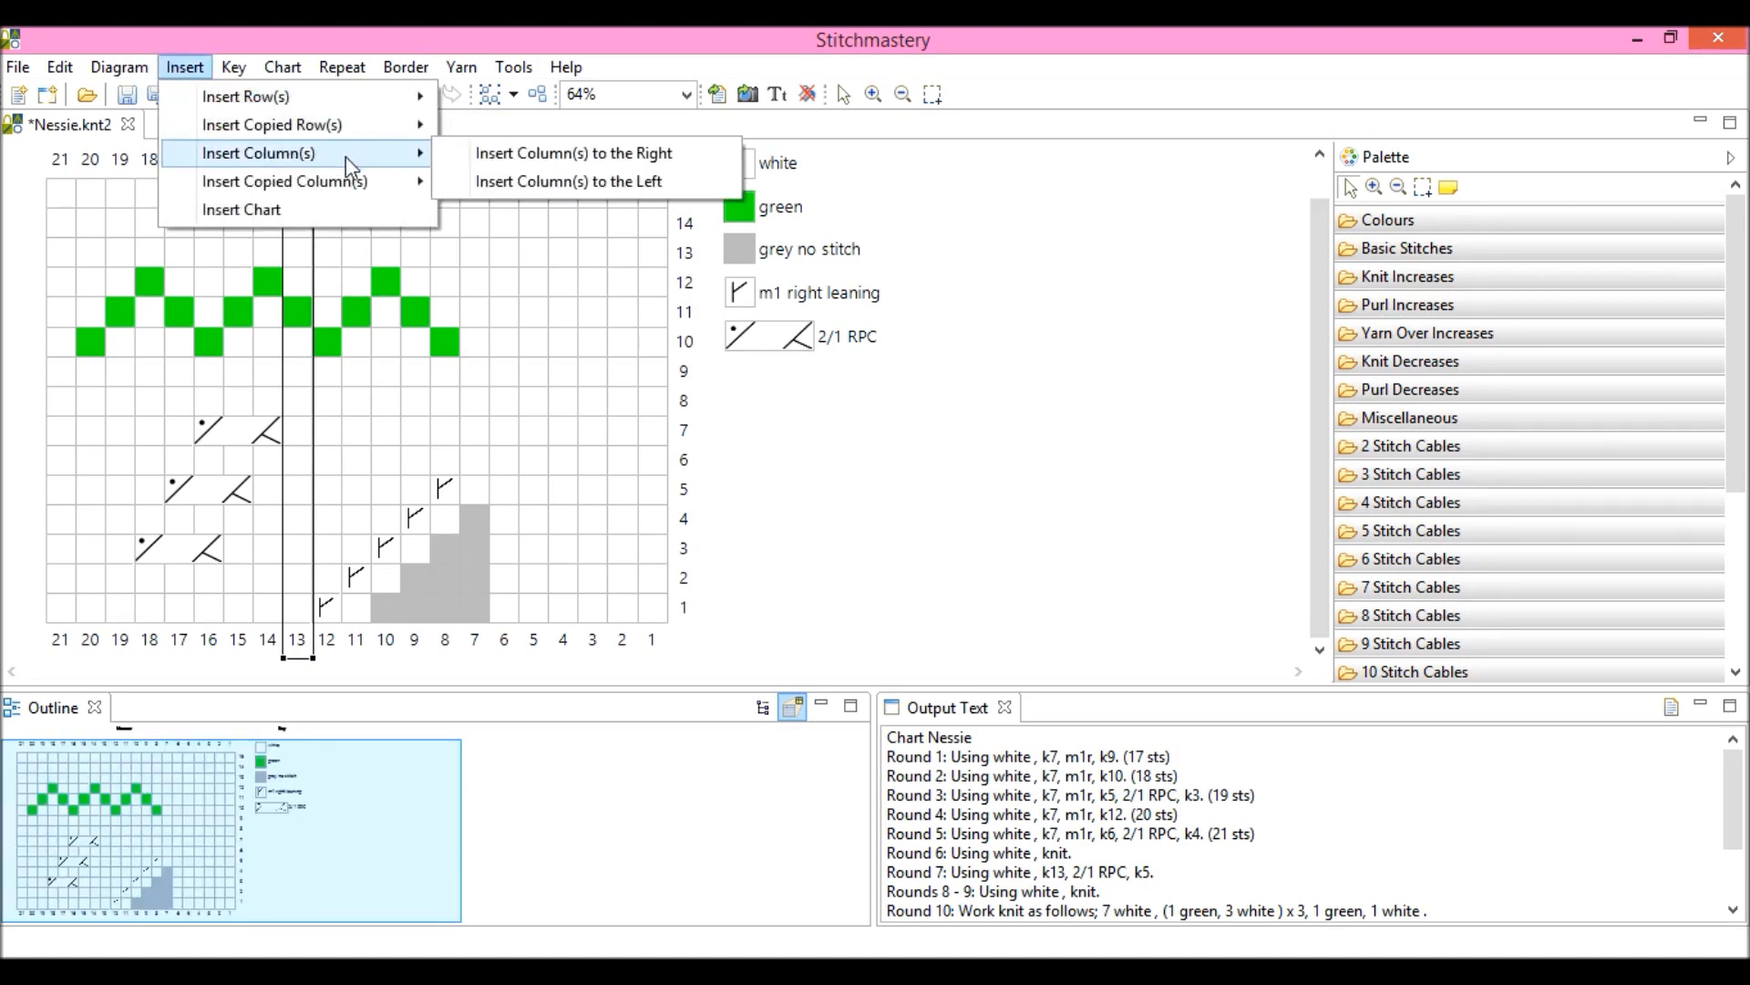
{"action": "left_click", "coordinate": [568, 180]}
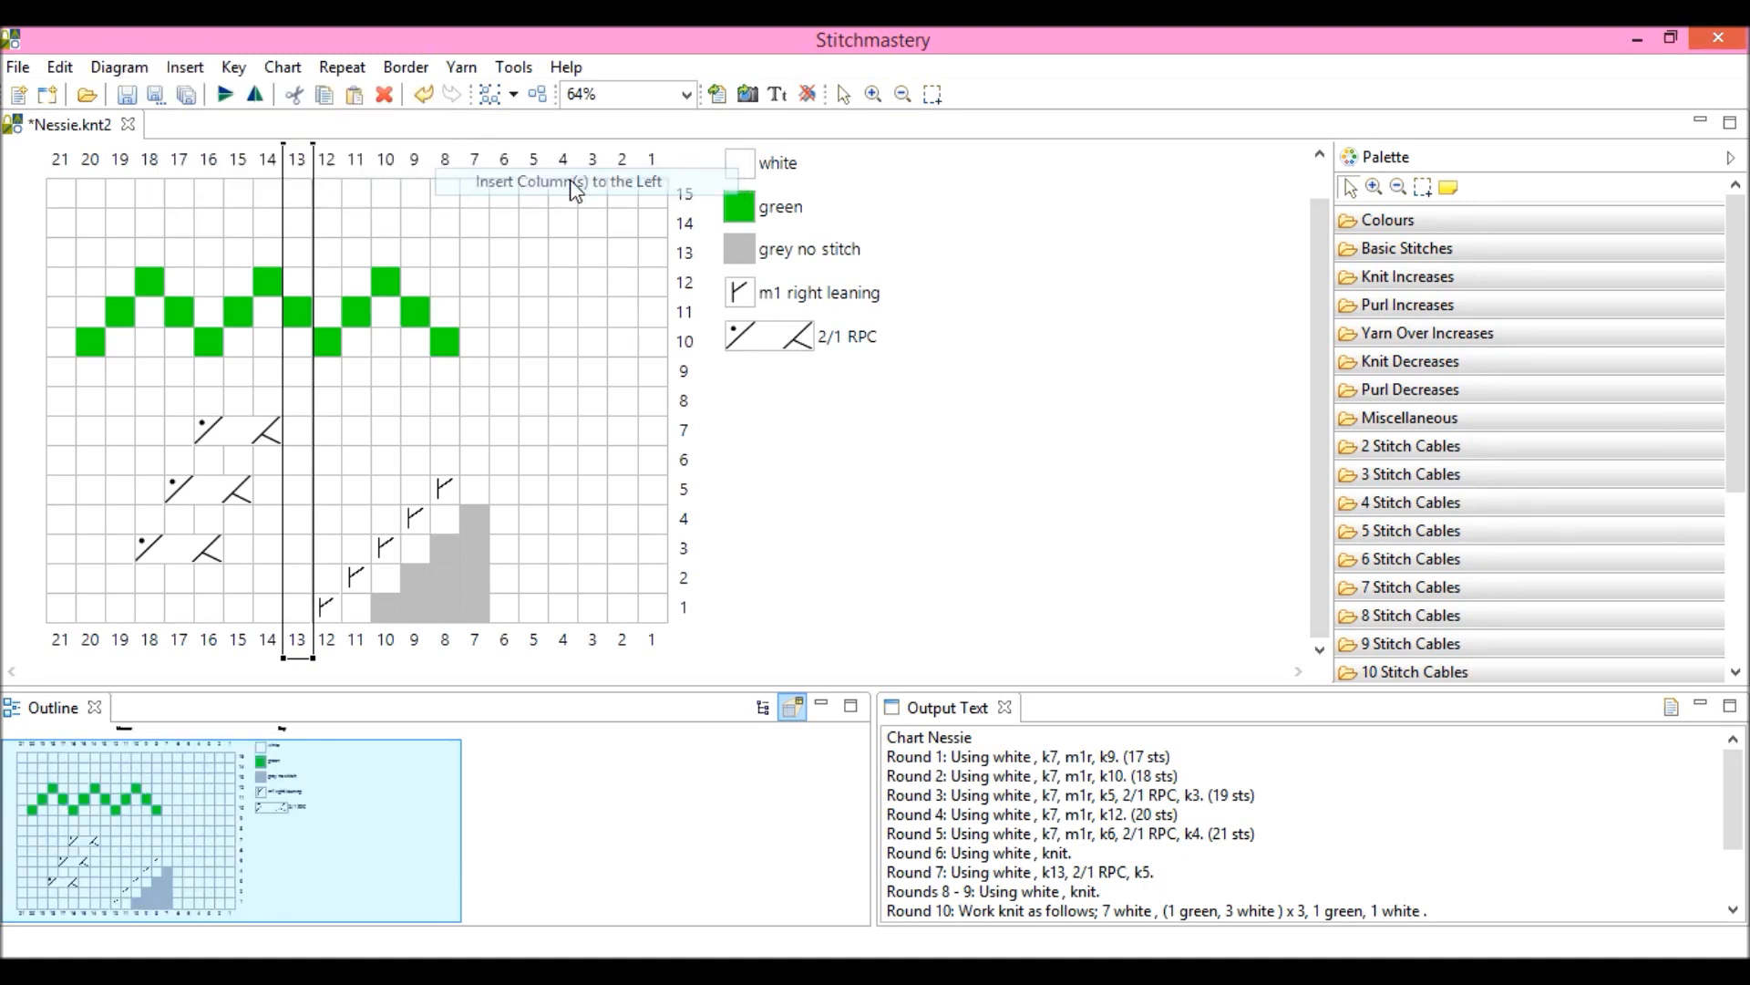
{"action": "left_click", "coordinate": [567, 180]}
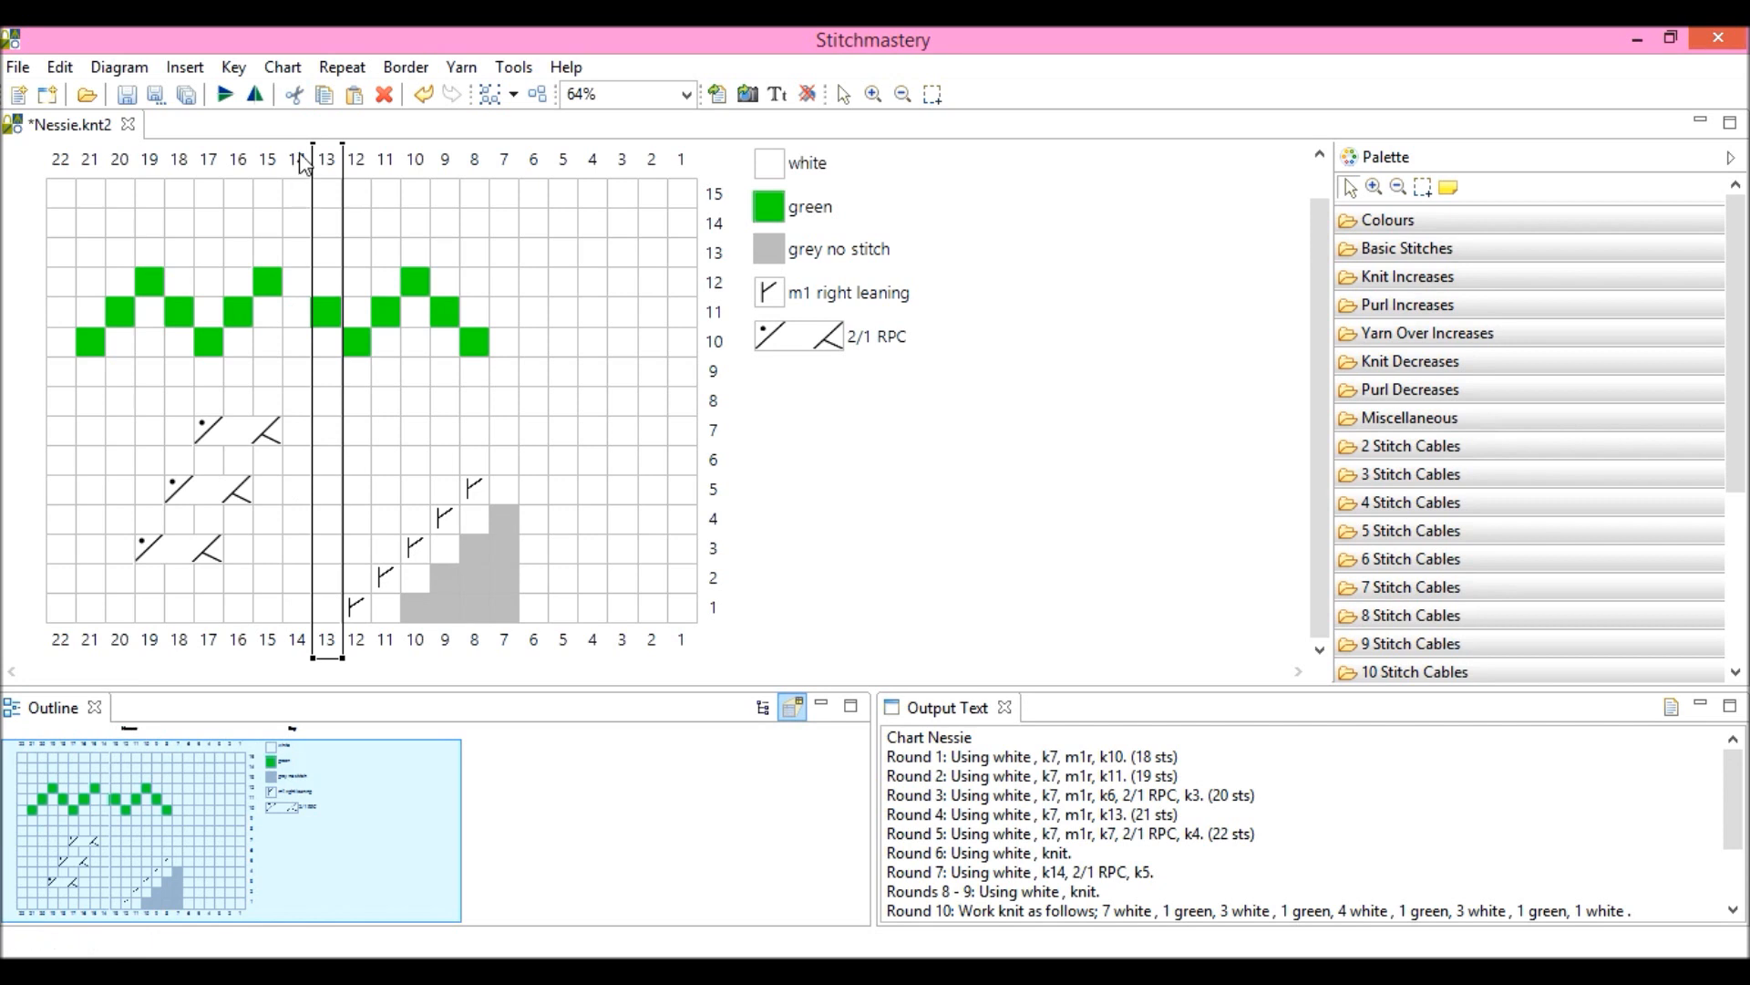
{"action": "mouse_move", "coordinate": [62, 180]}
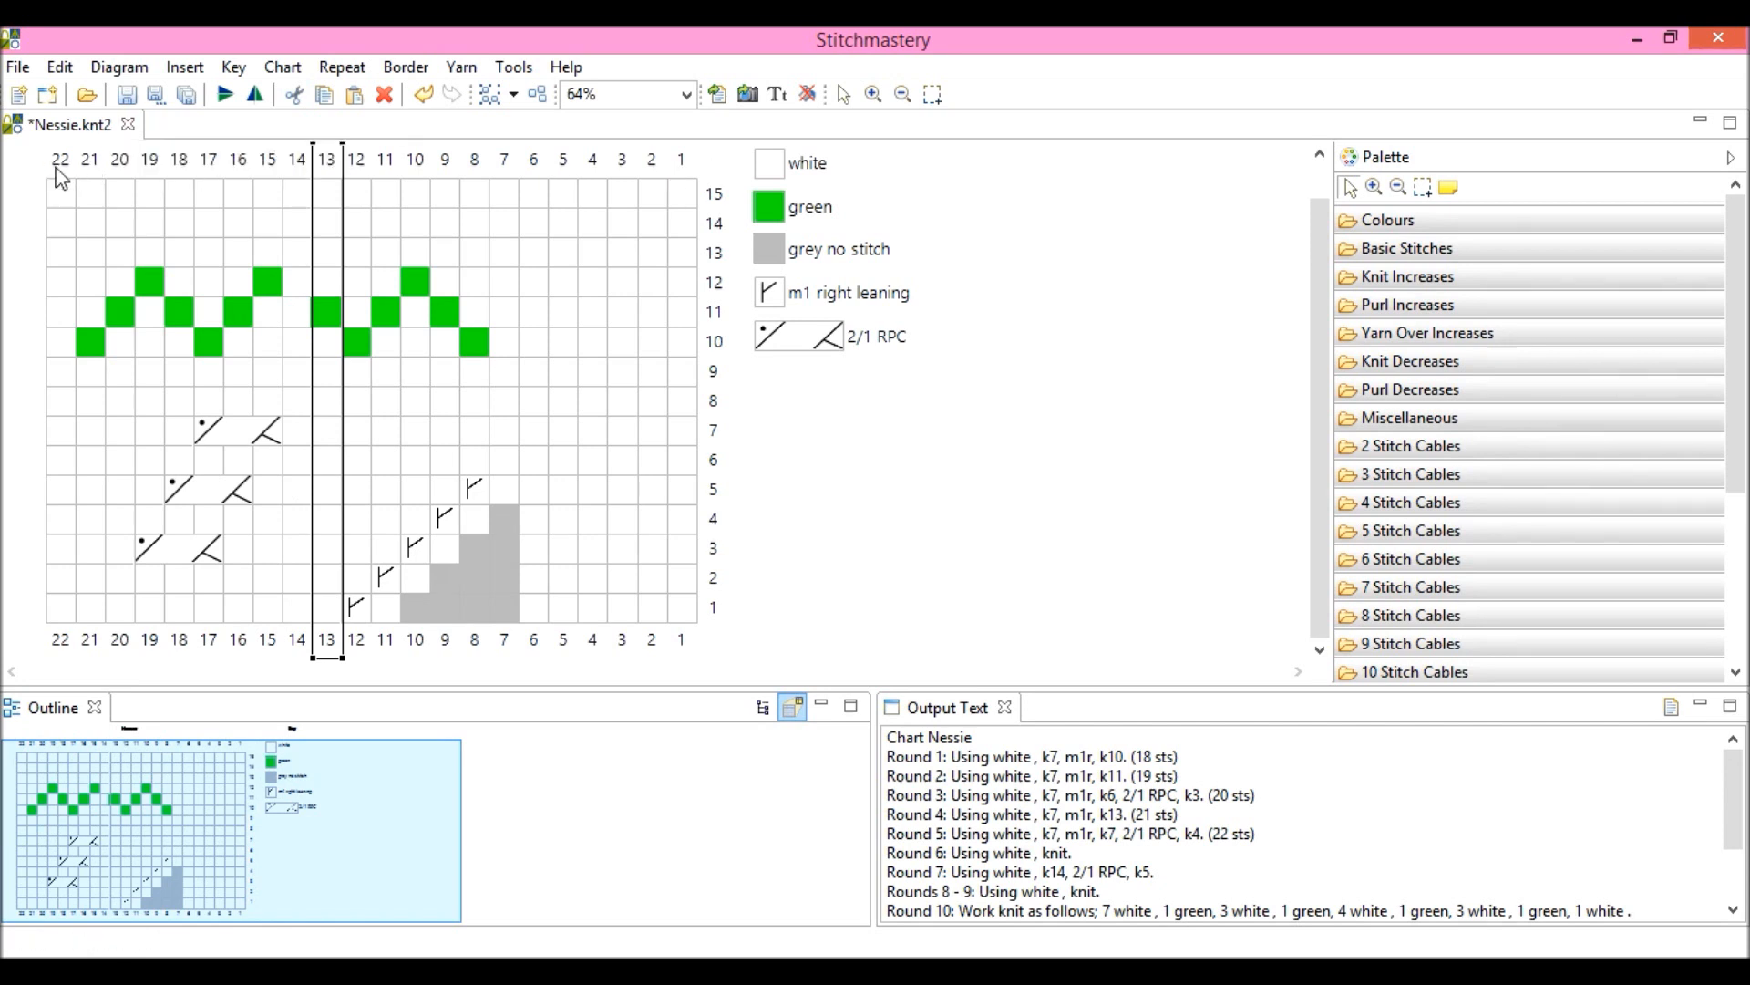
{"action": "mouse_move", "coordinate": [126, 184]}
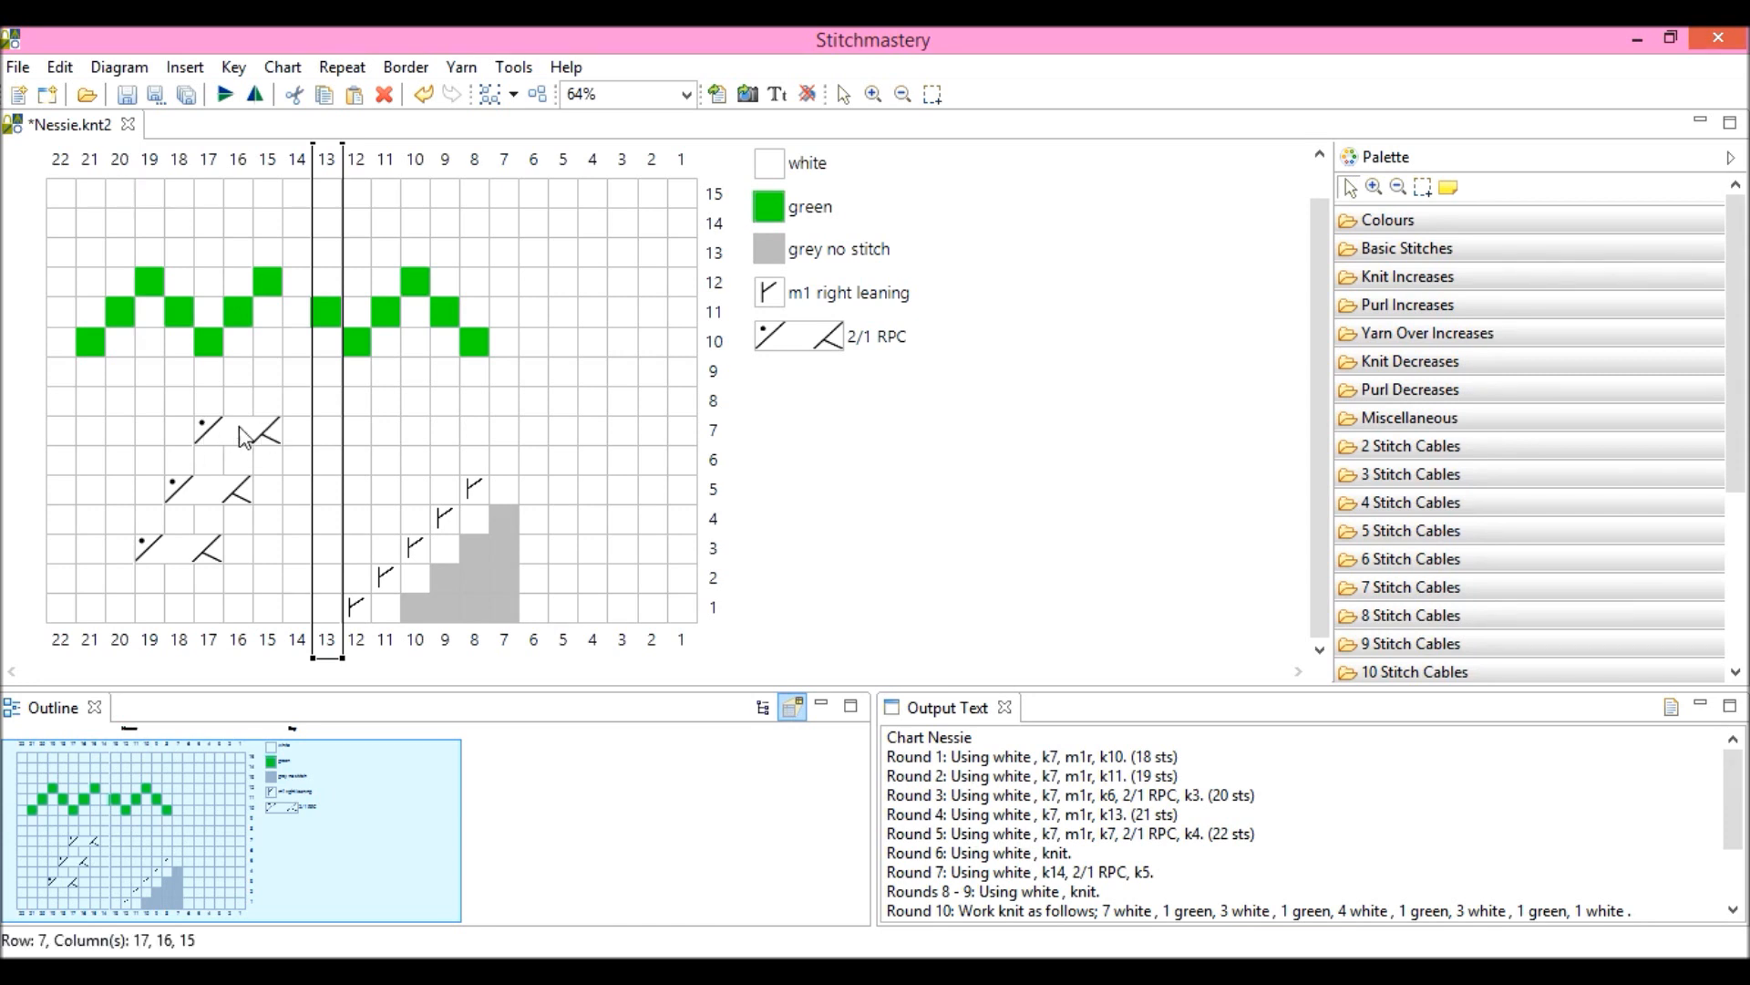
{"action": "mouse_move", "coordinate": [267, 446]}
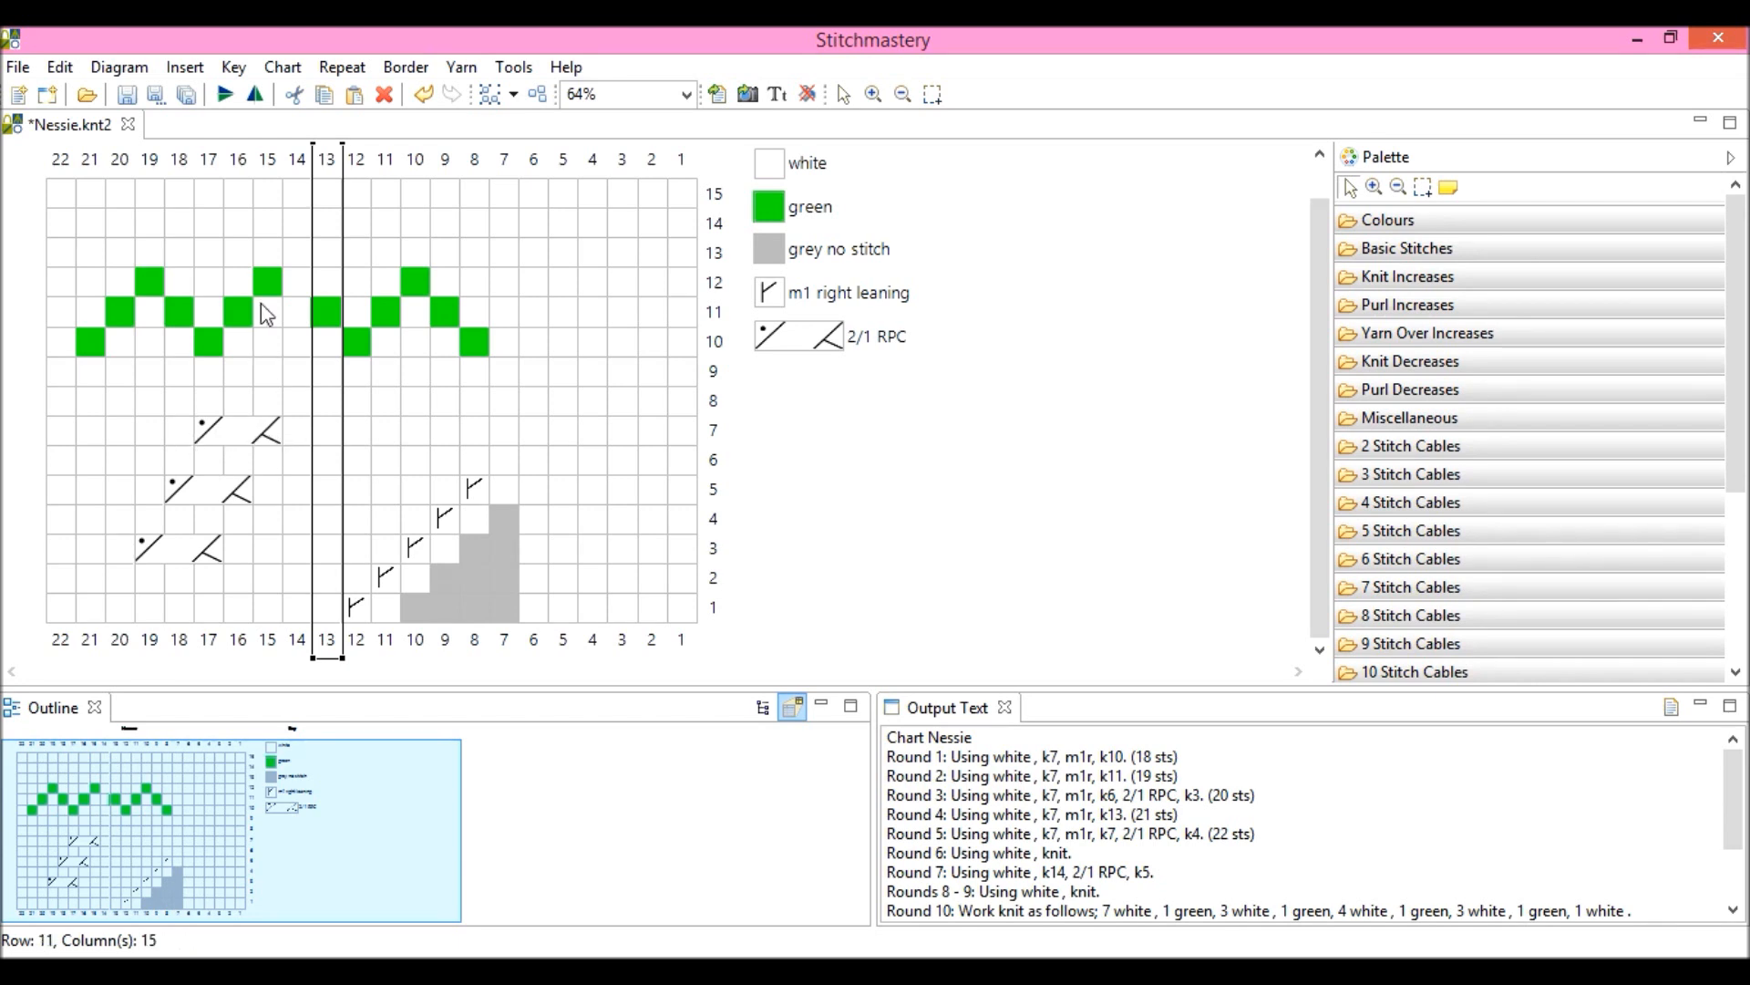
{"action": "mouse_move", "coordinate": [235, 200]}
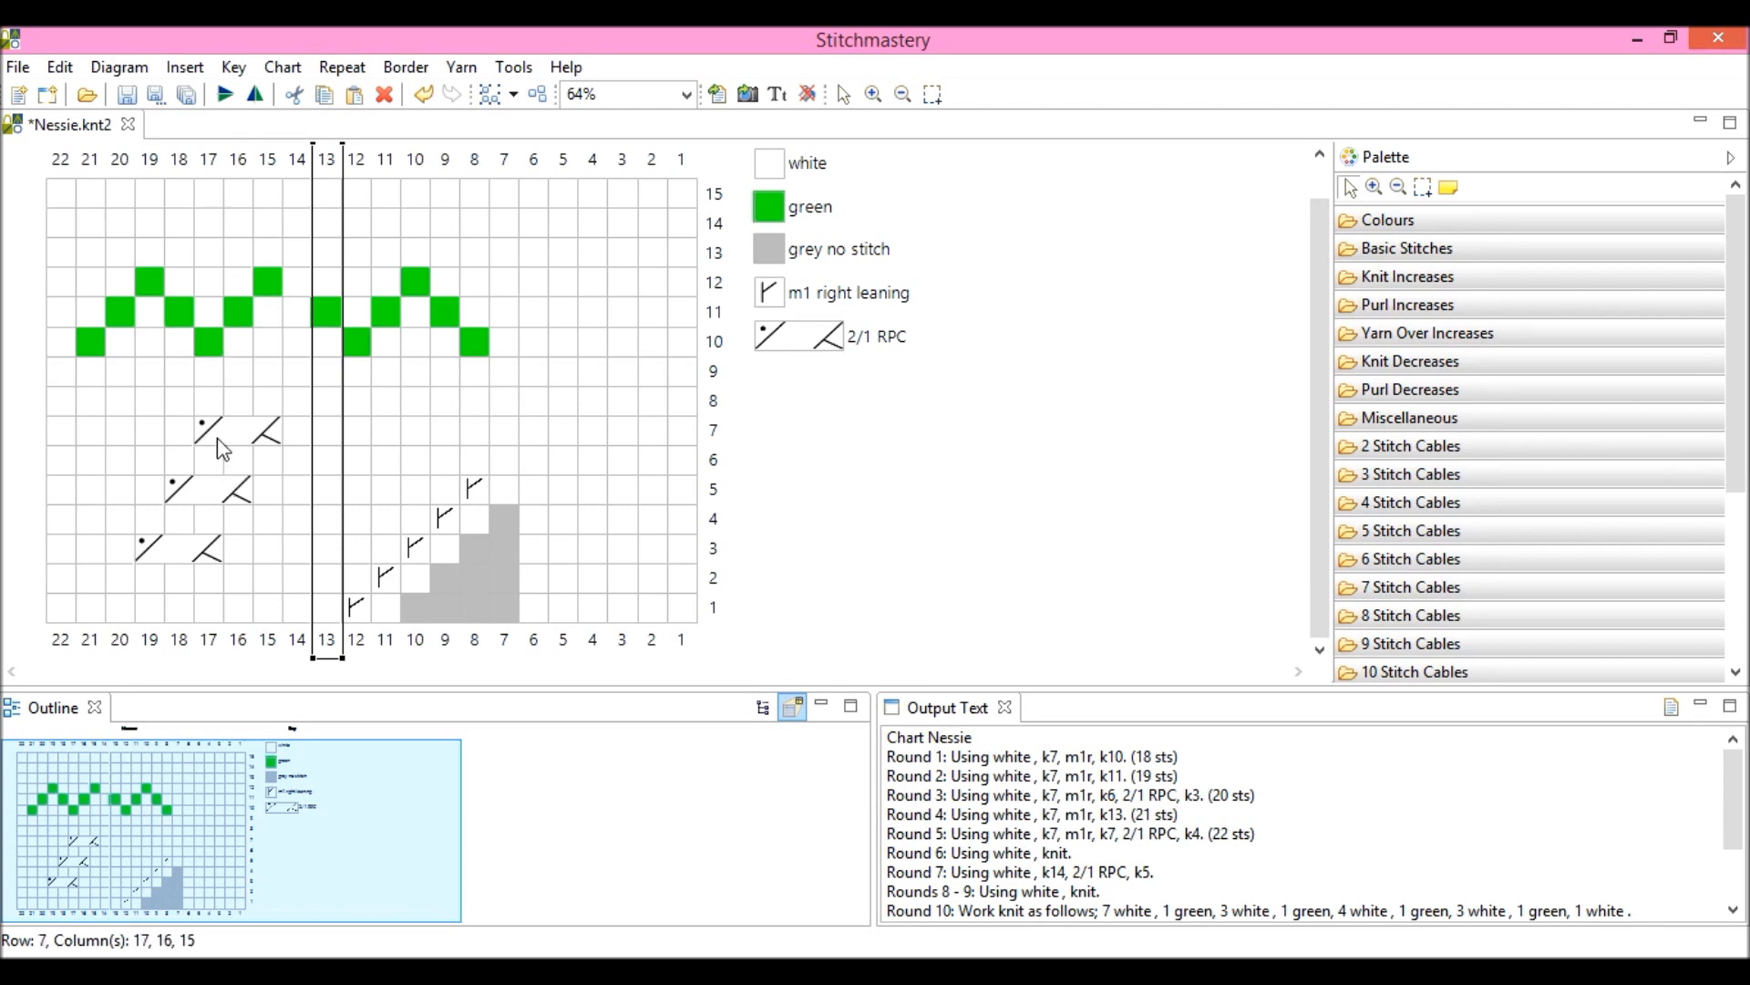
{"action": "mouse_move", "coordinate": [242, 441]}
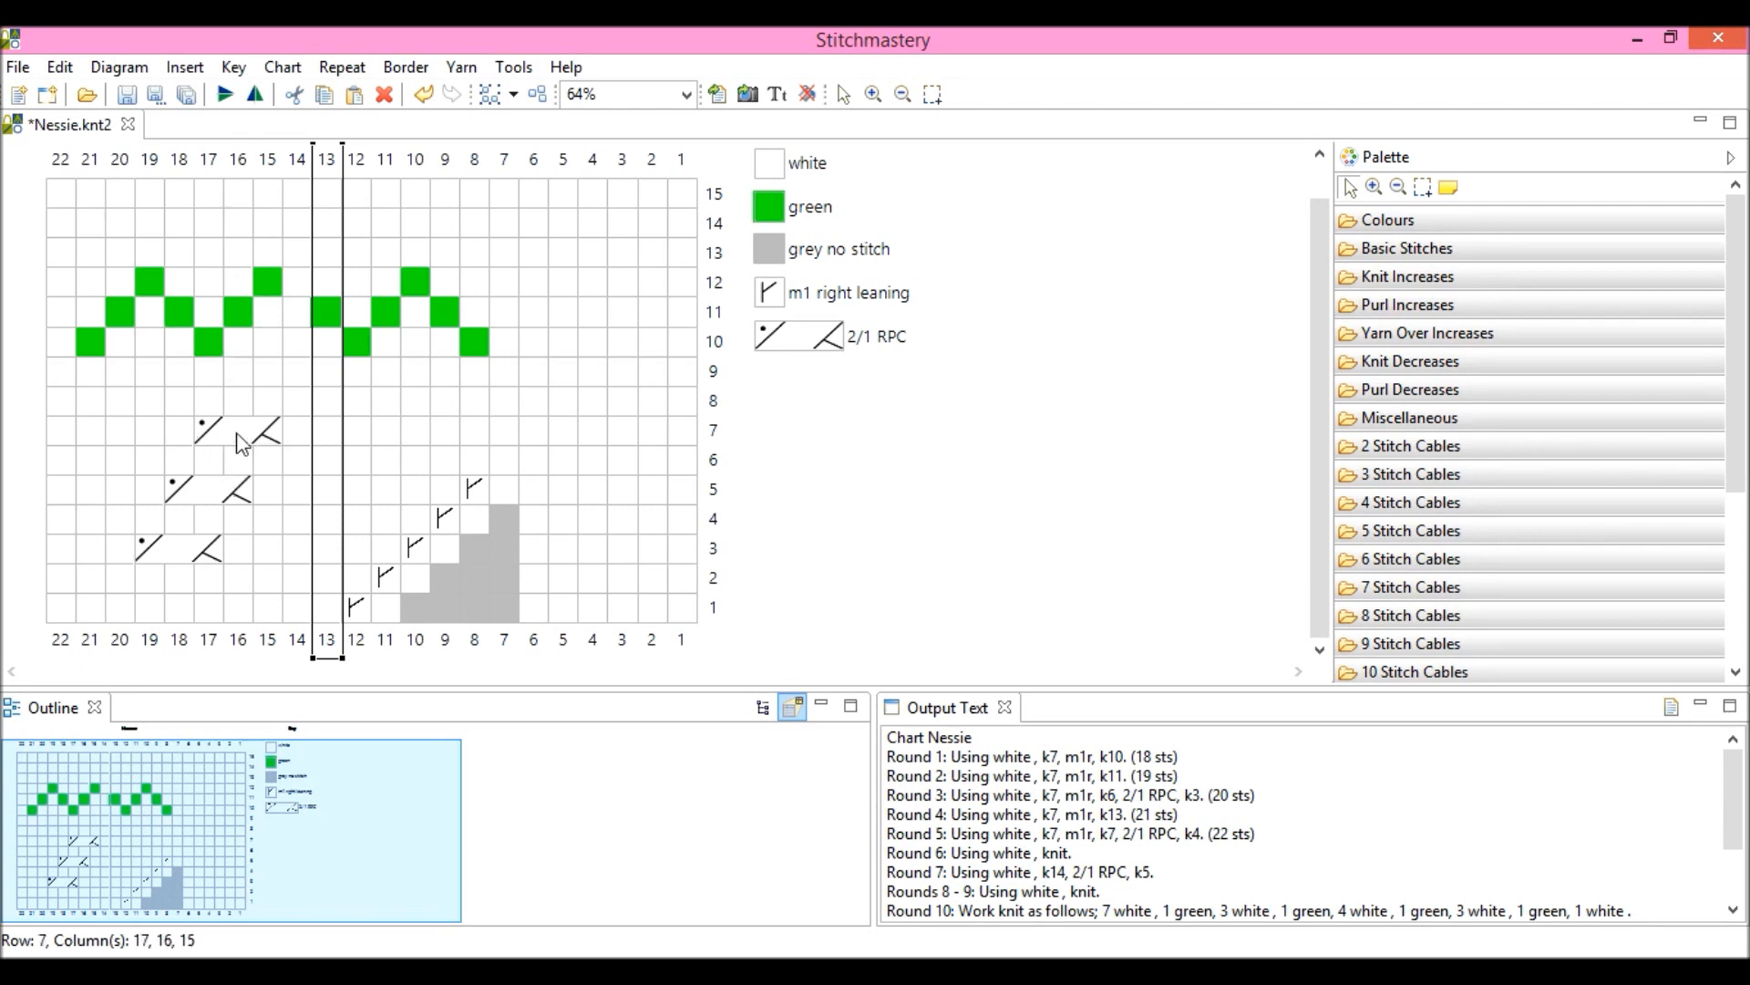
{"action": "mouse_move", "coordinate": [229, 439]}
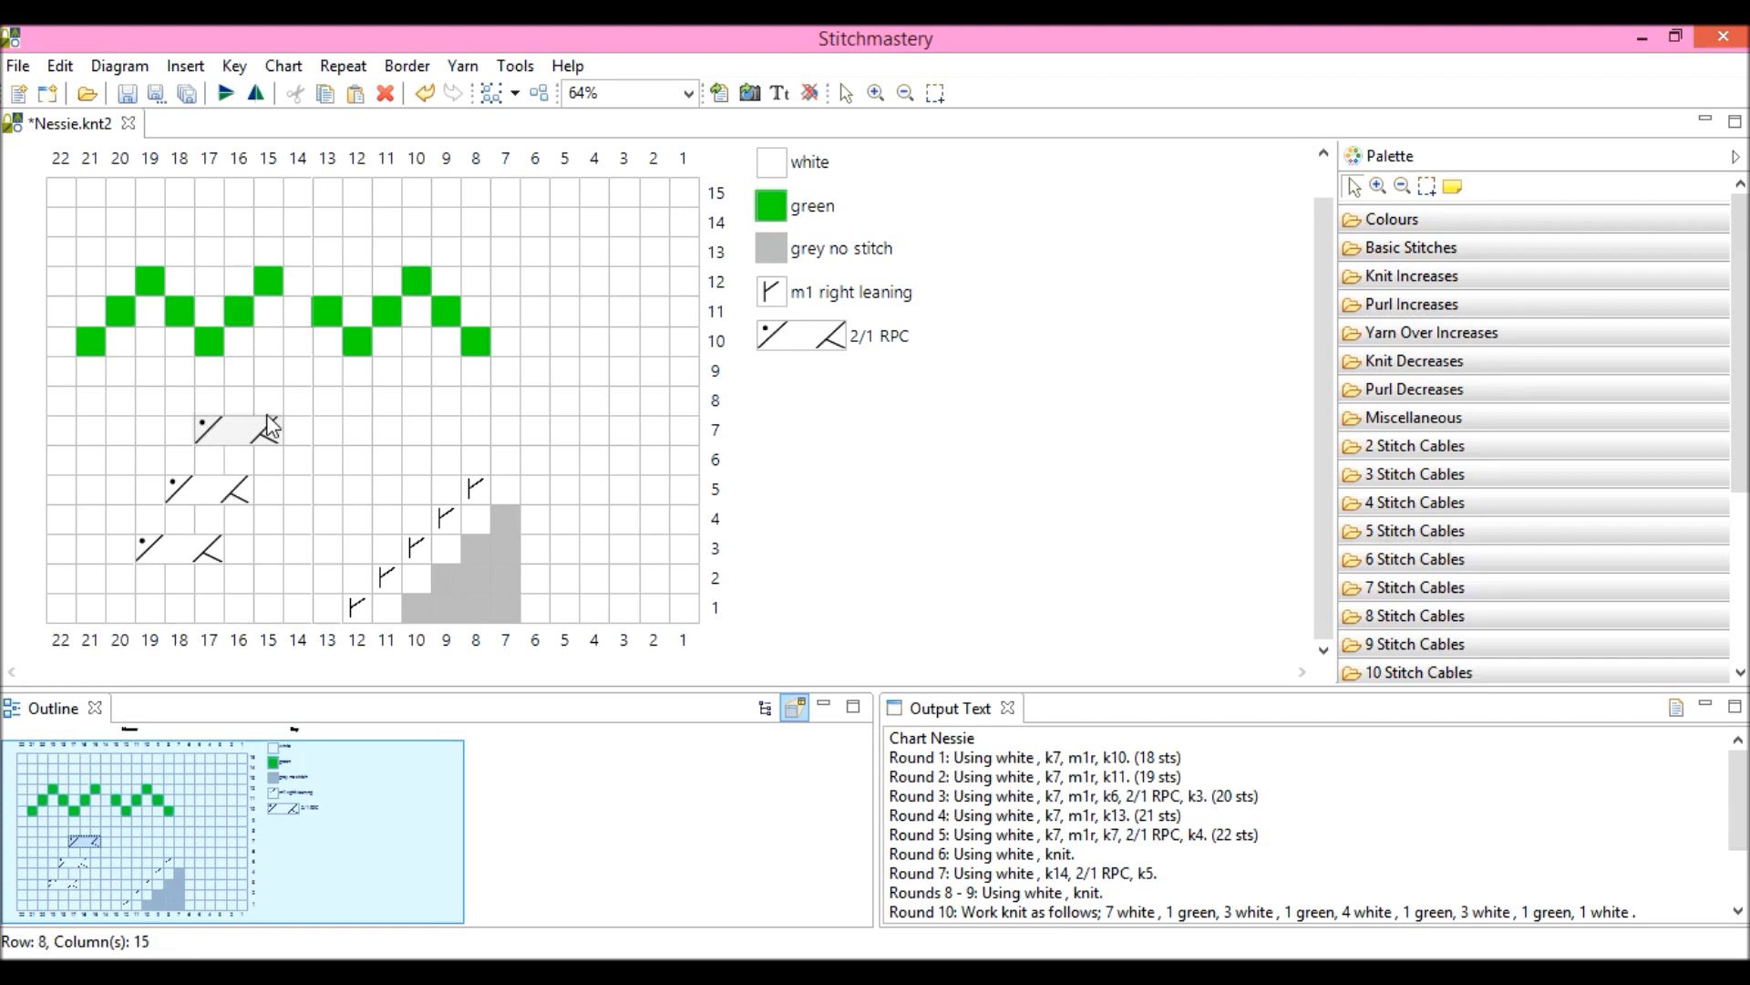
{"action": "mouse_move", "coordinate": [326, 439]}
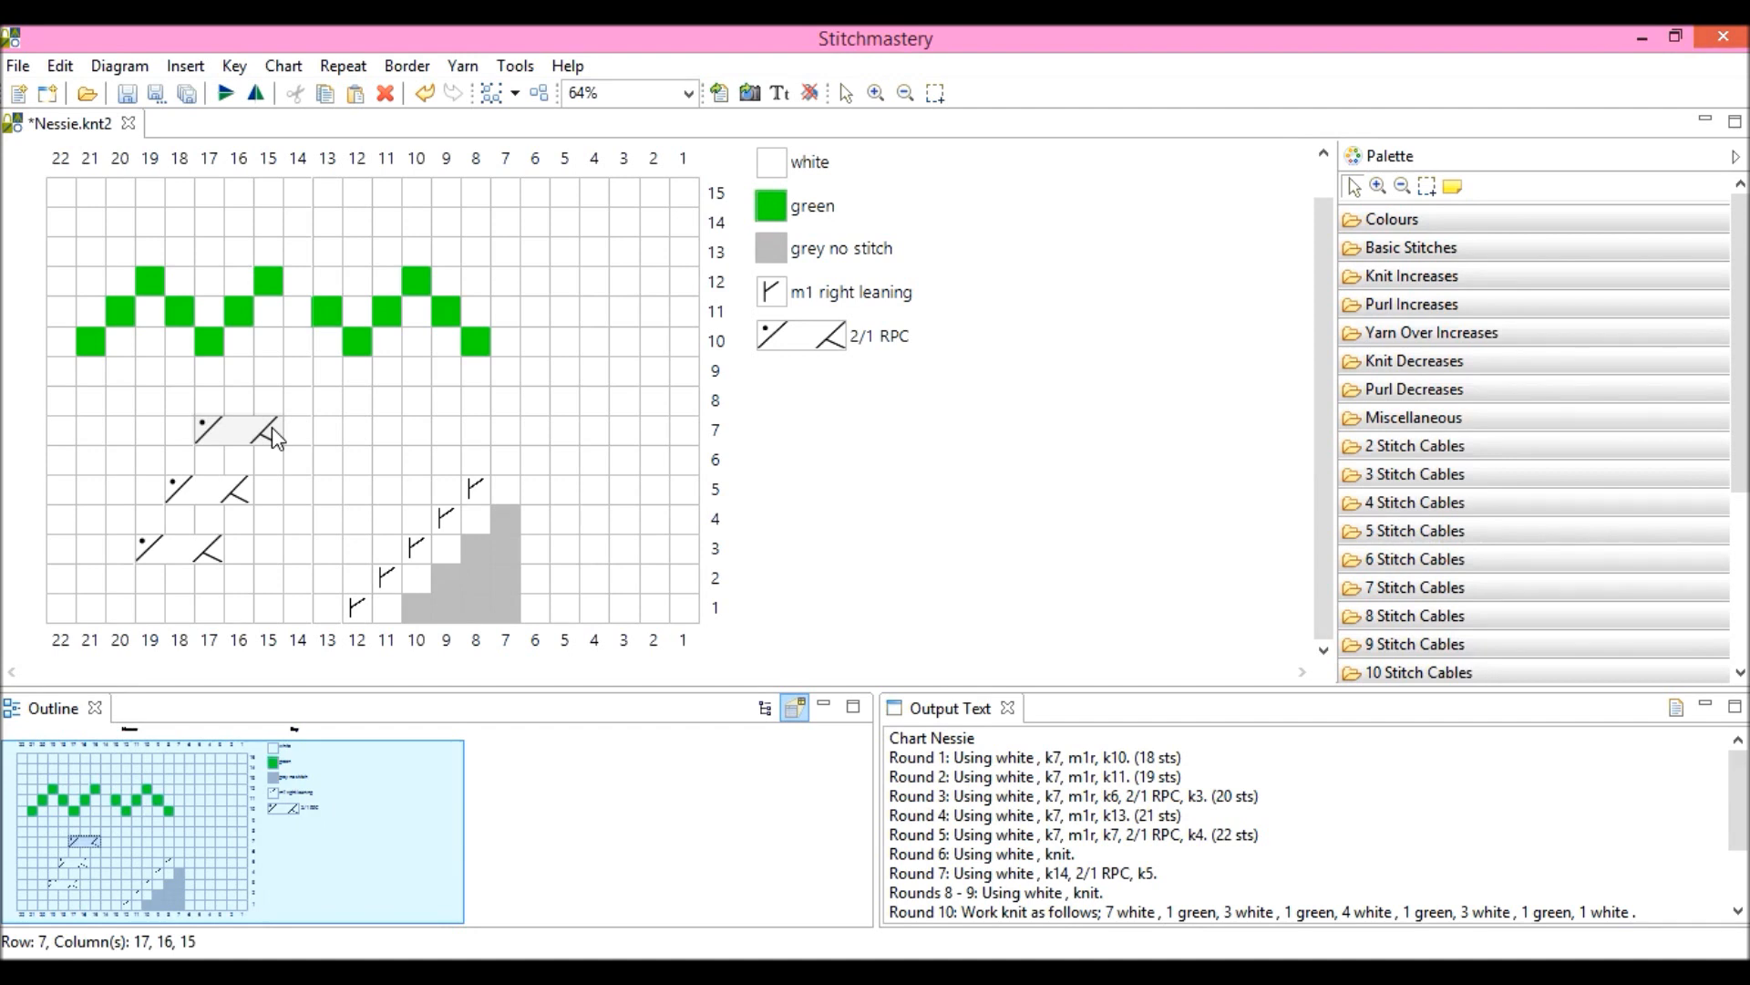
{"action": "mouse_move", "coordinate": [277, 206]}
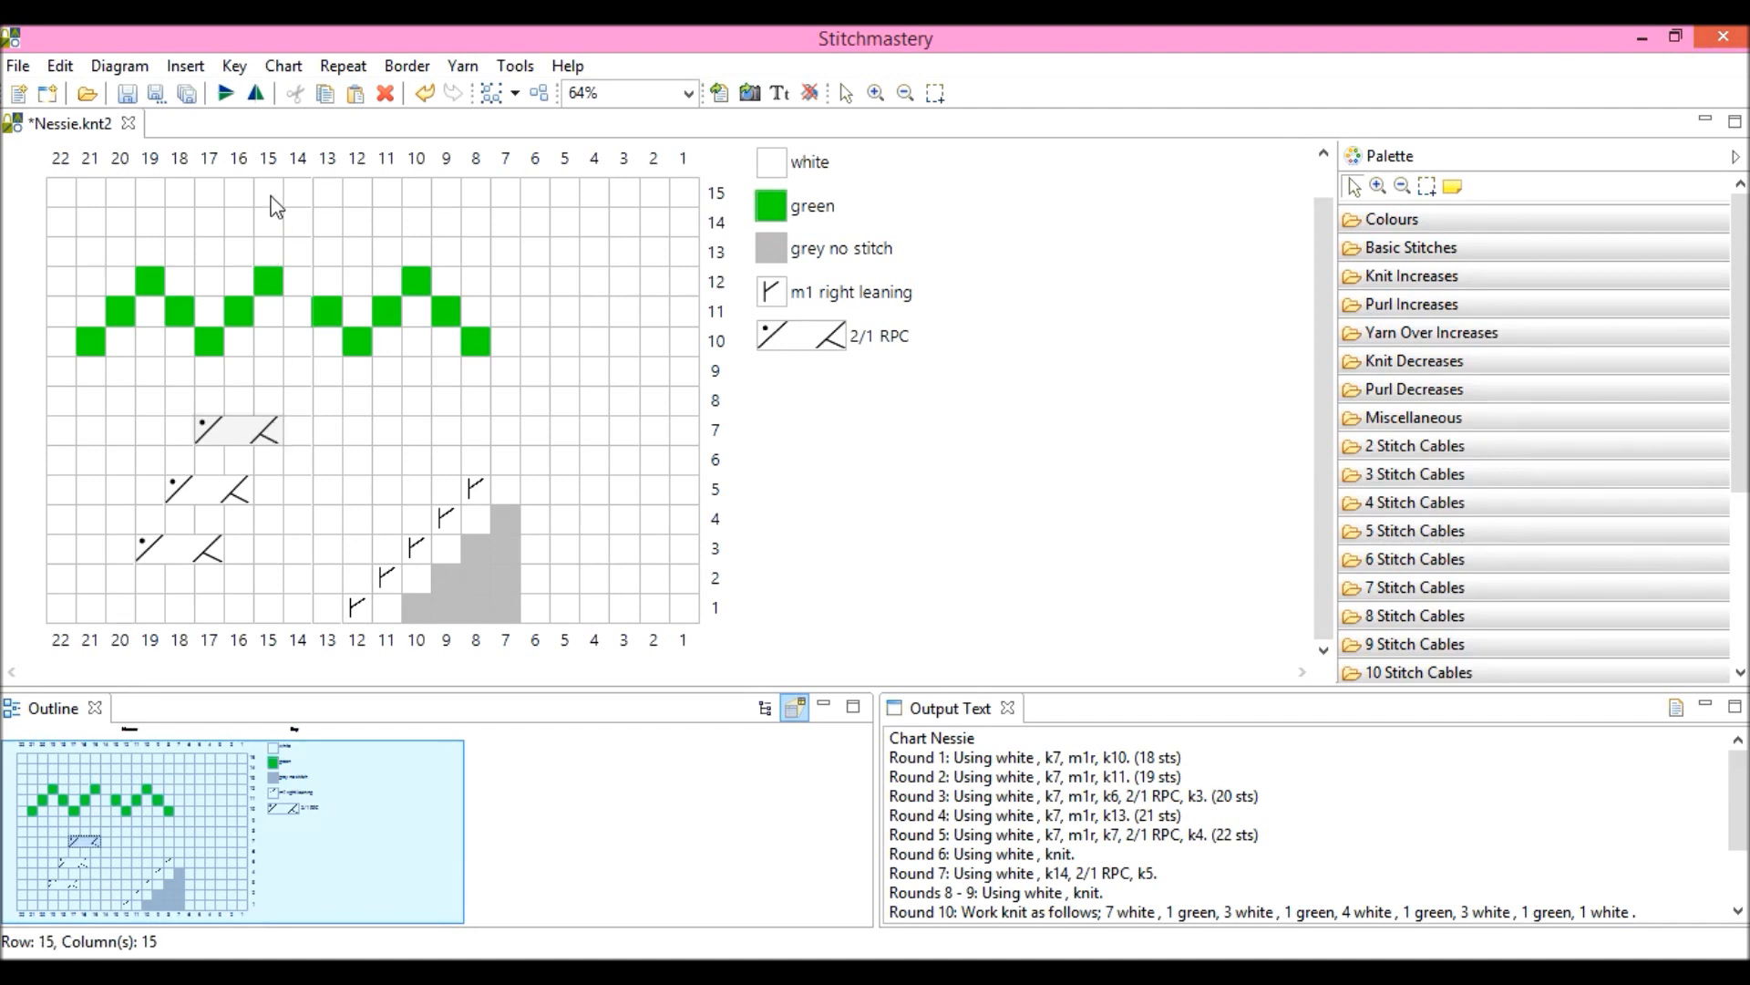
{"action": "left_click", "coordinate": [268, 157]}
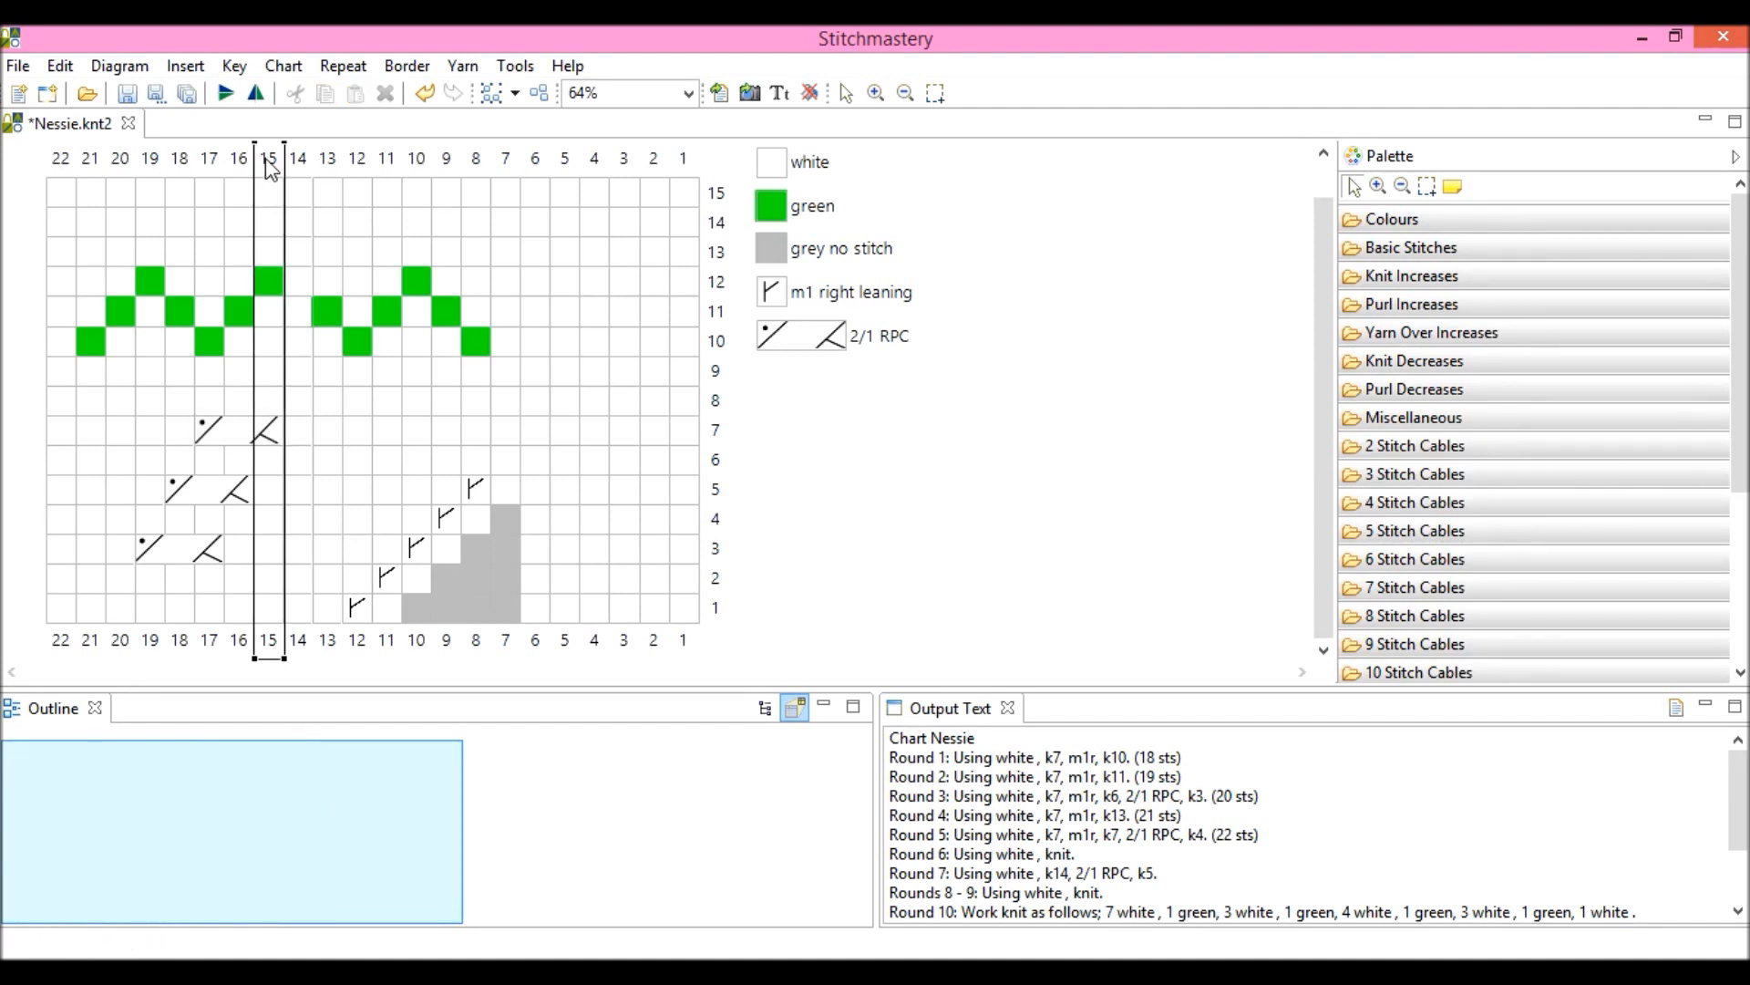
{"action": "left_click", "coordinate": [186, 66]}
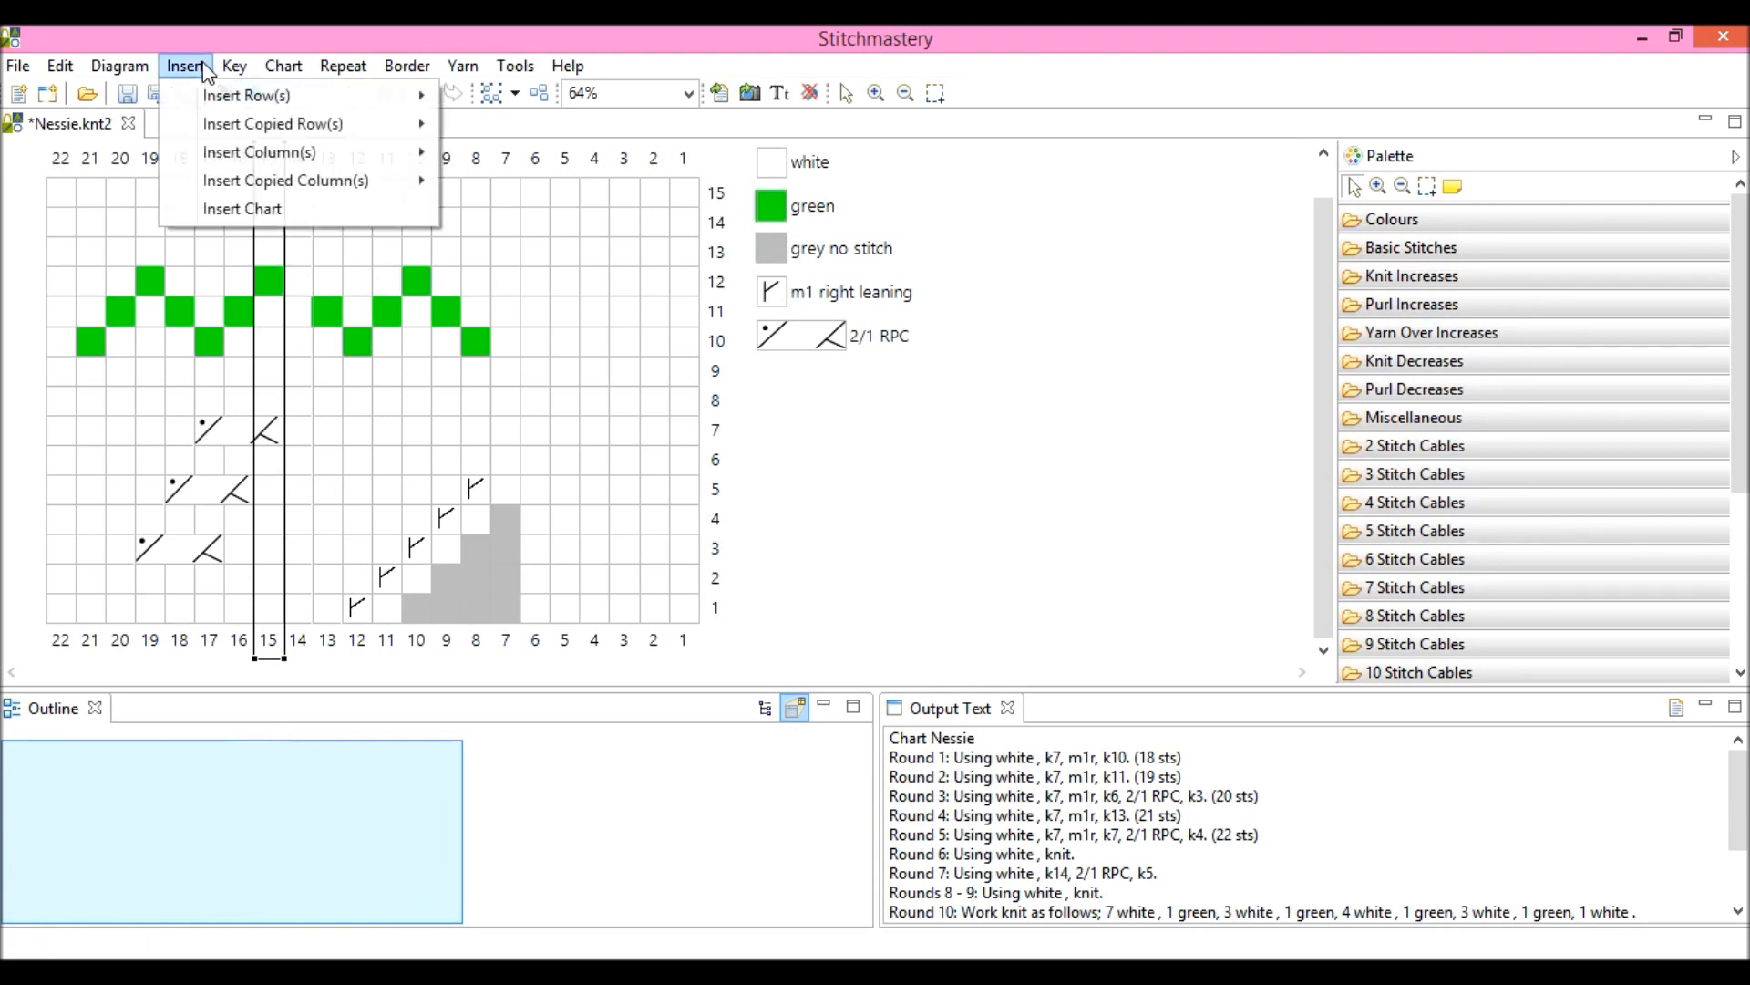
{"action": "mouse_move", "coordinate": [259, 152]}
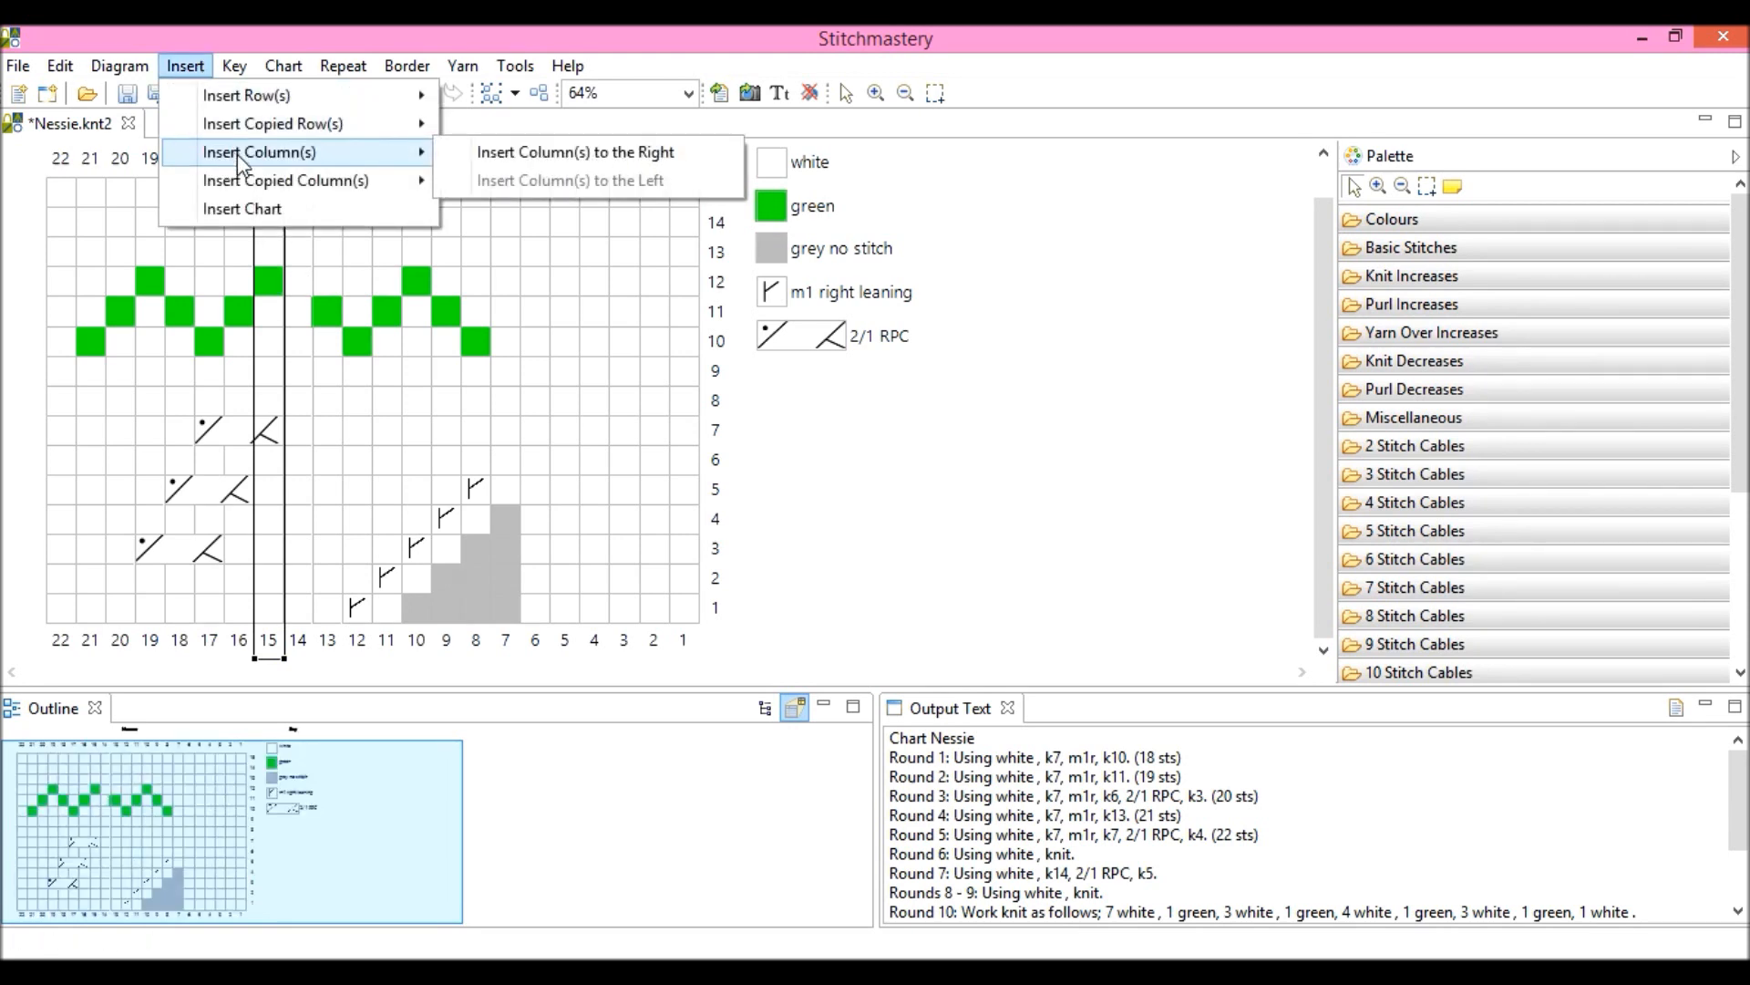
{"action": "mouse_move", "coordinate": [419, 168]}
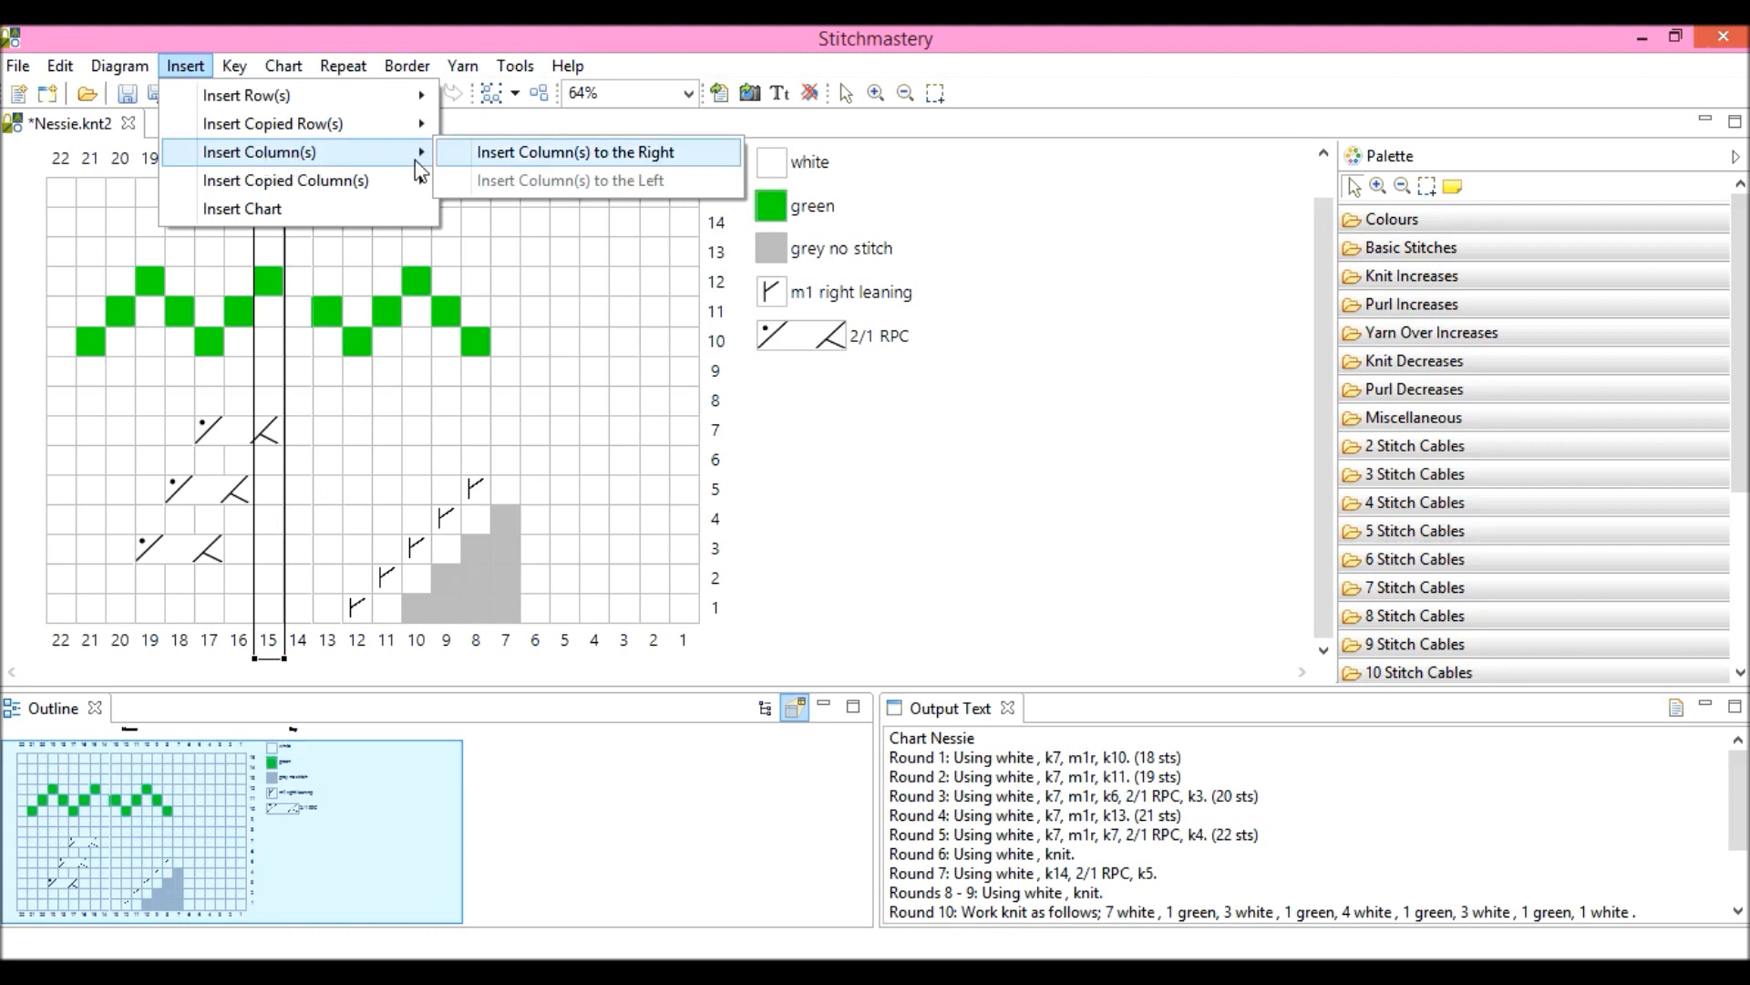
{"action": "mouse_move", "coordinate": [301, 458]}
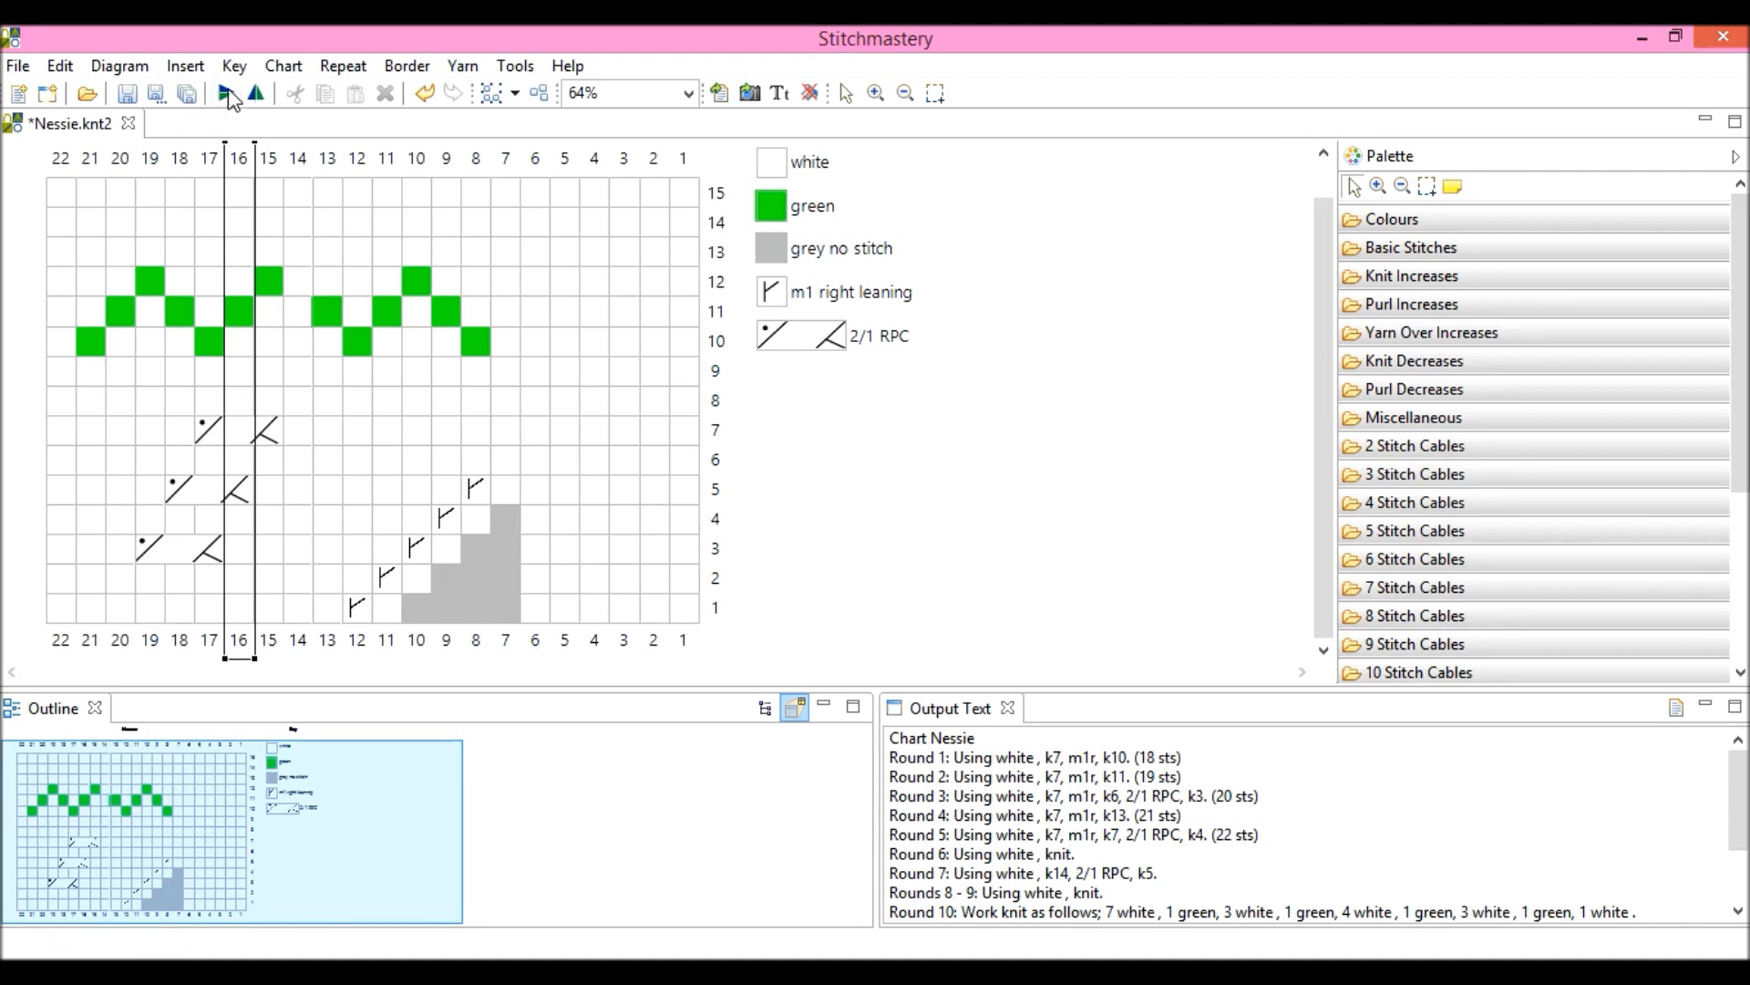
{"action": "left_click", "coordinate": [184, 66]}
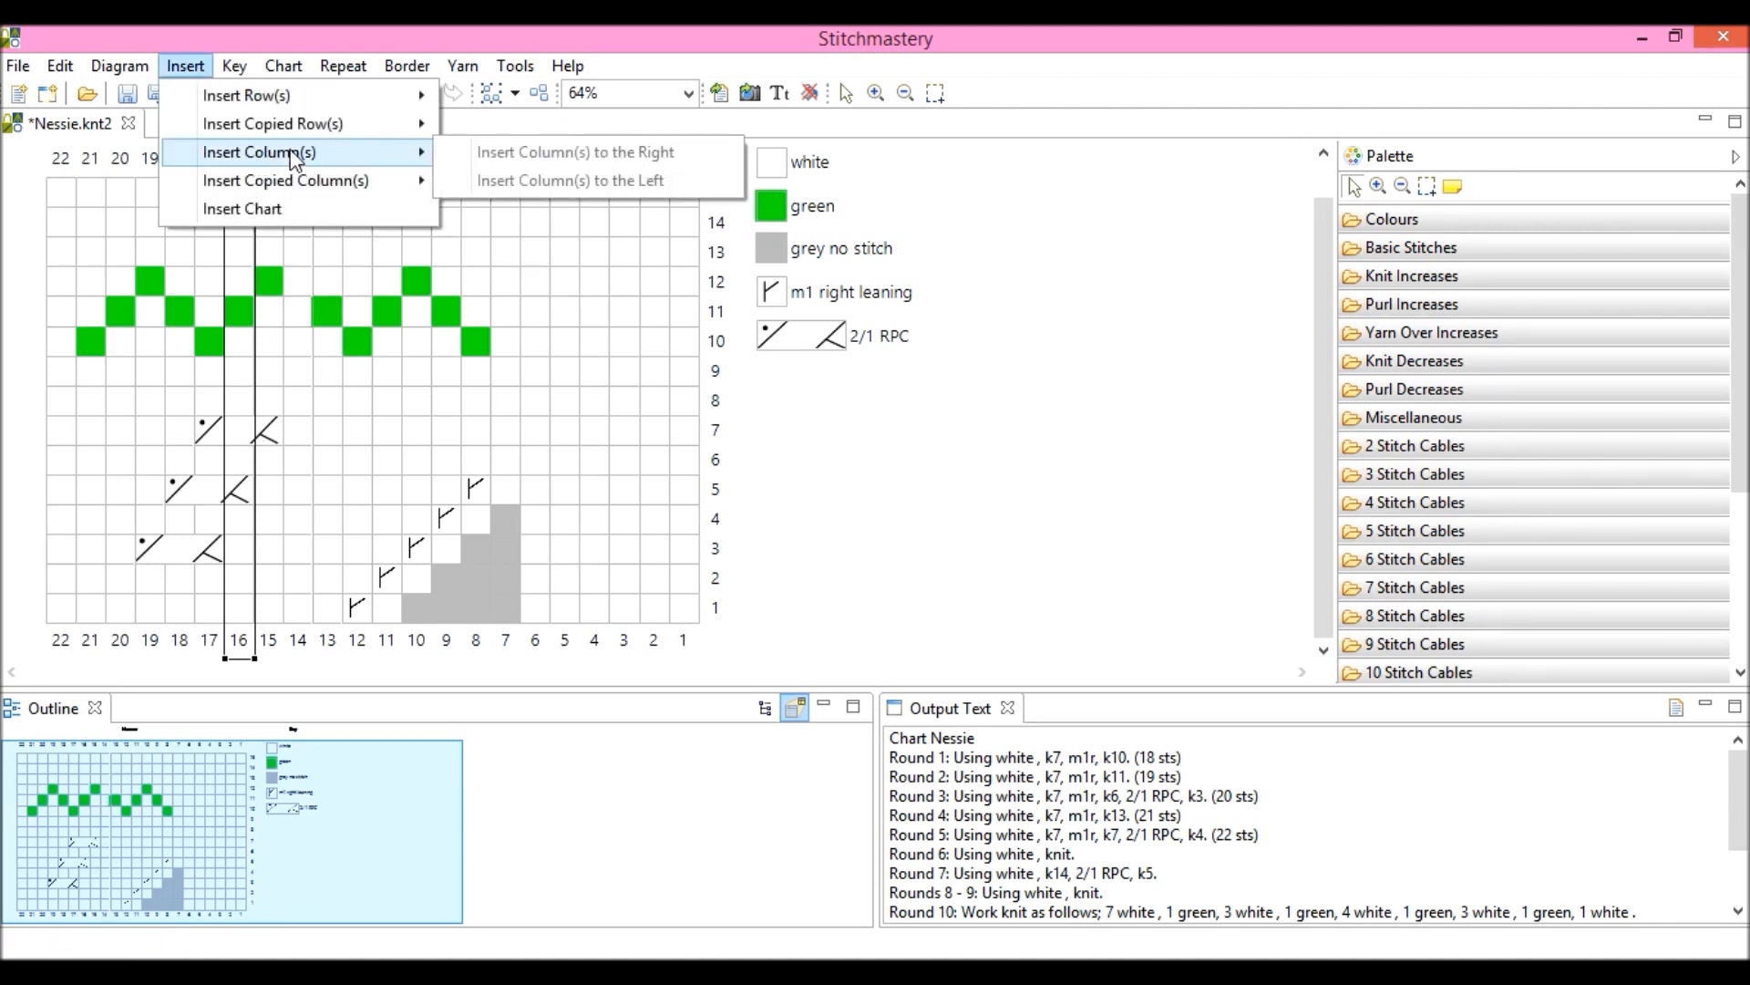
{"action": "mouse_move", "coordinate": [332, 153]}
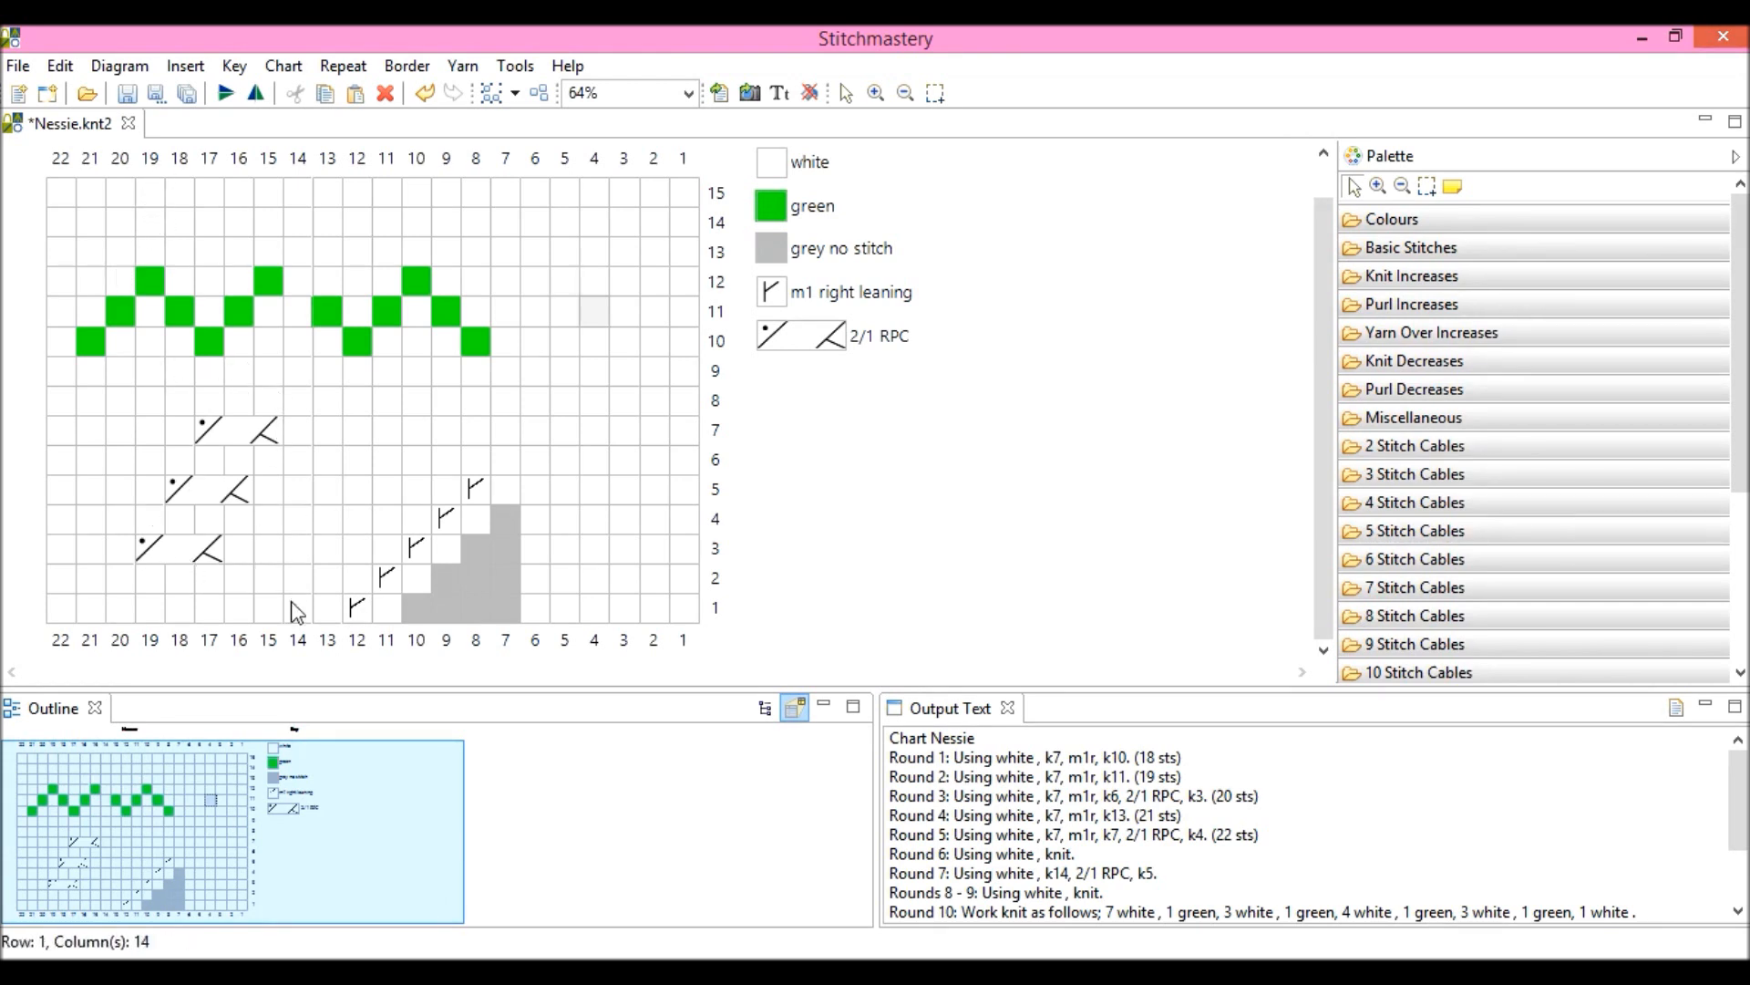
{"action": "mouse_move", "coordinate": [160, 181]}
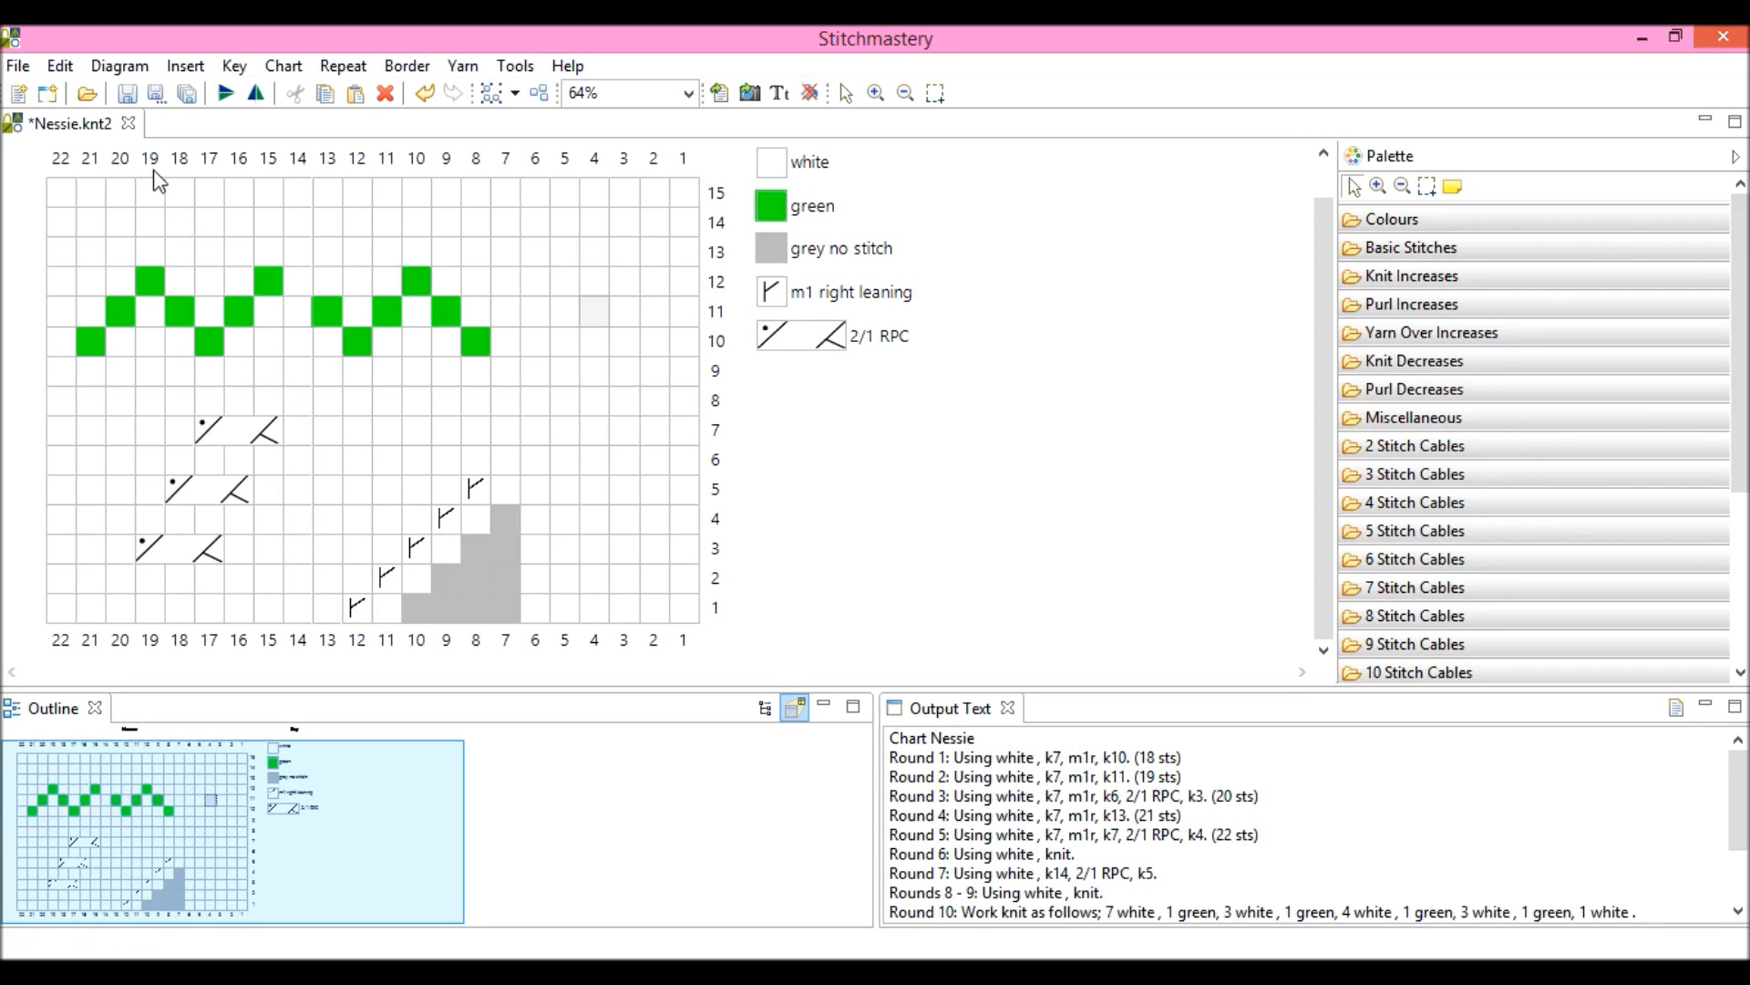
Copy cable columns 15–19 and mark column 6 for inserting the copies to its right
{"action": "left_click", "coordinate": [148, 157]}
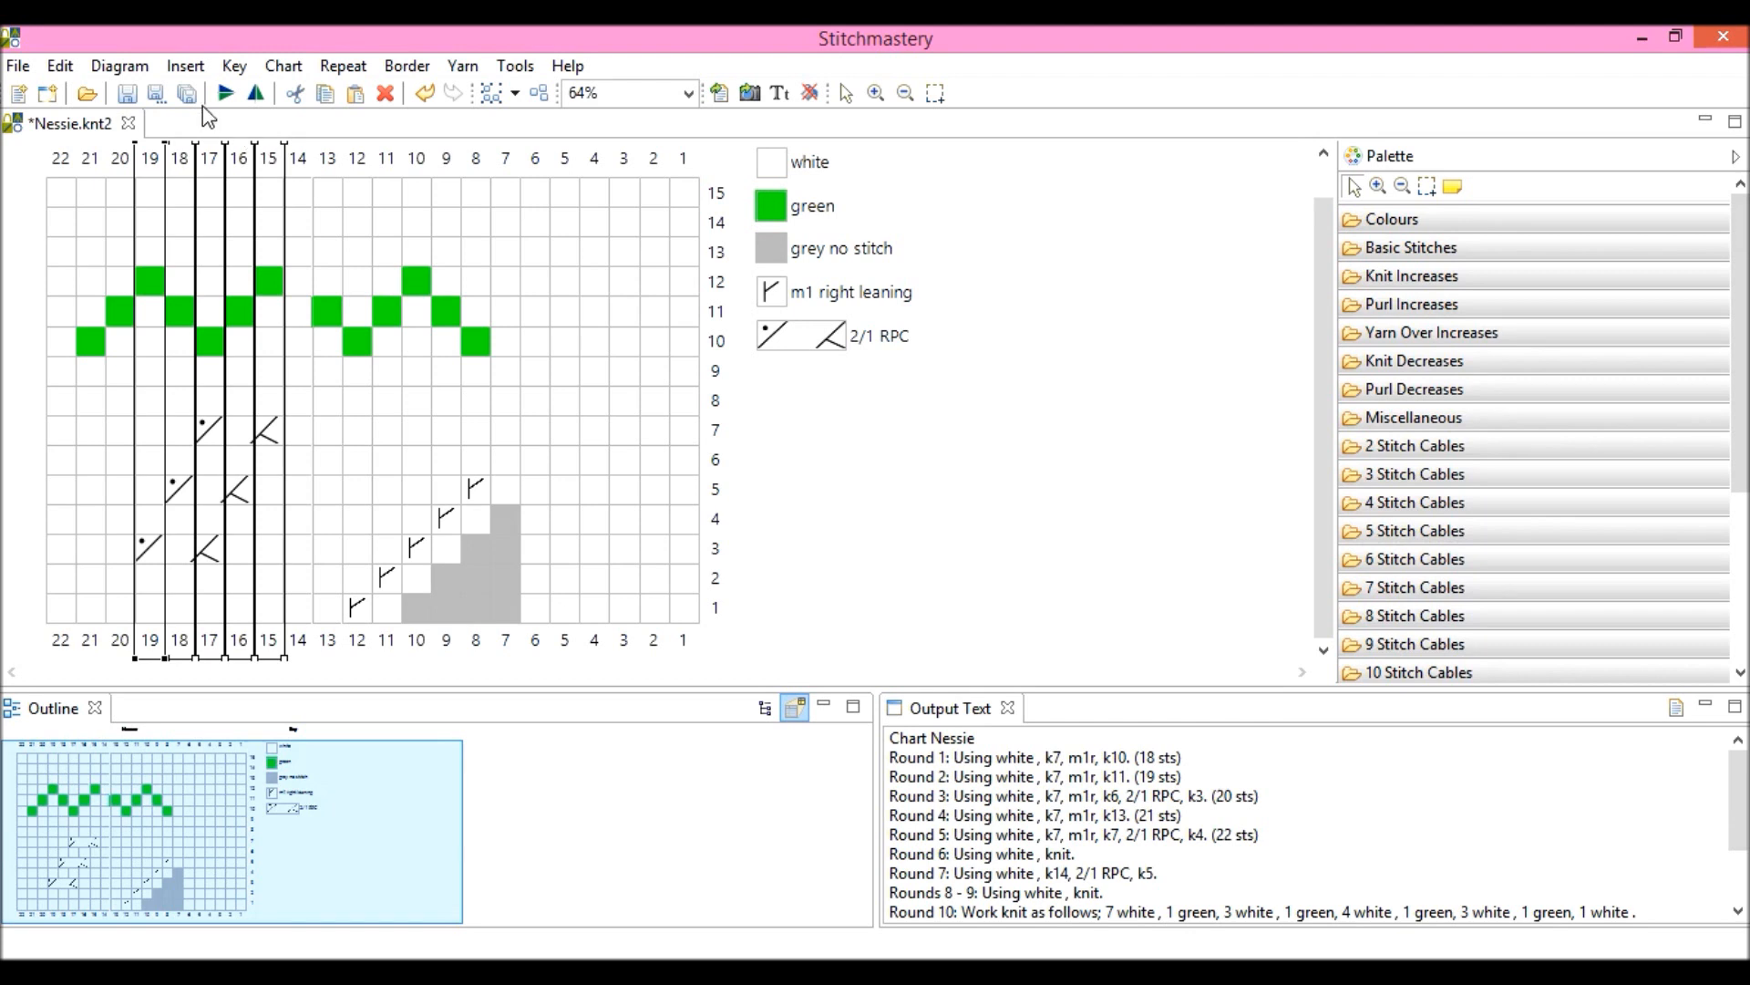
{"action": "mouse_move", "coordinate": [268, 132]}
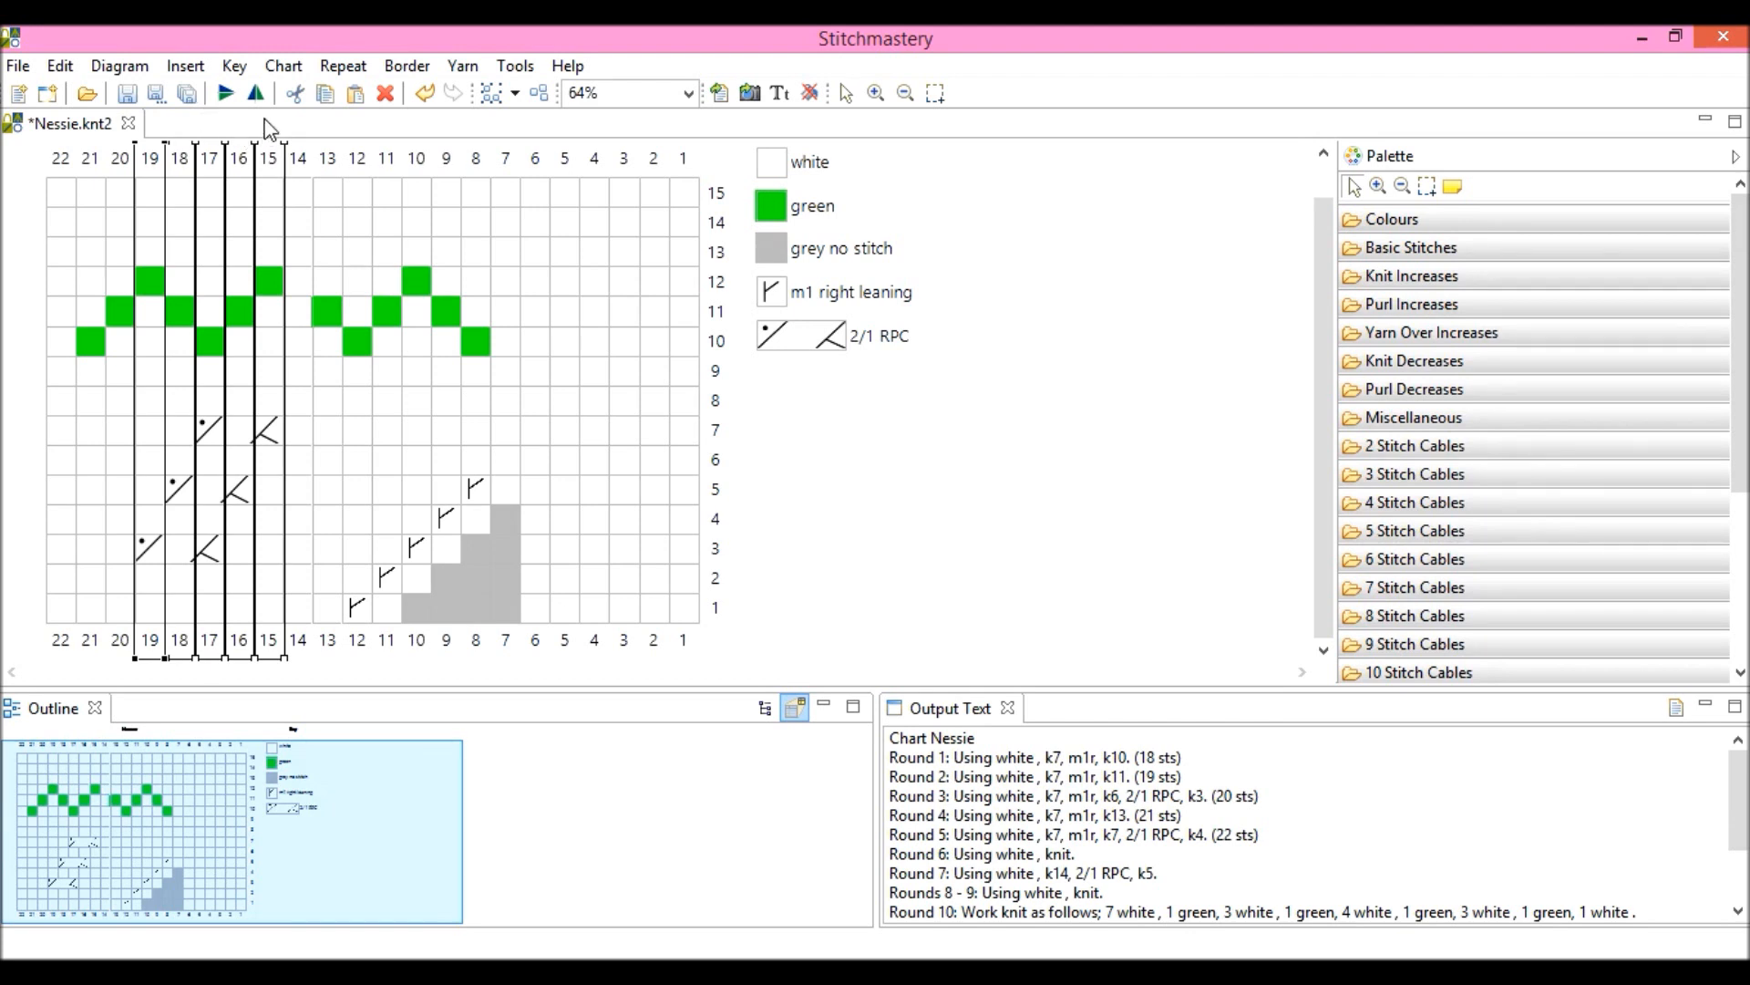
{"action": "mouse_move", "coordinate": [327, 93]}
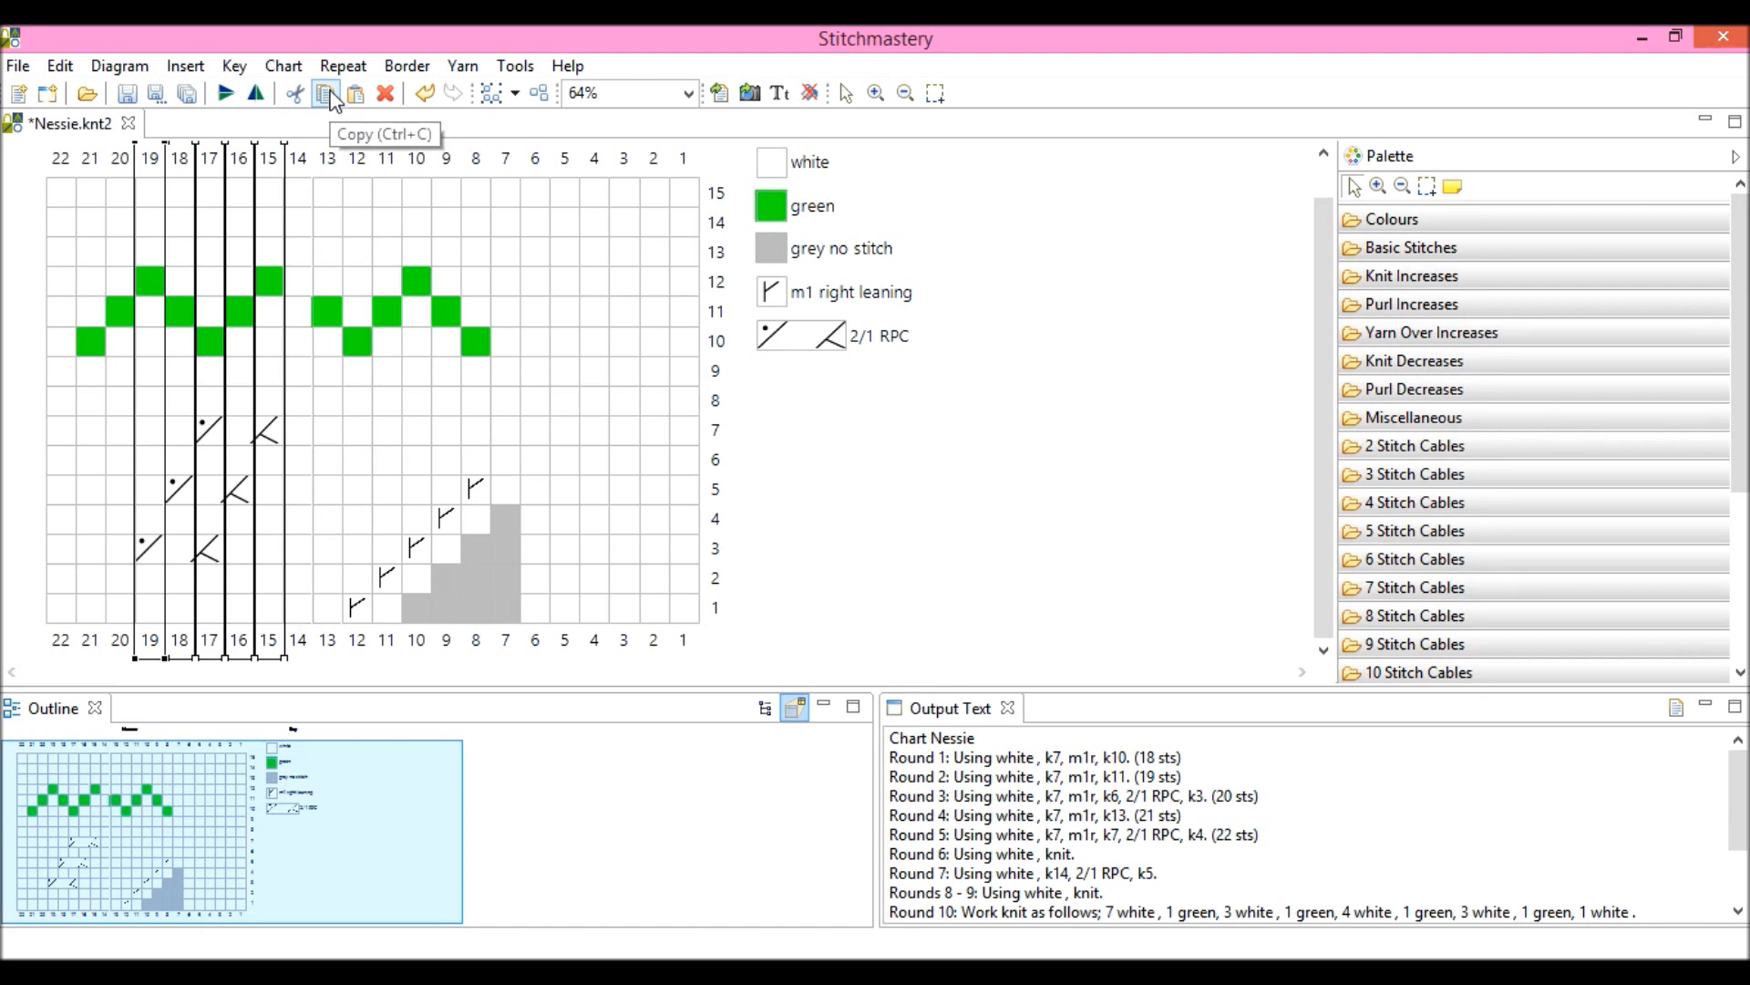
{"action": "left_click", "coordinate": [58, 66]}
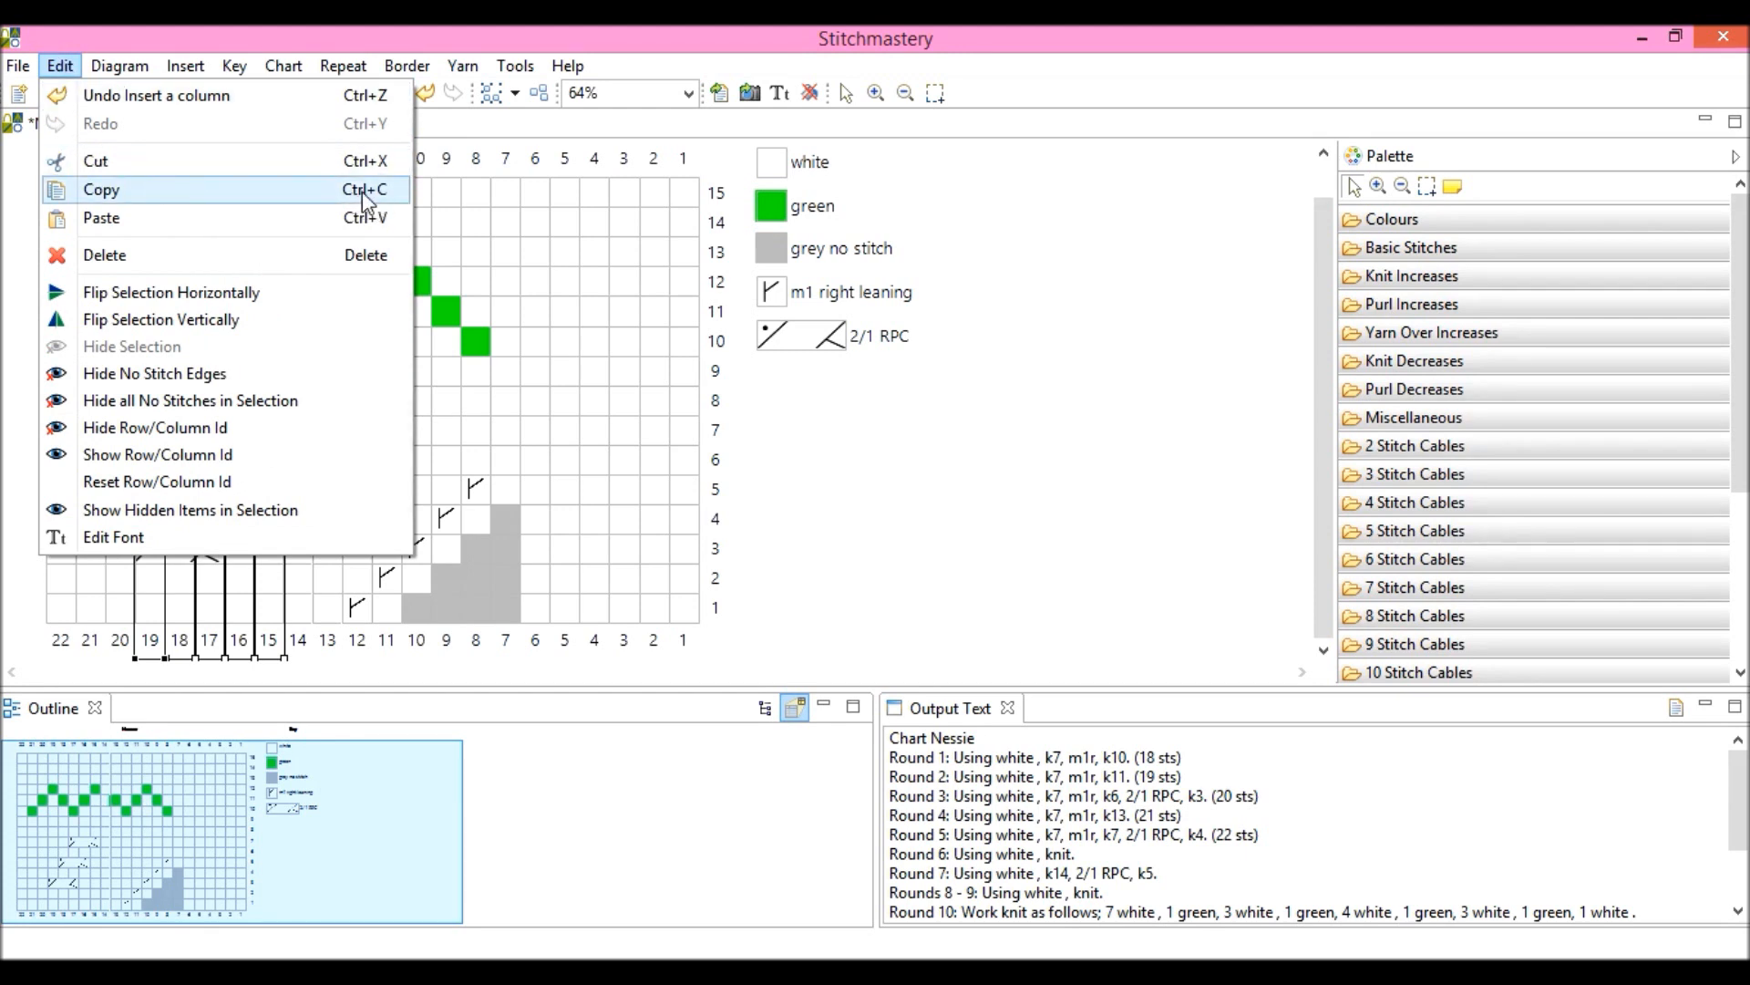
{"action": "mouse_move", "coordinate": [122, 106]}
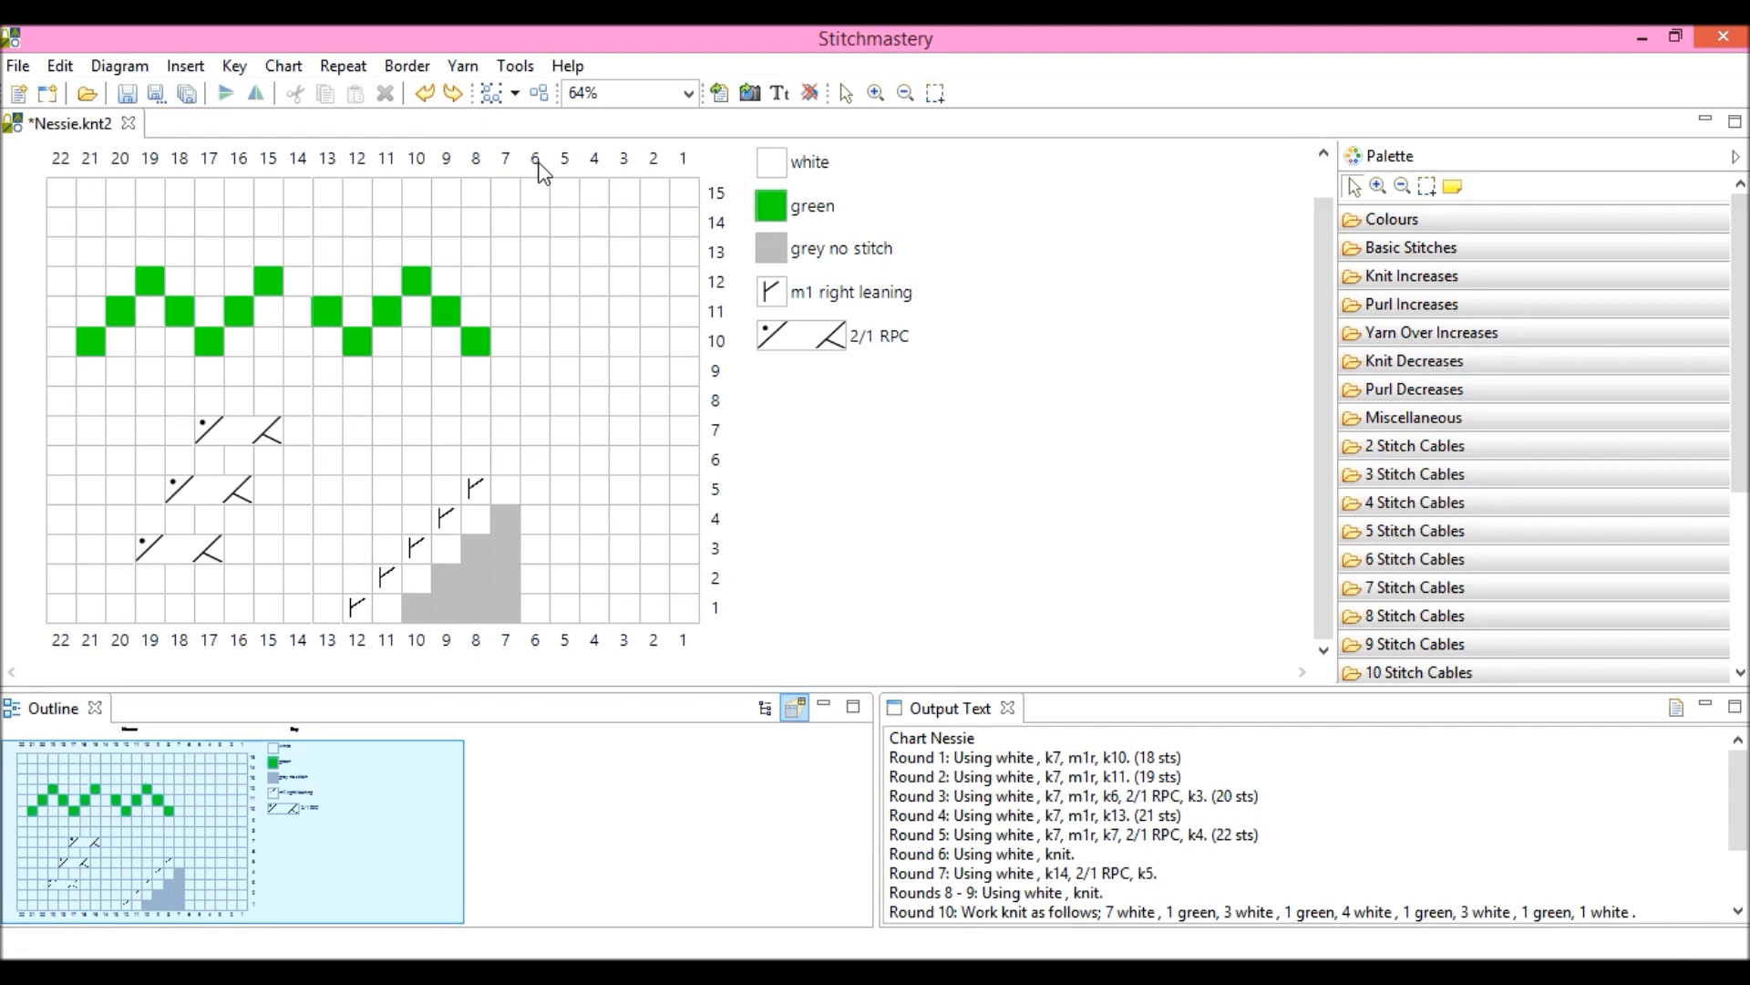
{"action": "left_click", "coordinate": [535, 157]}
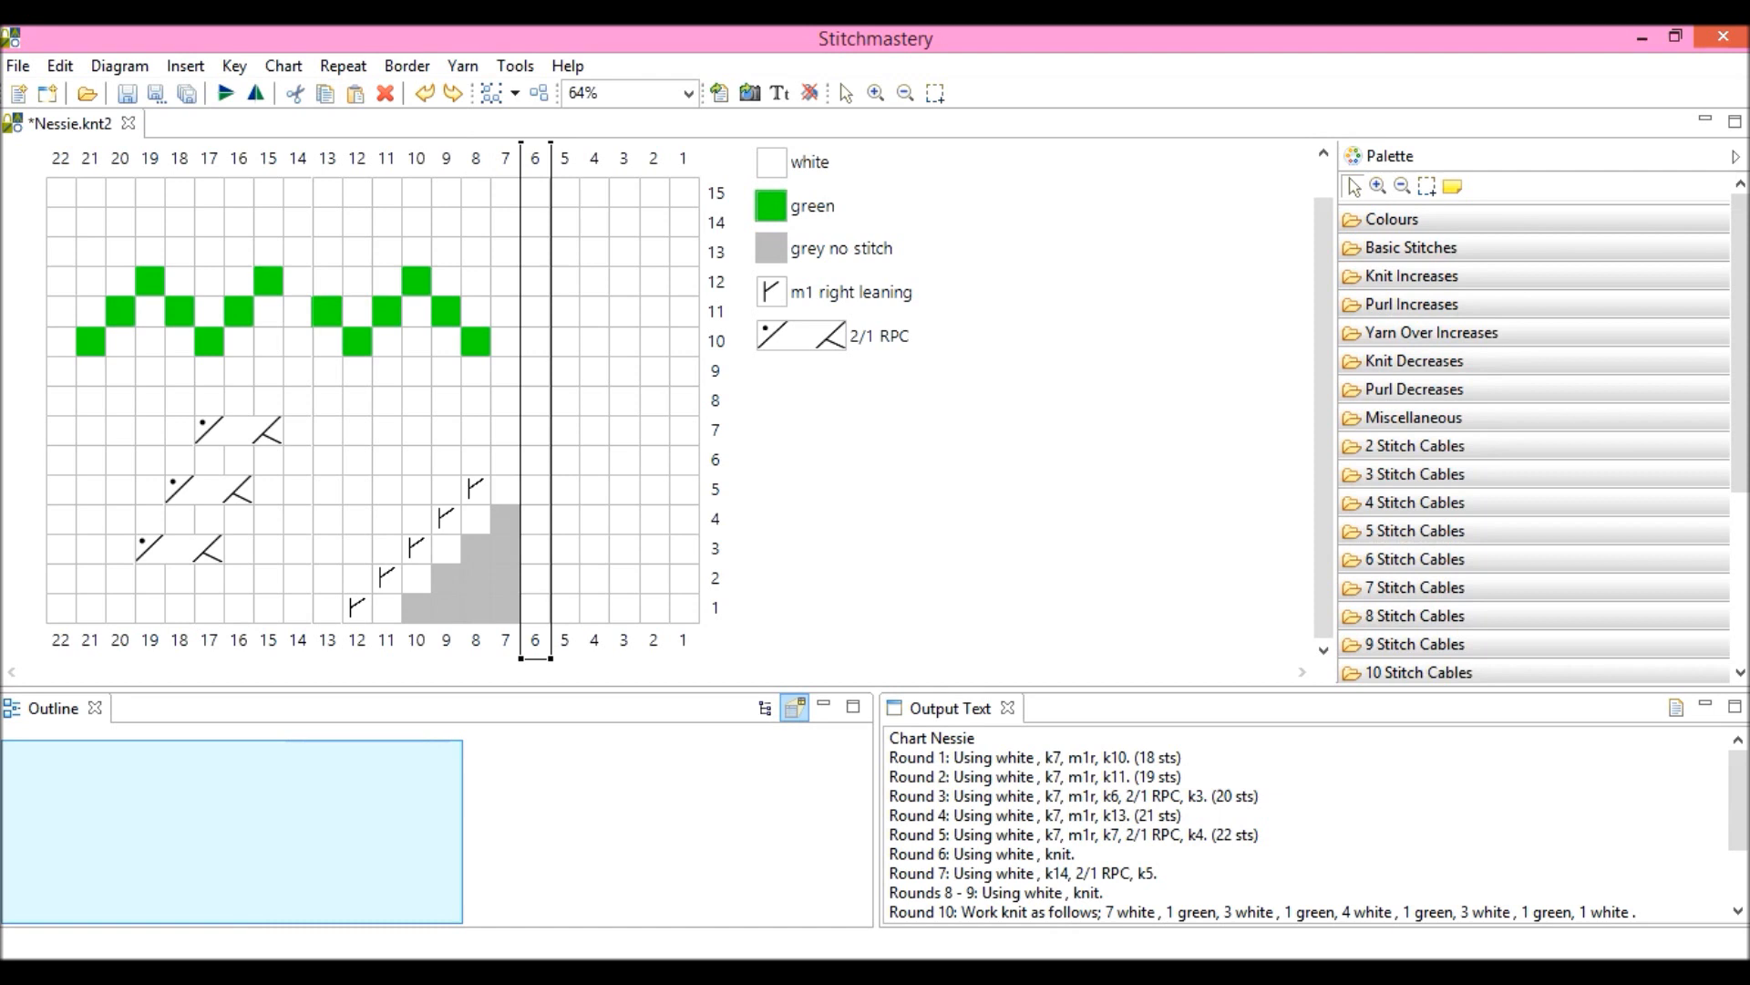
{"action": "left_click", "coordinate": [184, 66]}
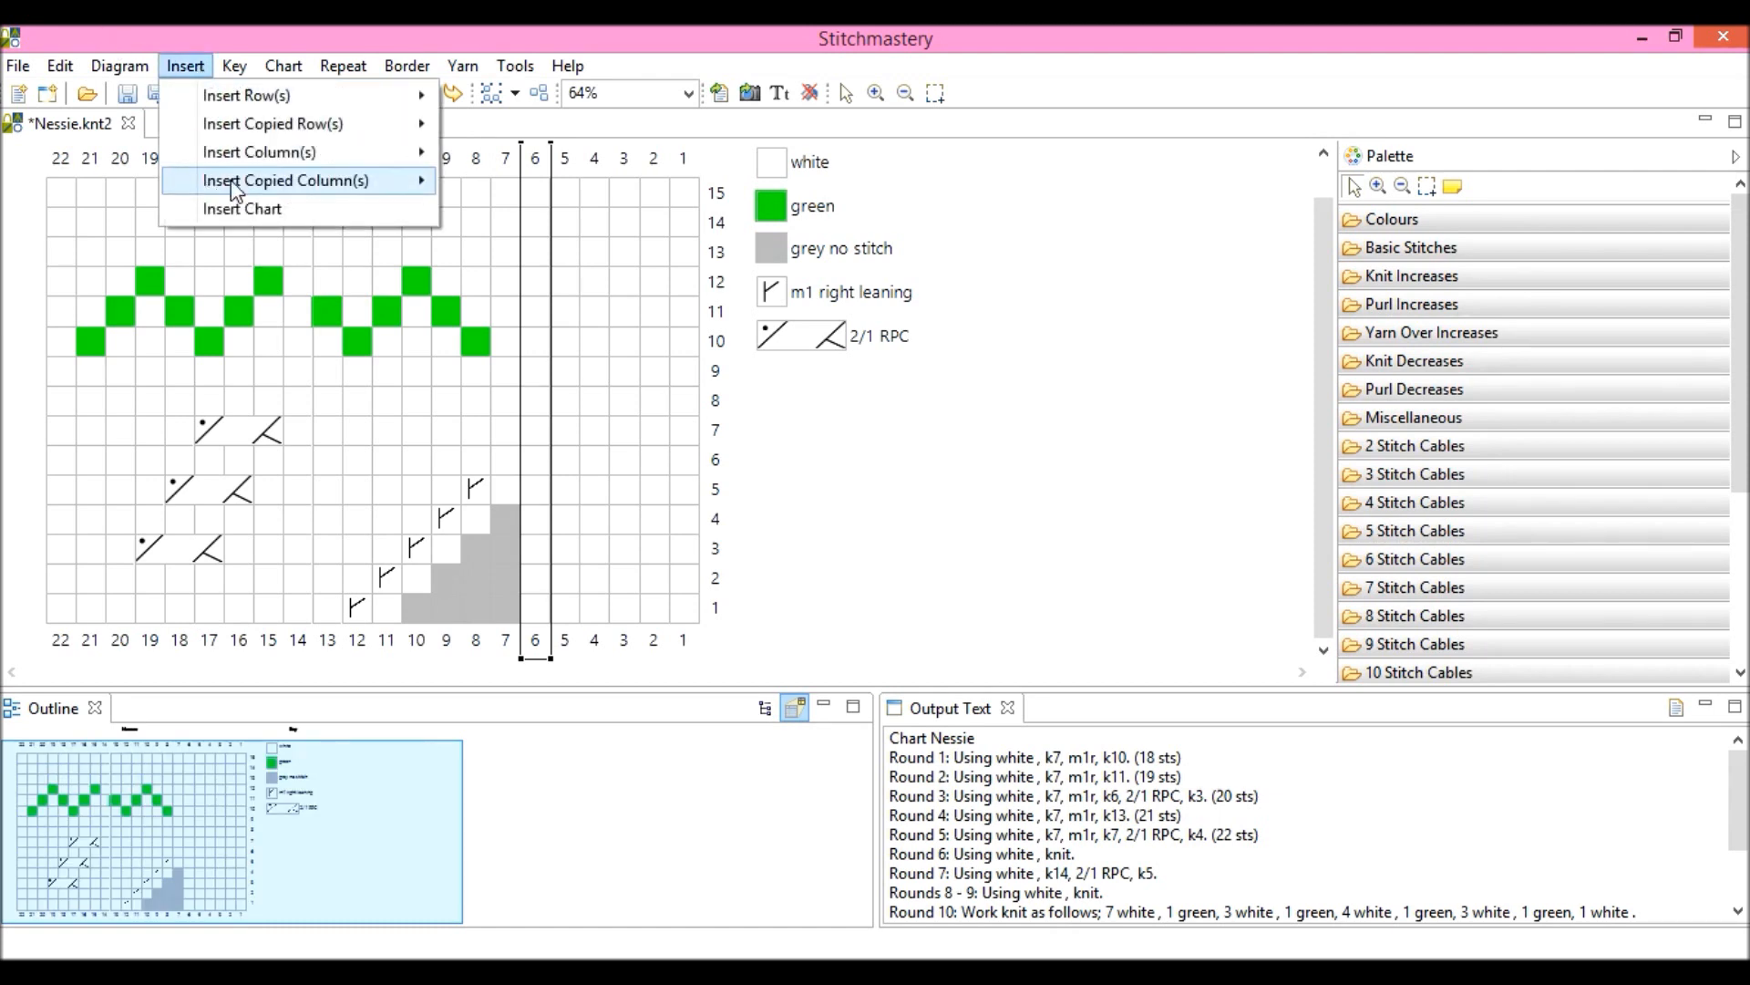
{"action": "mouse_move", "coordinate": [285, 180]}
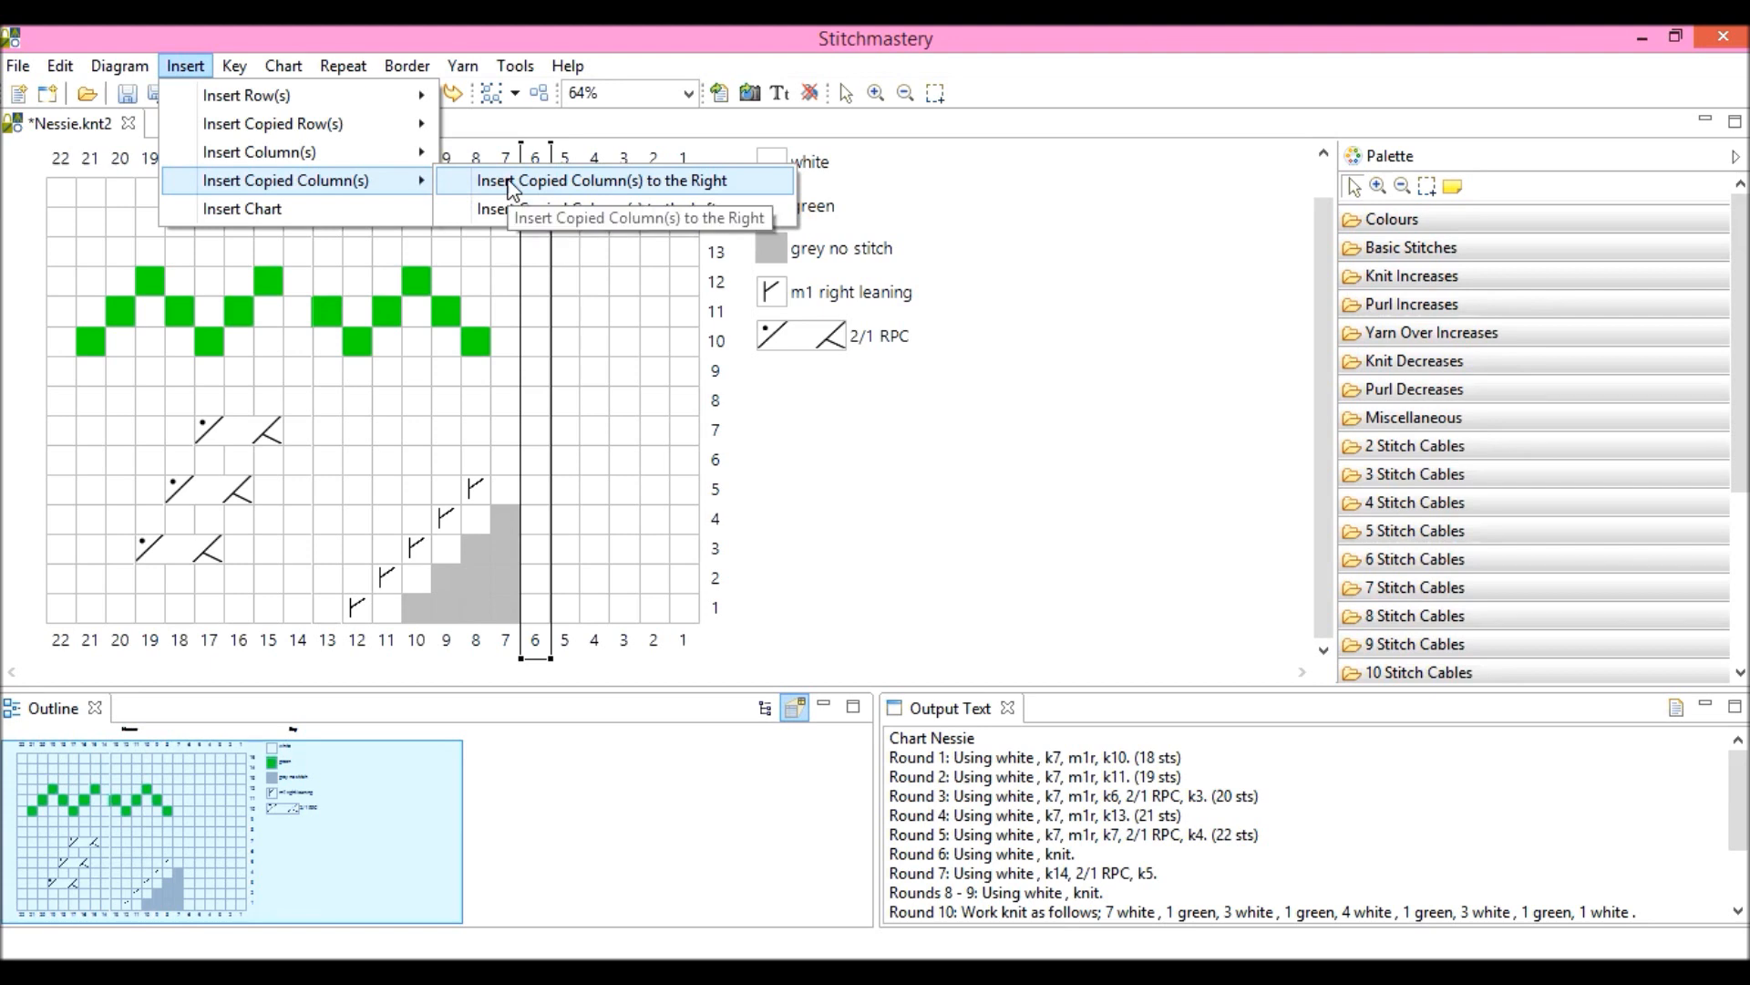
{"action": "mouse_move", "coordinate": [555, 186]}
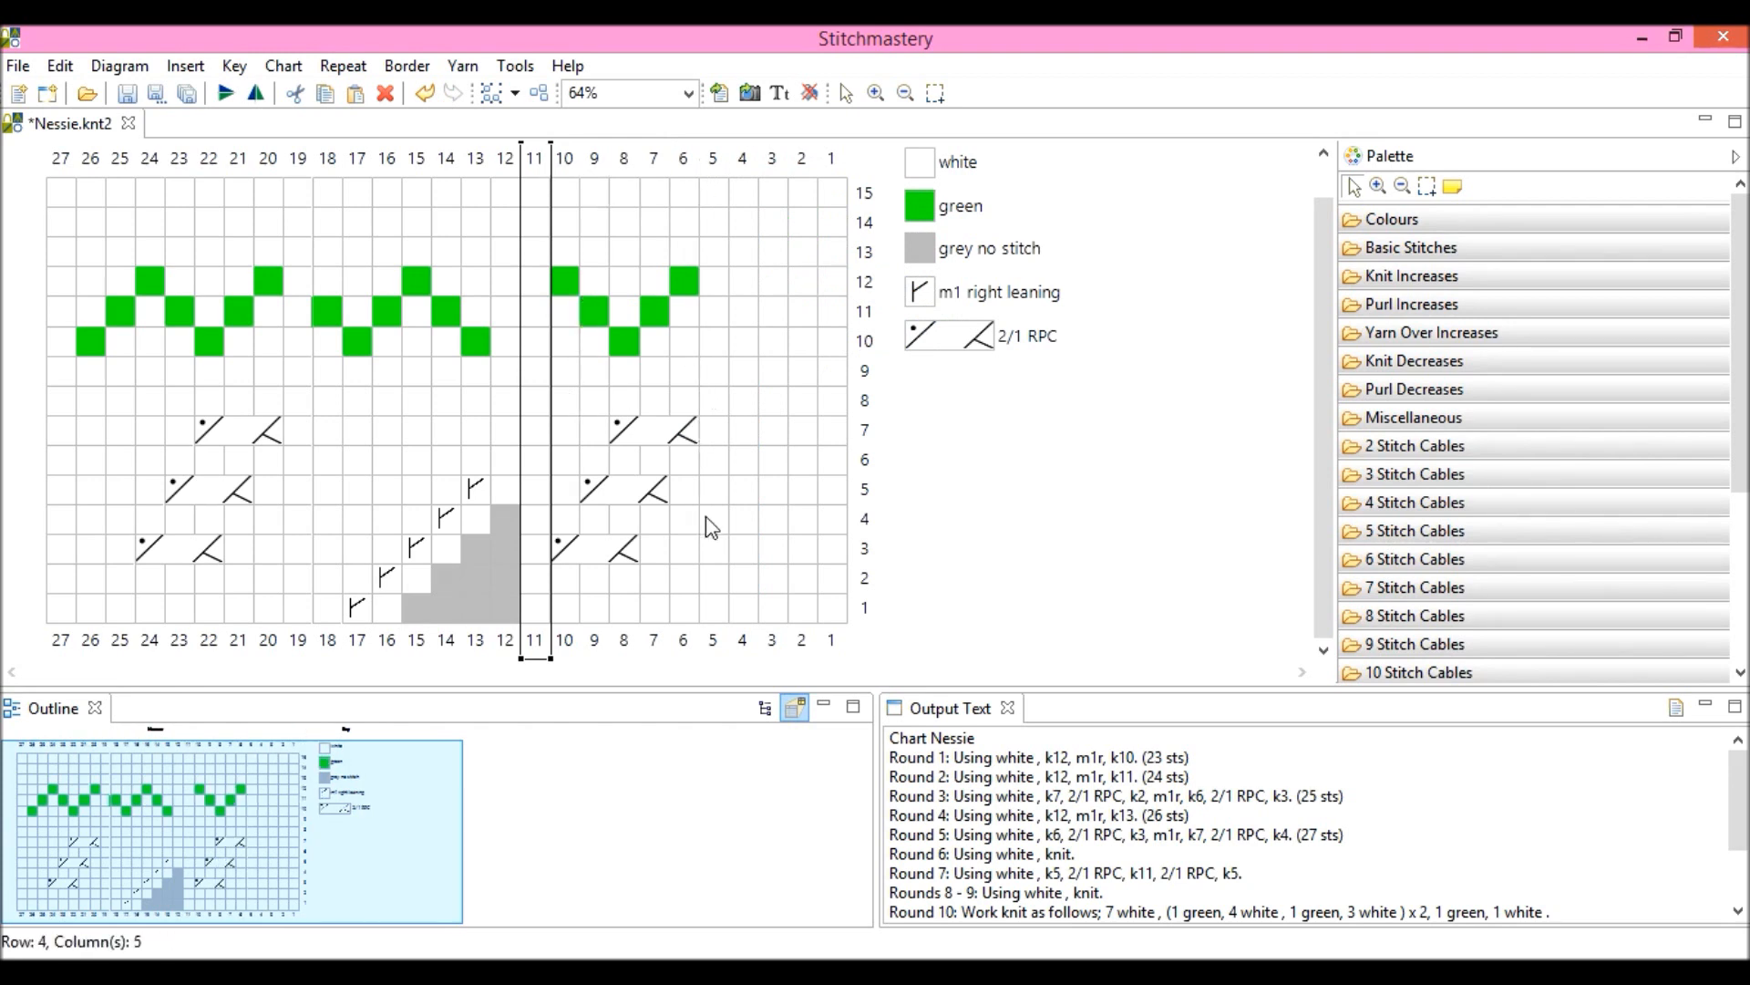
{"action": "mouse_move", "coordinate": [536, 453]}
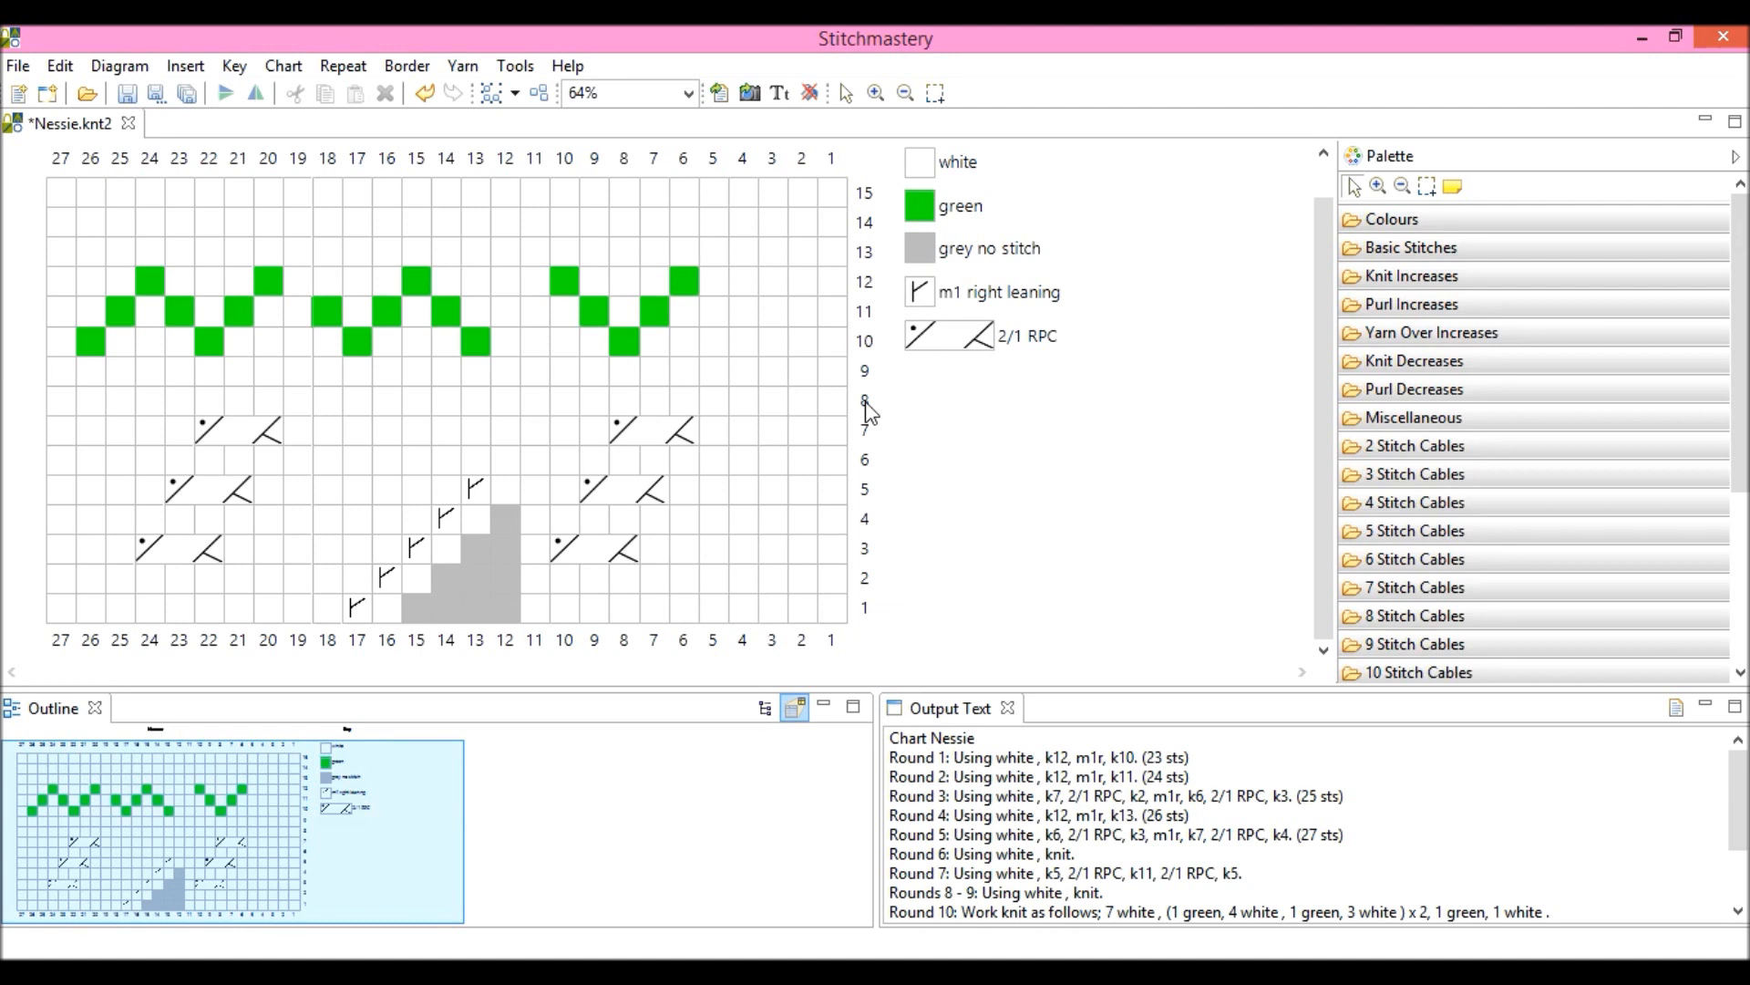
Insert a blank round above round 8, giving Nessie 16 rounds
{"action": "left_click", "coordinate": [863, 401]}
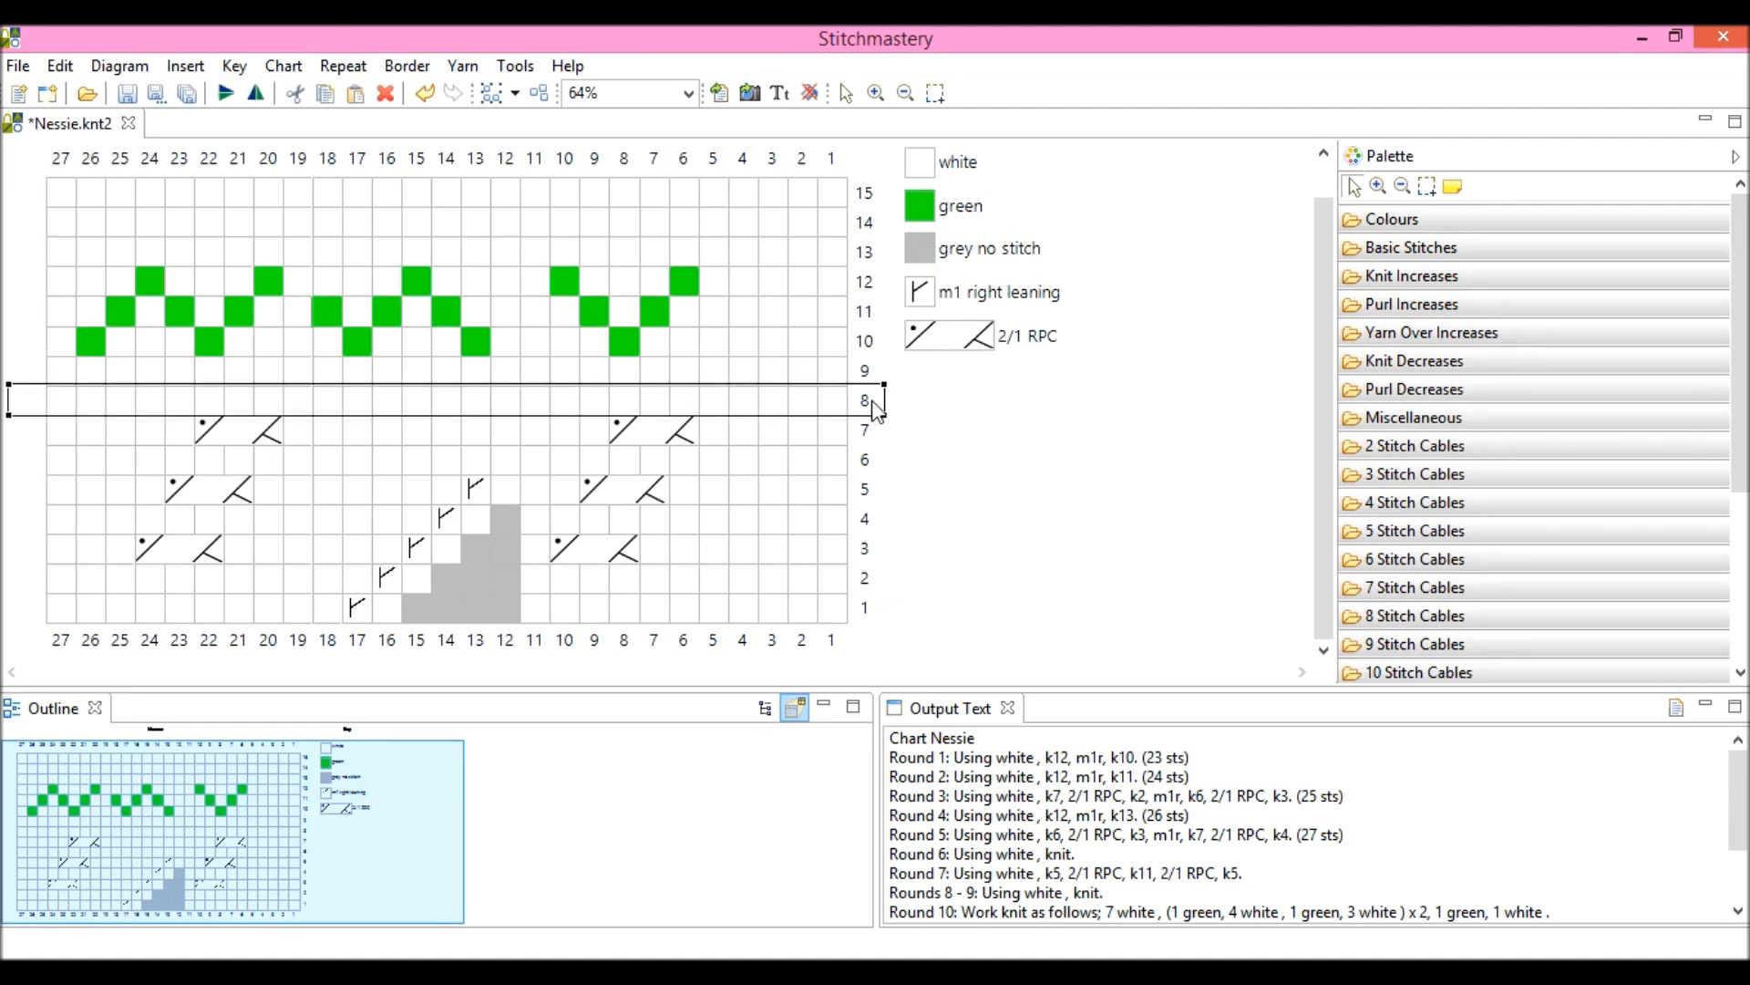
{"action": "mouse_move", "coordinate": [877, 436]}
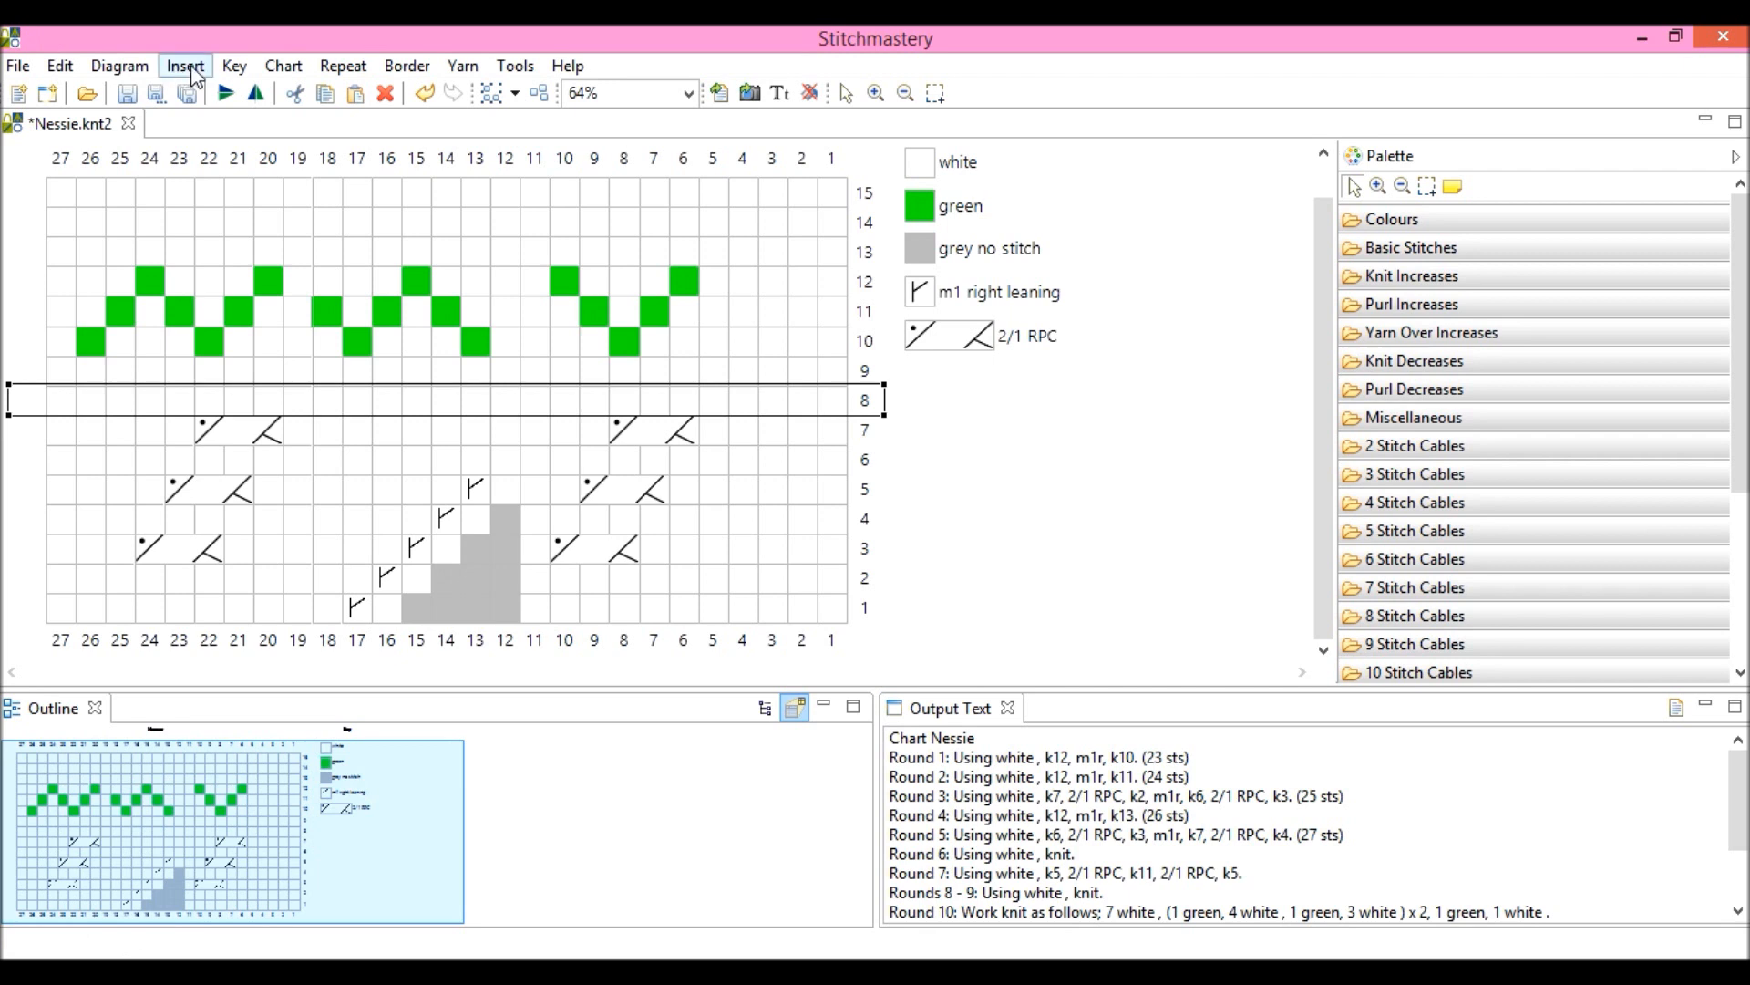
{"action": "left_click", "coordinate": [186, 66]}
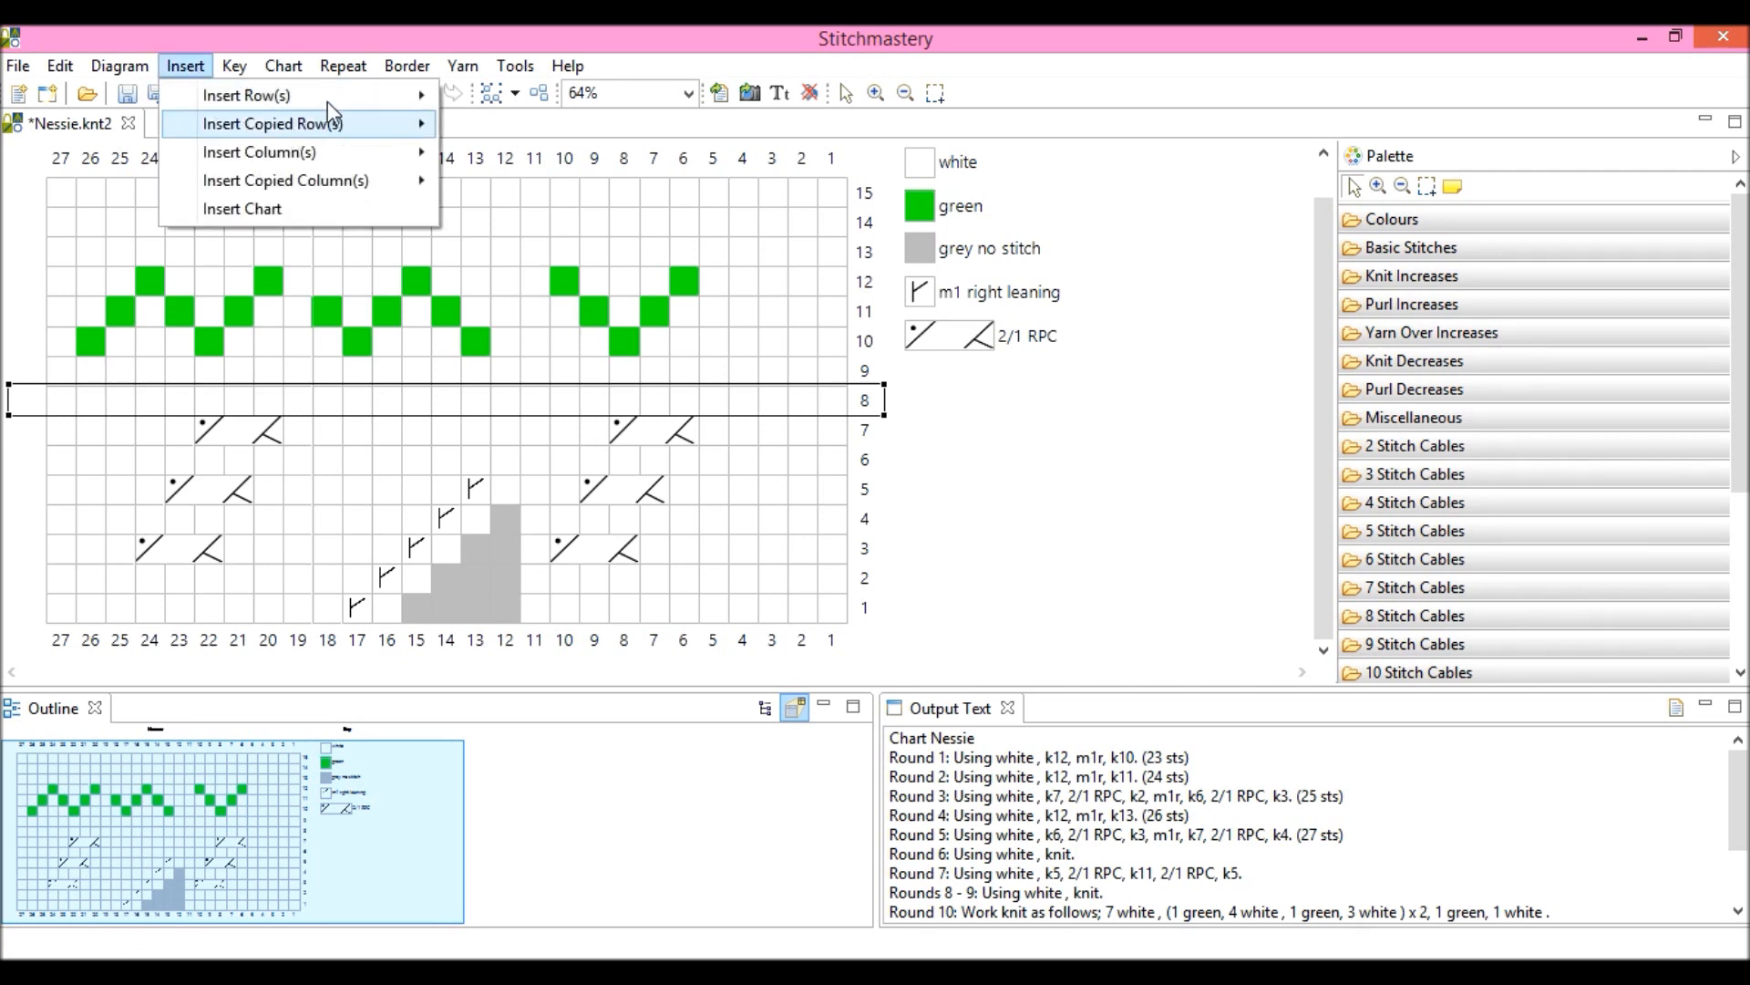
{"action": "mouse_move", "coordinate": [290, 146]}
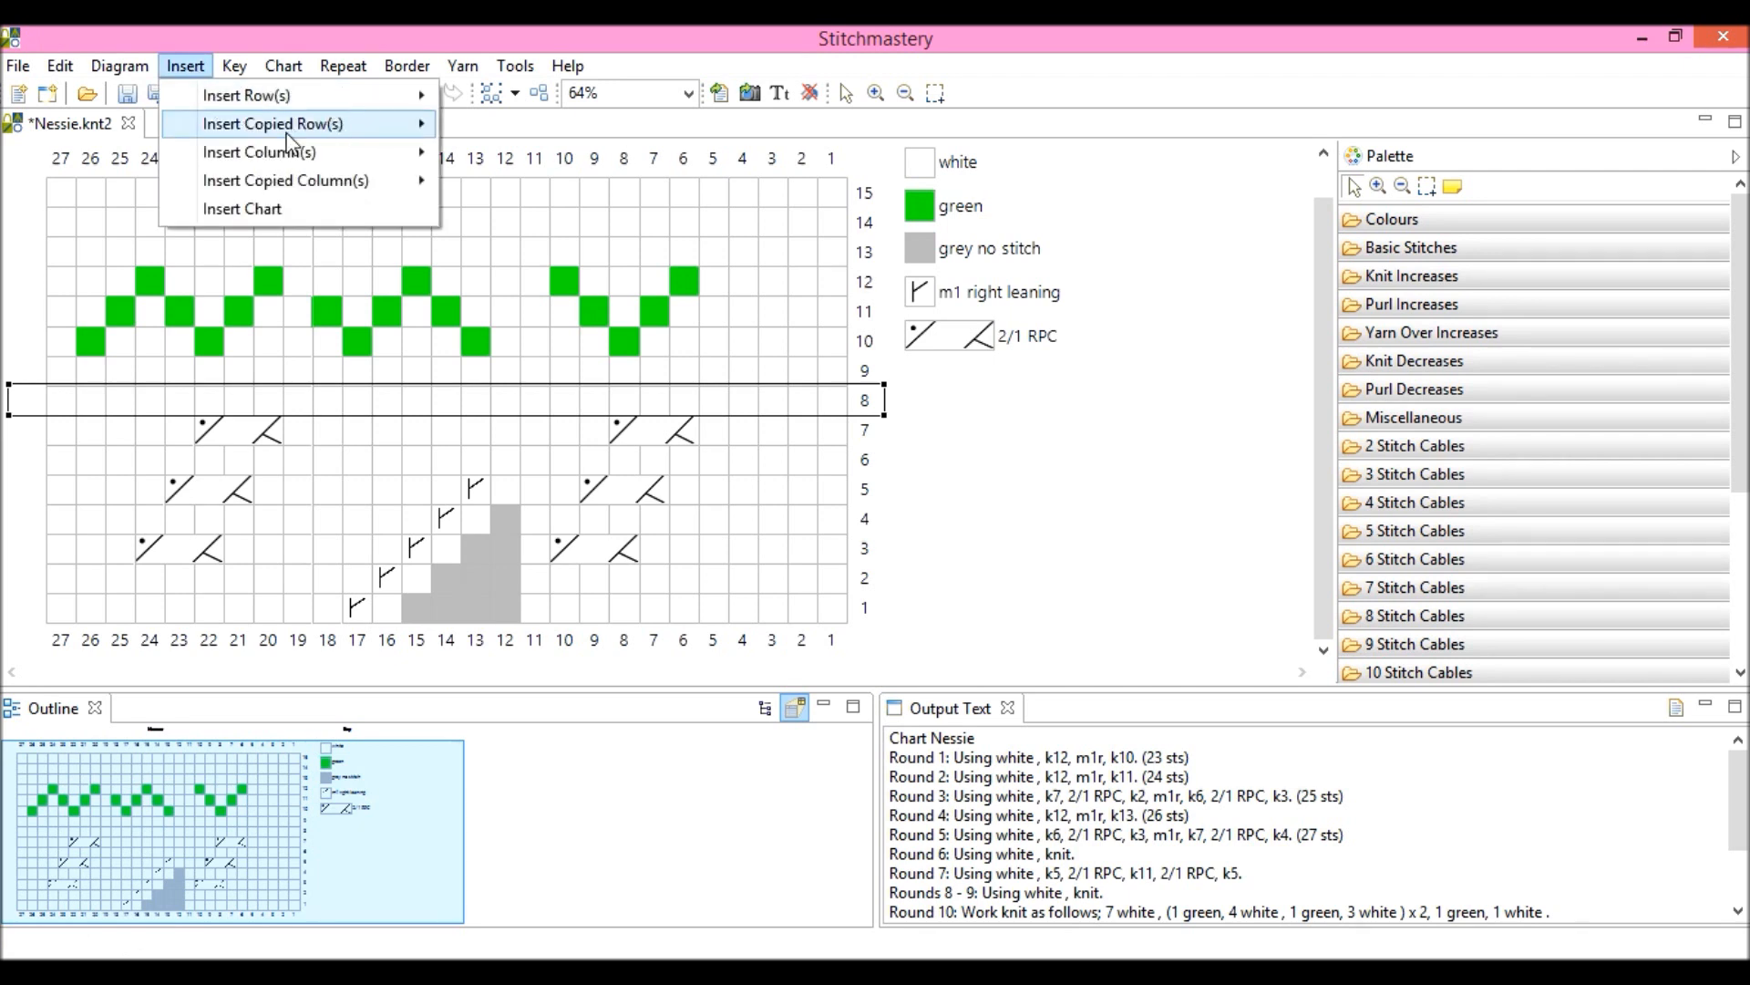
{"action": "mouse_move", "coordinate": [246, 95]}
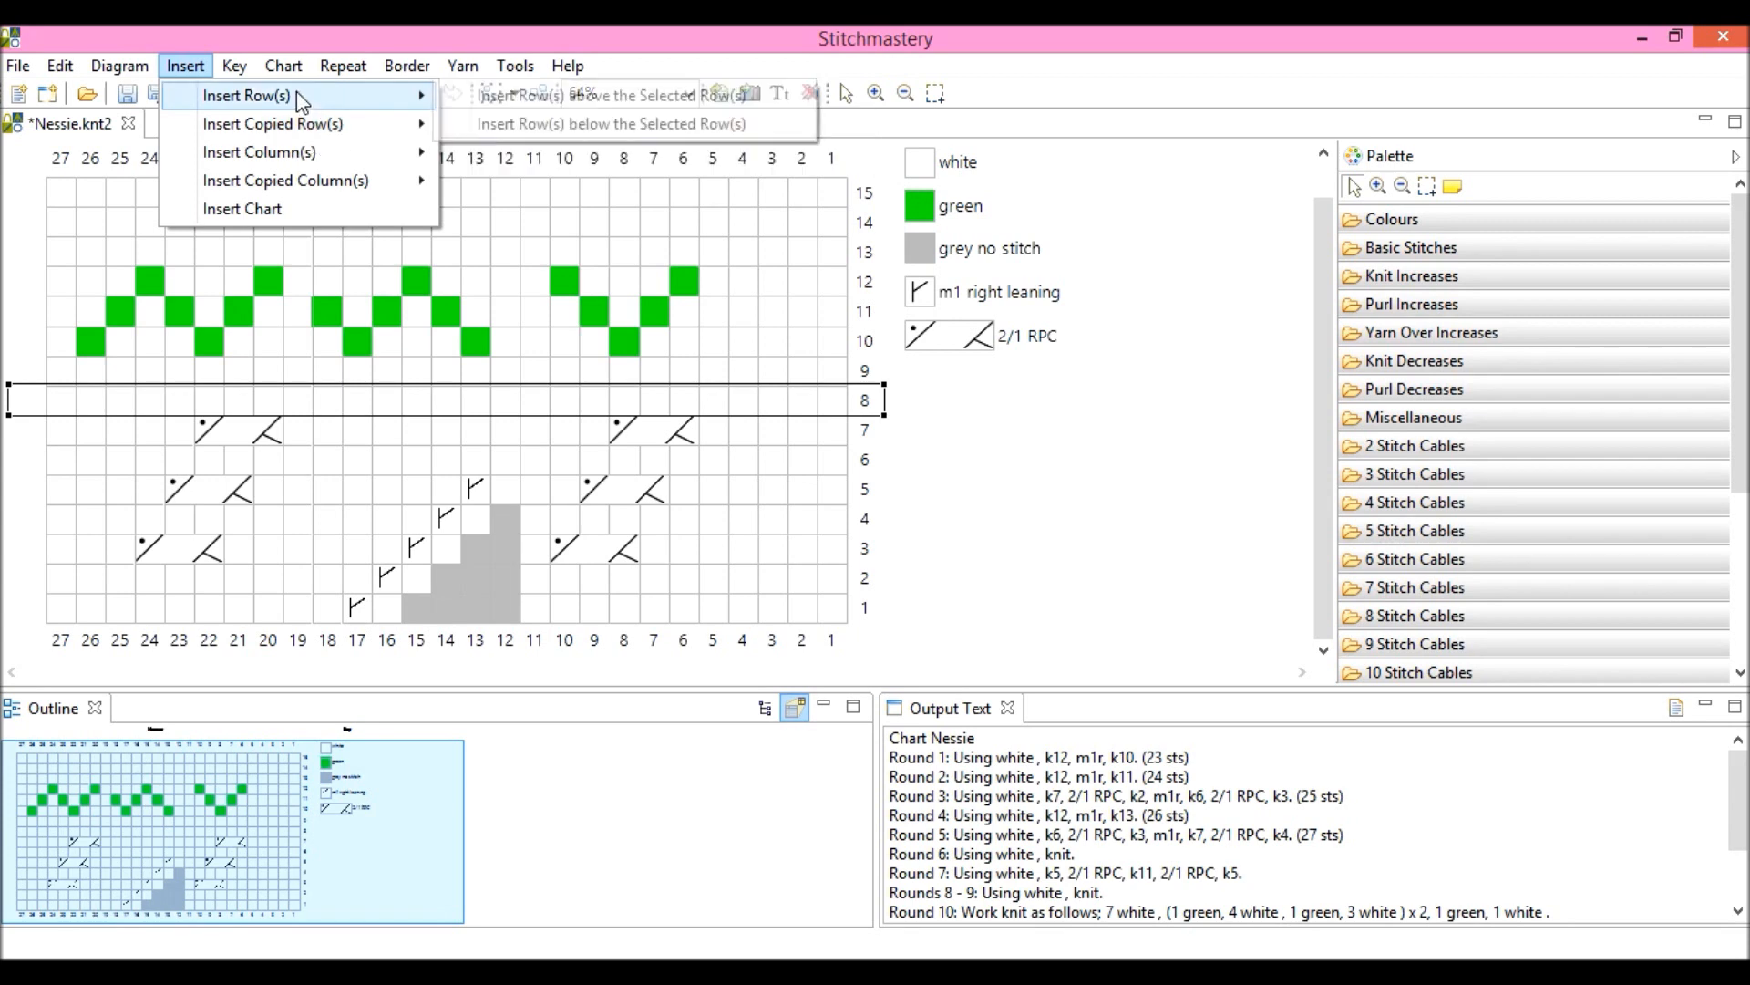
{"action": "mouse_move", "coordinate": [613, 95]}
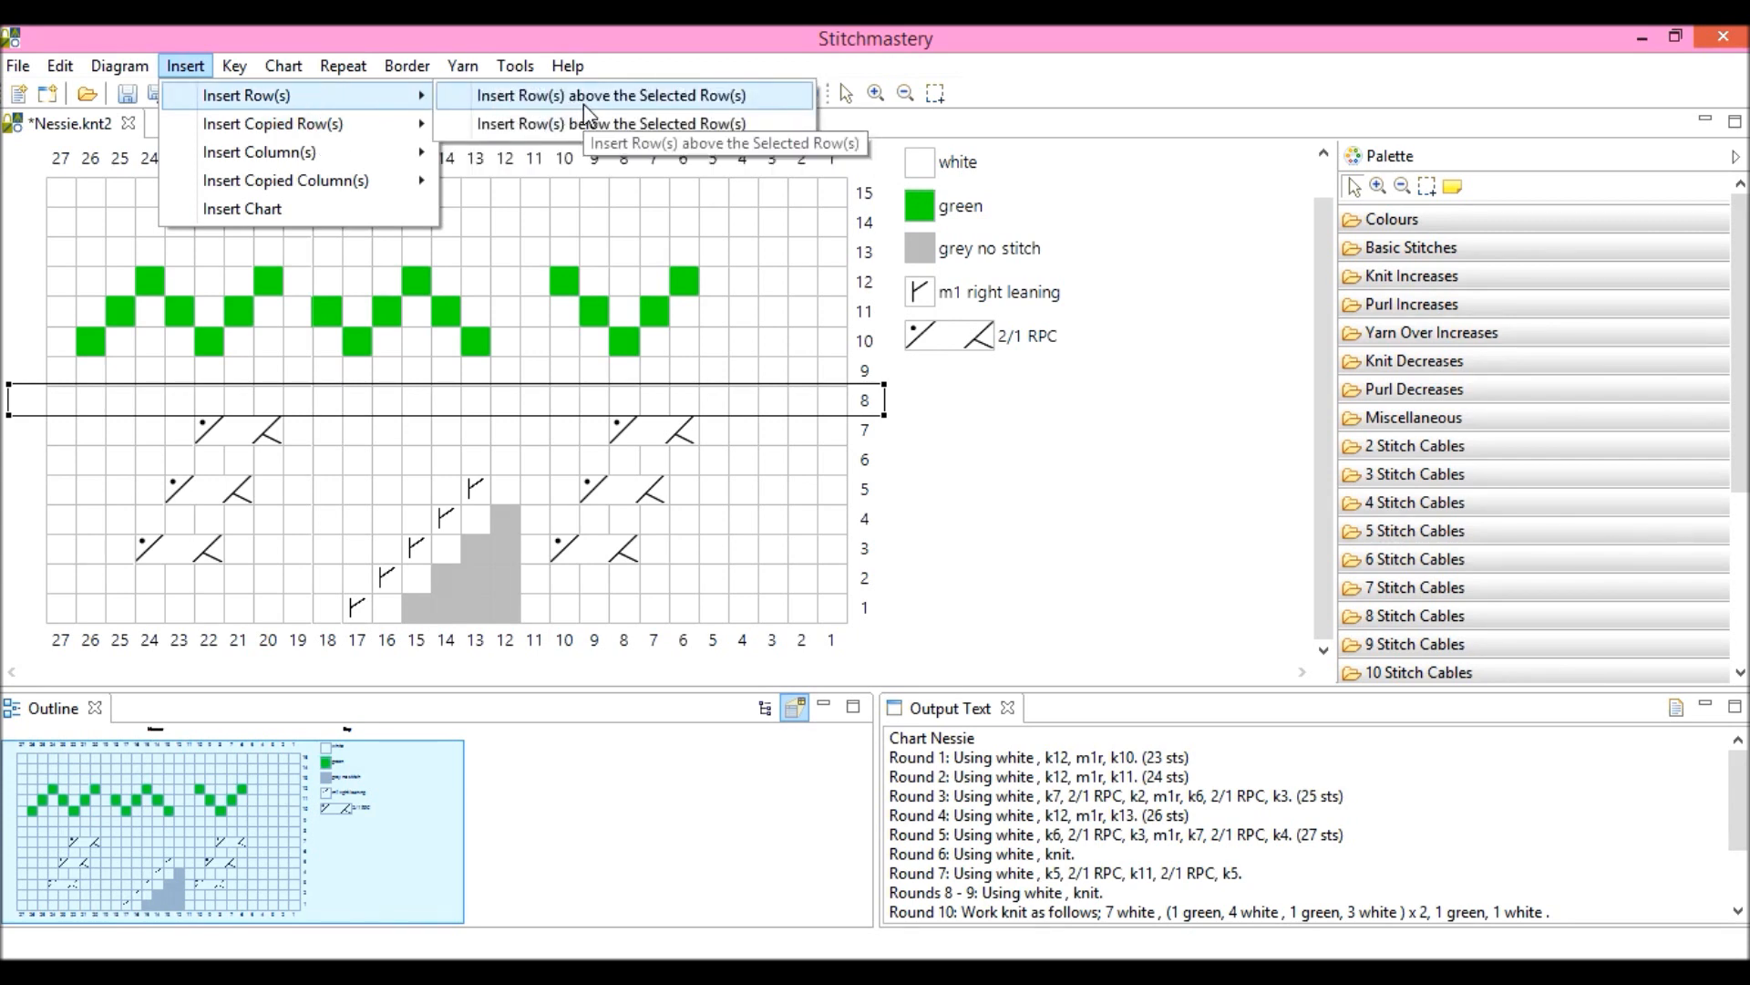
{"action": "left_click", "coordinate": [611, 95]}
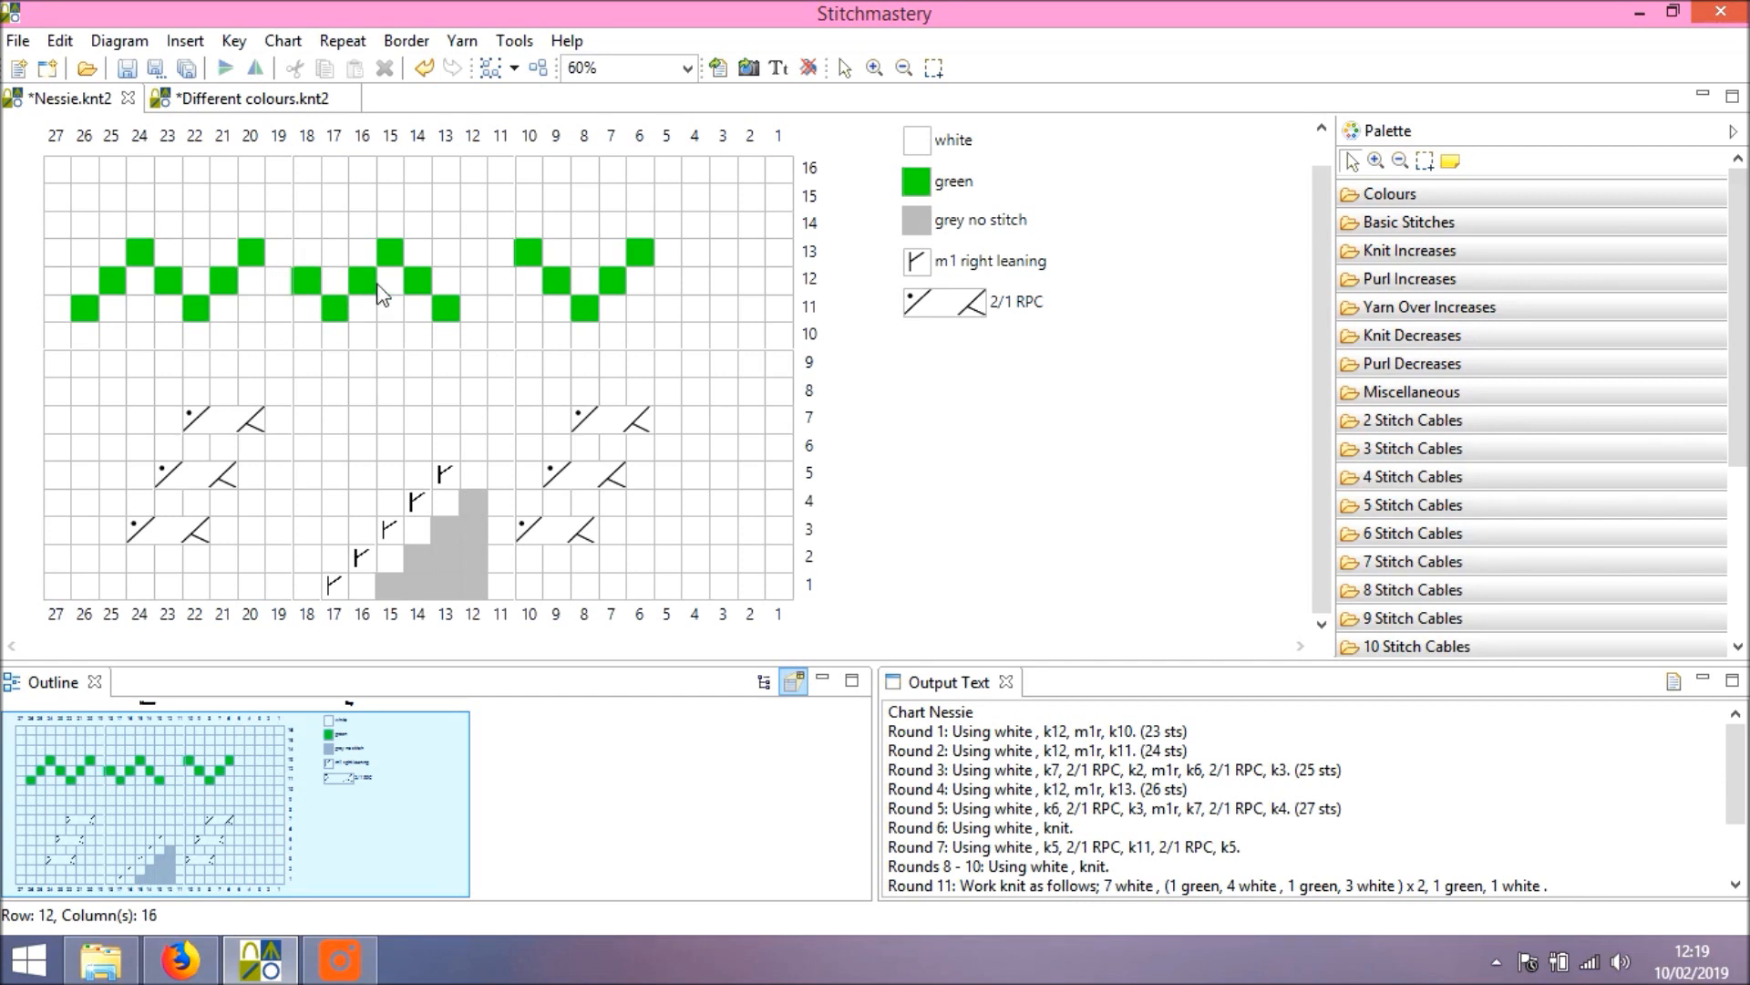
{"action": "mouse_move", "coordinate": [366, 299]}
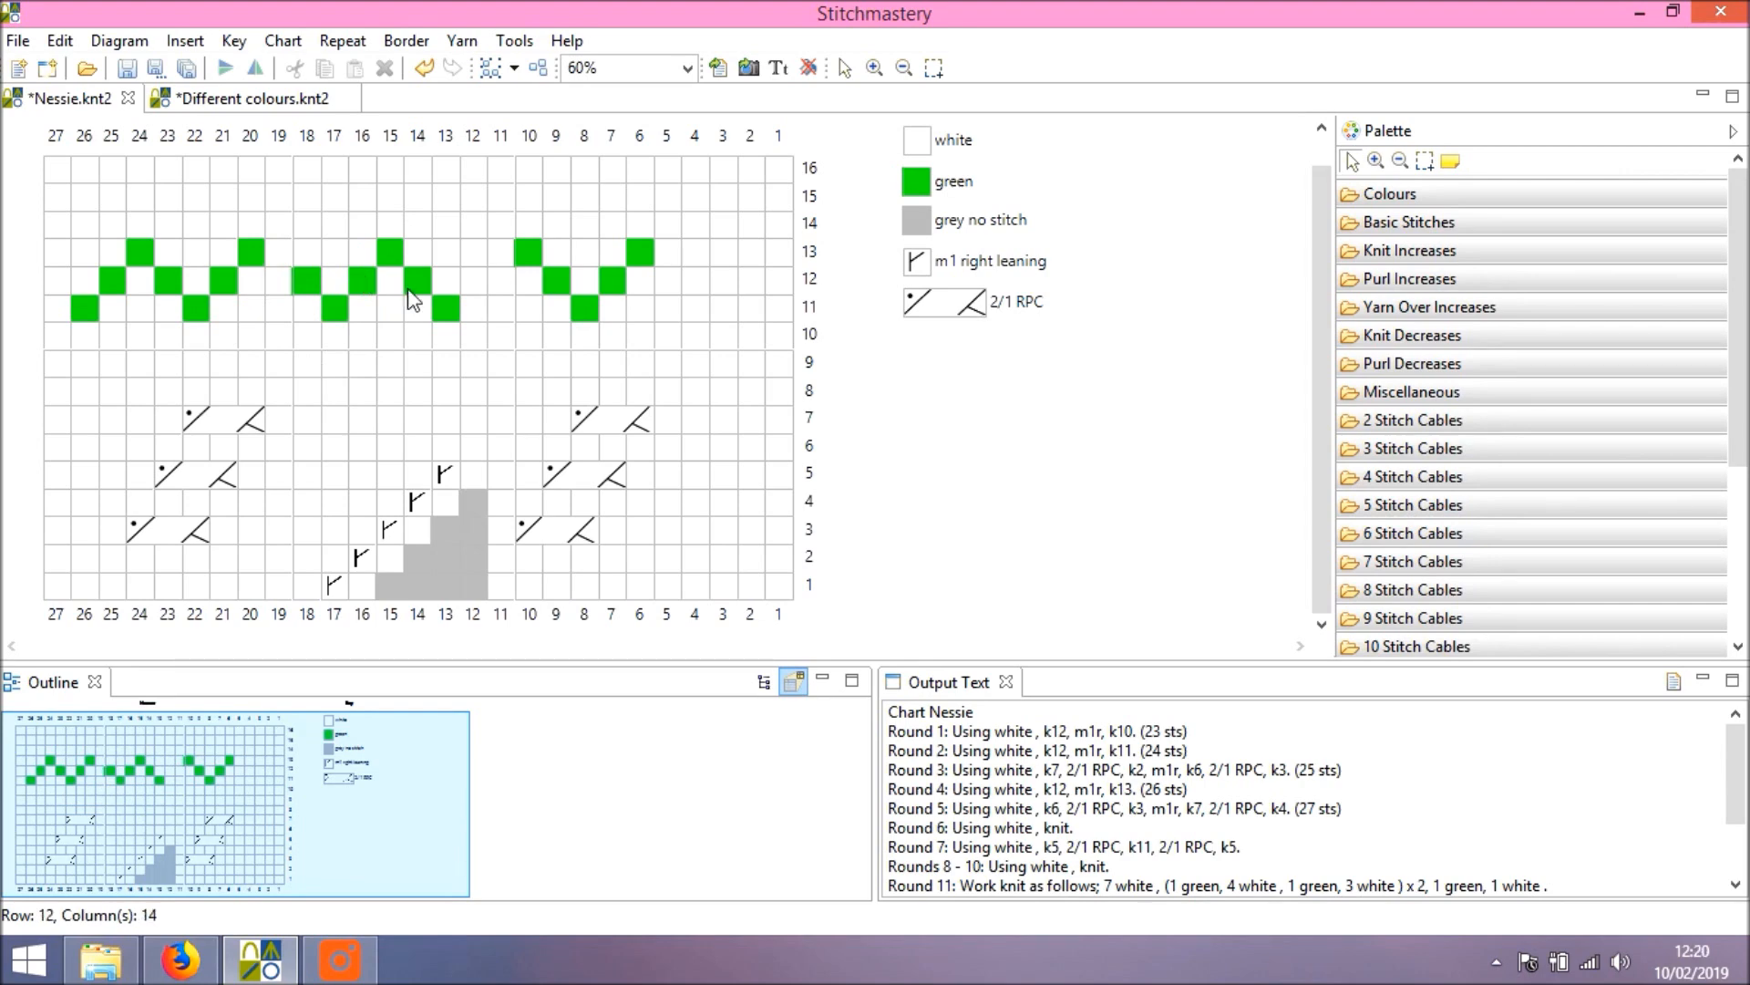
{"action": "mouse_move", "coordinate": [262, 105]}
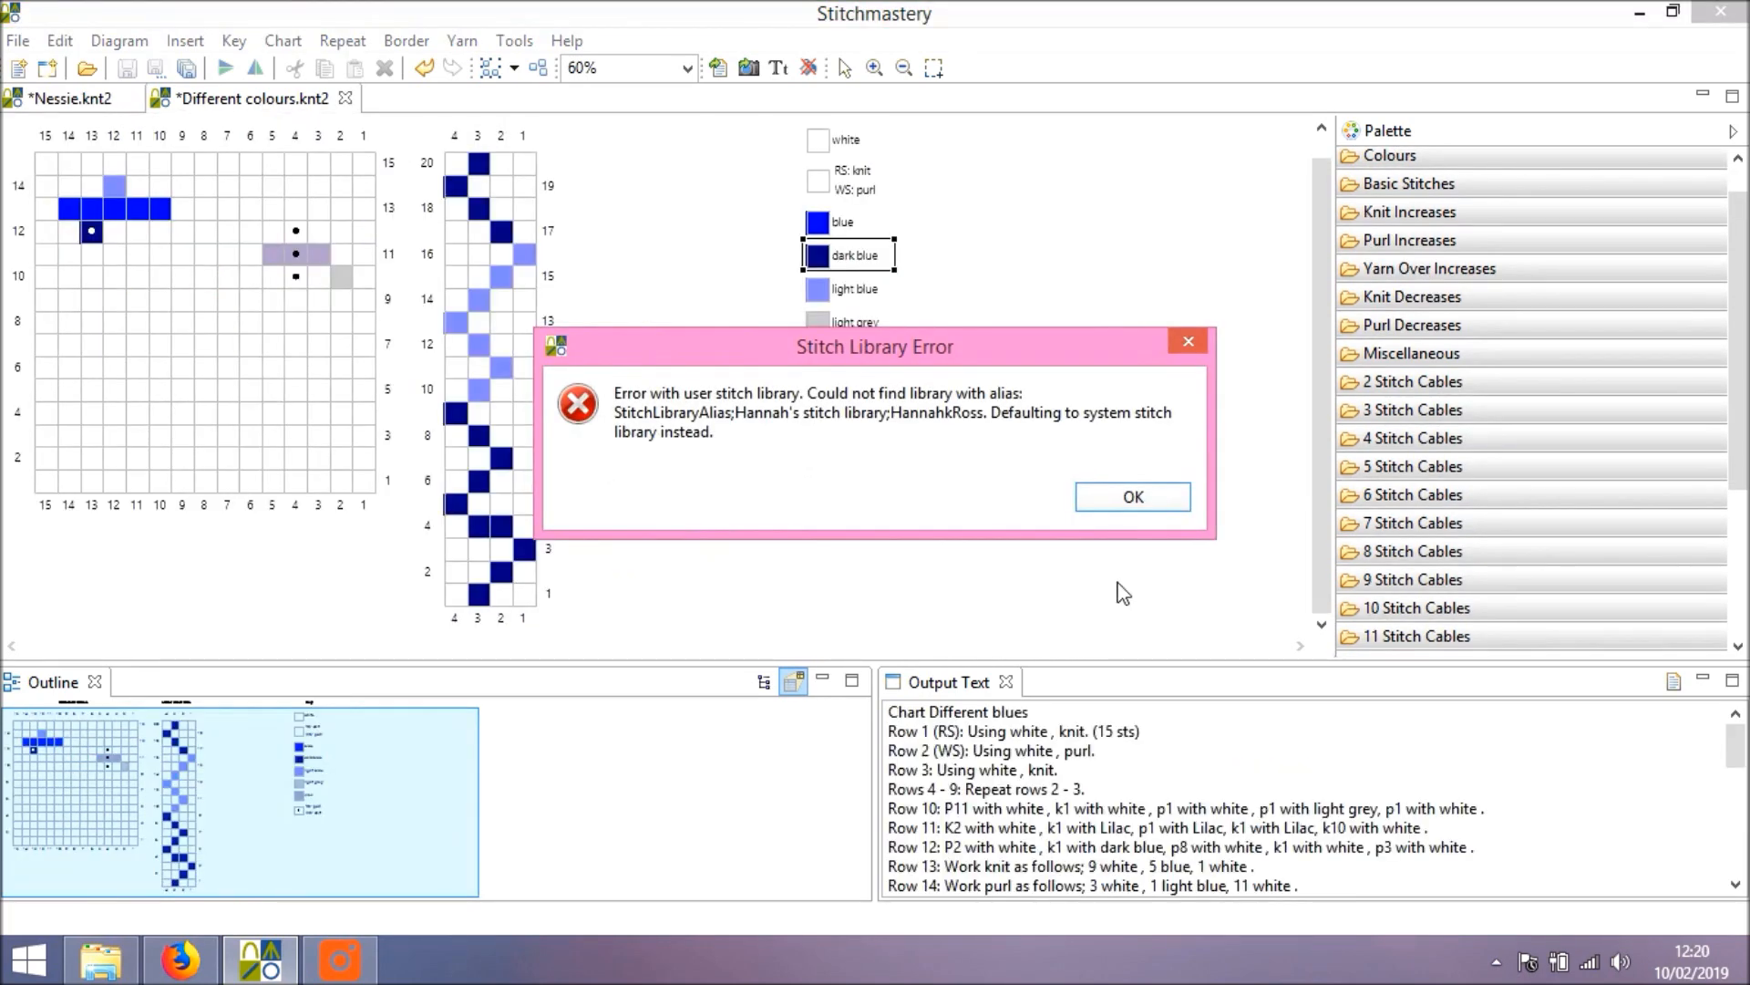
Copy columns 10–12 from Different colours and paste them beside Nessie column 4, reaching 30 stitches
{"action": "left_click", "coordinate": [1130, 496]}
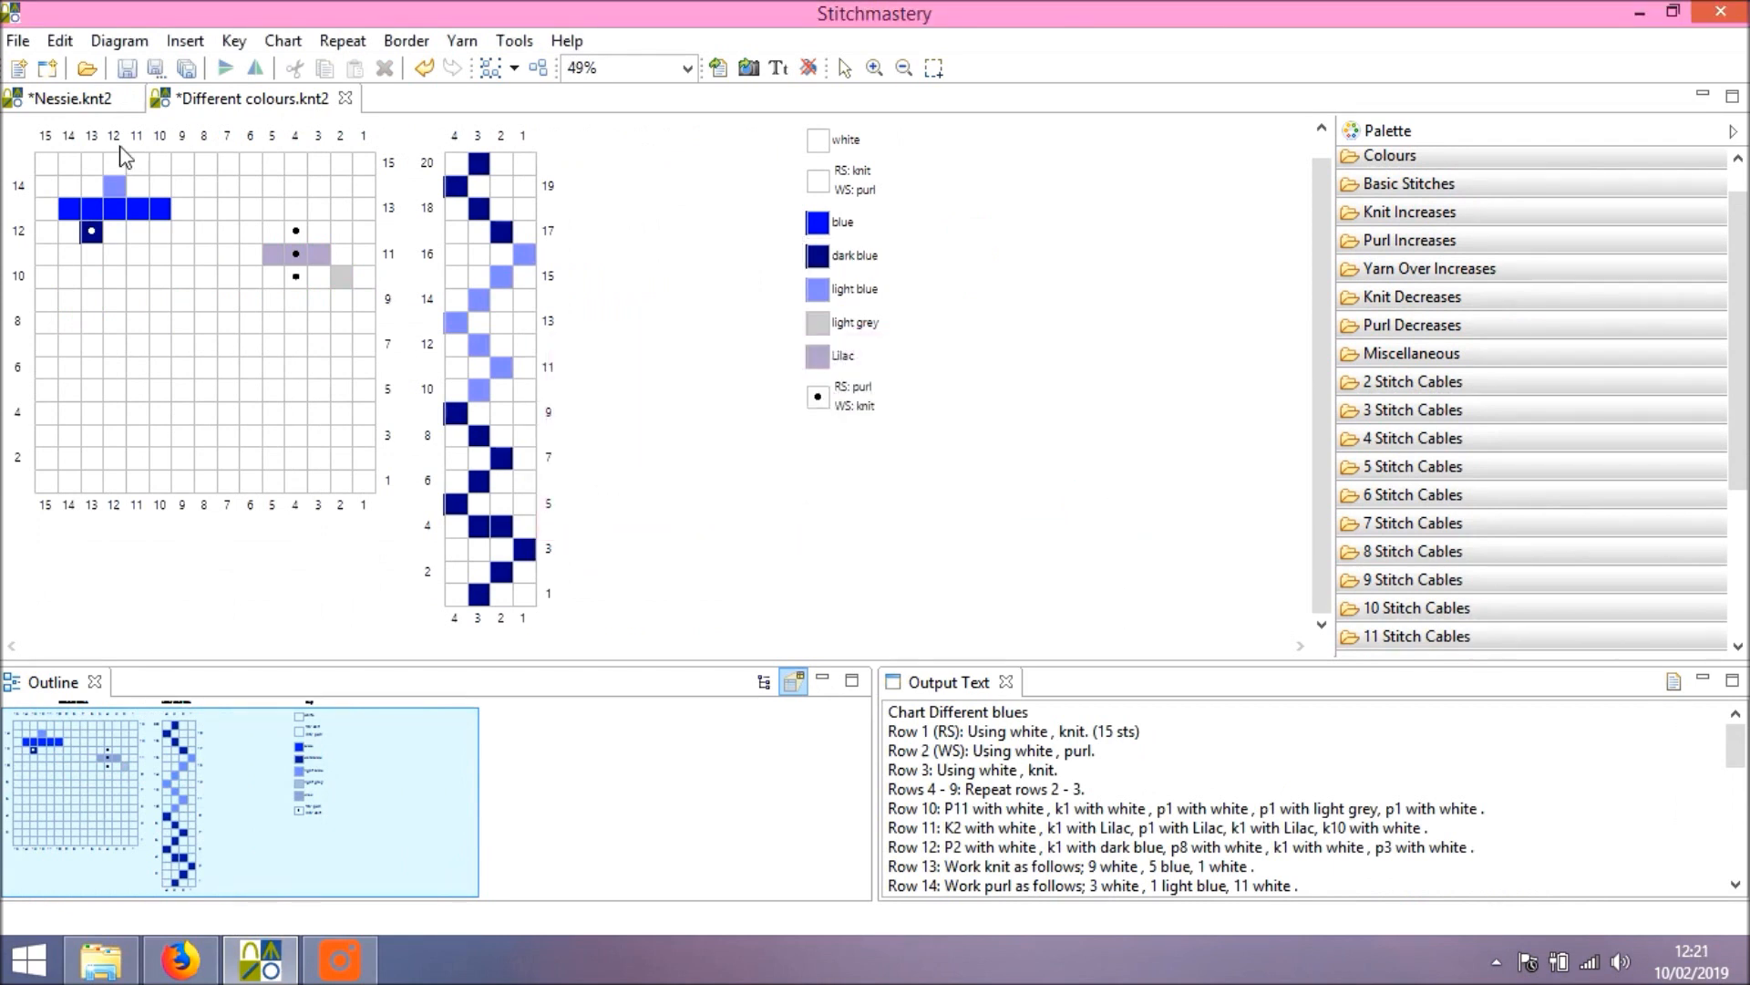
{"action": "left_click", "coordinate": [137, 133]}
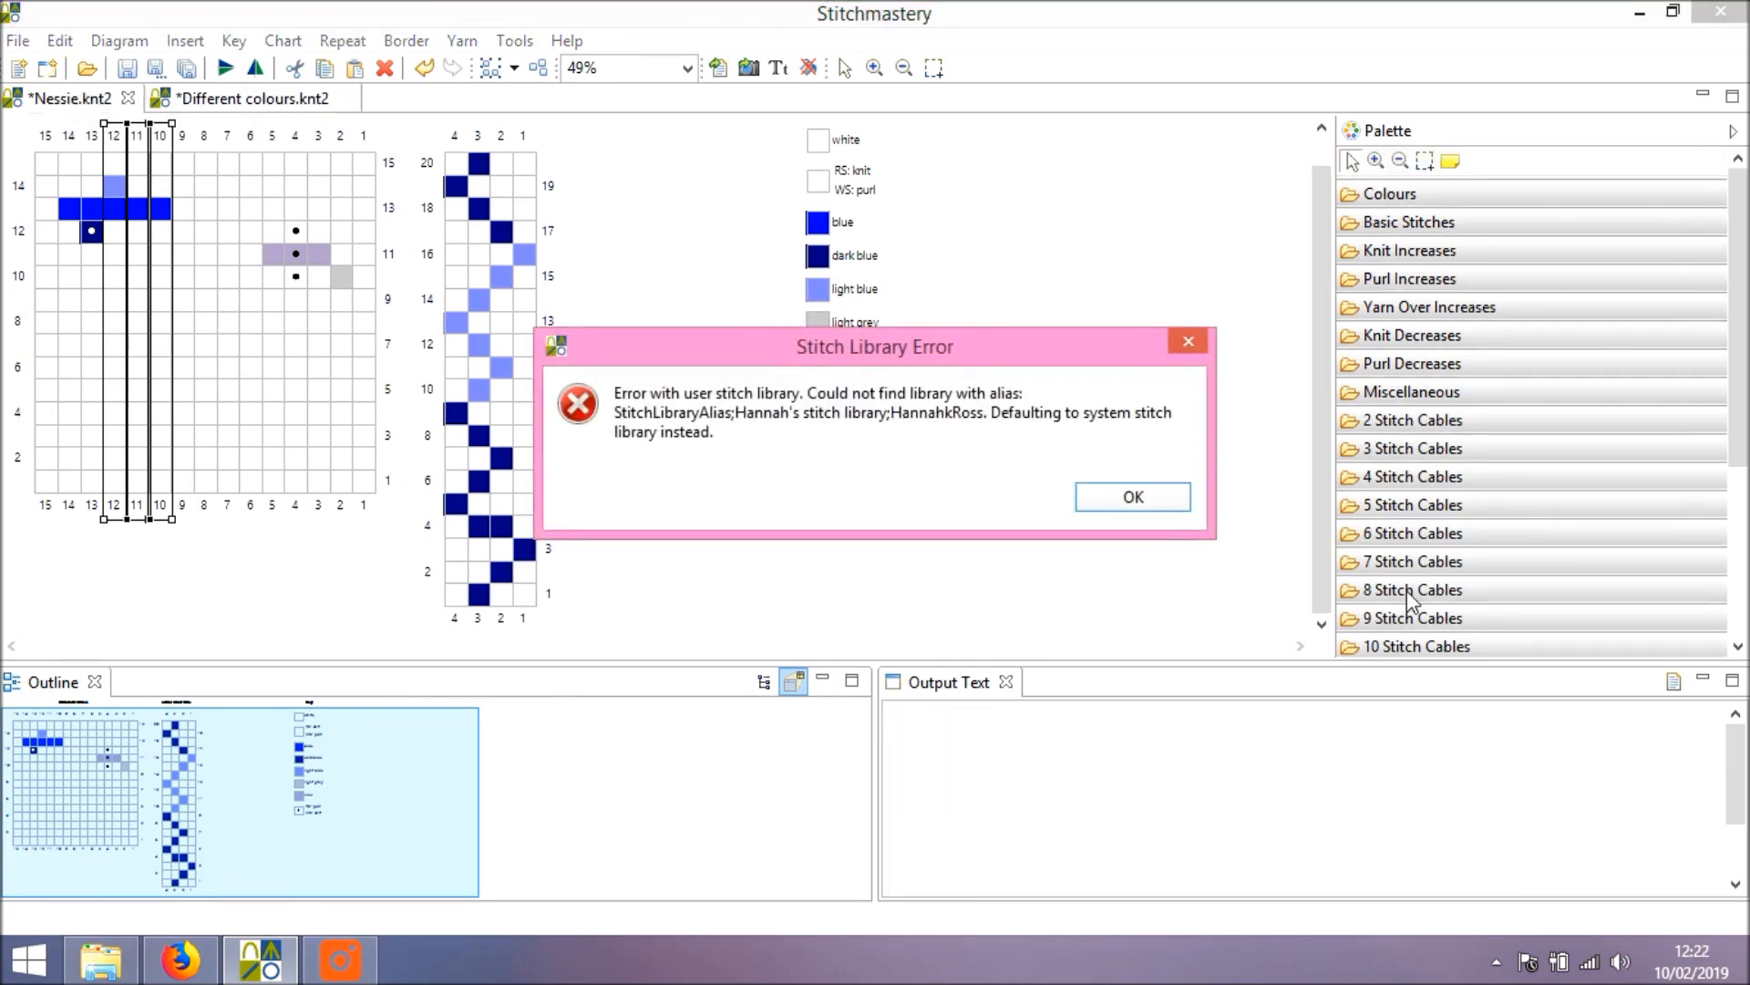
{"action": "left_click", "coordinate": [1130, 496]}
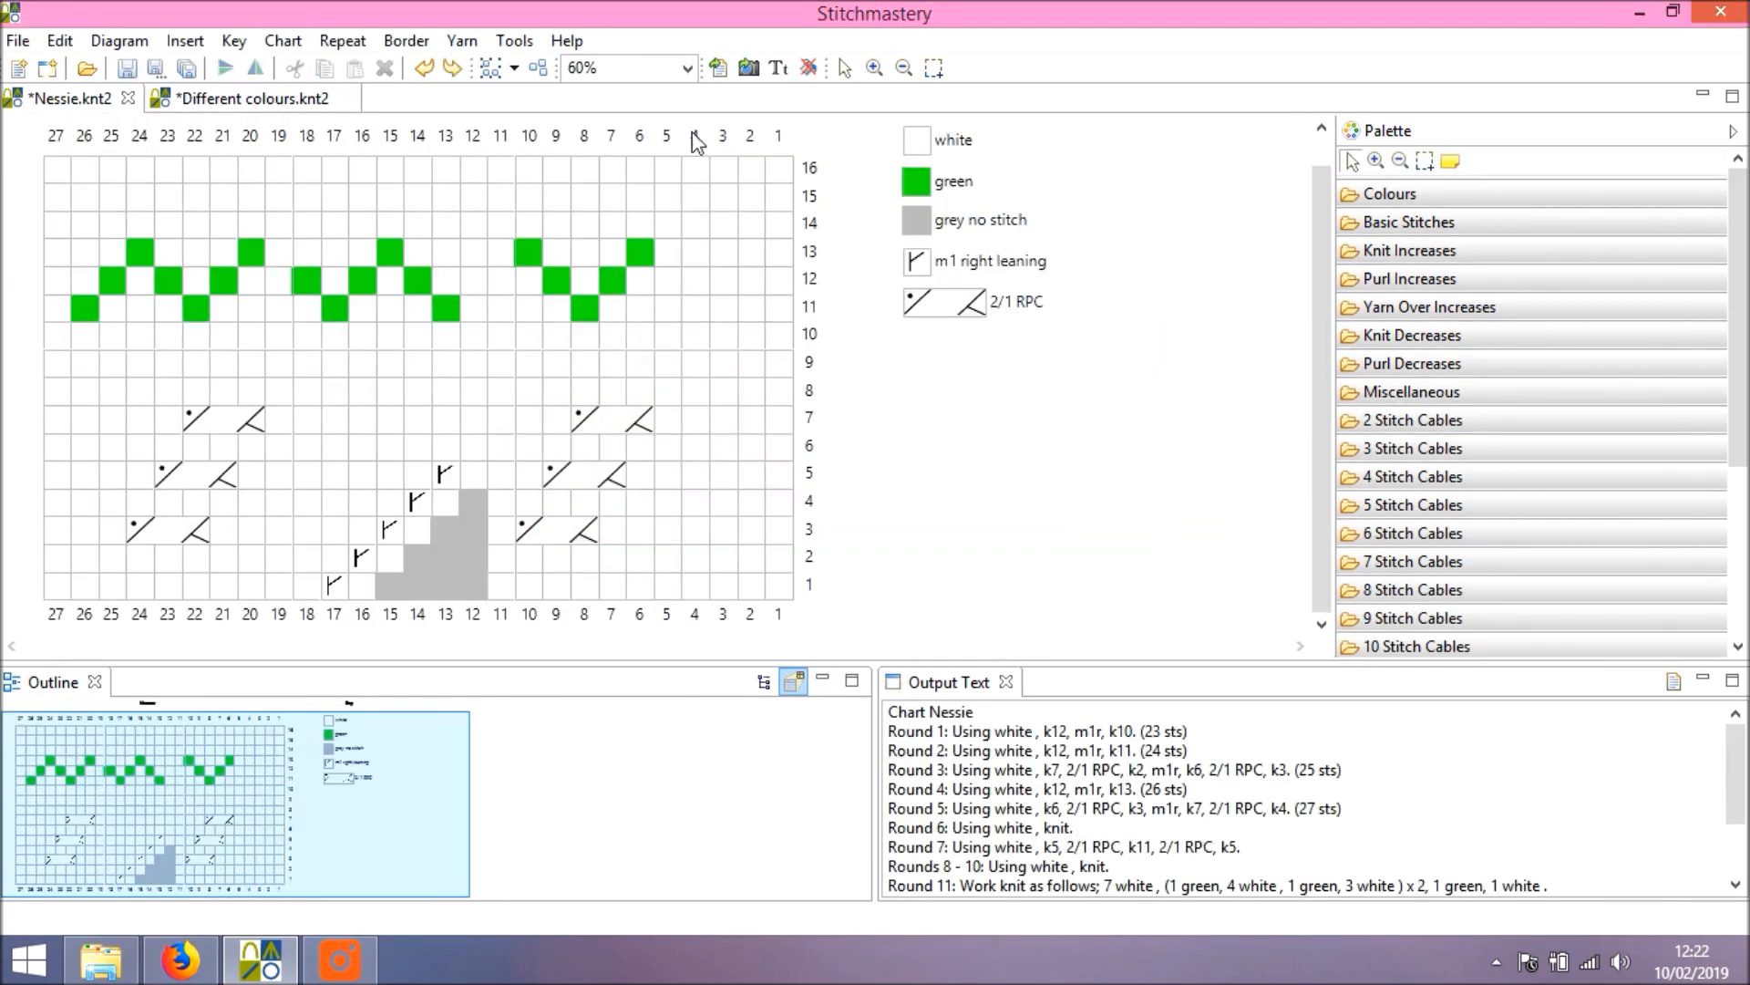
{"action": "left_click", "coordinate": [694, 135]}
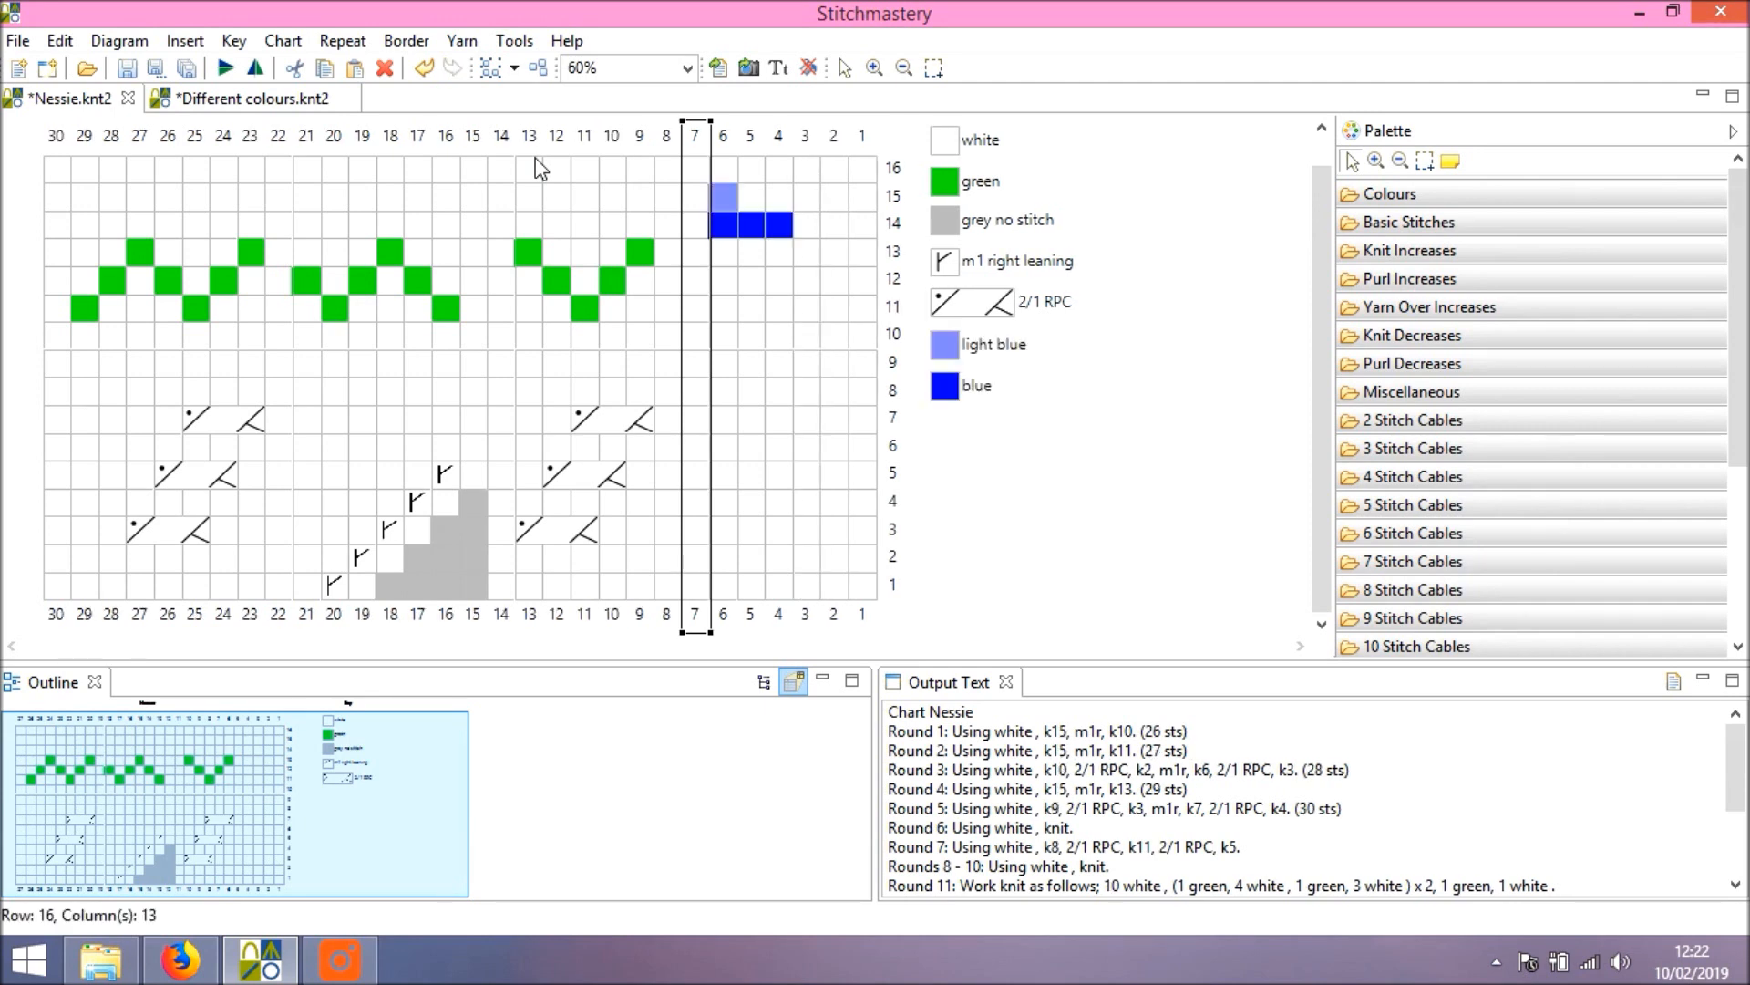
{"action": "mouse_move", "coordinate": [695, 336]}
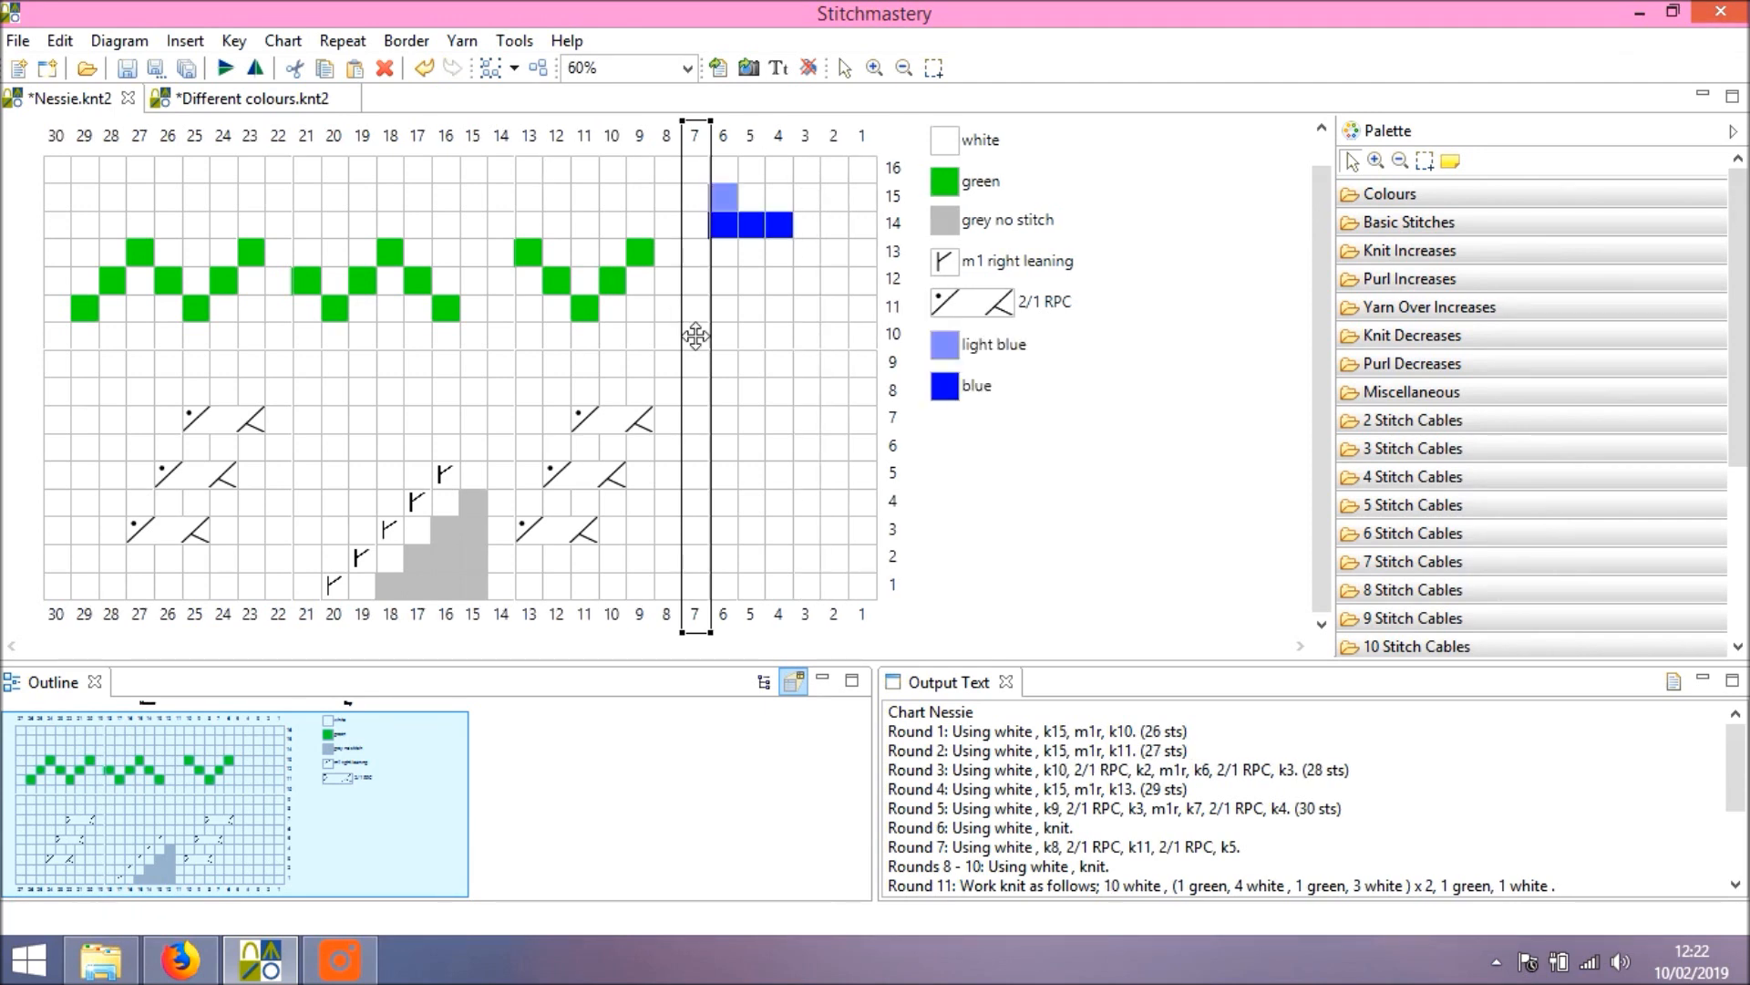